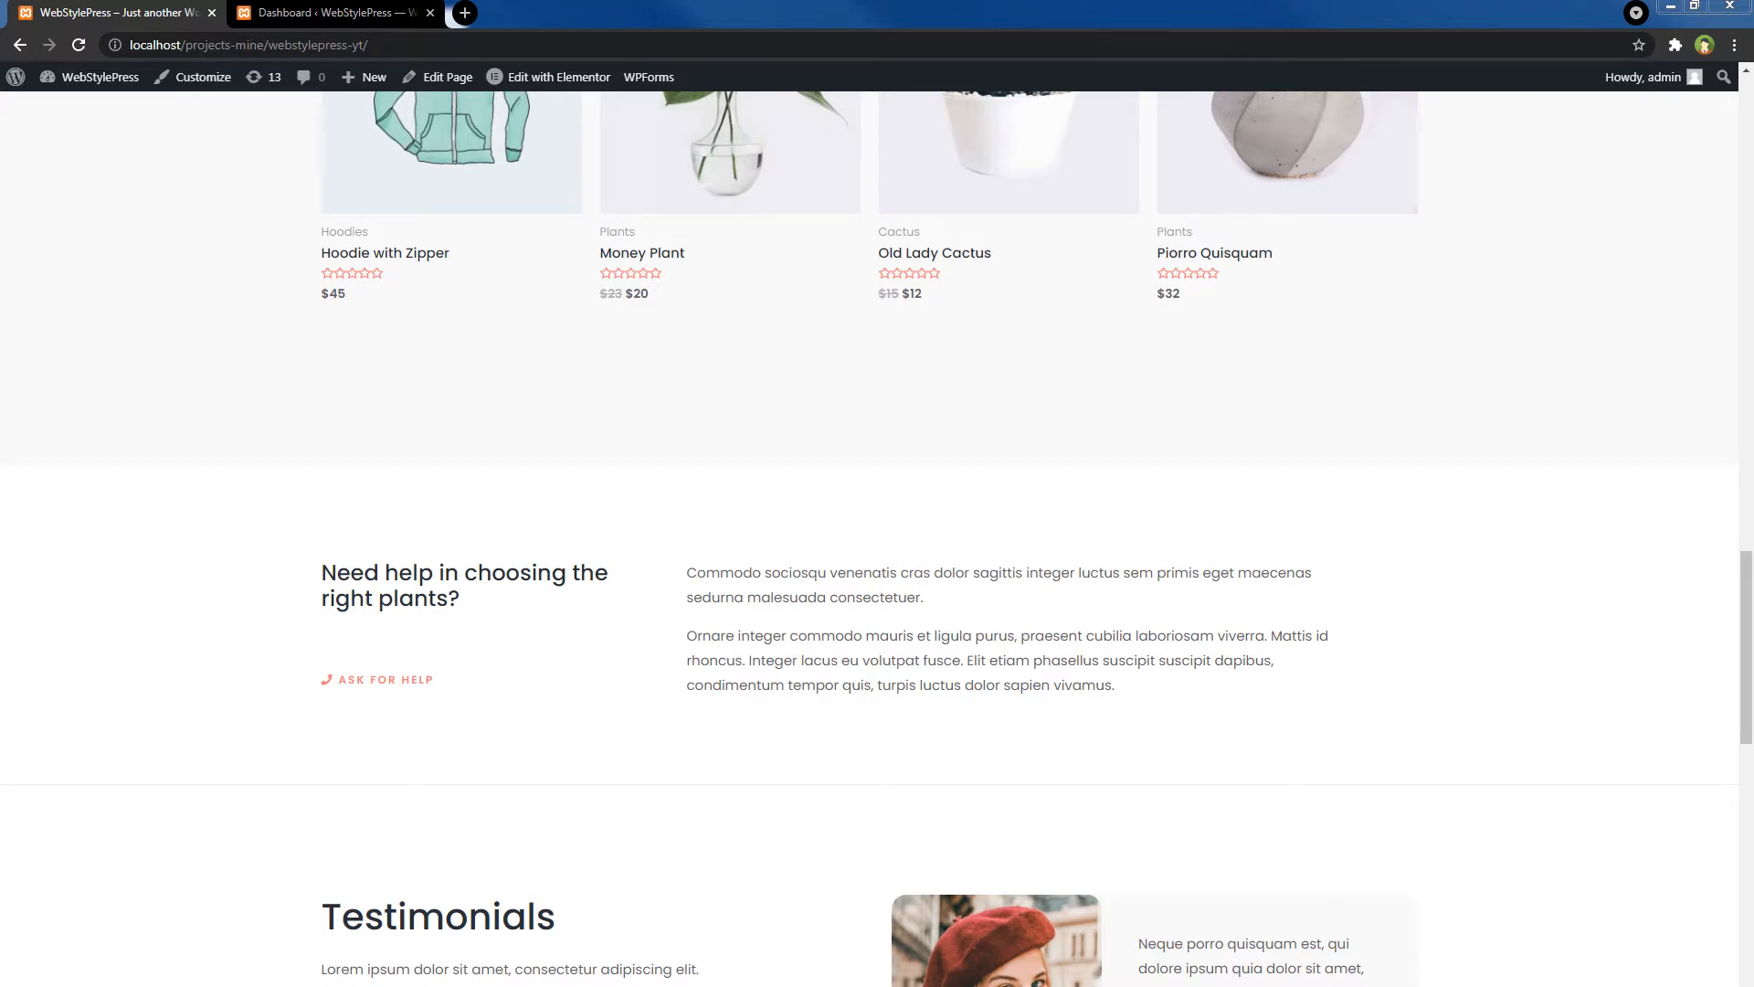
- Switch from the live homepage tab to the WordPress admin dashboard tab
click(330, 12)
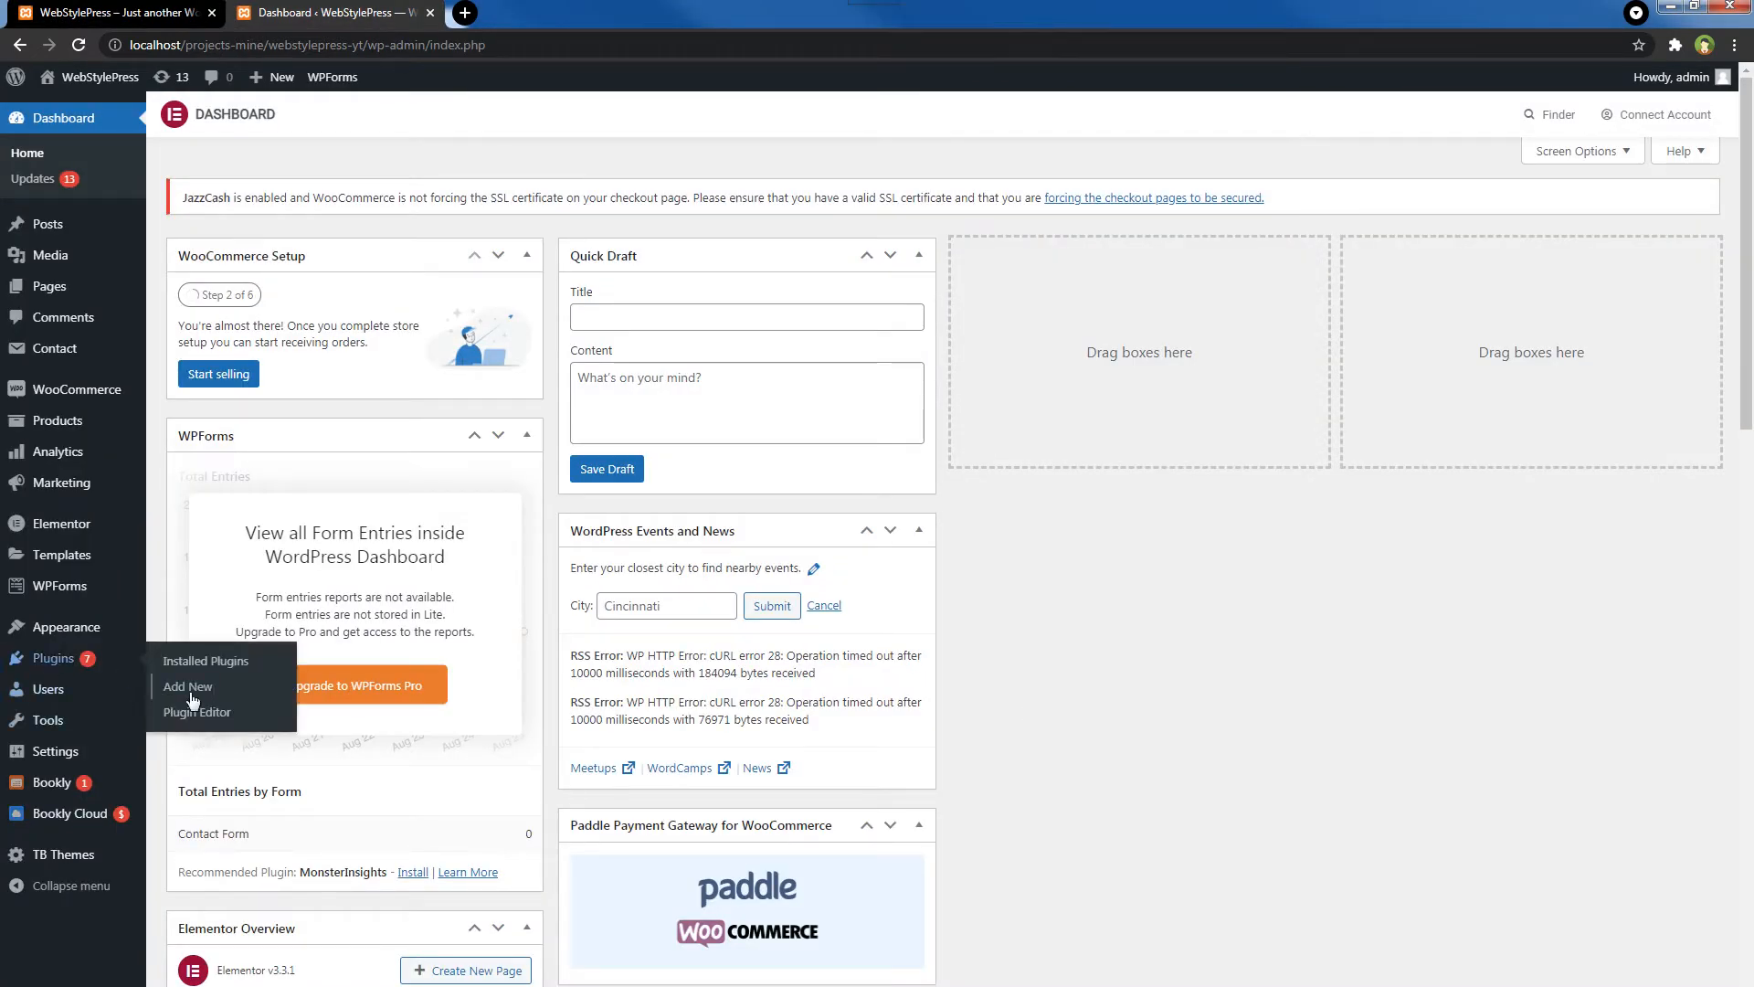
- Search plugins for 'testimonial' and review the WP Testimonials with rotator widget details
click(188, 686)
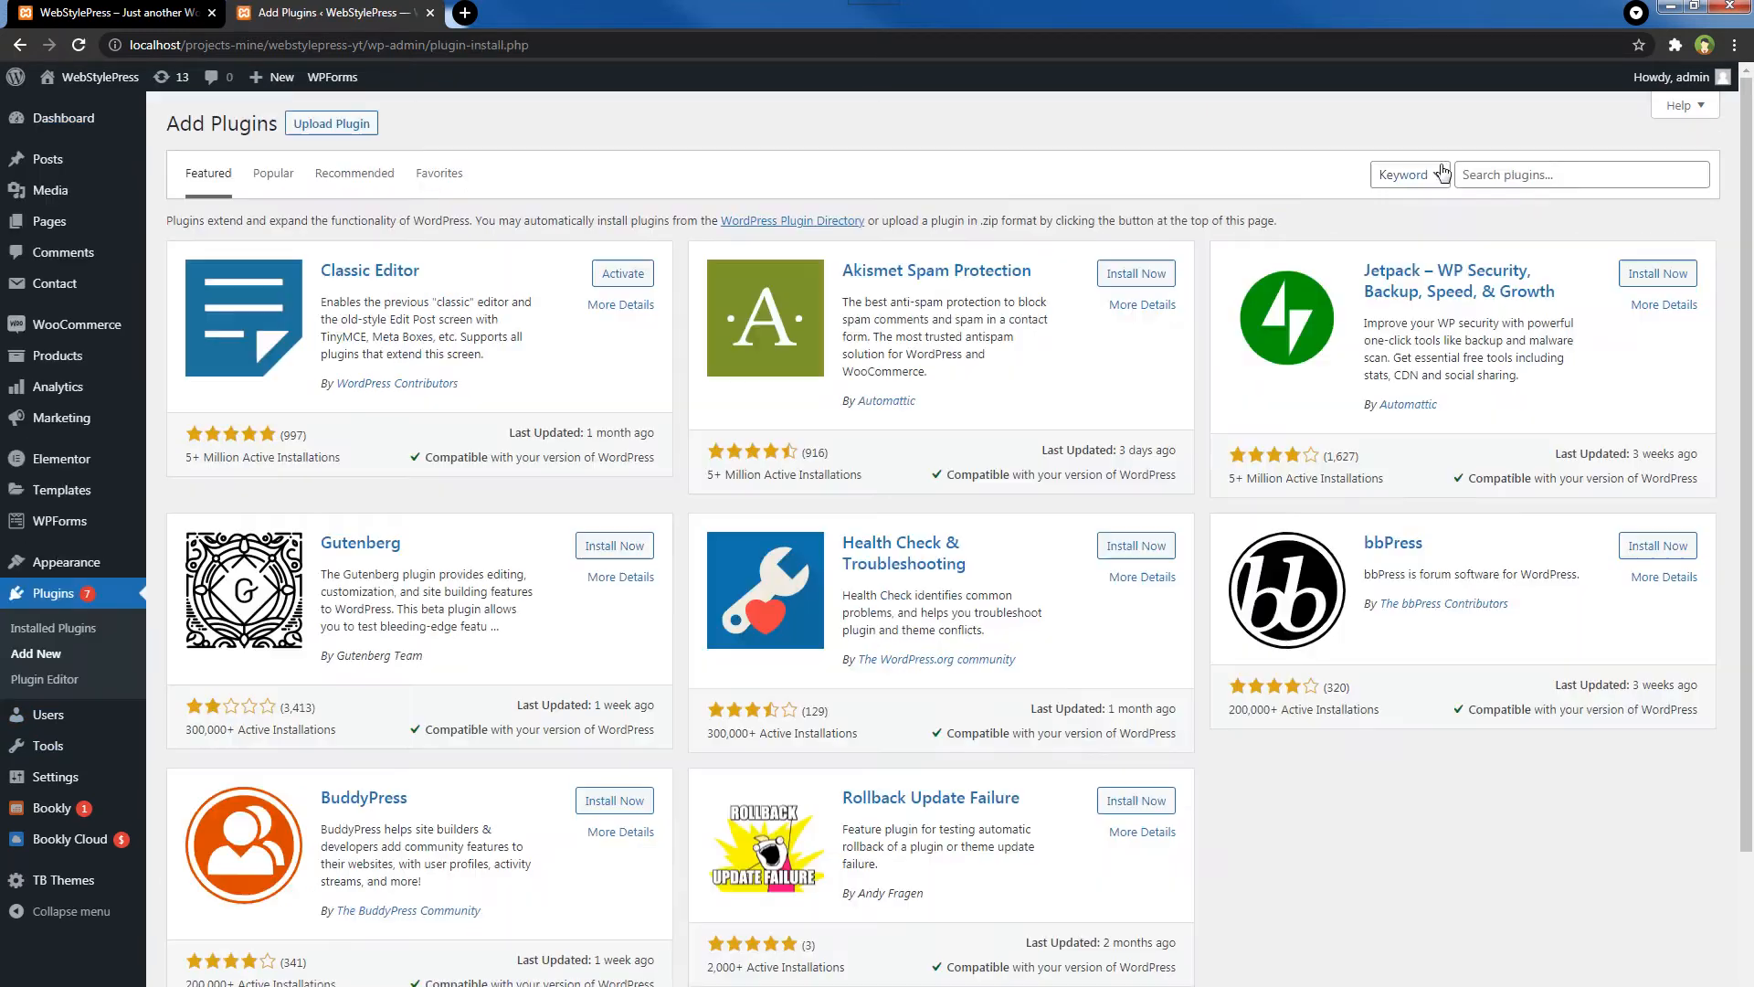
click(1582, 175)
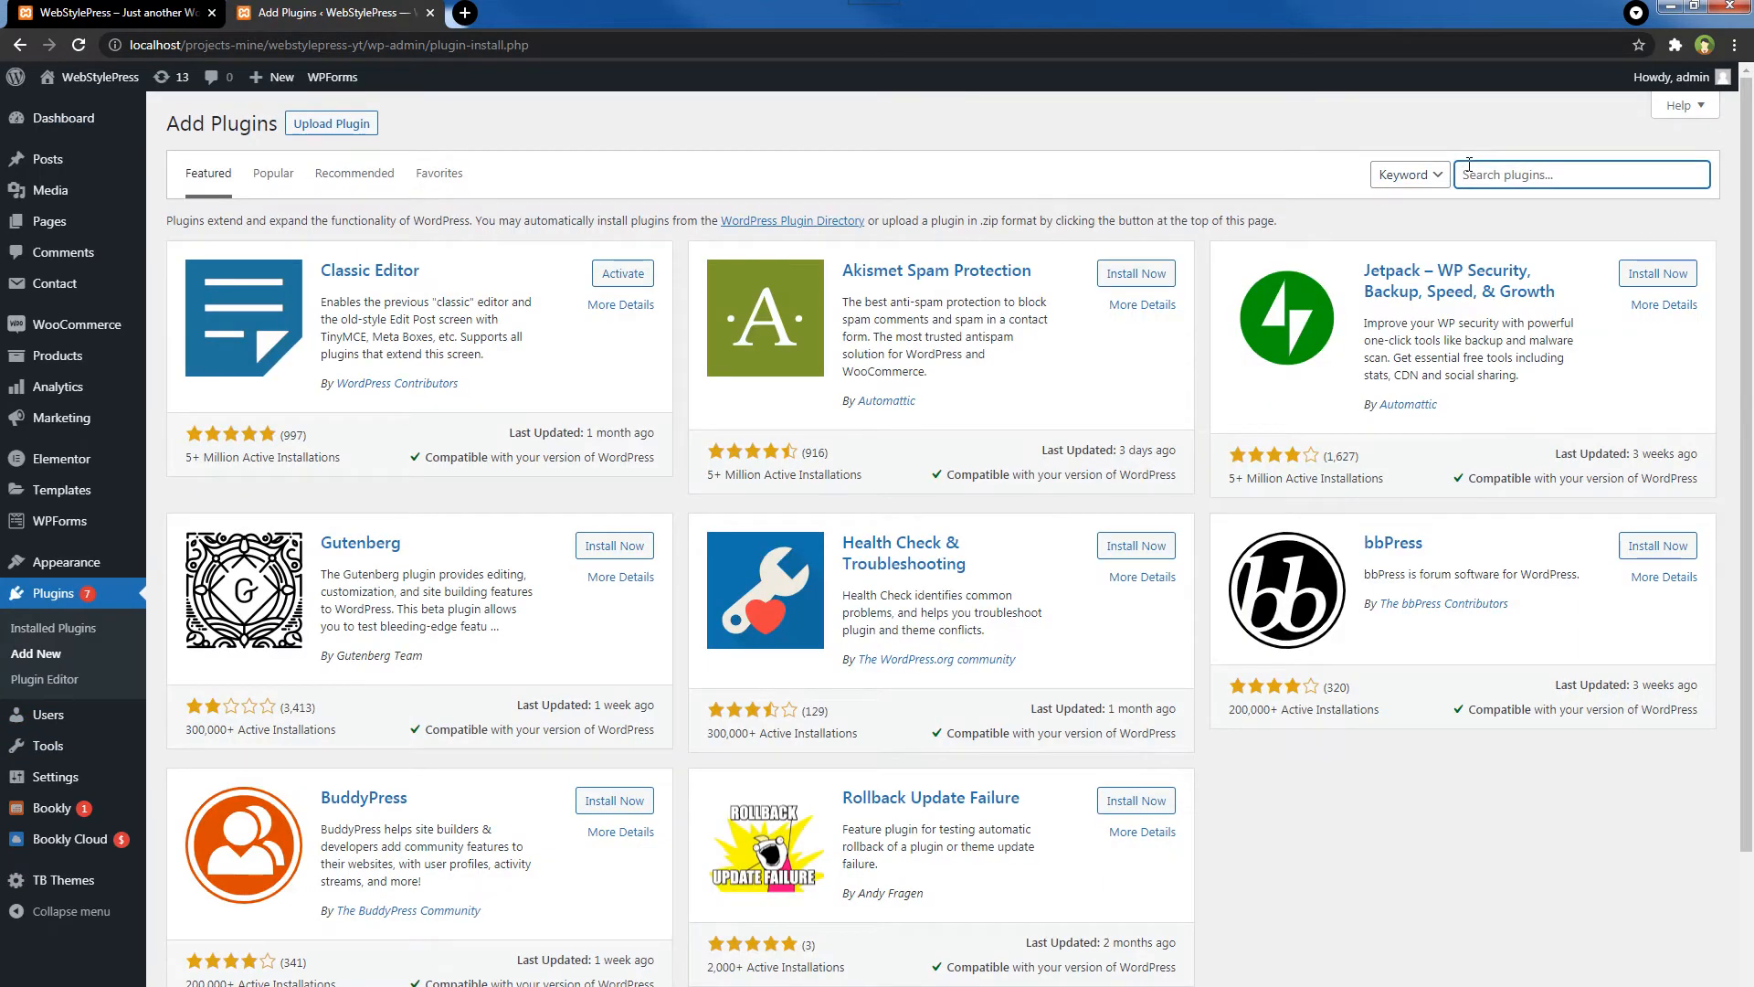
text(testimonial)
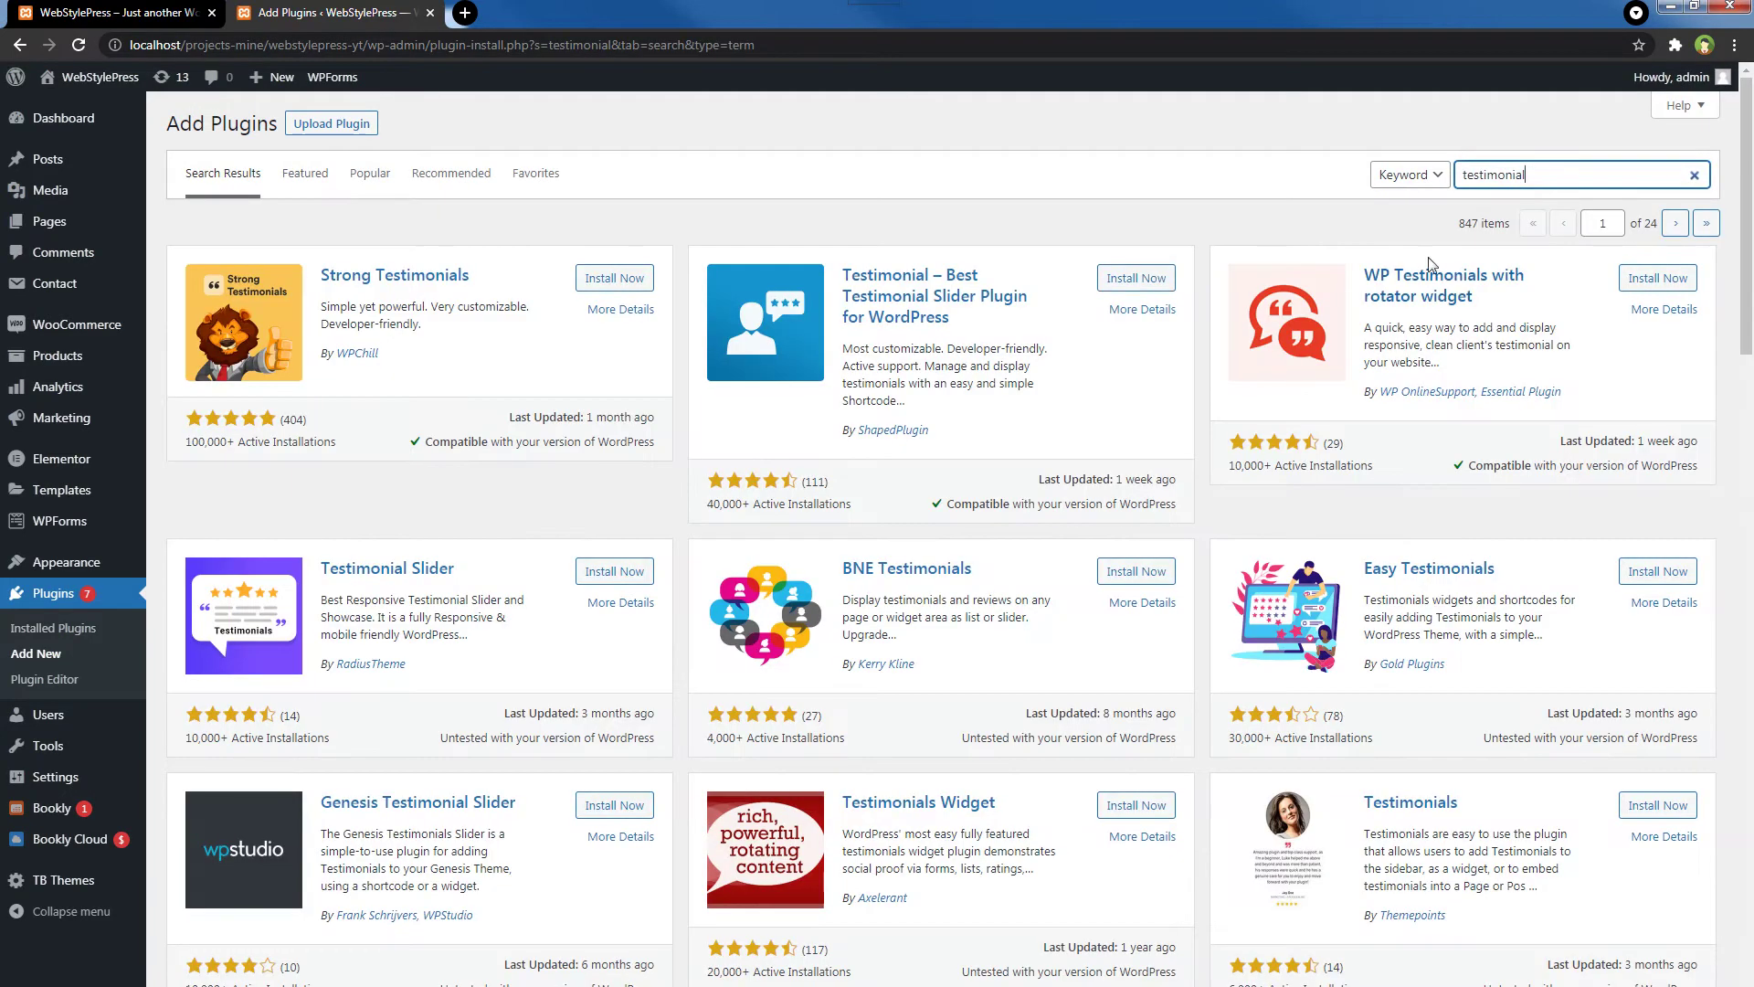
mouse_move(1392, 316)
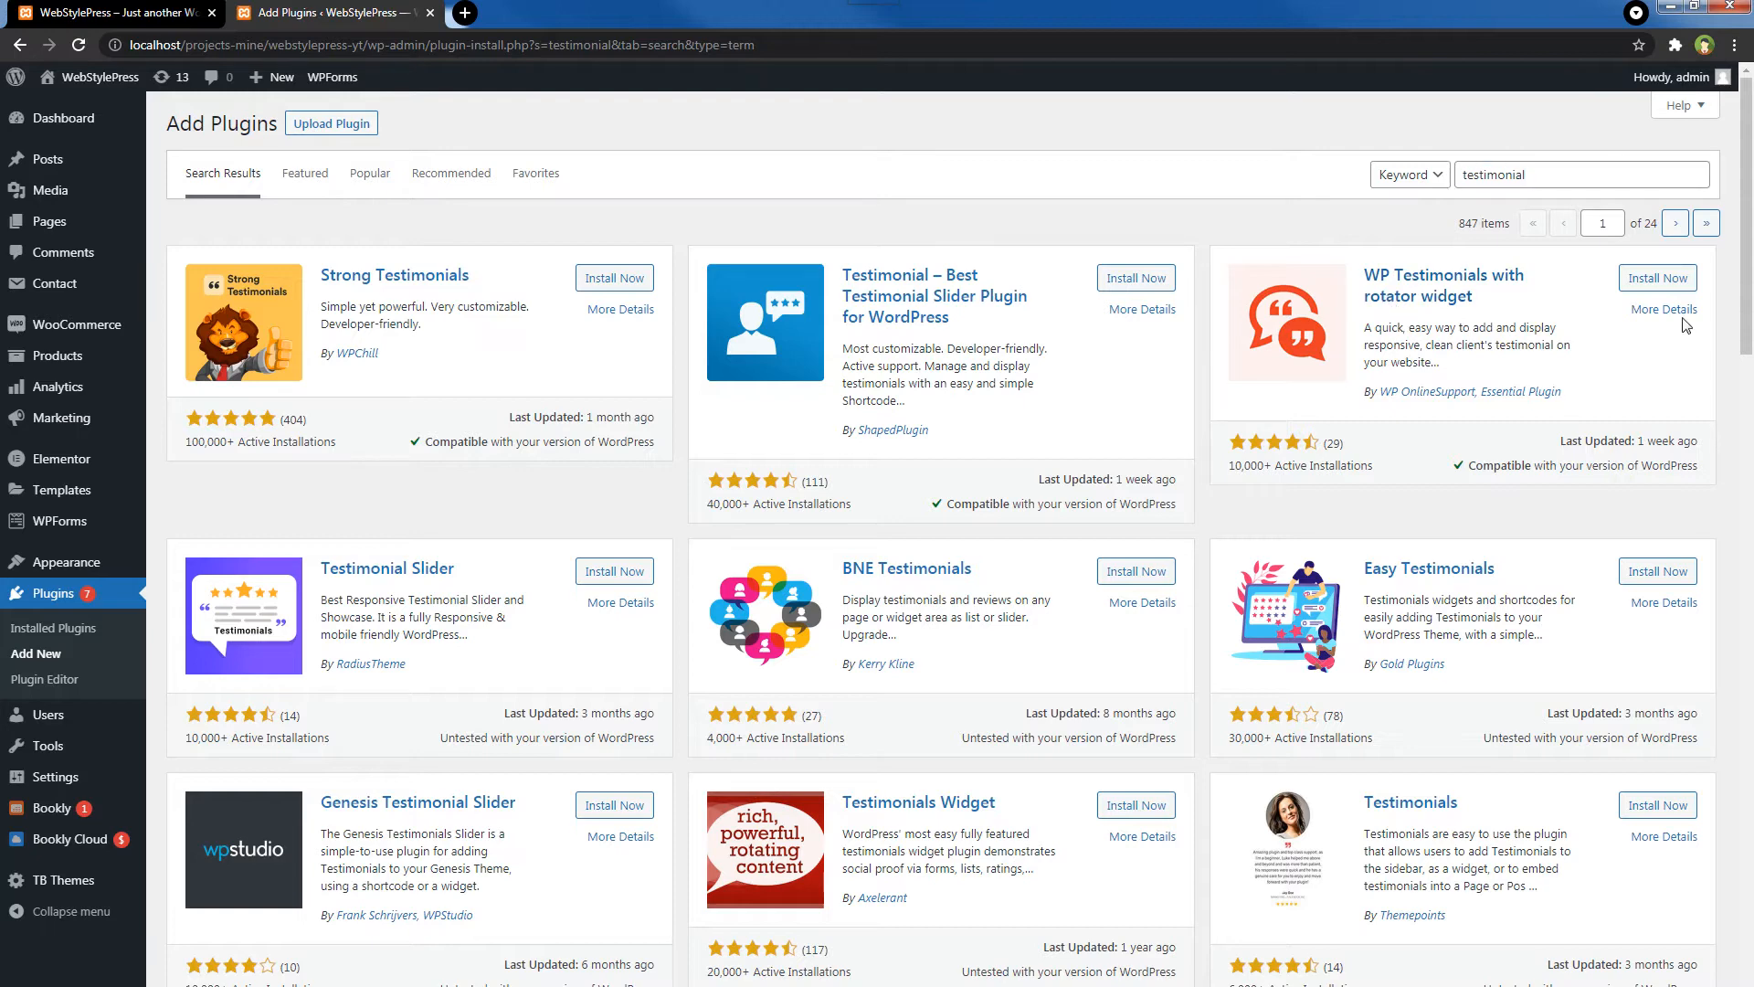
click(1661, 309)
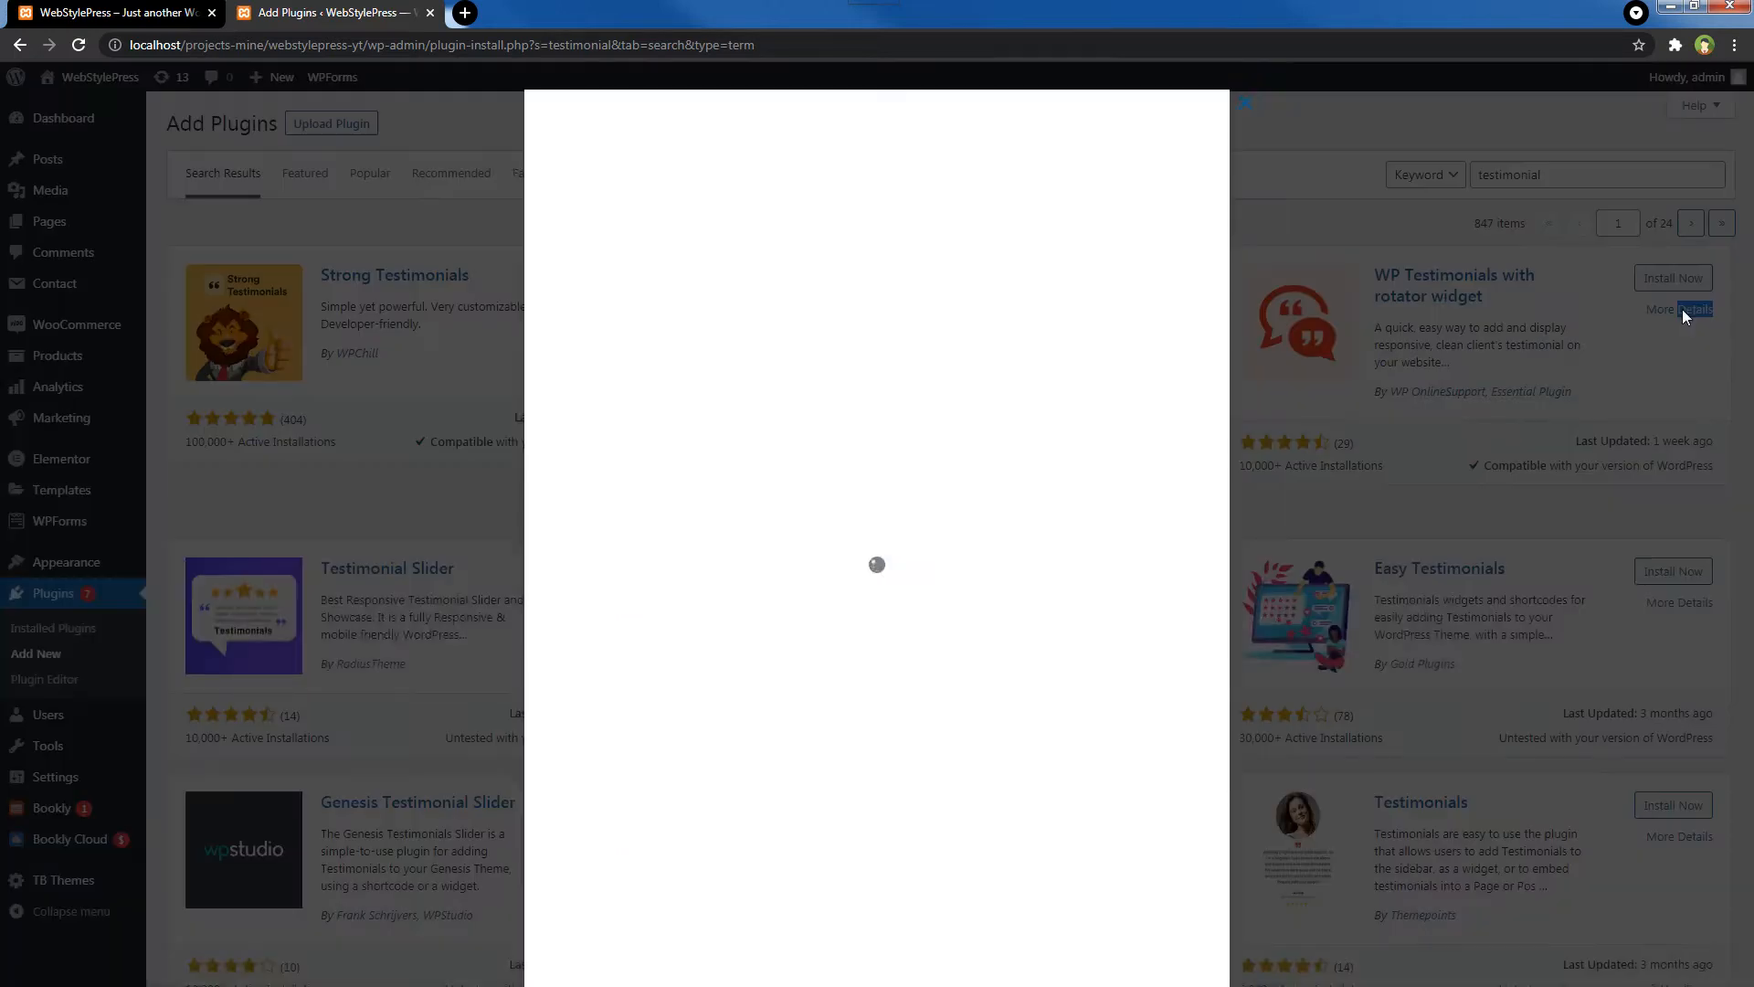
click(1690, 308)
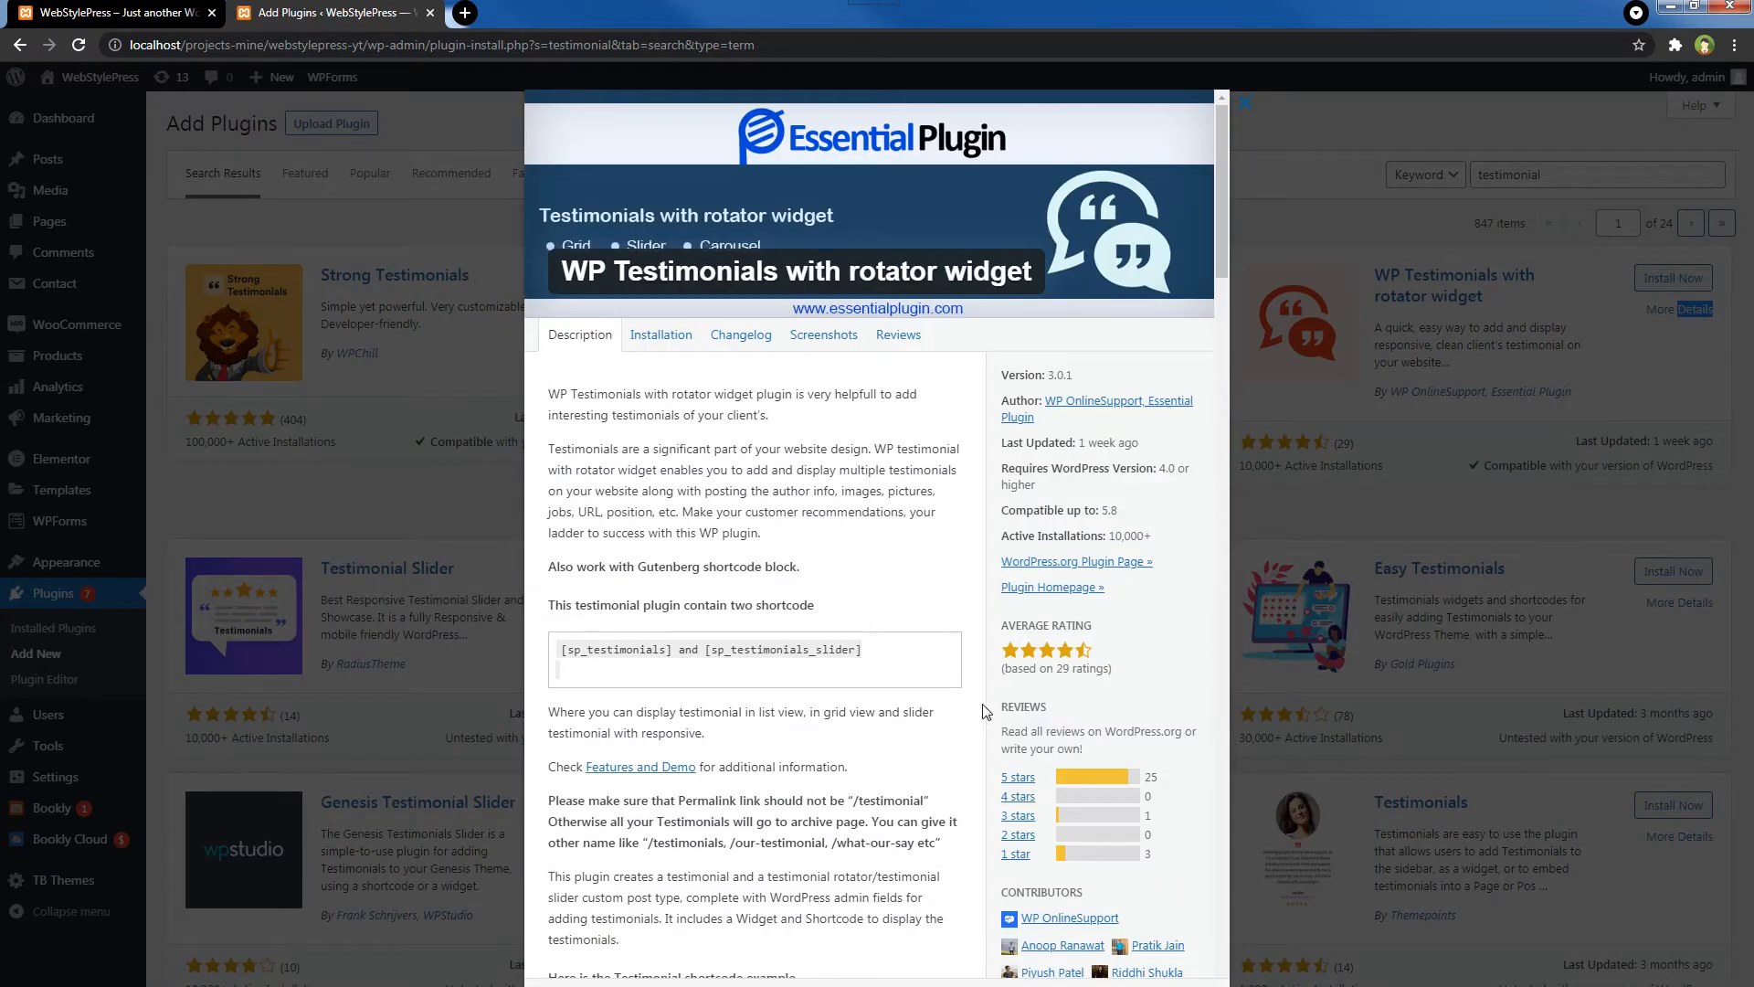
mouse_move(1123, 572)
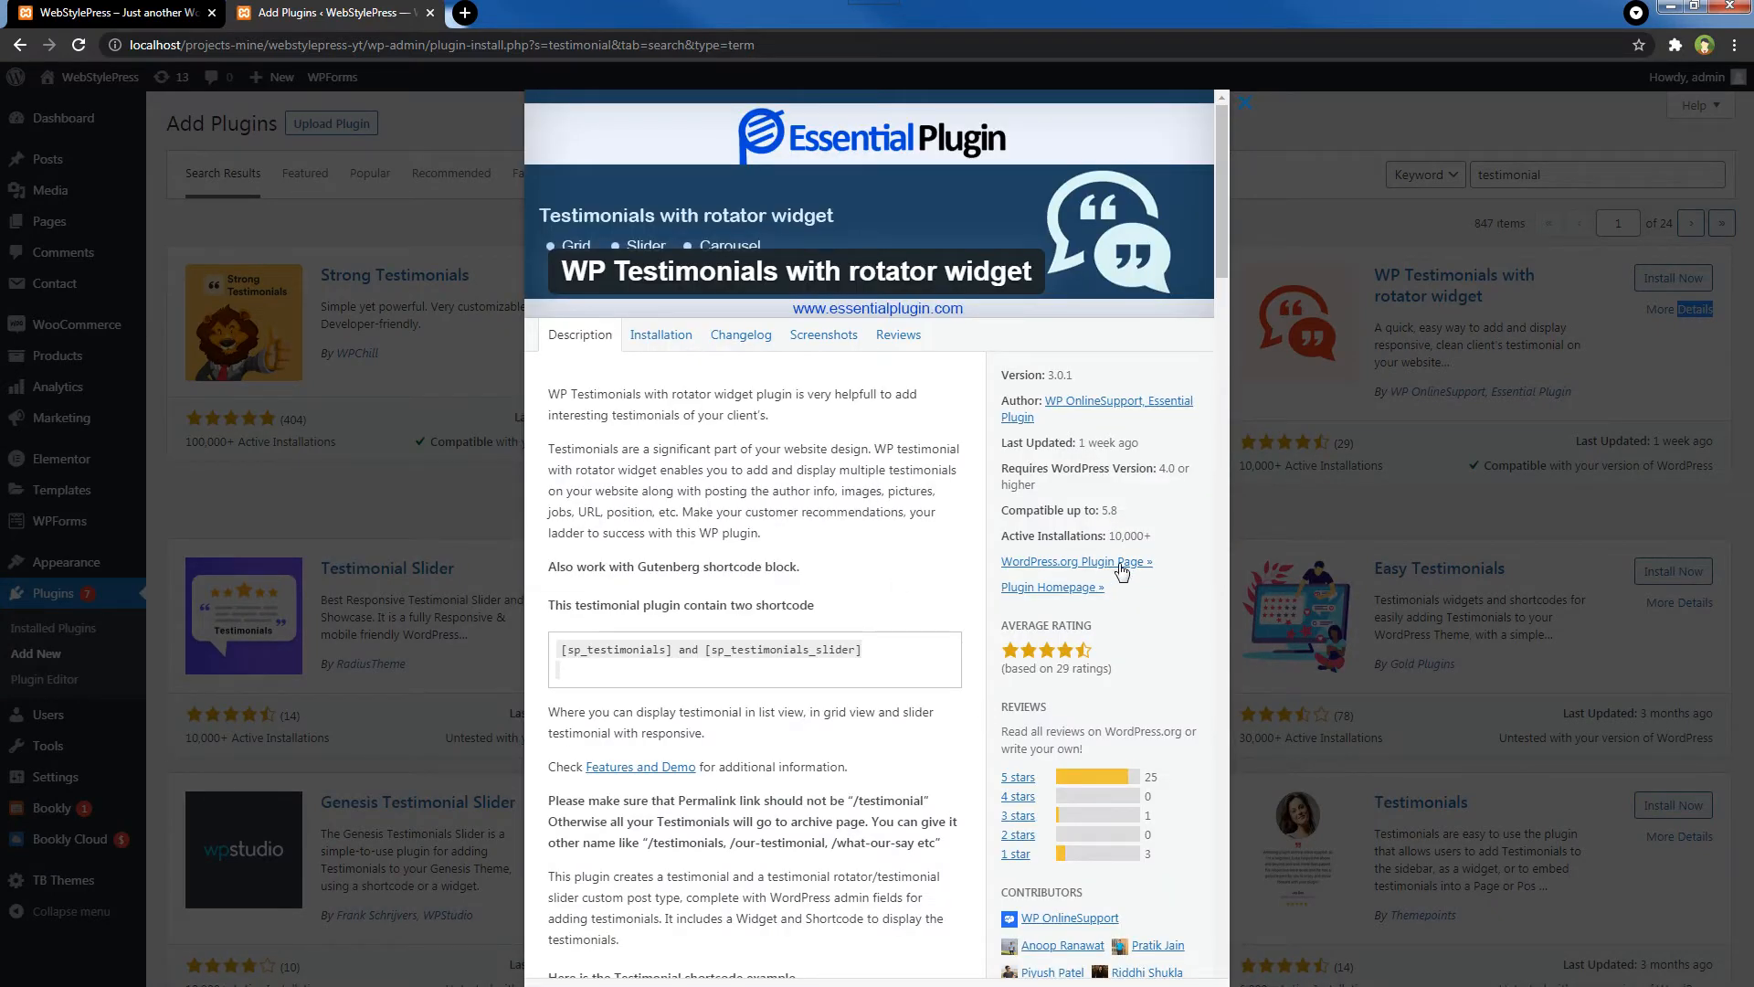
click(1071, 560)
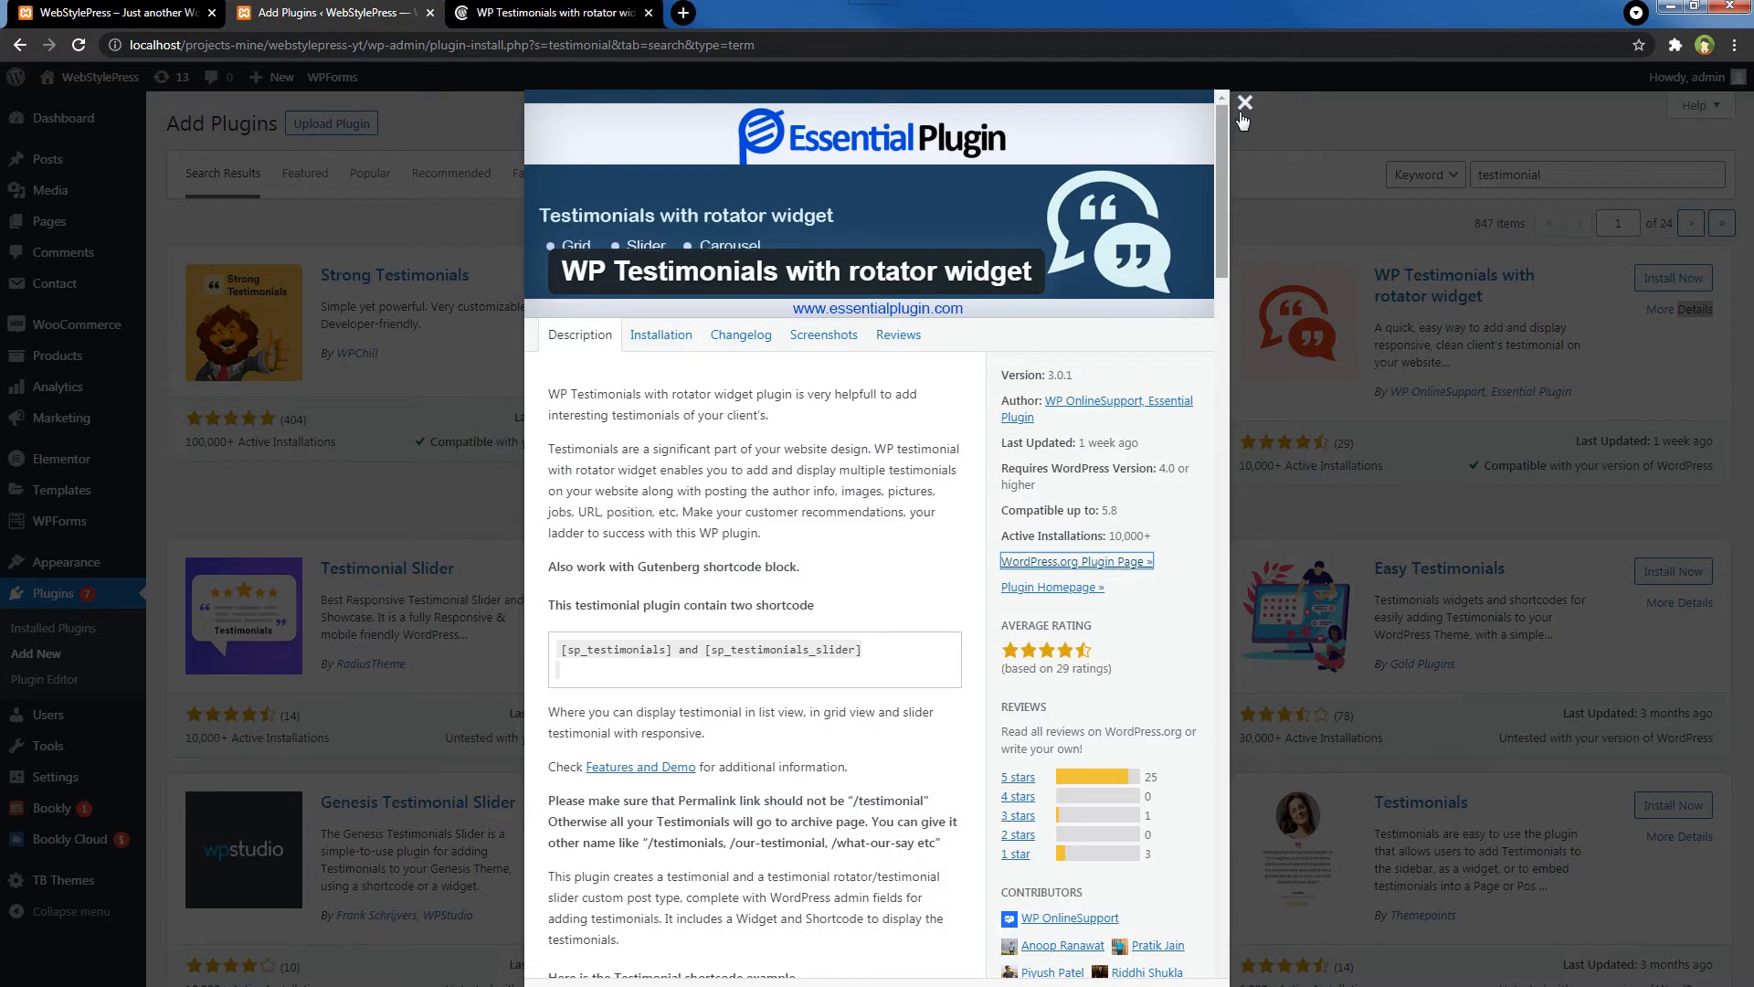
click(1243, 101)
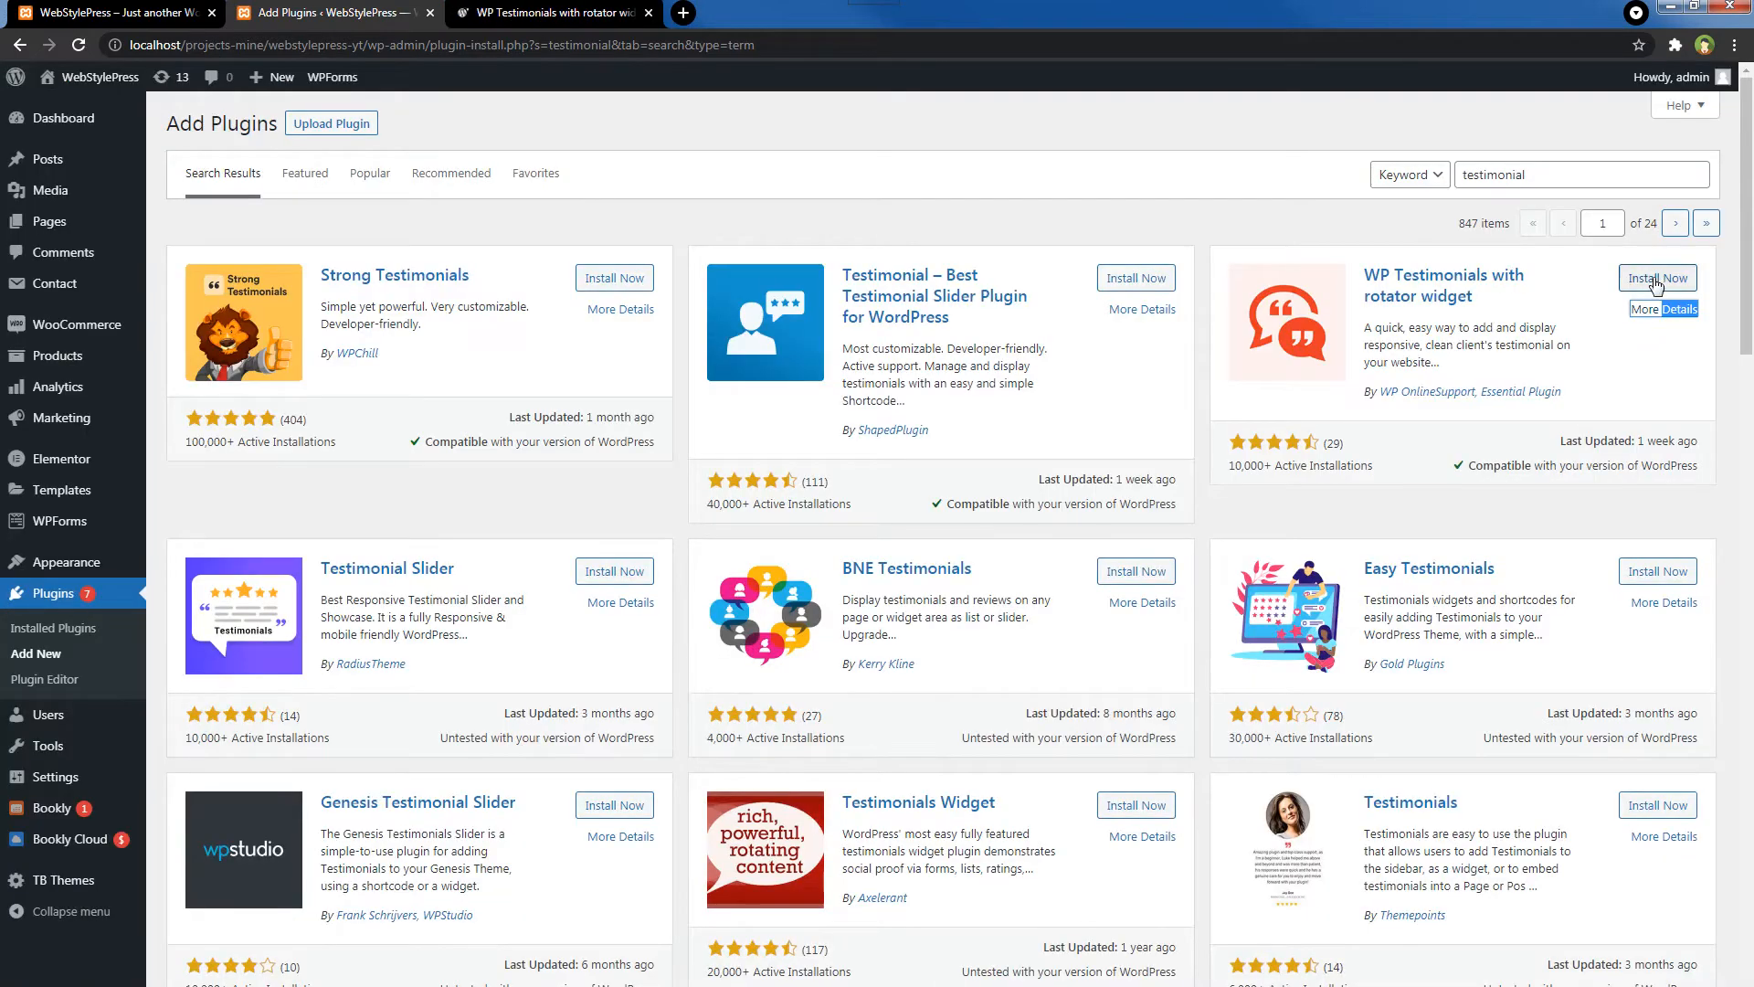
- Install and activate the WP Testimonials with rotator widget plugin
click(1659, 277)
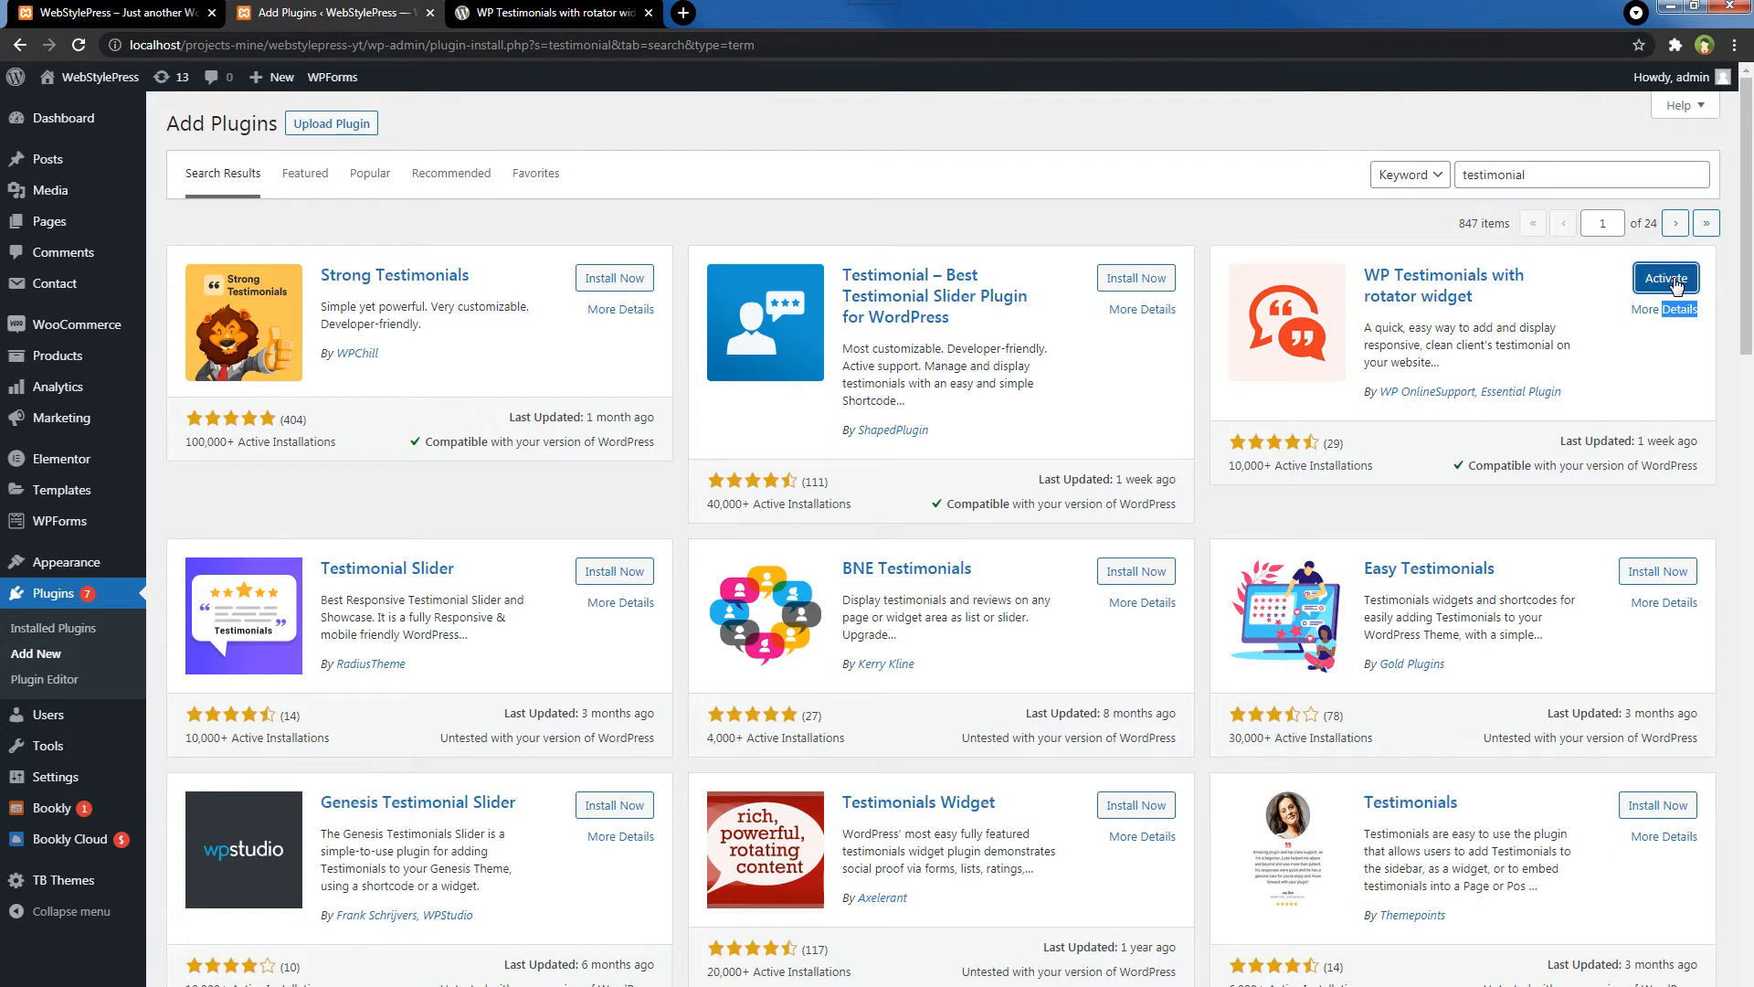
click(1666, 277)
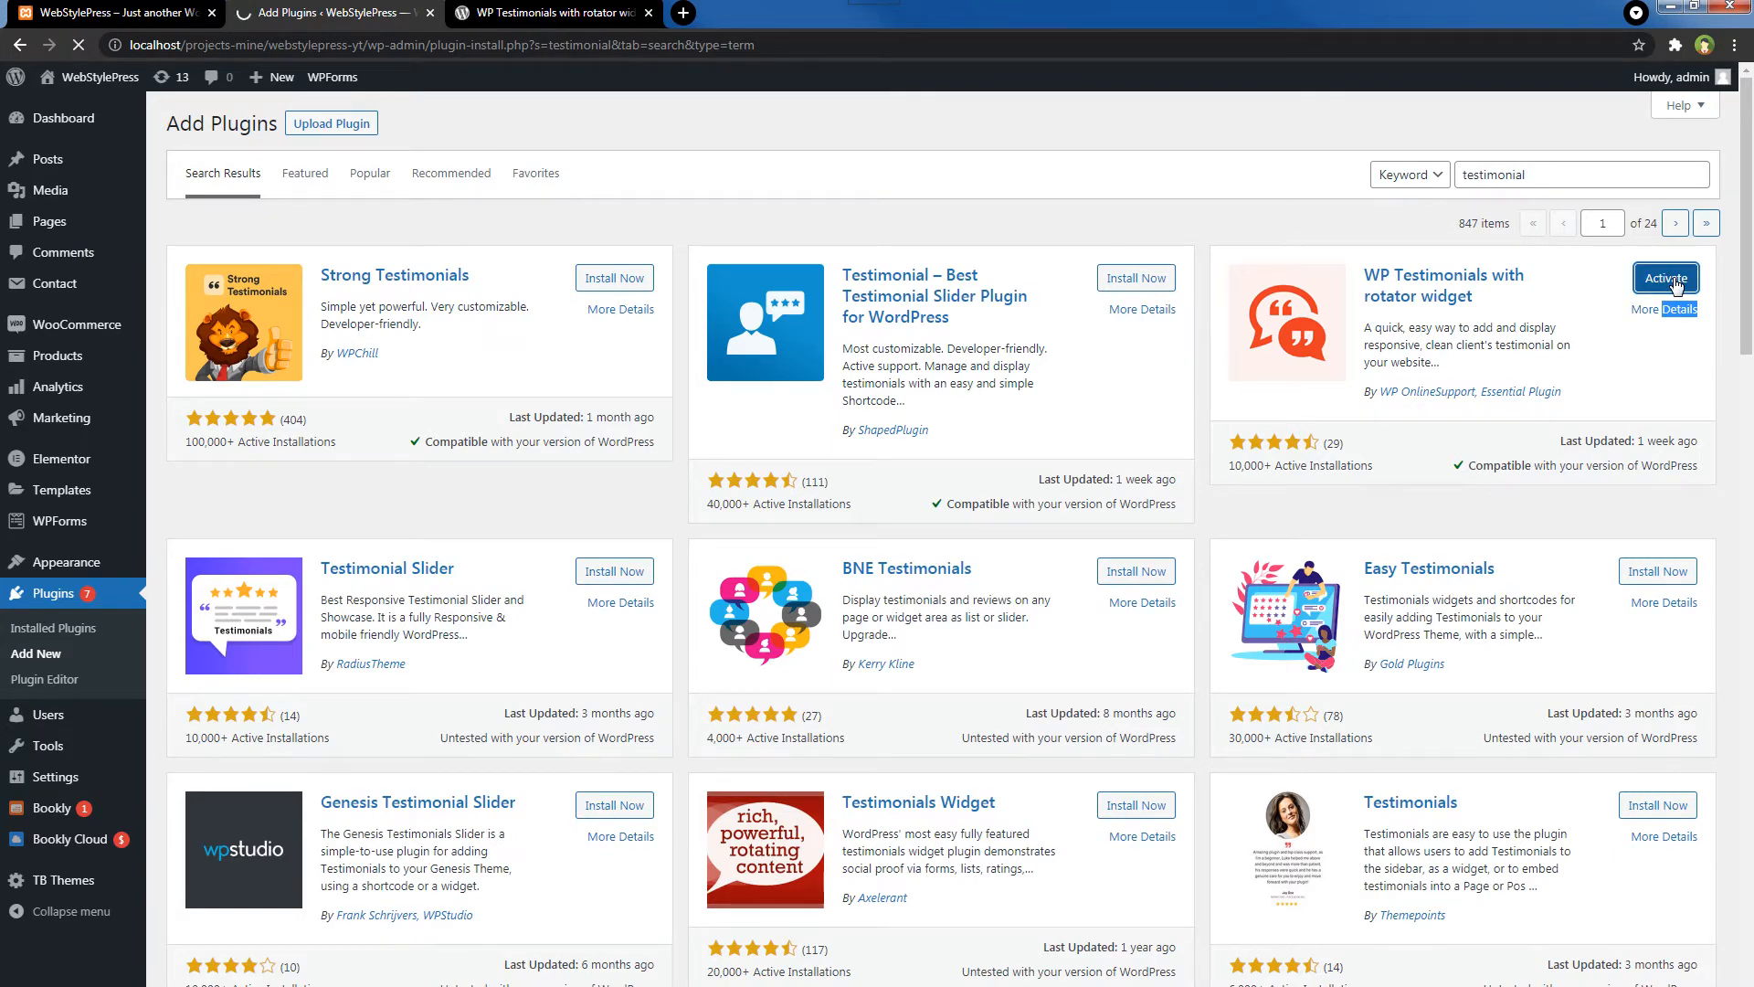
click(1665, 278)
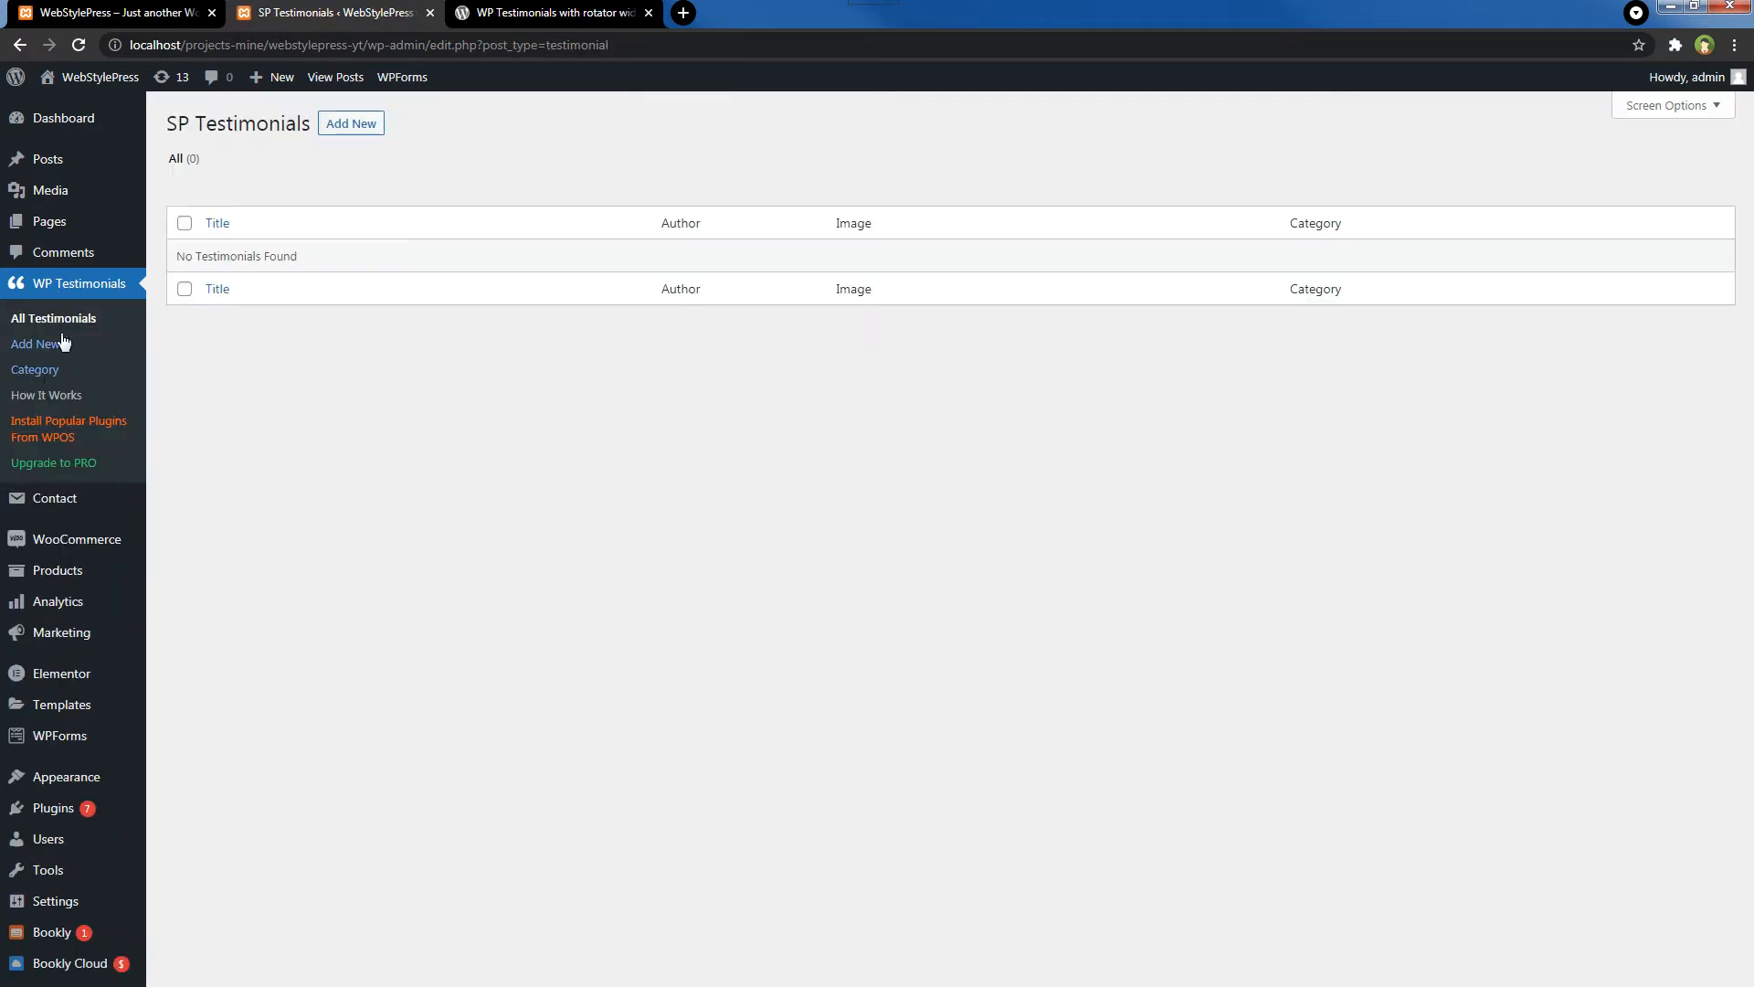
mouse_move(345, 423)
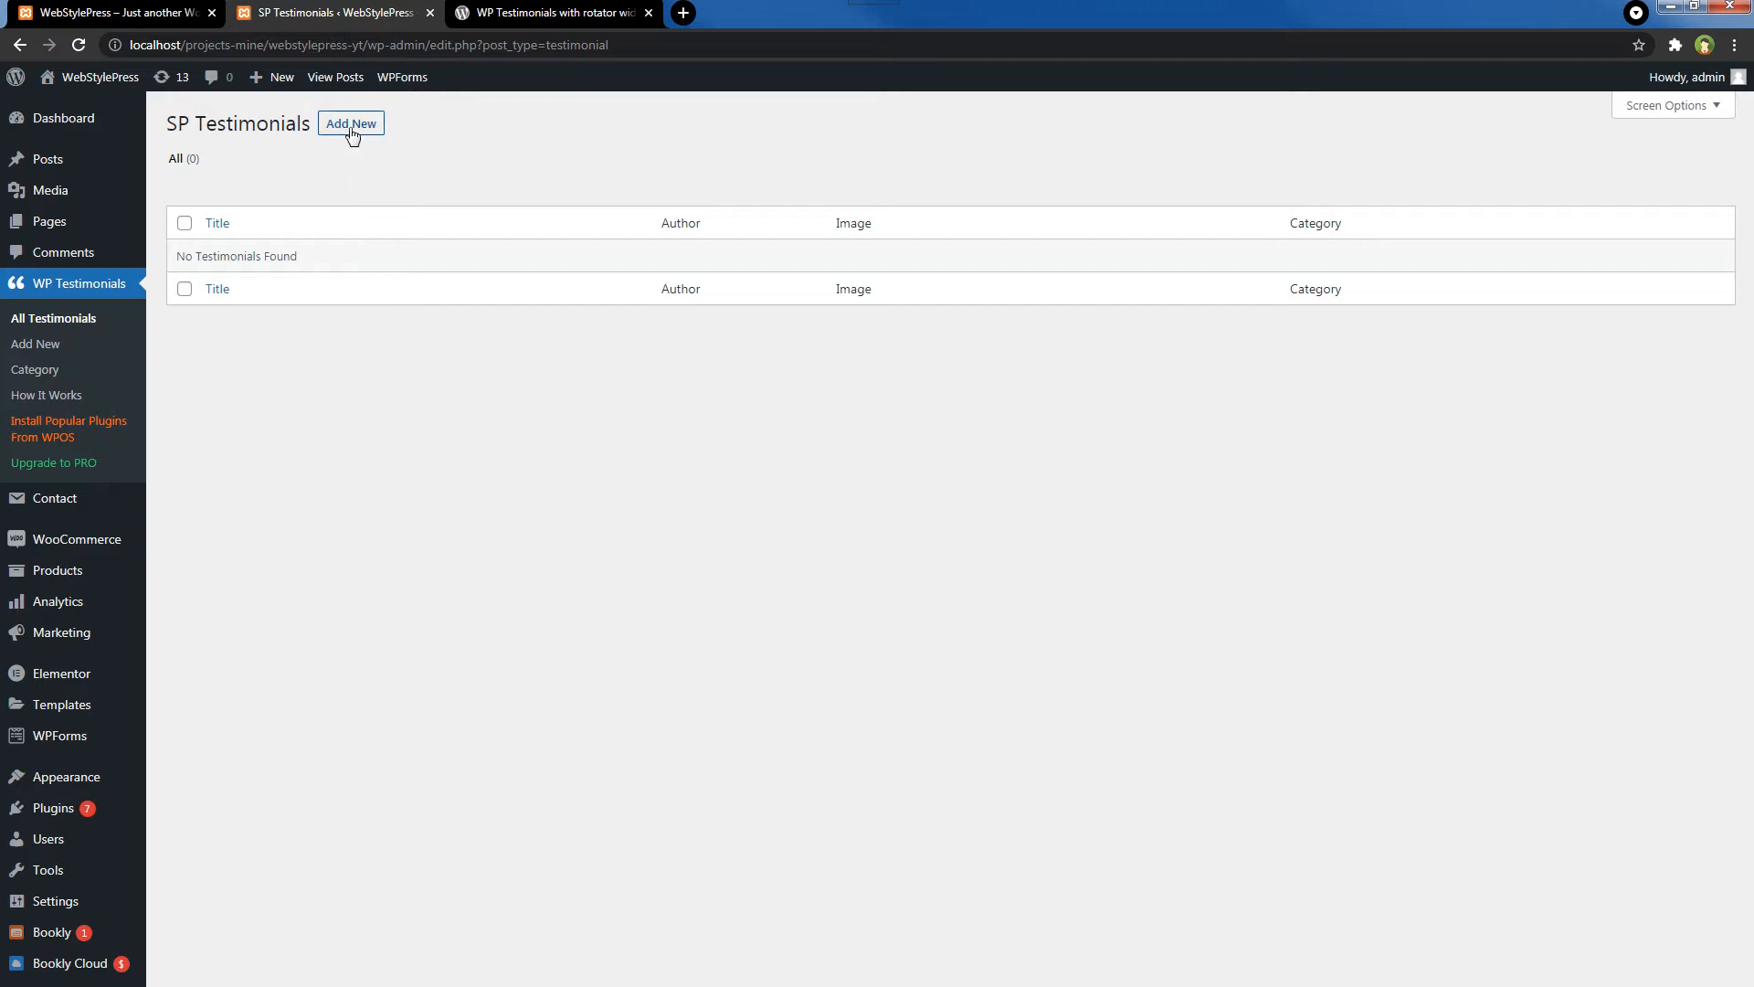
mouse_move(96, 368)
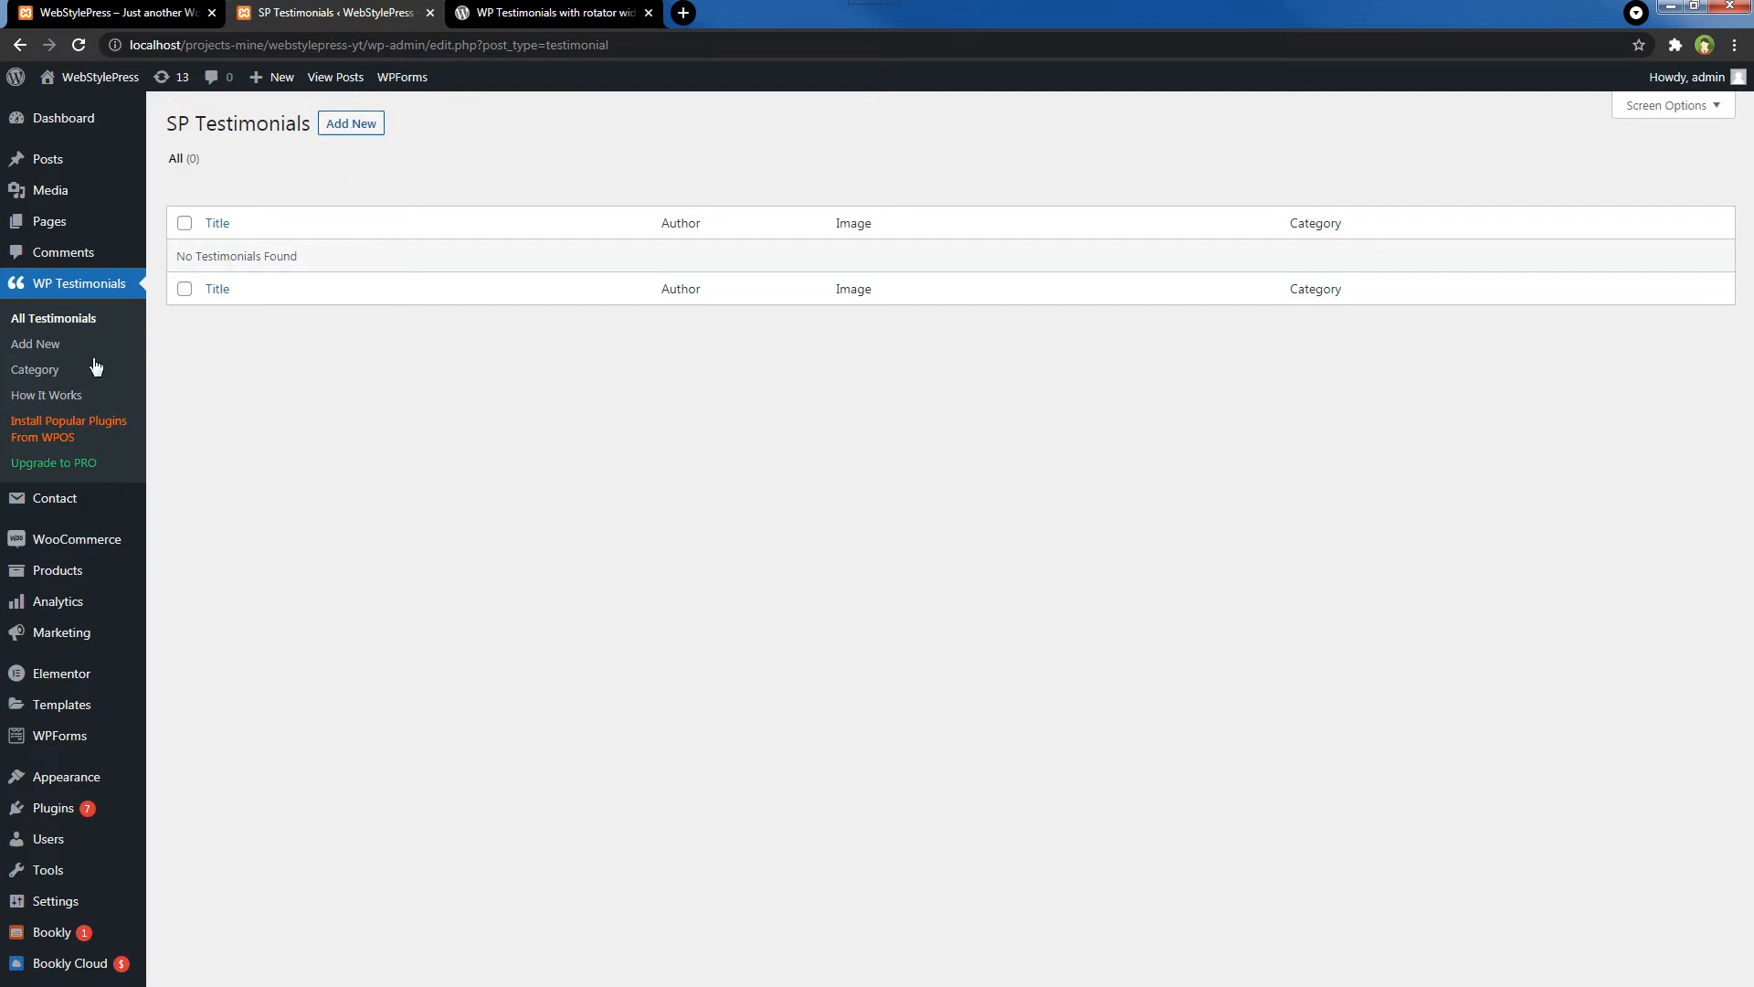
mouse_move(35, 370)
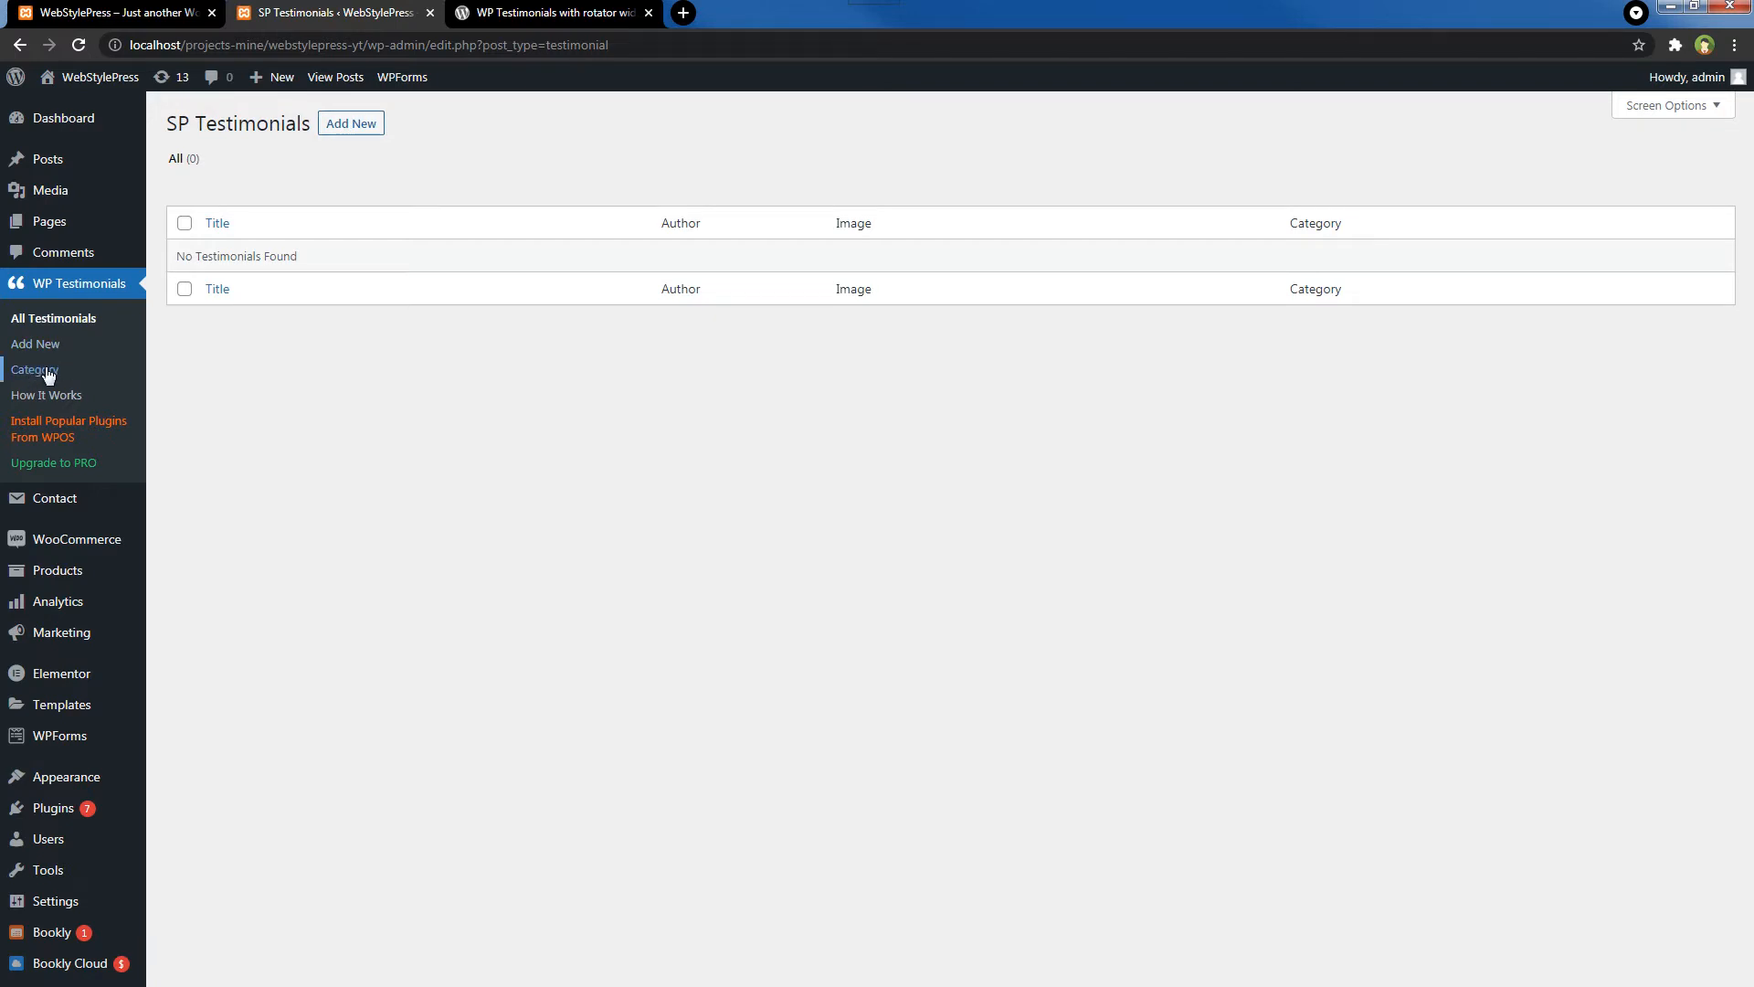
- Open the empty testimonials list and begin a new testimonial
click(350, 124)
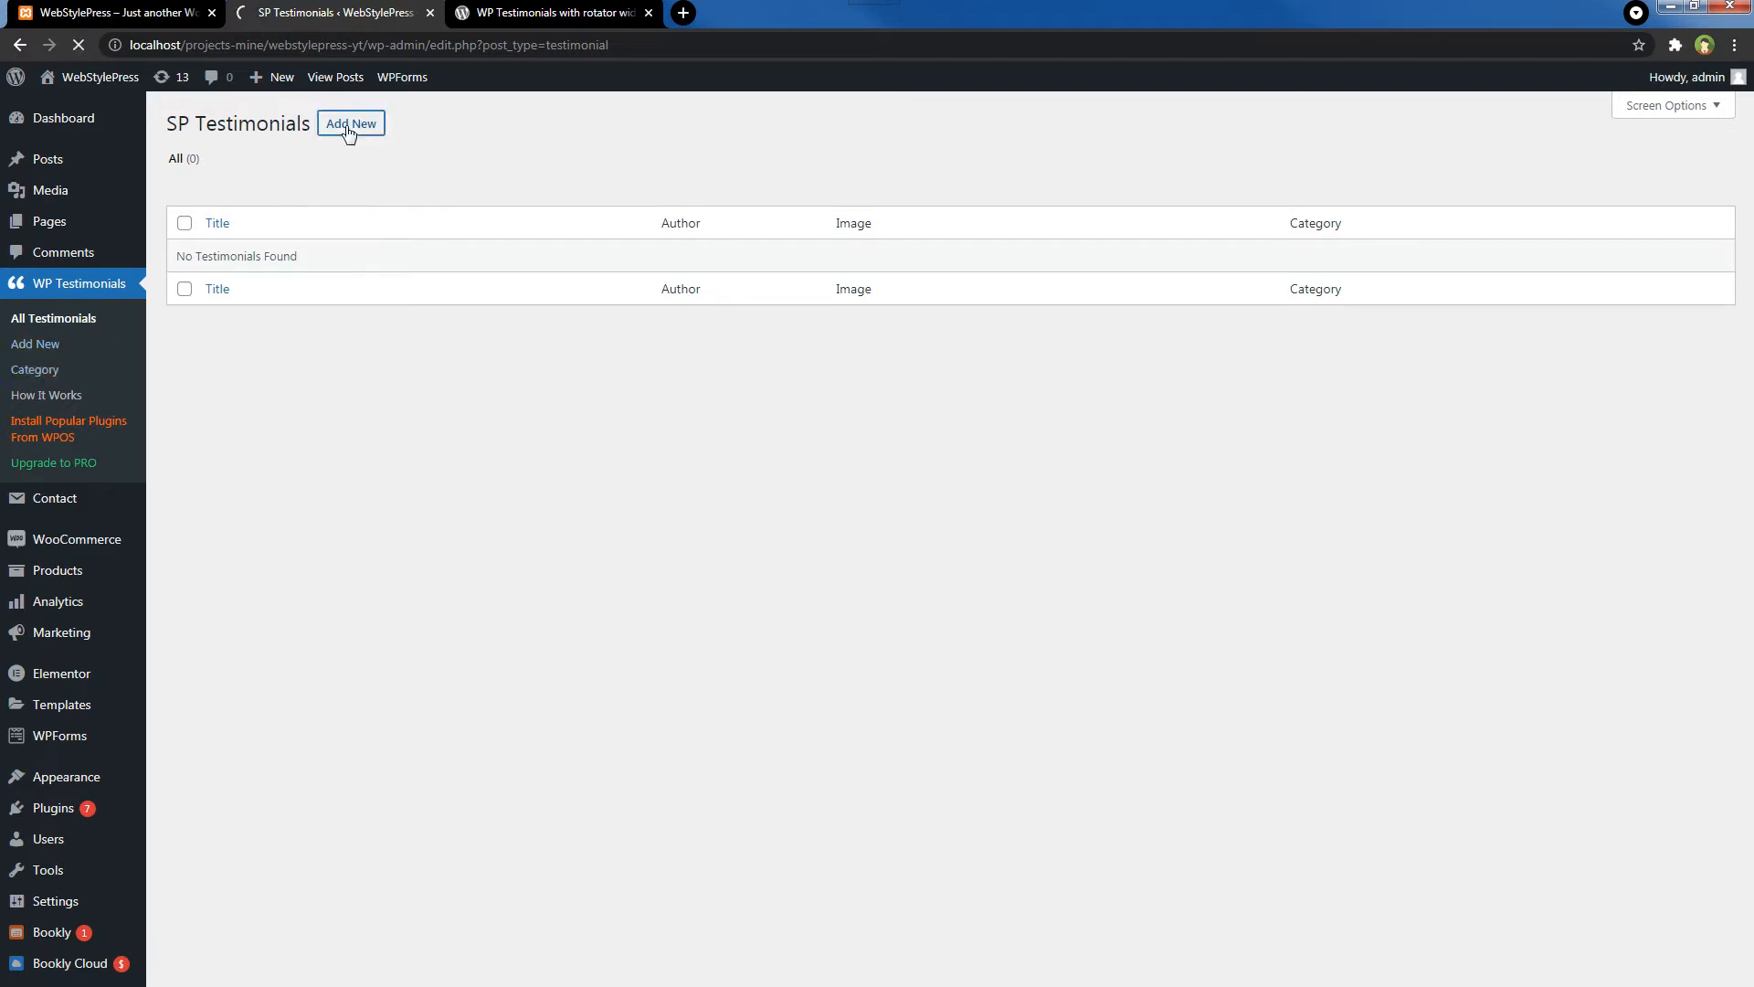
click(349, 124)
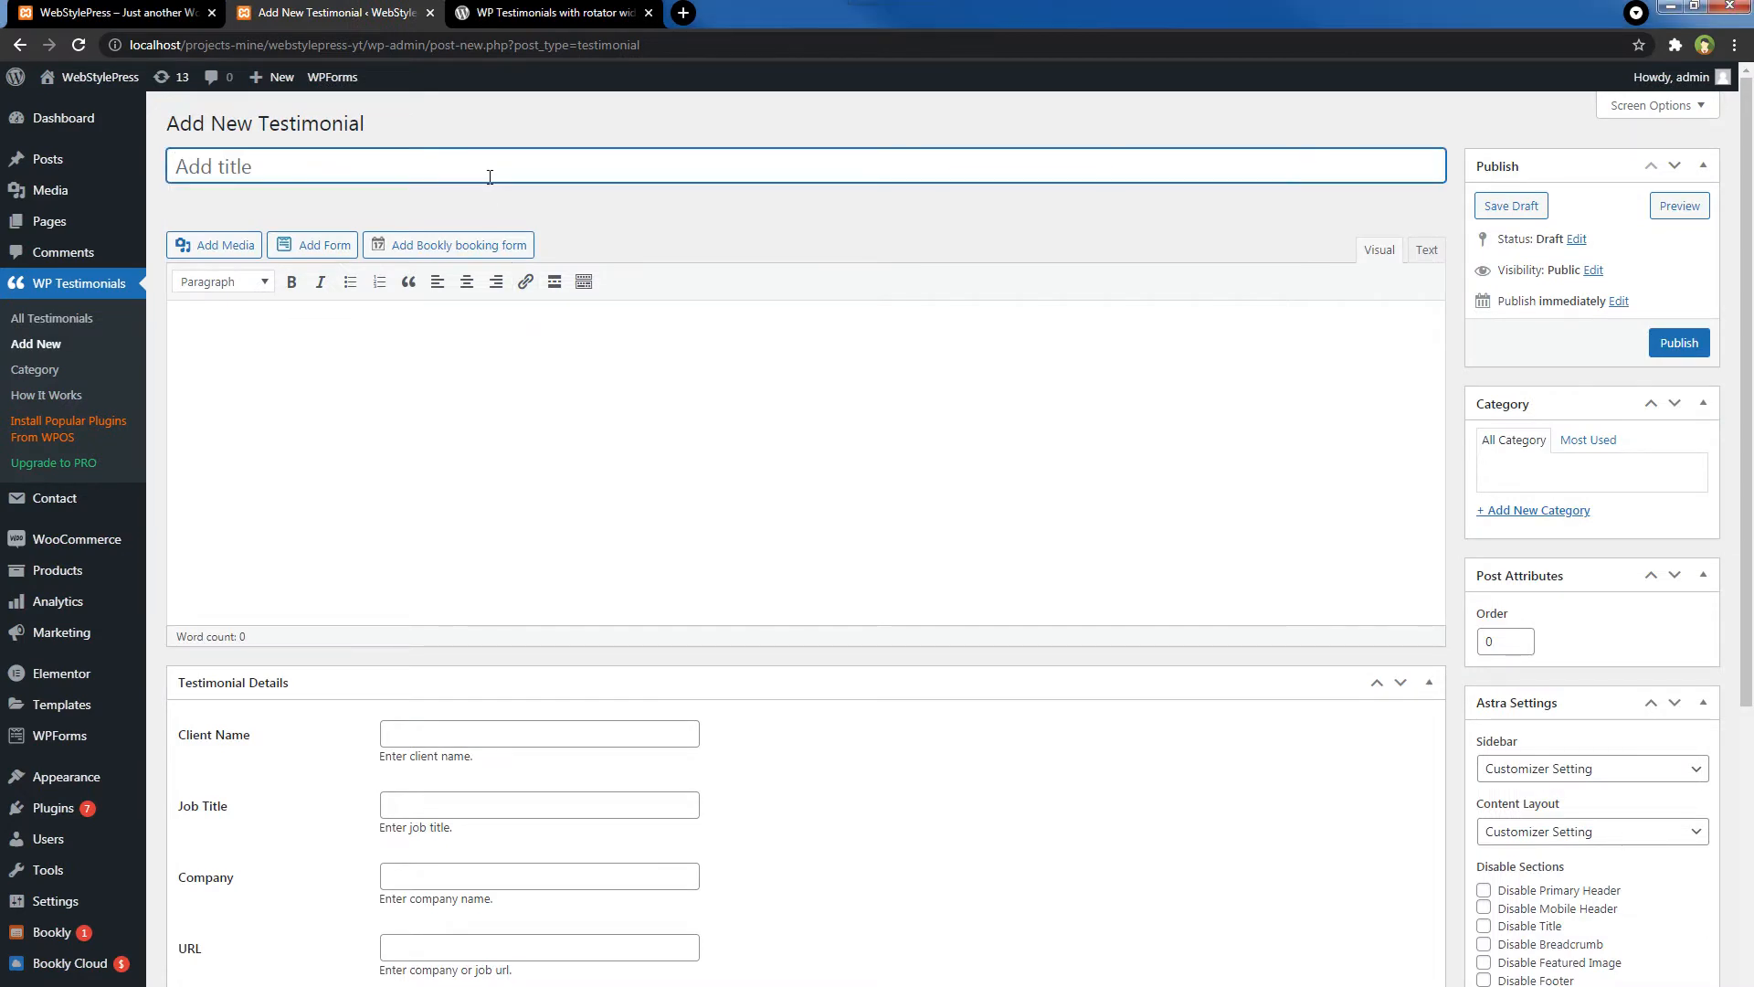
- Publish the testimonial 'Neque porro quisquam est' with body text and client name Sarah Jones
click(549, 373)
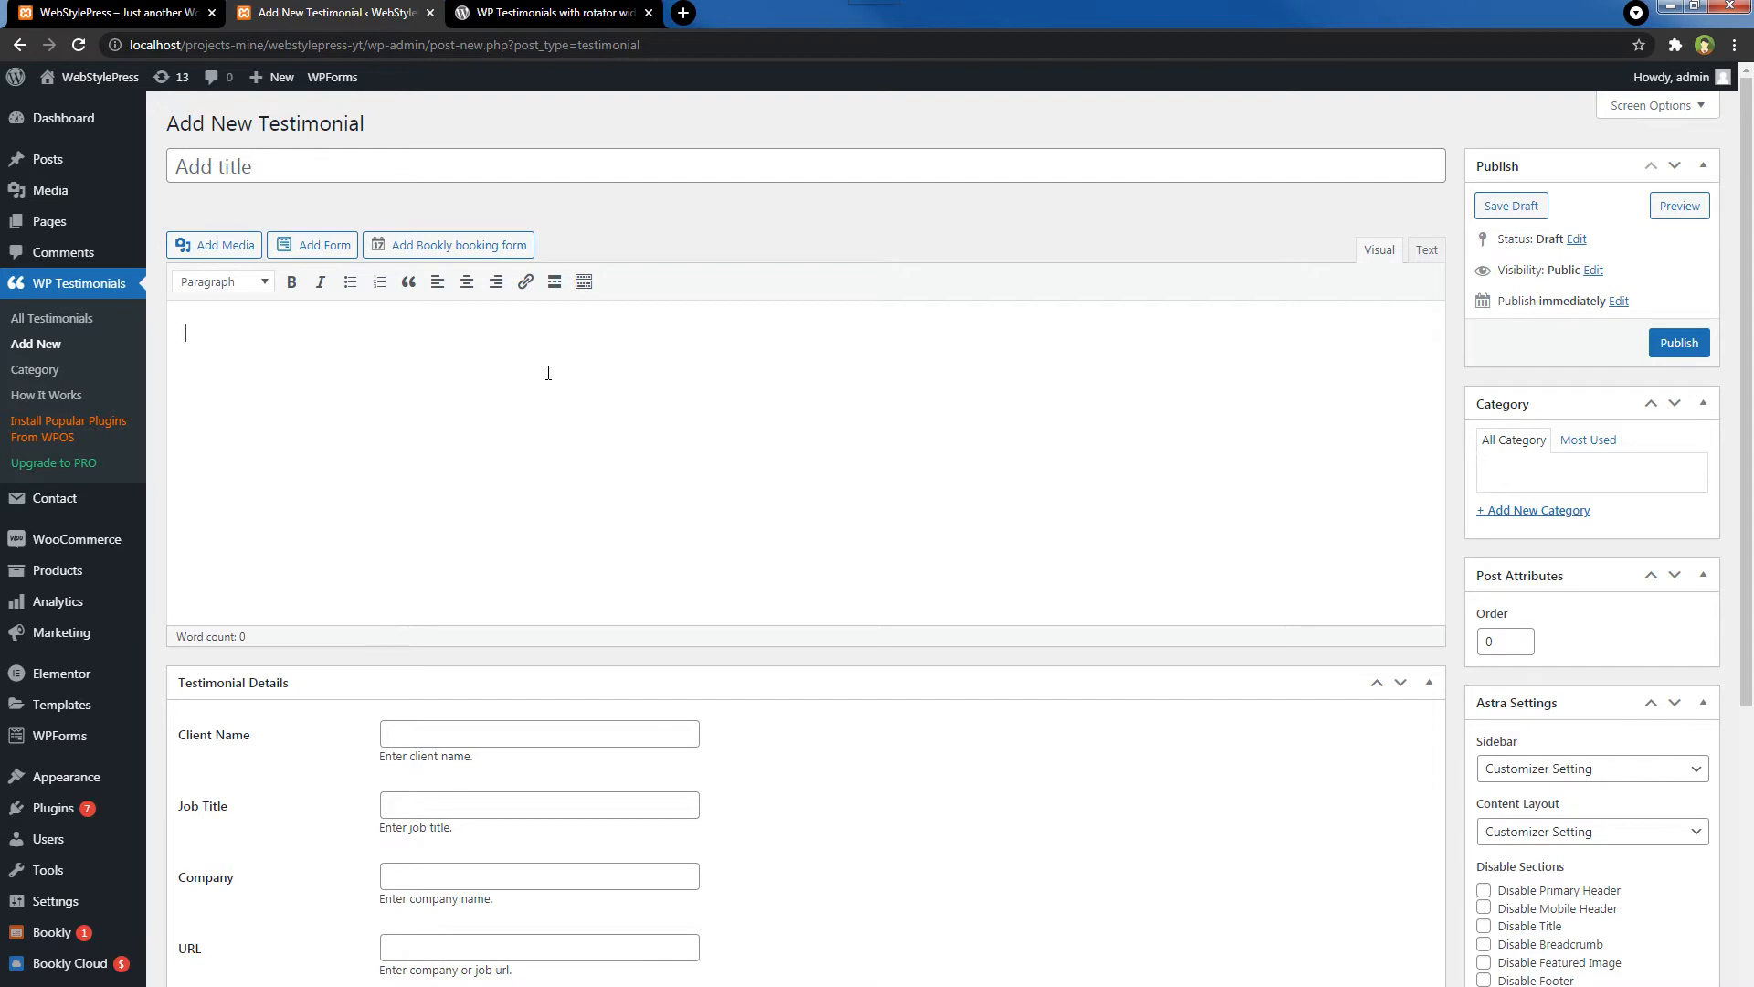
click(538, 733)
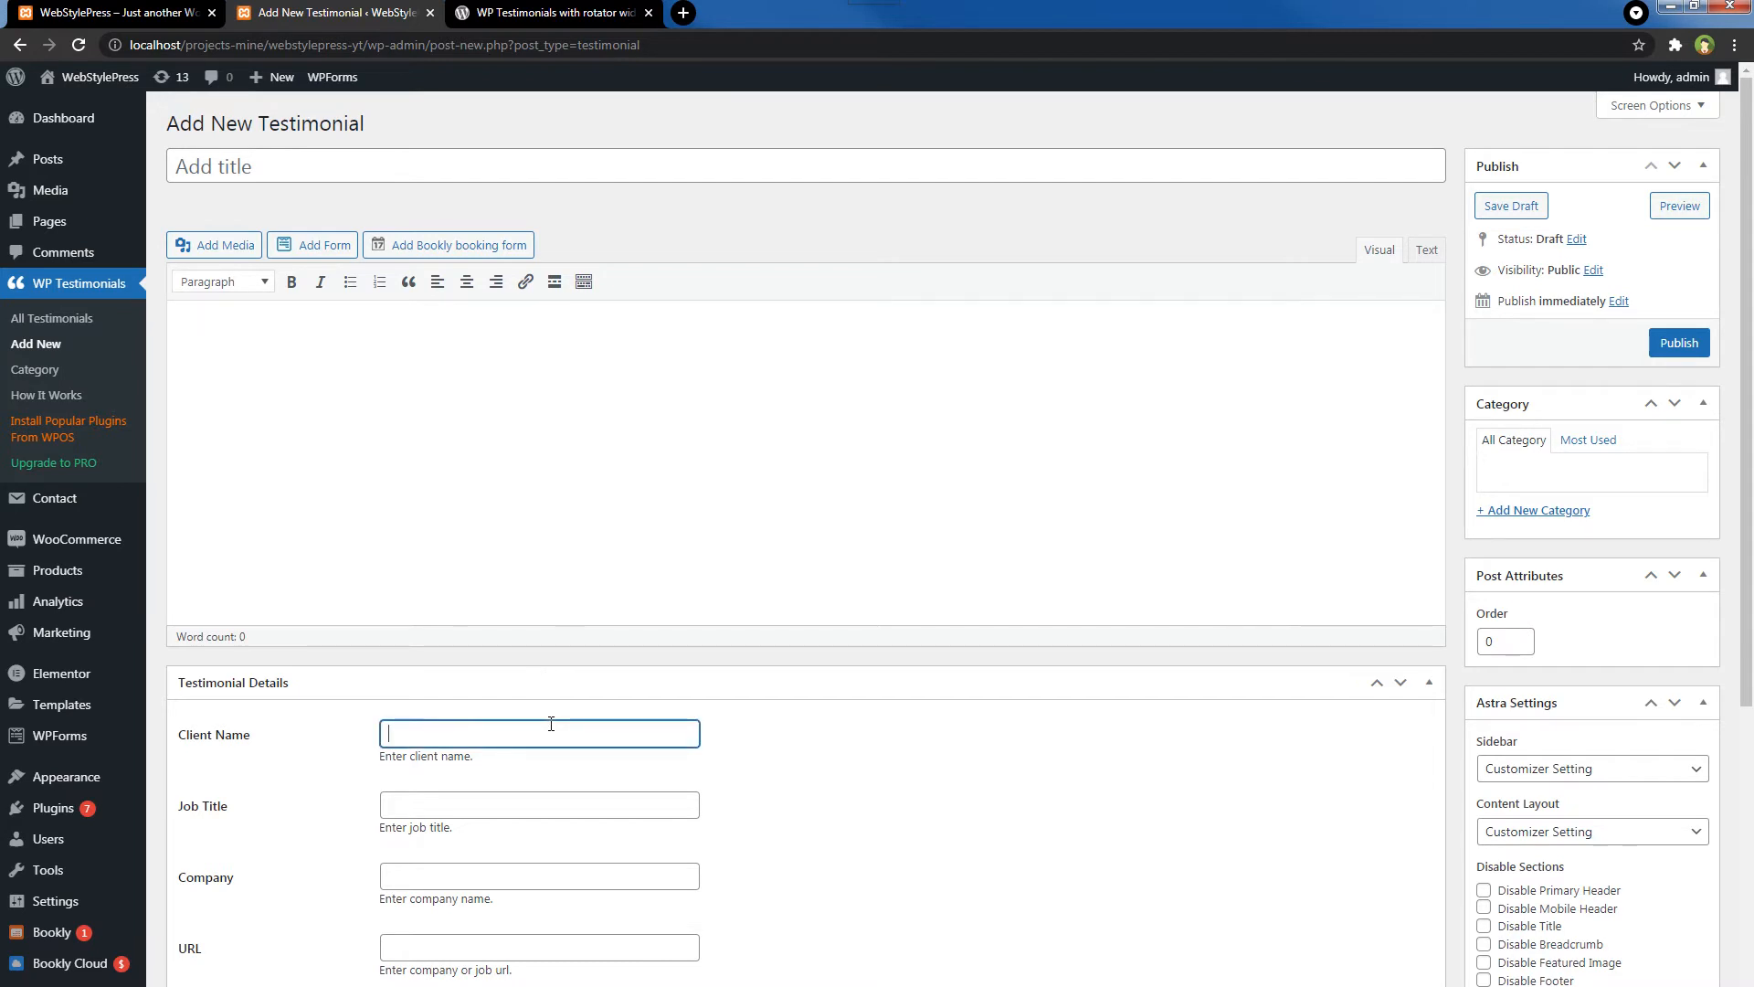
scroll(down, 3)
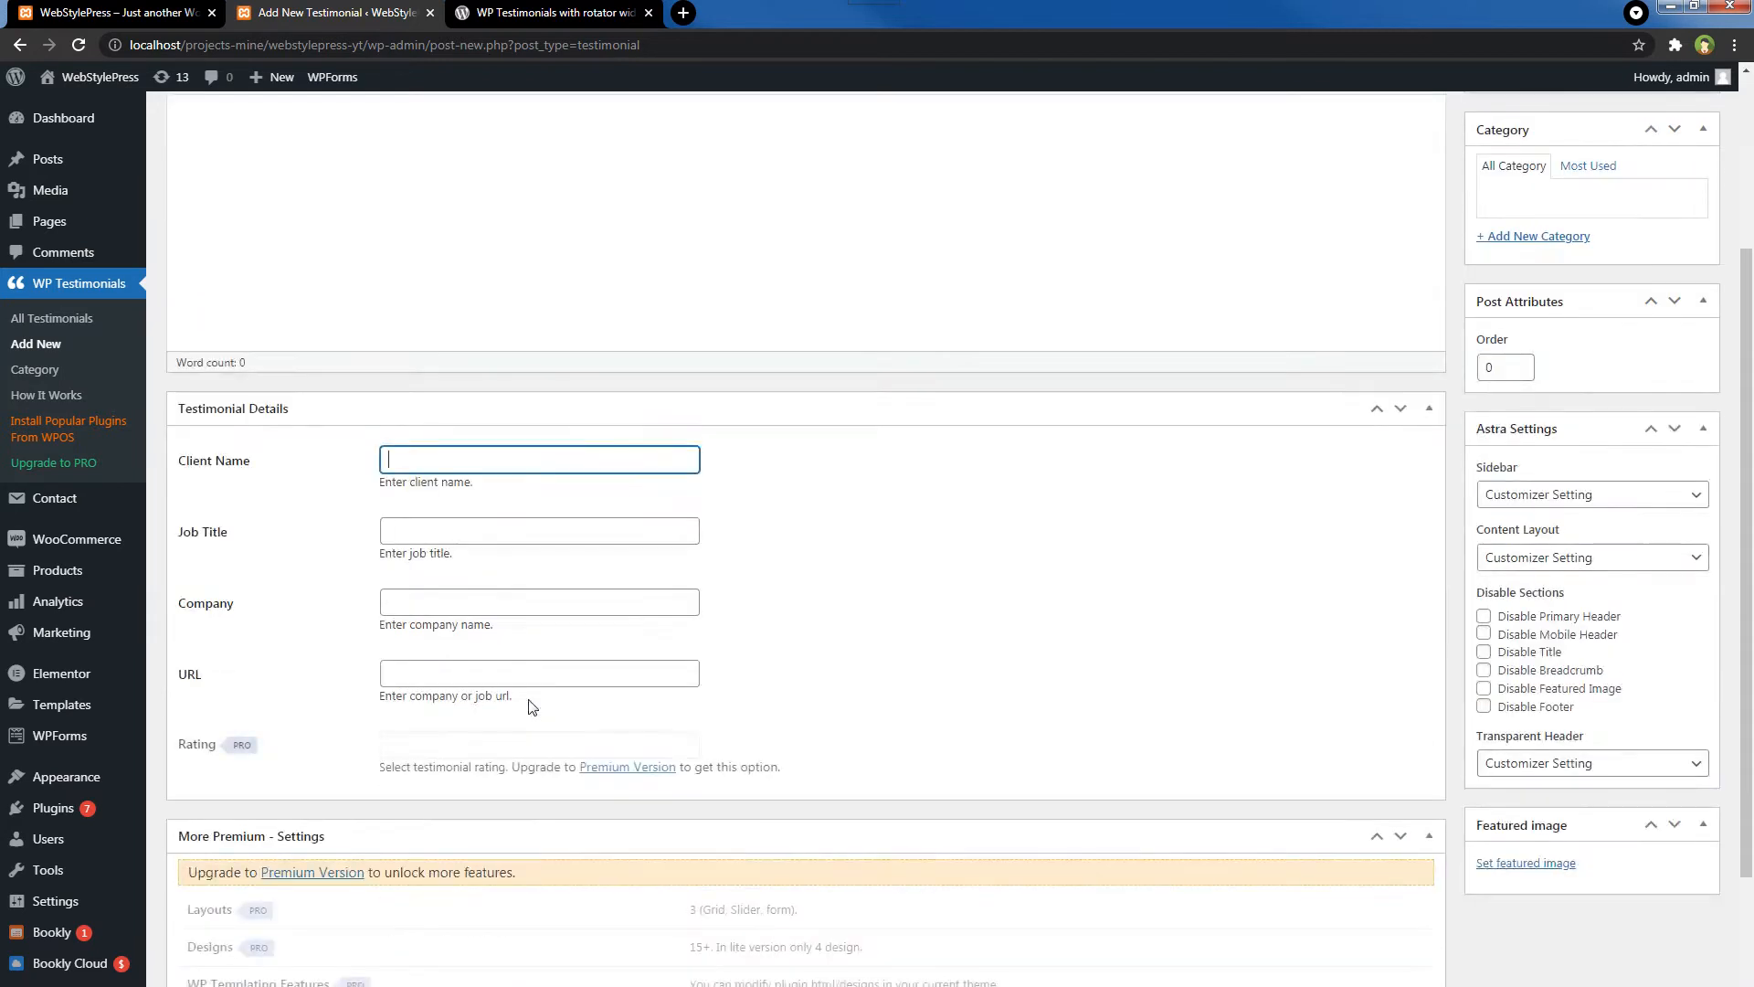
mouse_move(527, 662)
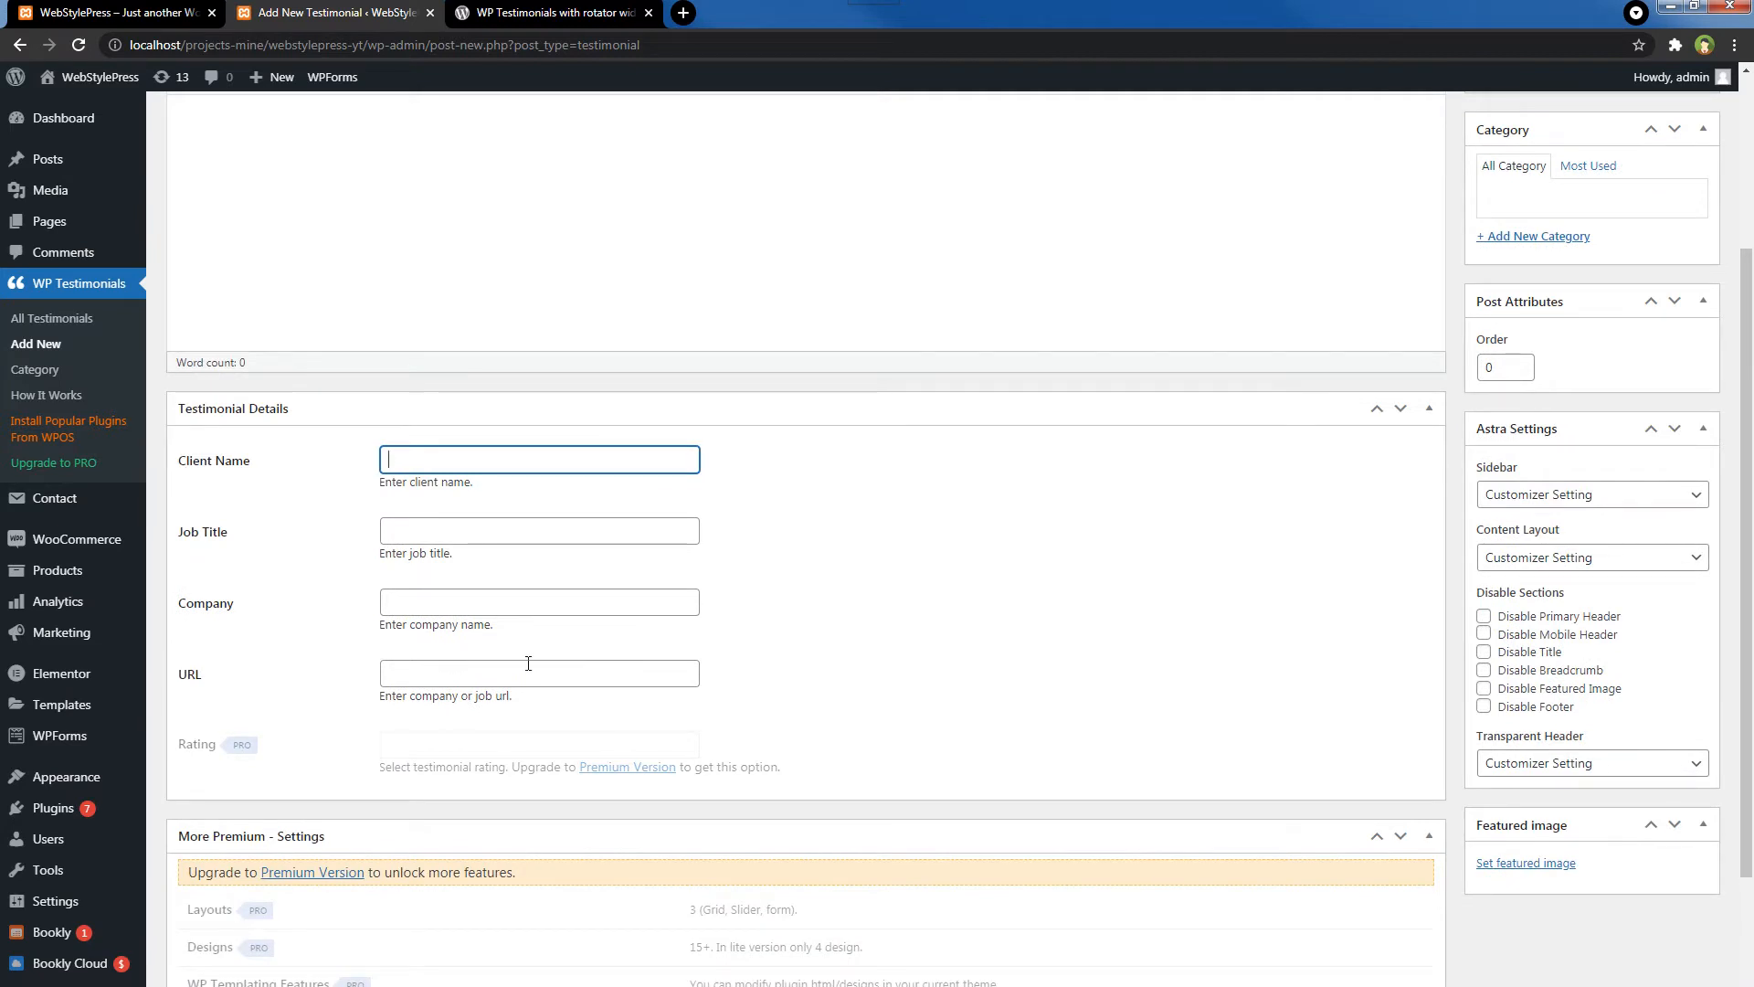
scroll(up, 3)
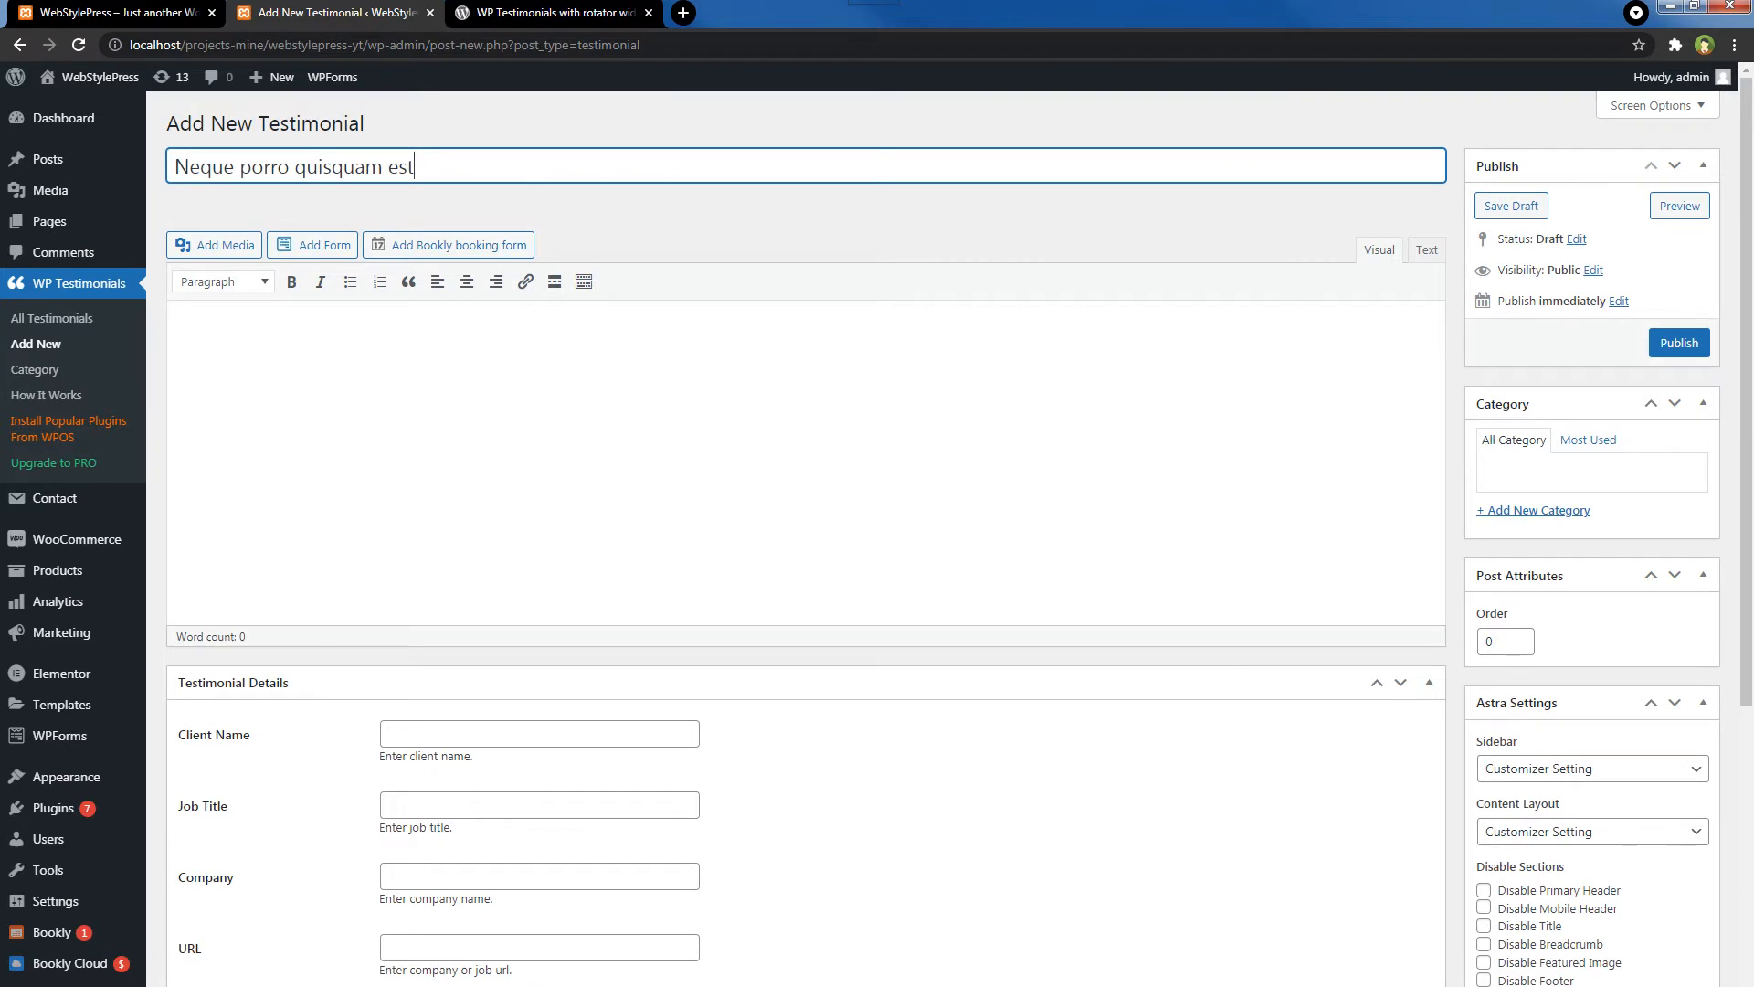
text(Neque porro quisquam est, qui dolore ipsum quia dolor sit amet, consectetur adipisci velit, sed quia non numquam eius modi tempora incidunt.)
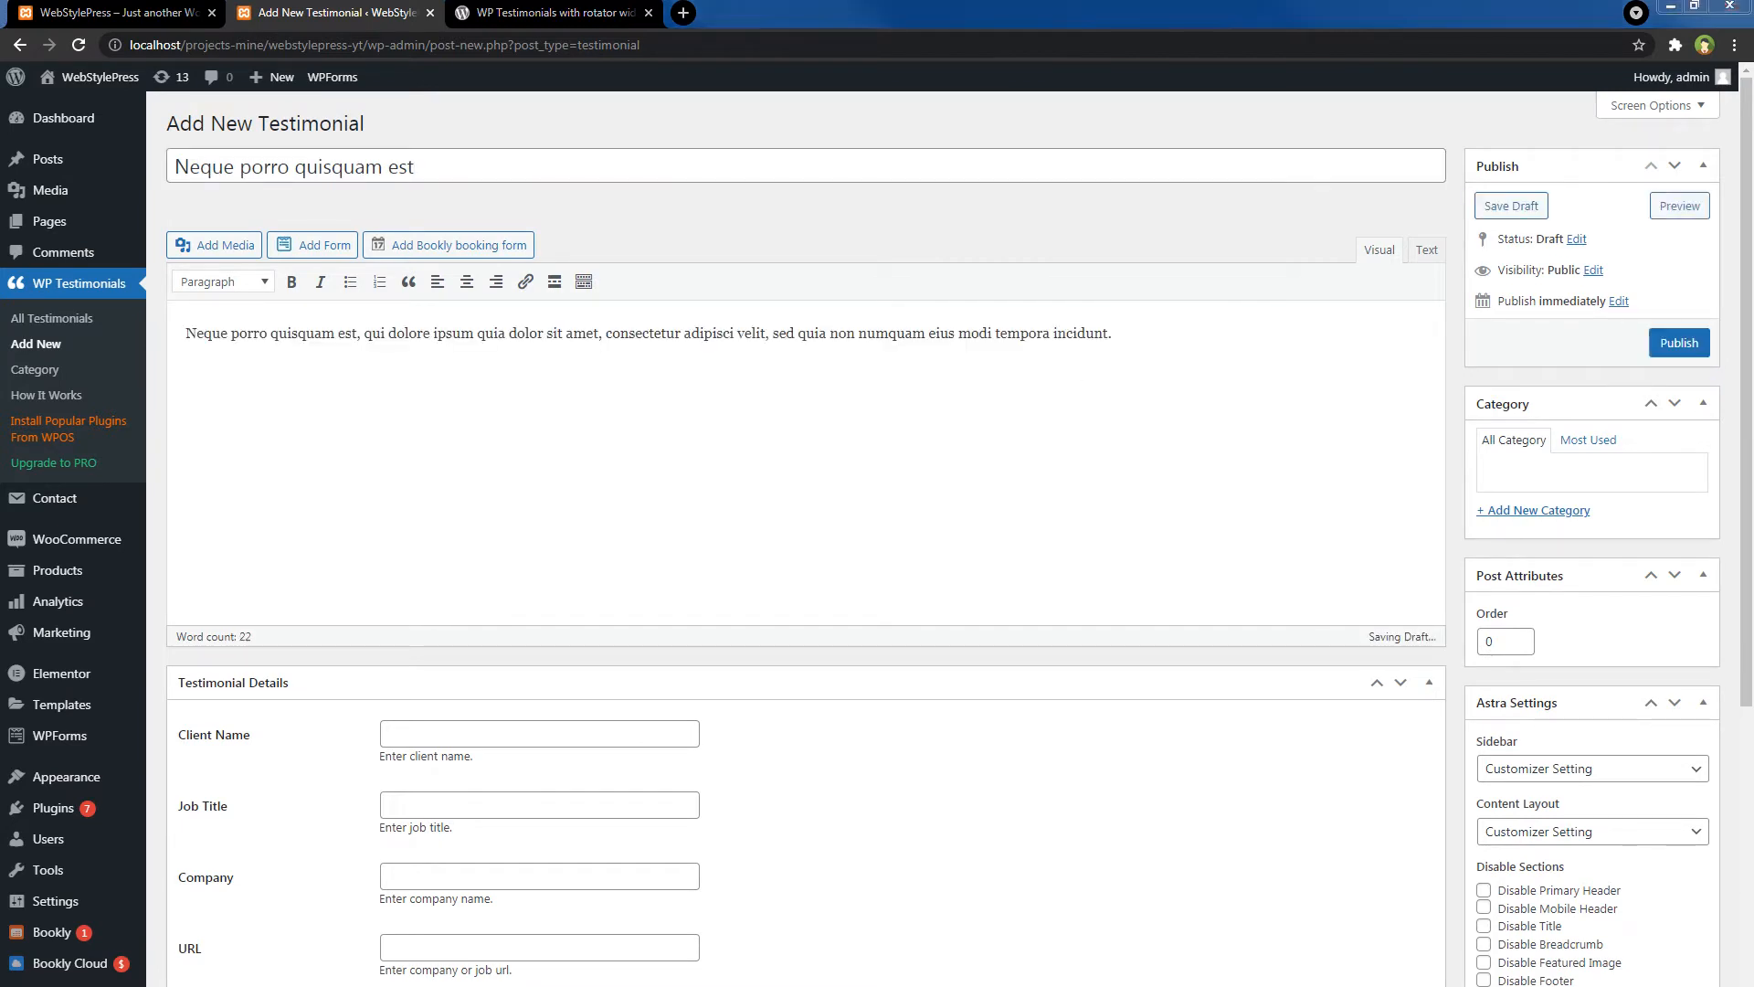
text(Sarah Jones)
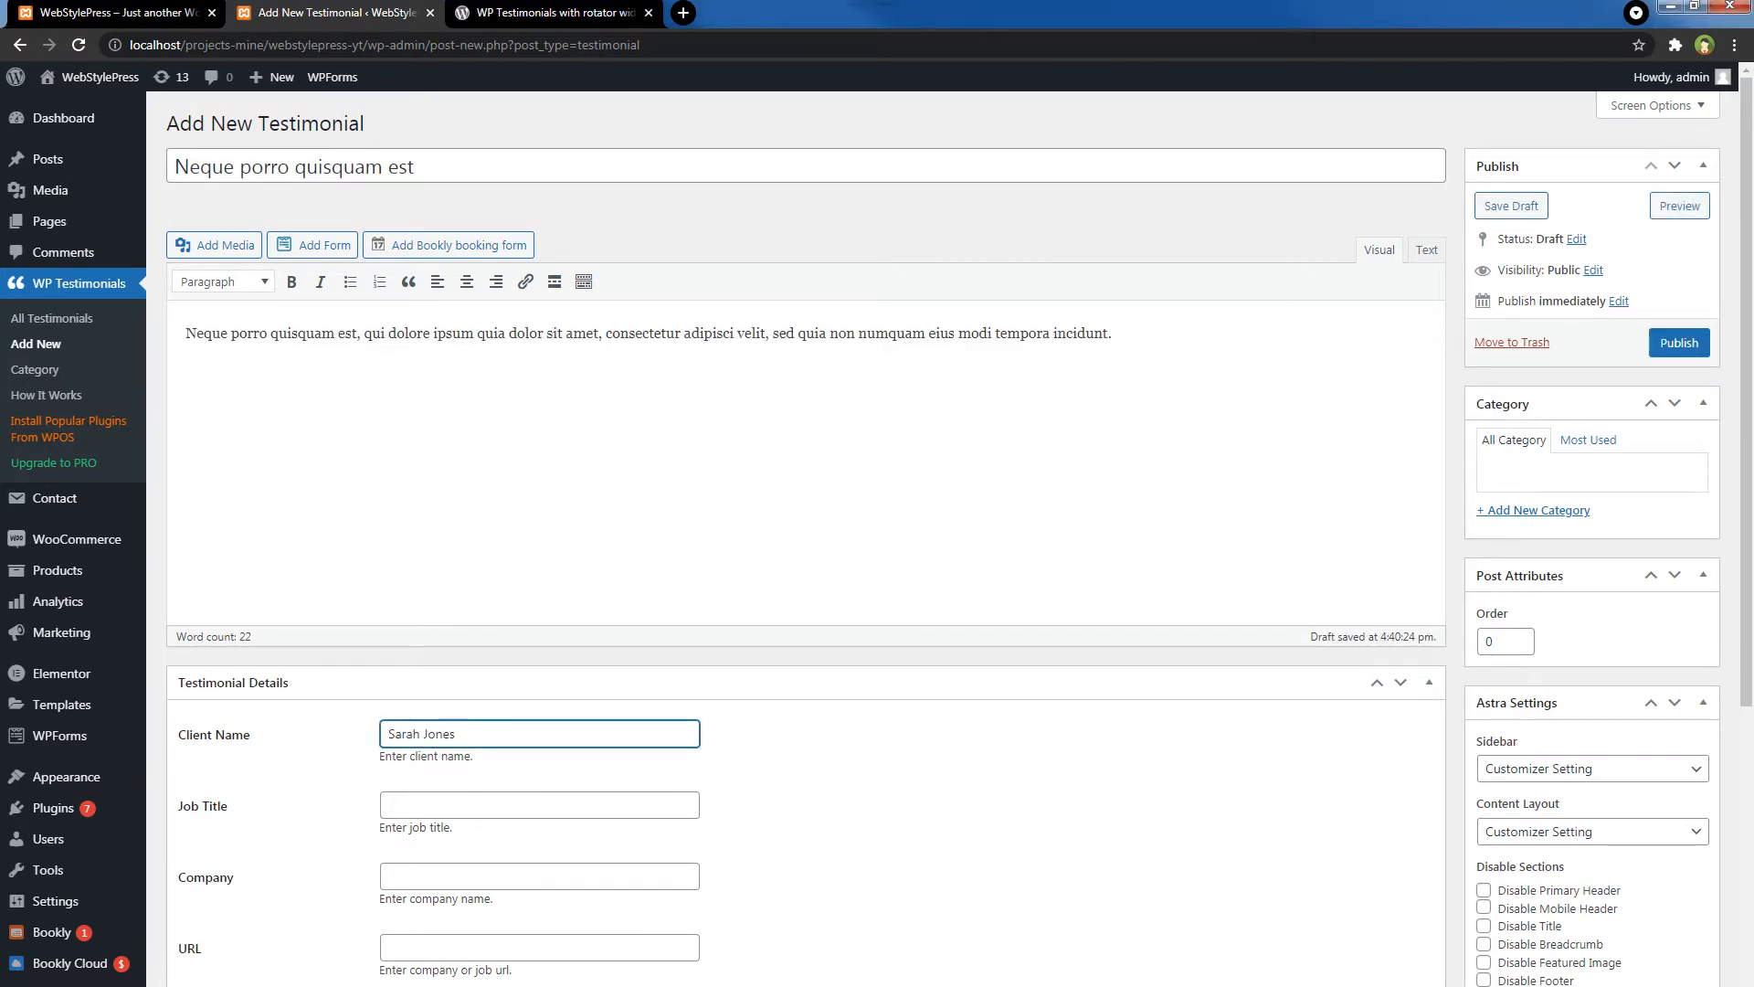
click(1679, 343)
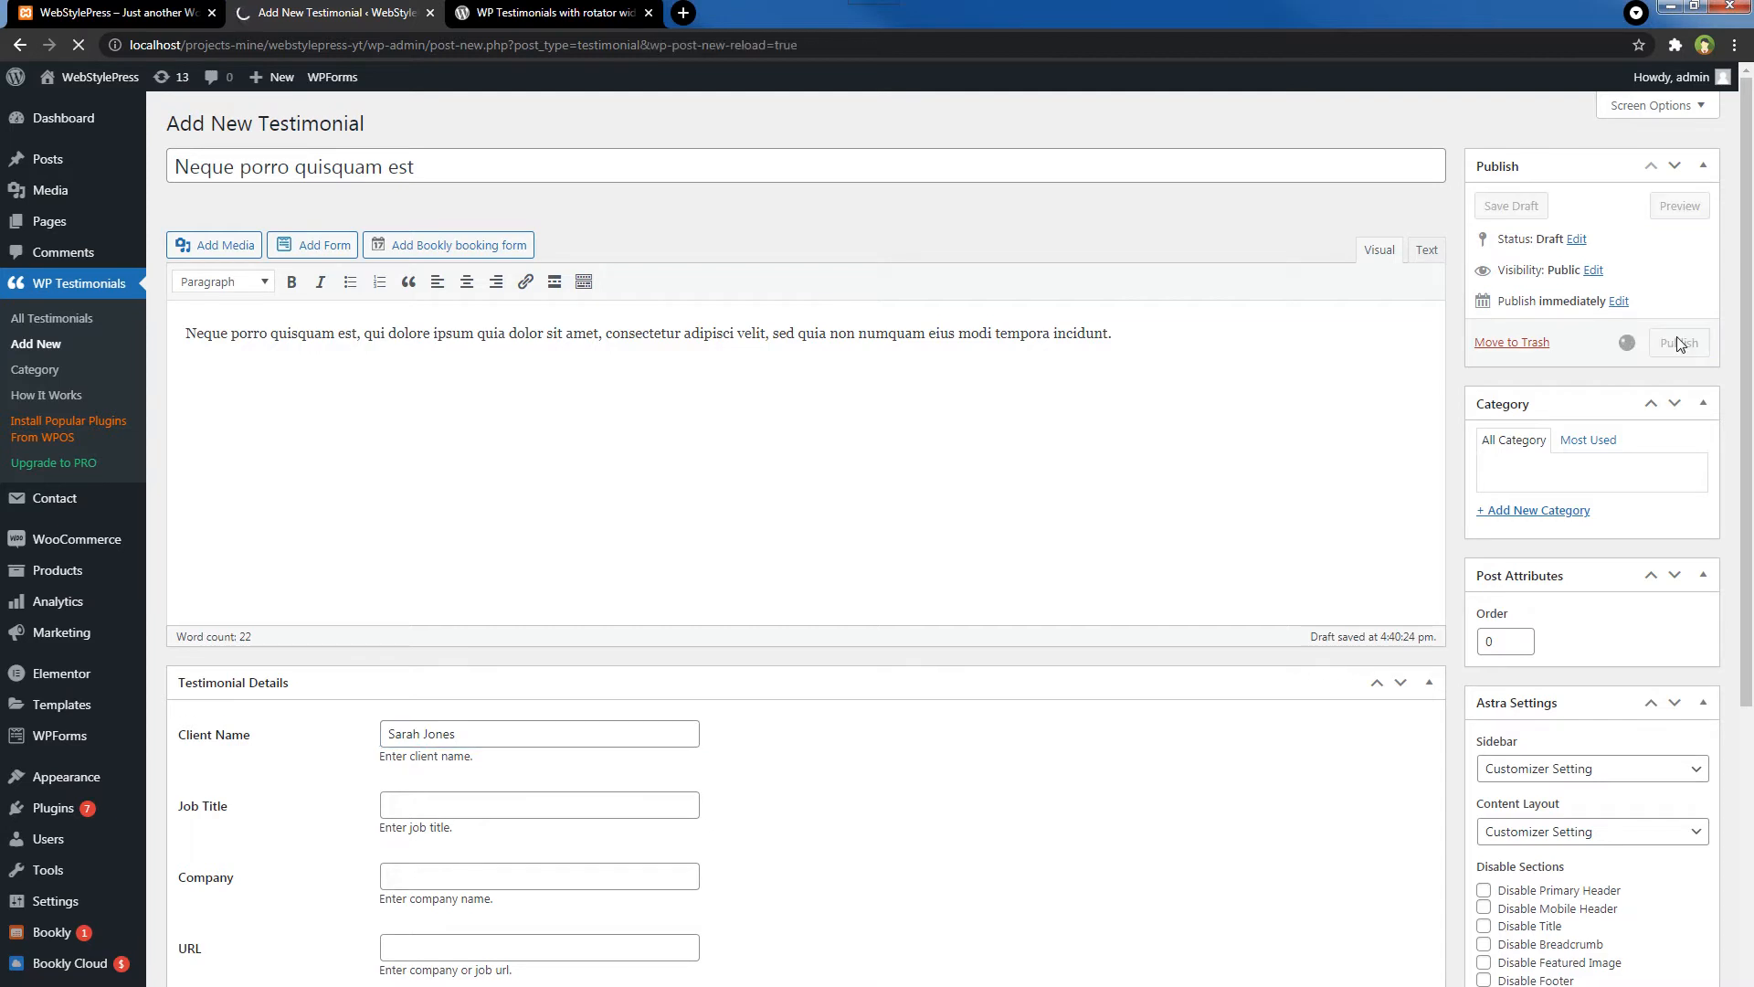
click(1676, 343)
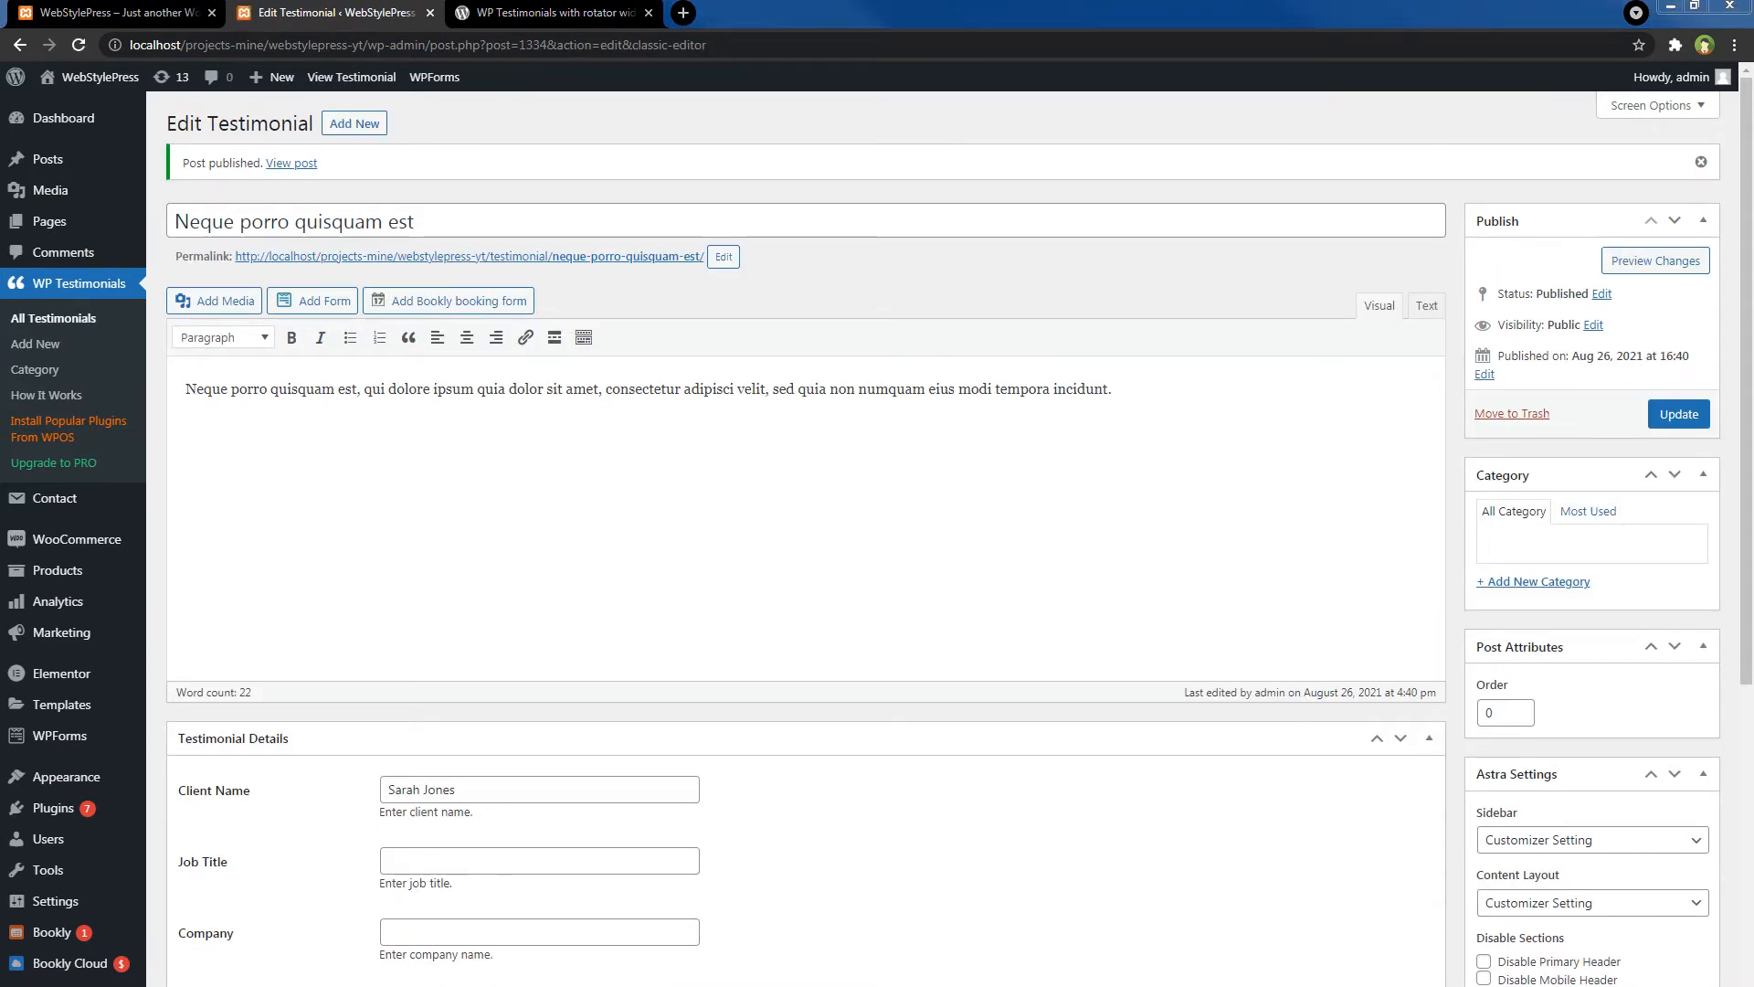
- Publish the Jessica Foxx and 'Consectetur adipisci velit' testimonials
click(354, 123)
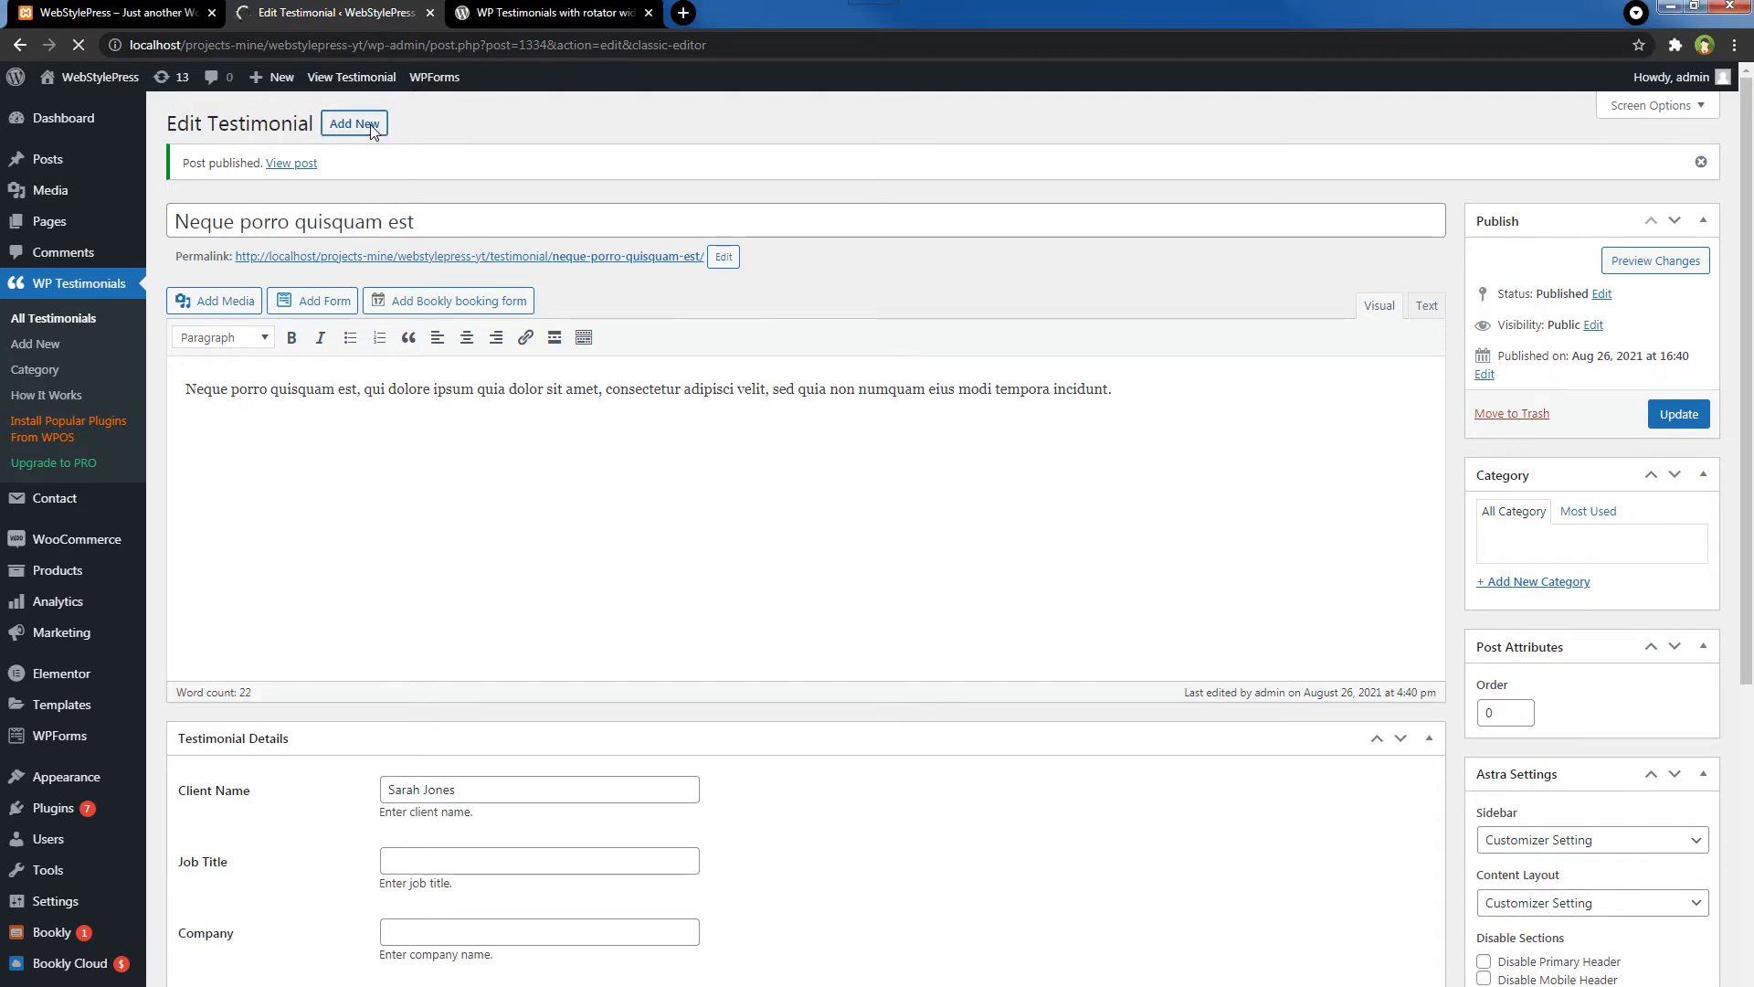
click(353, 123)
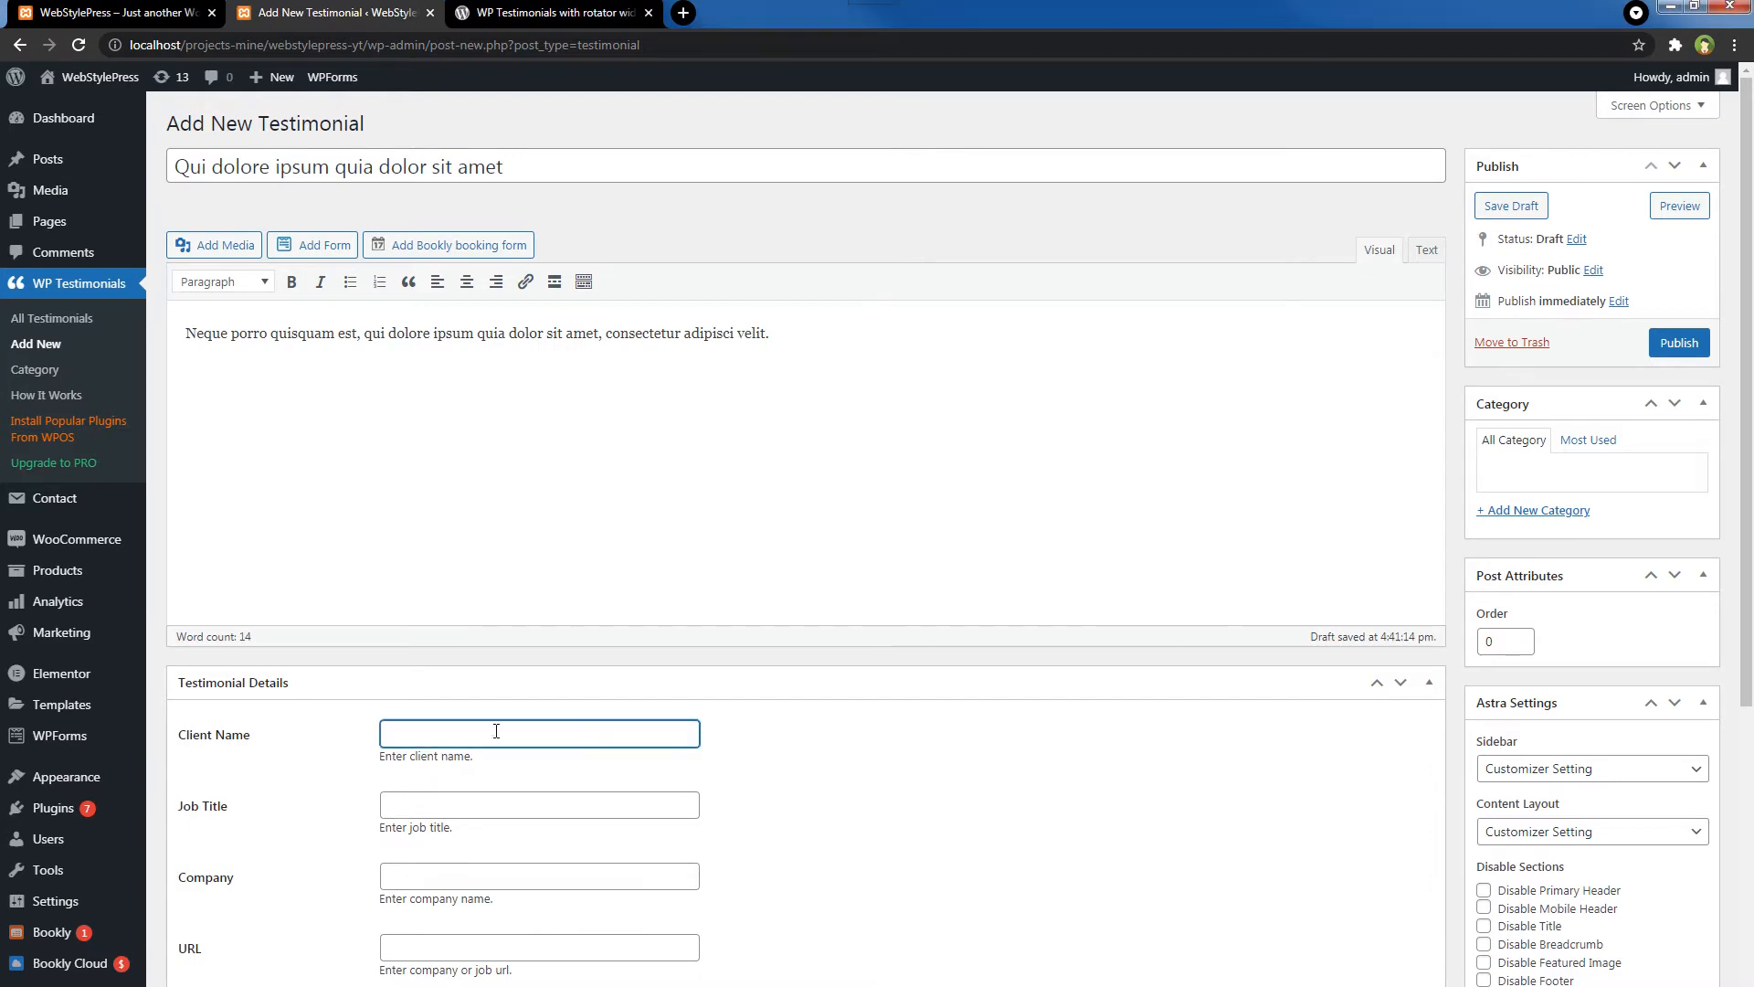
click(1678, 342)
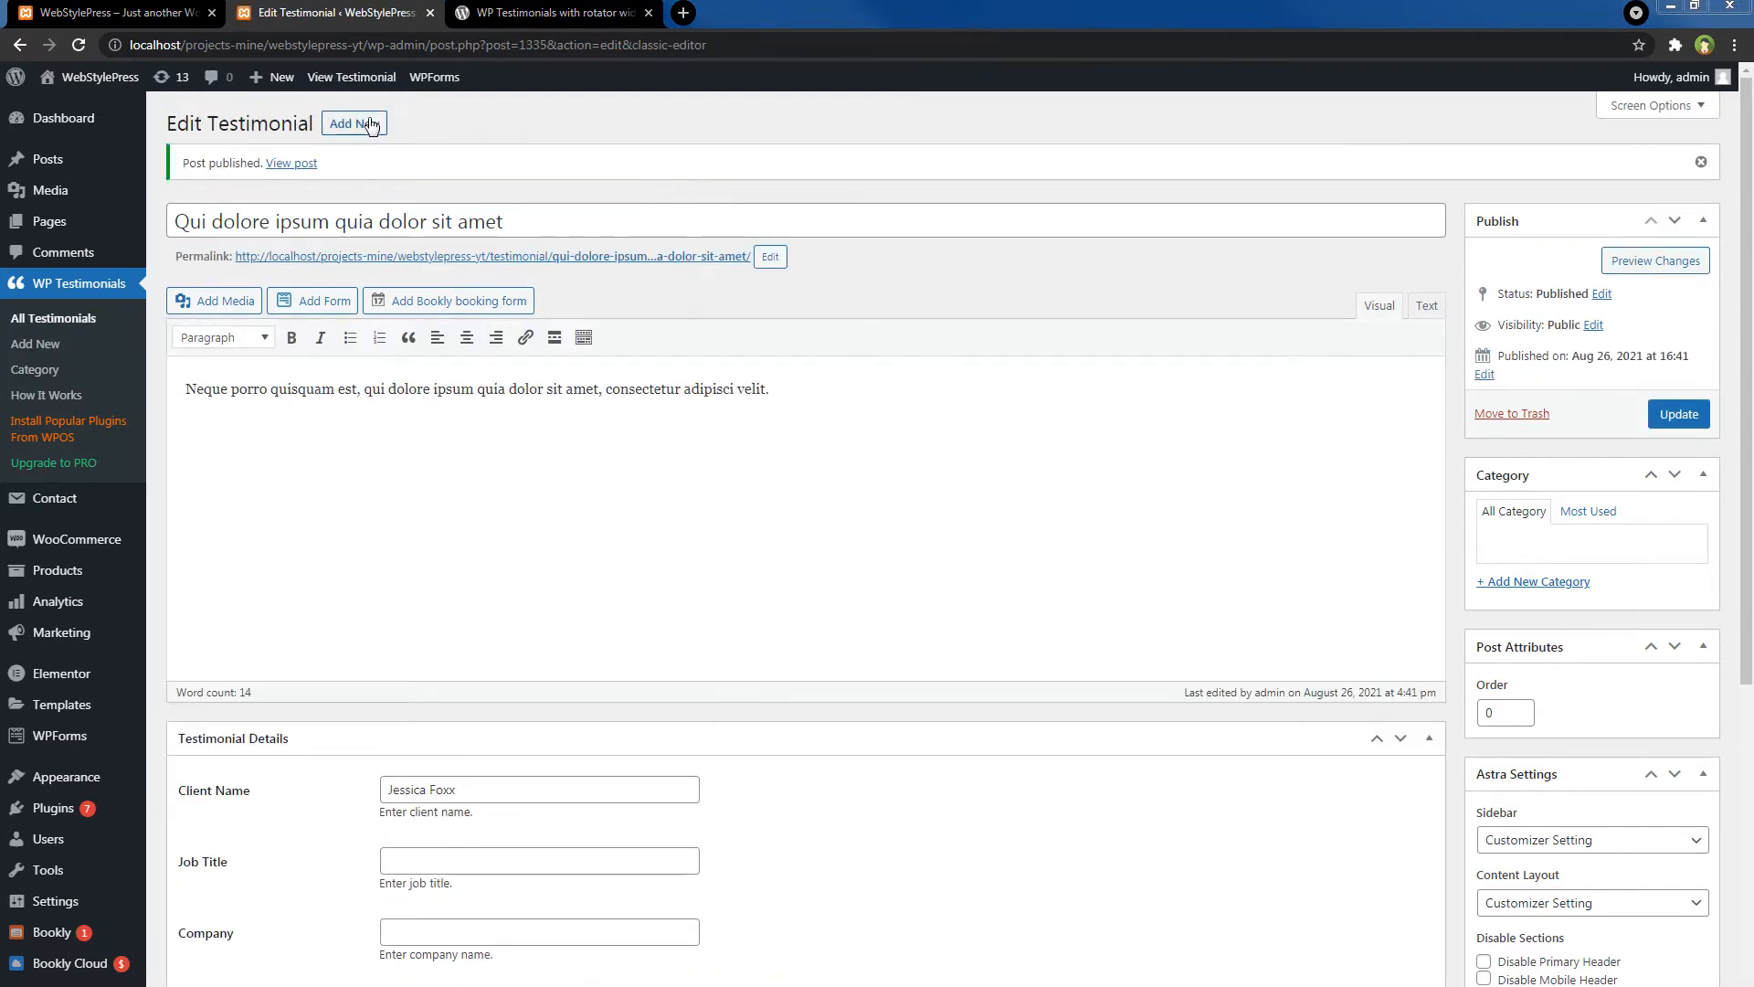
click(354, 124)
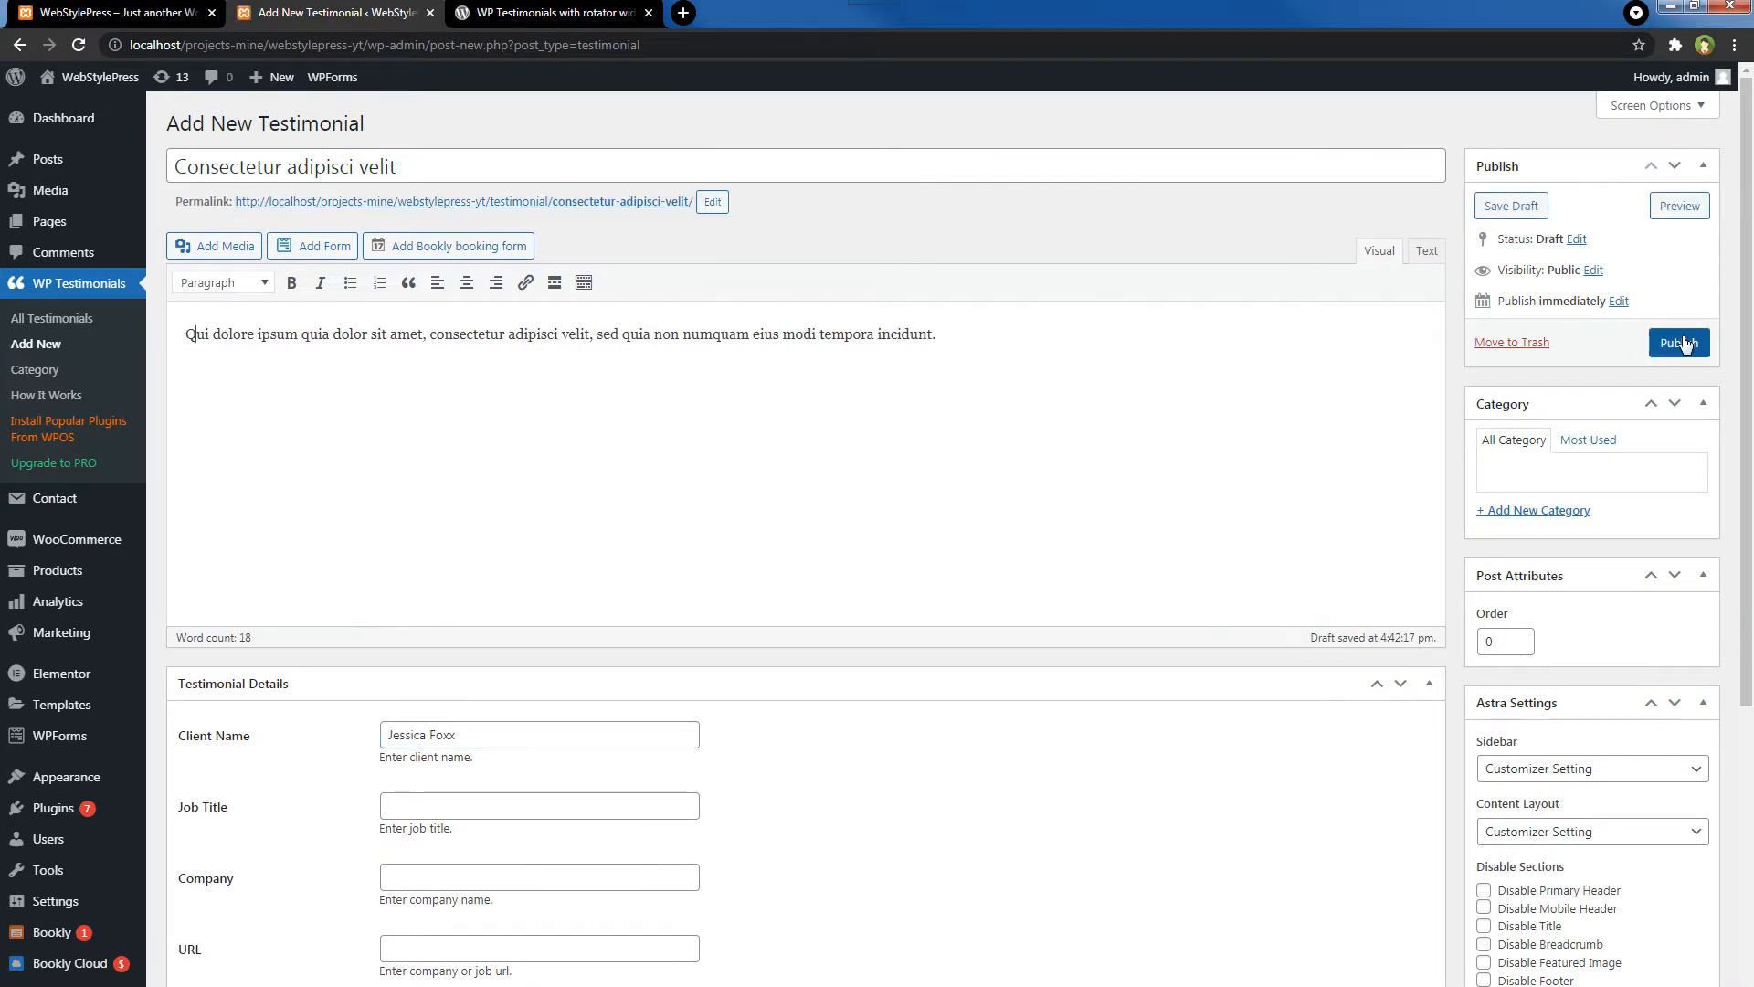
click(1677, 342)
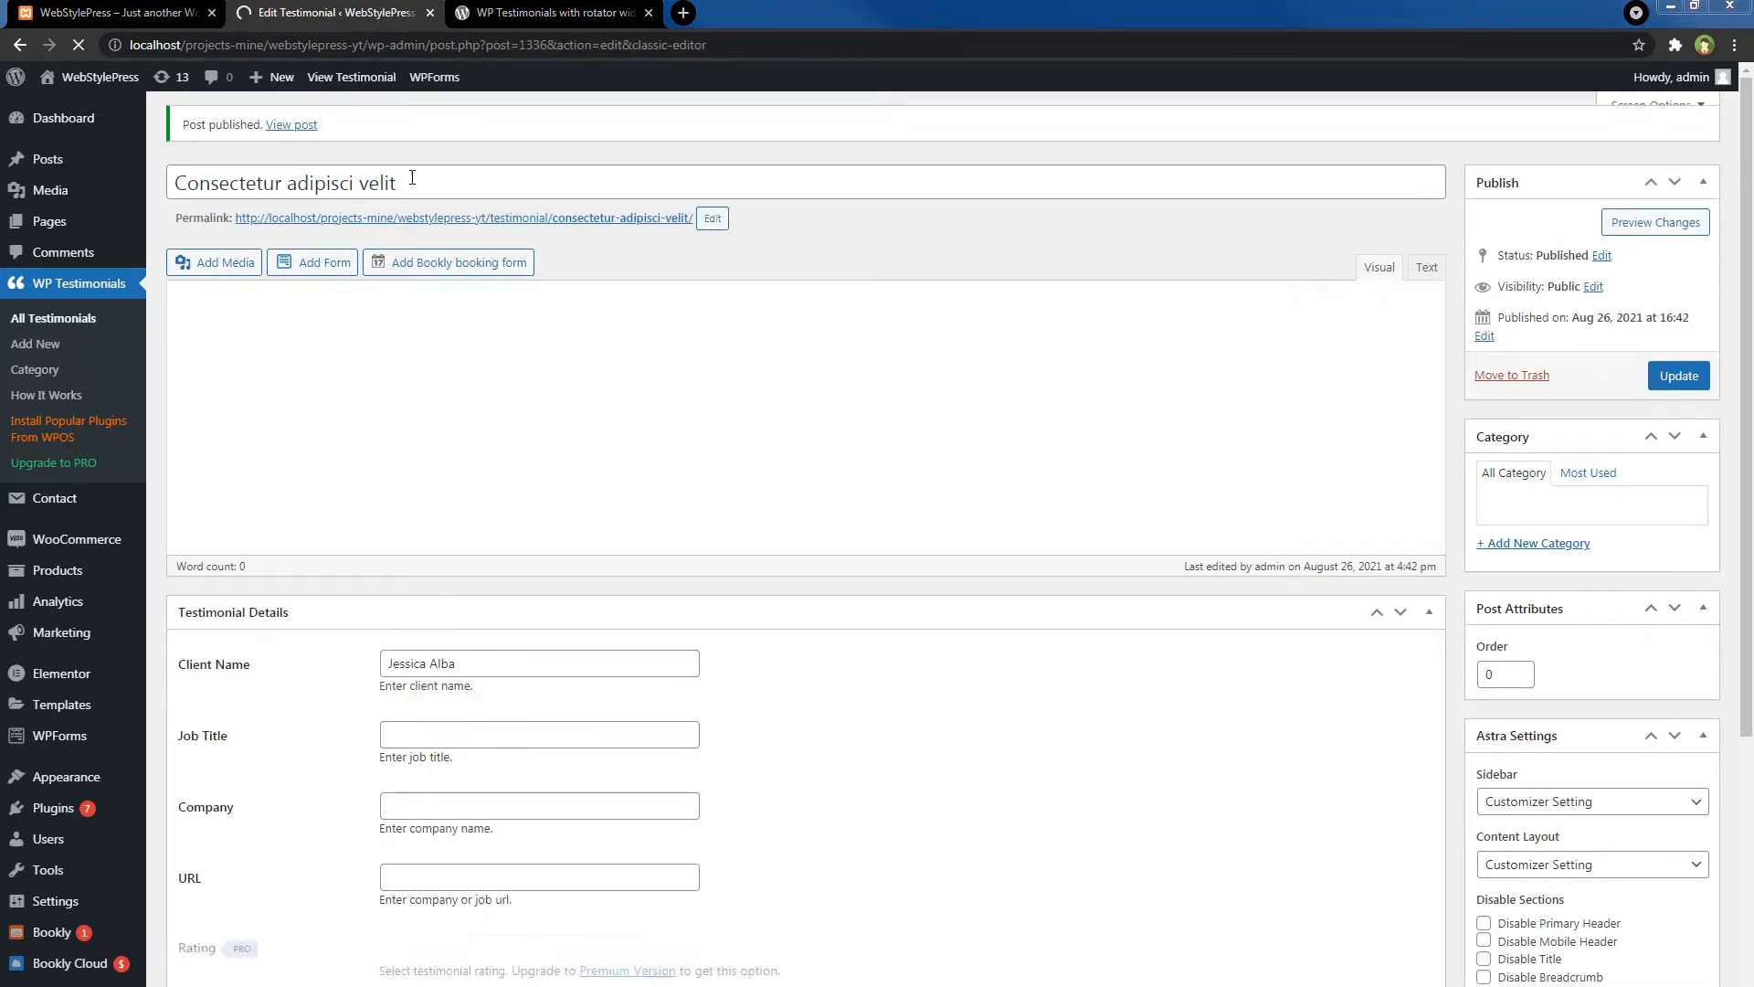
- Publish the Briana Luke and Brian Adam ('Quia dolor sit amet consectetur adipisci') testimonials
click(35, 343)
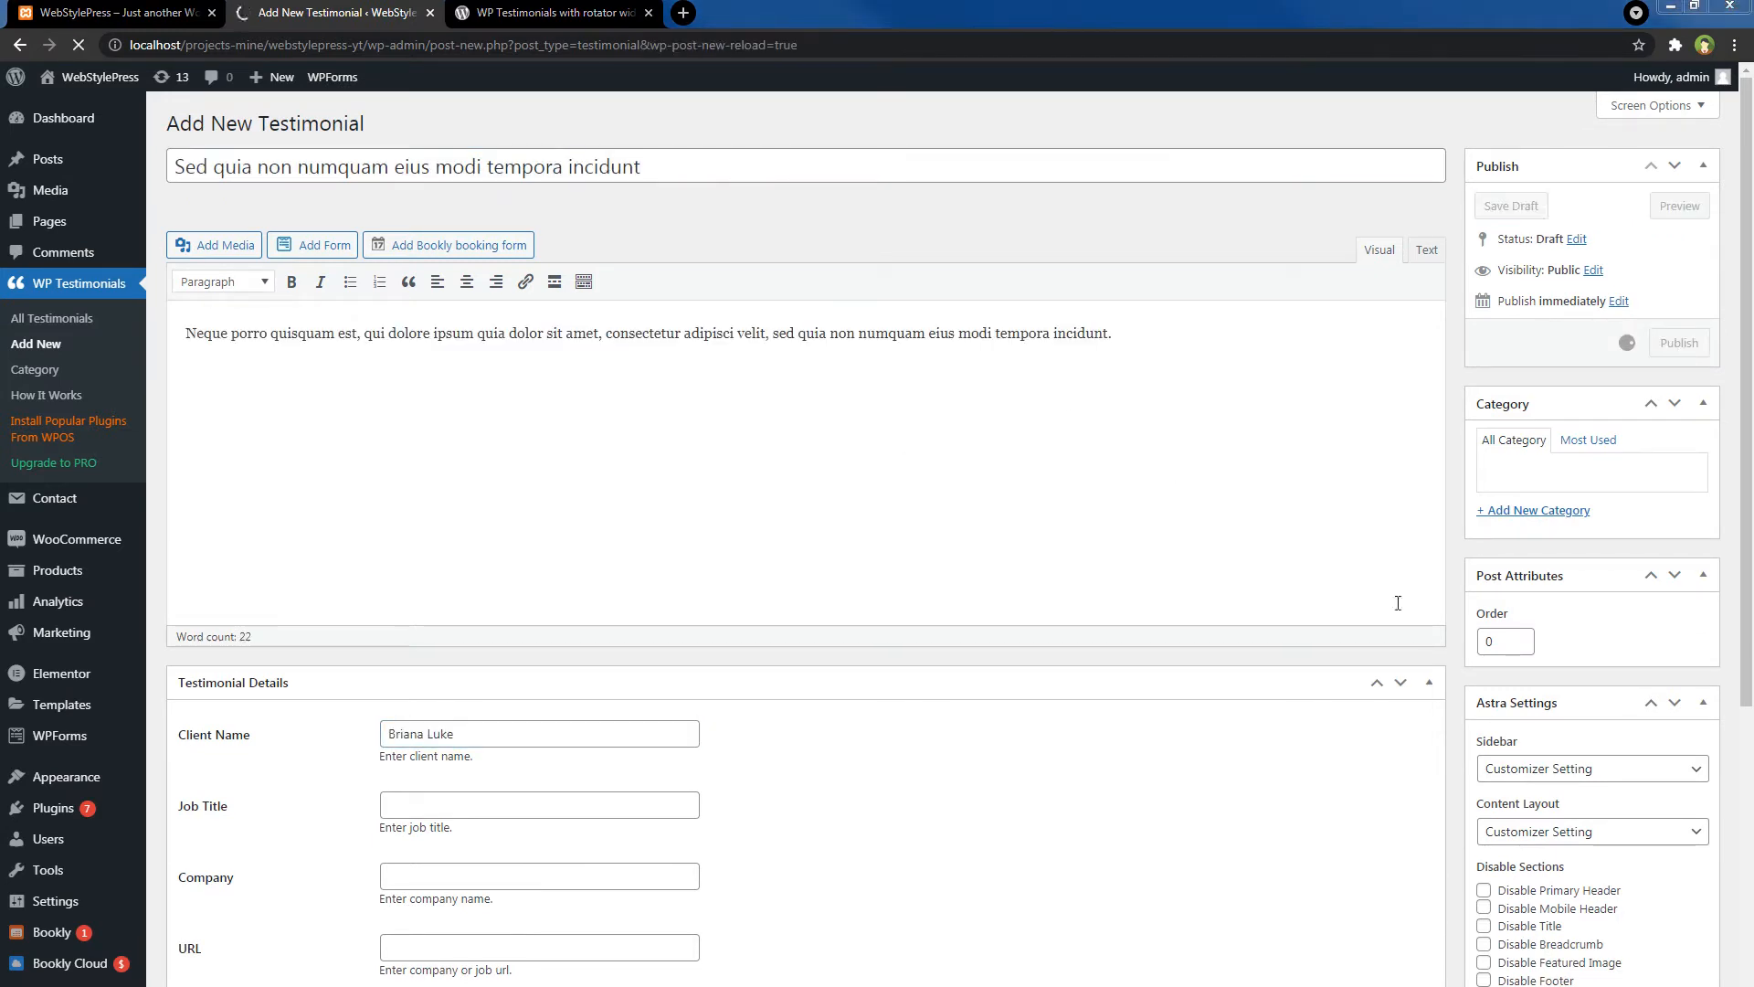
click(1678, 343)
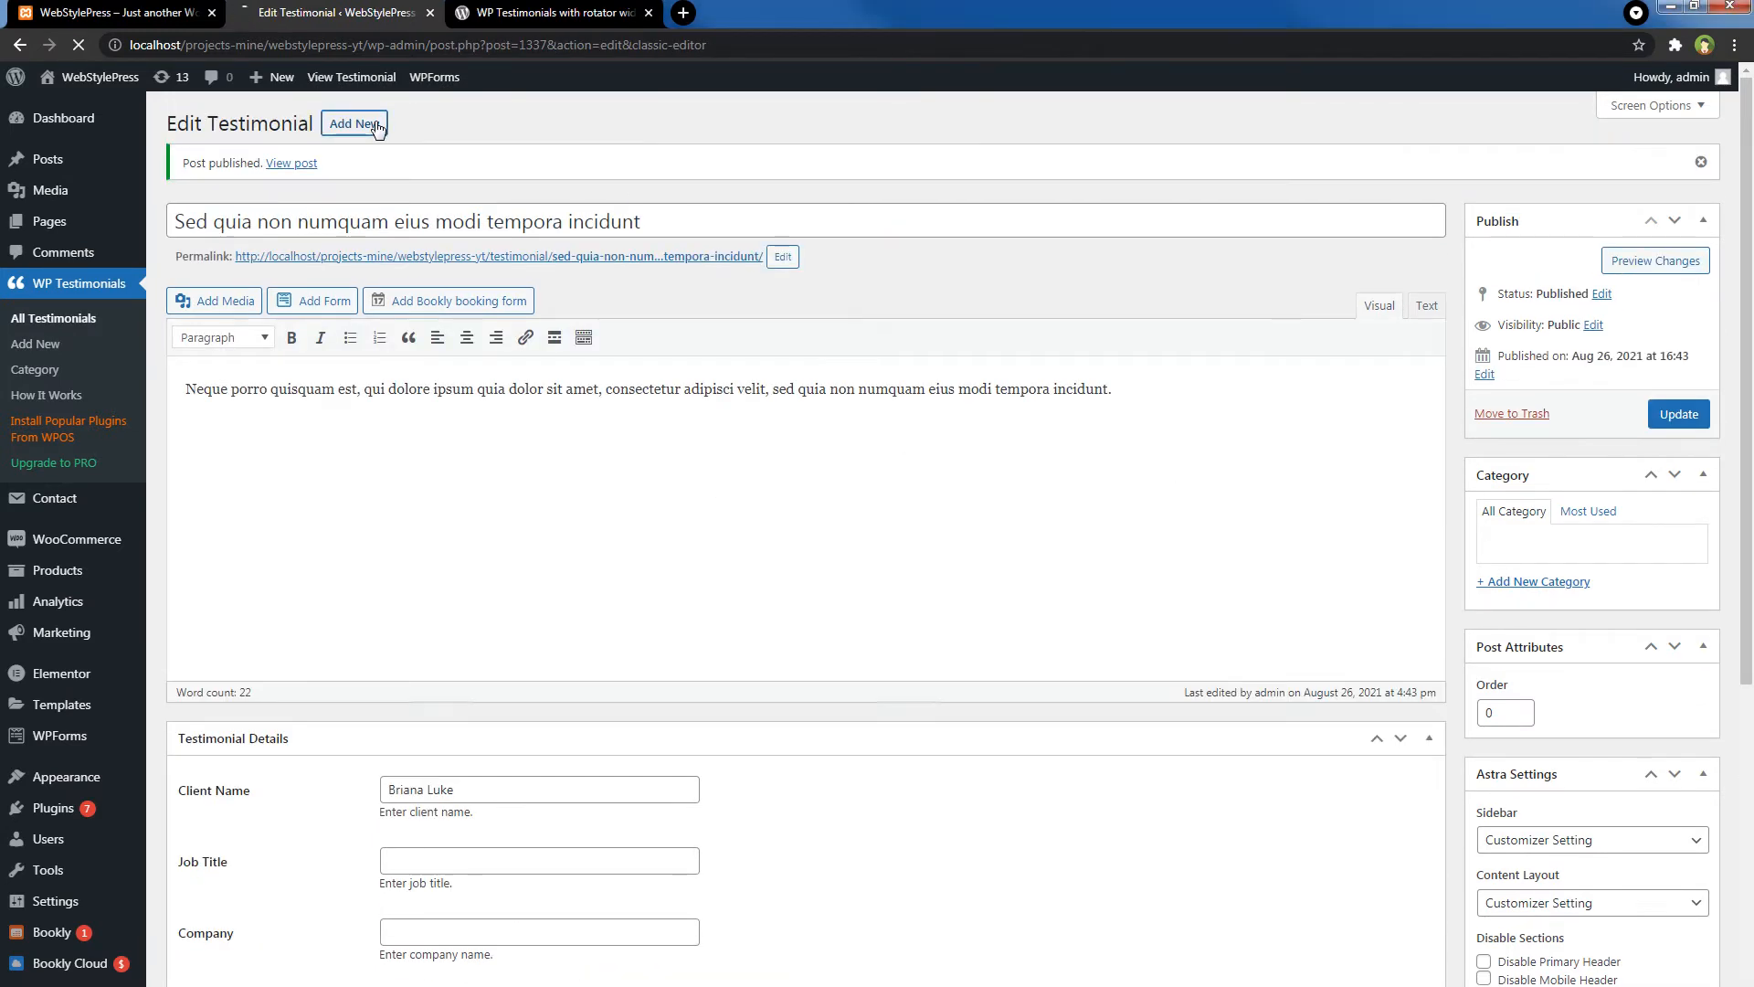
click(355, 123)
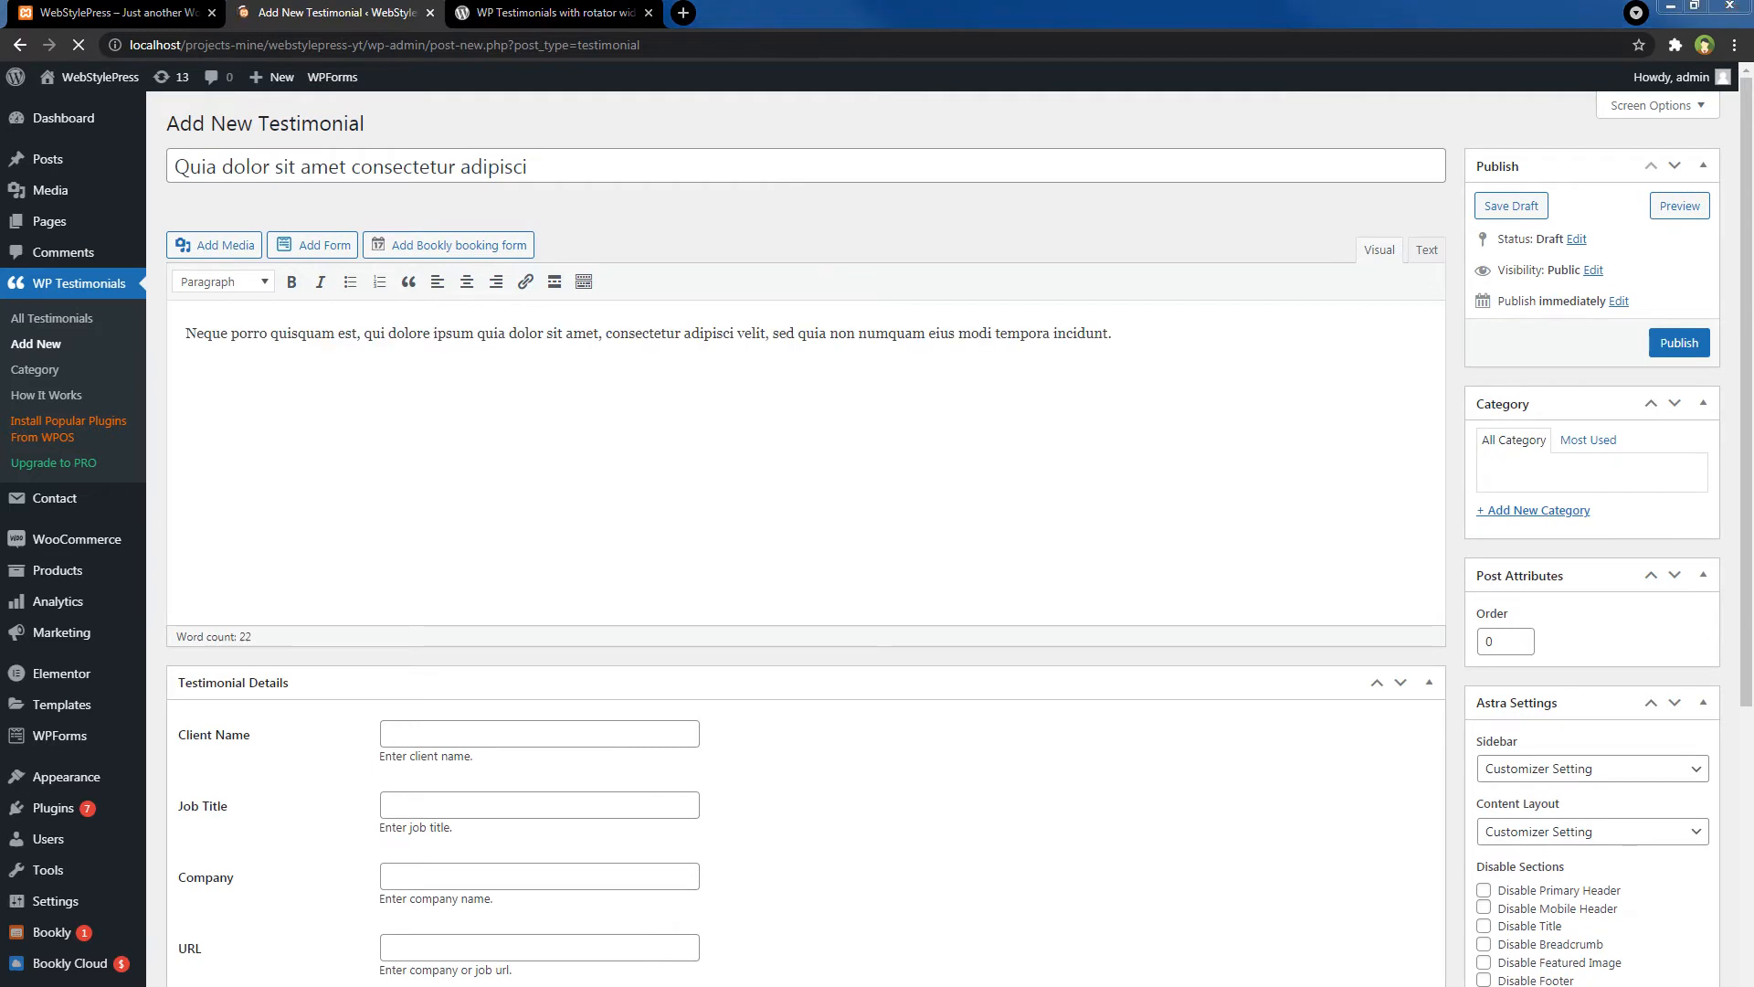
click(1679, 343)
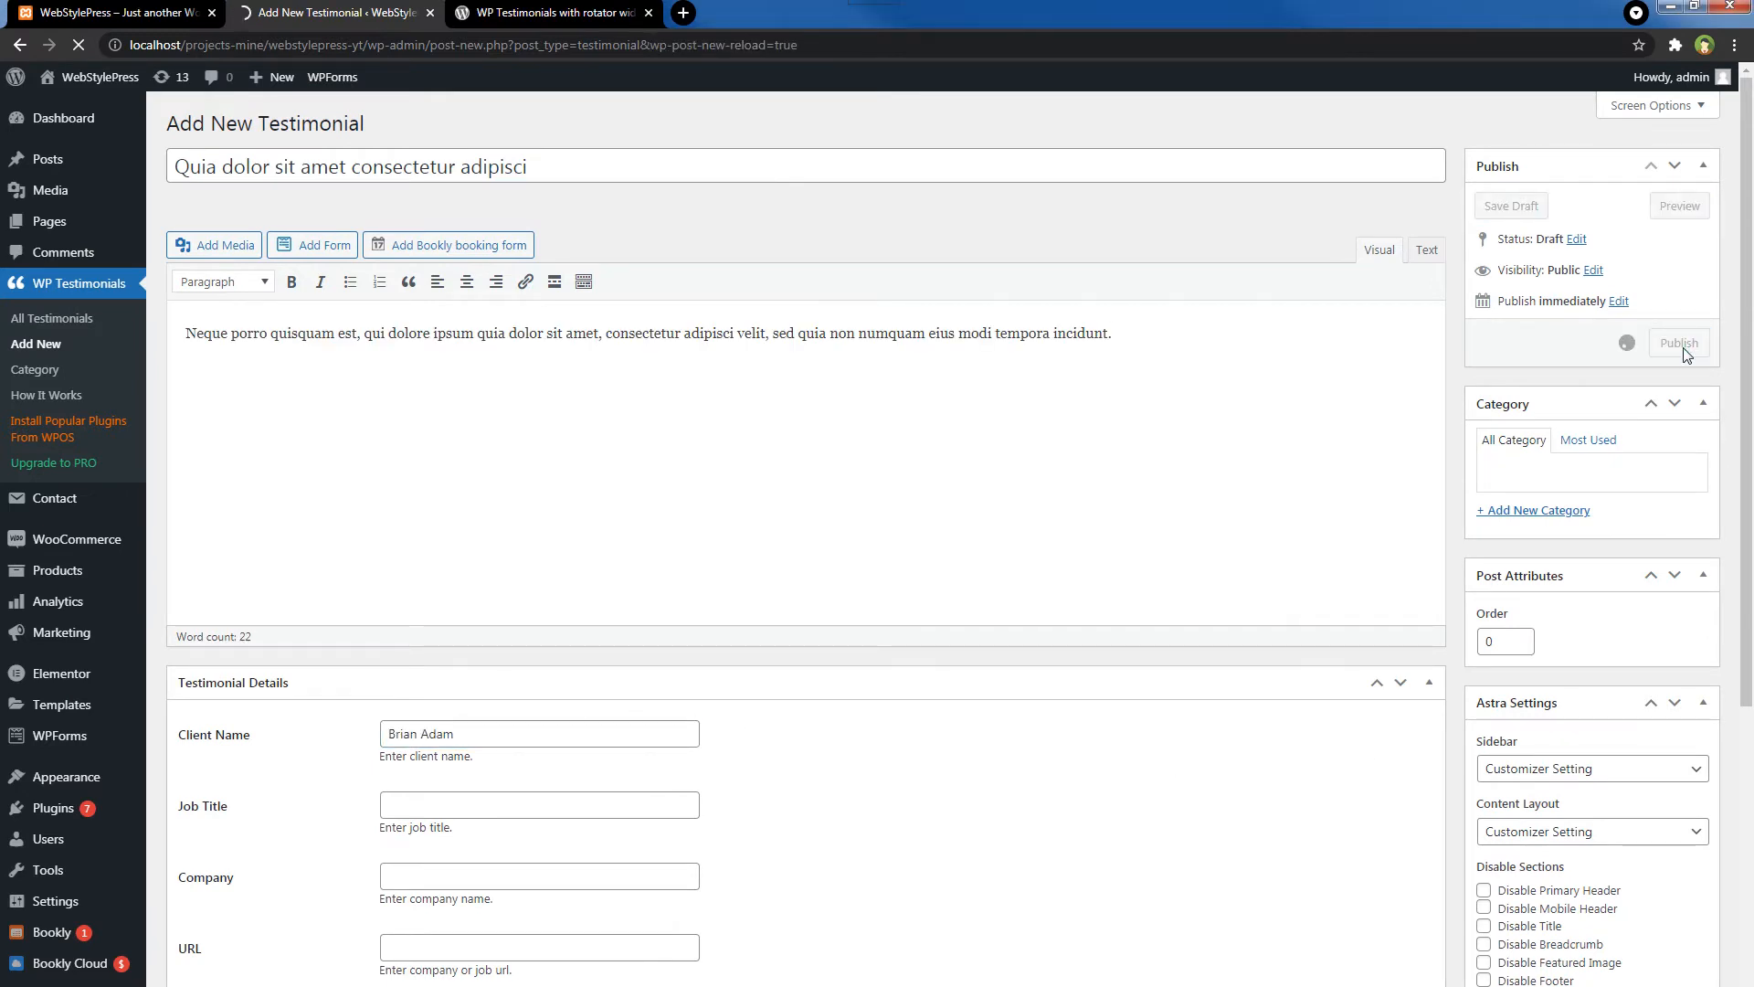
click(1677, 342)
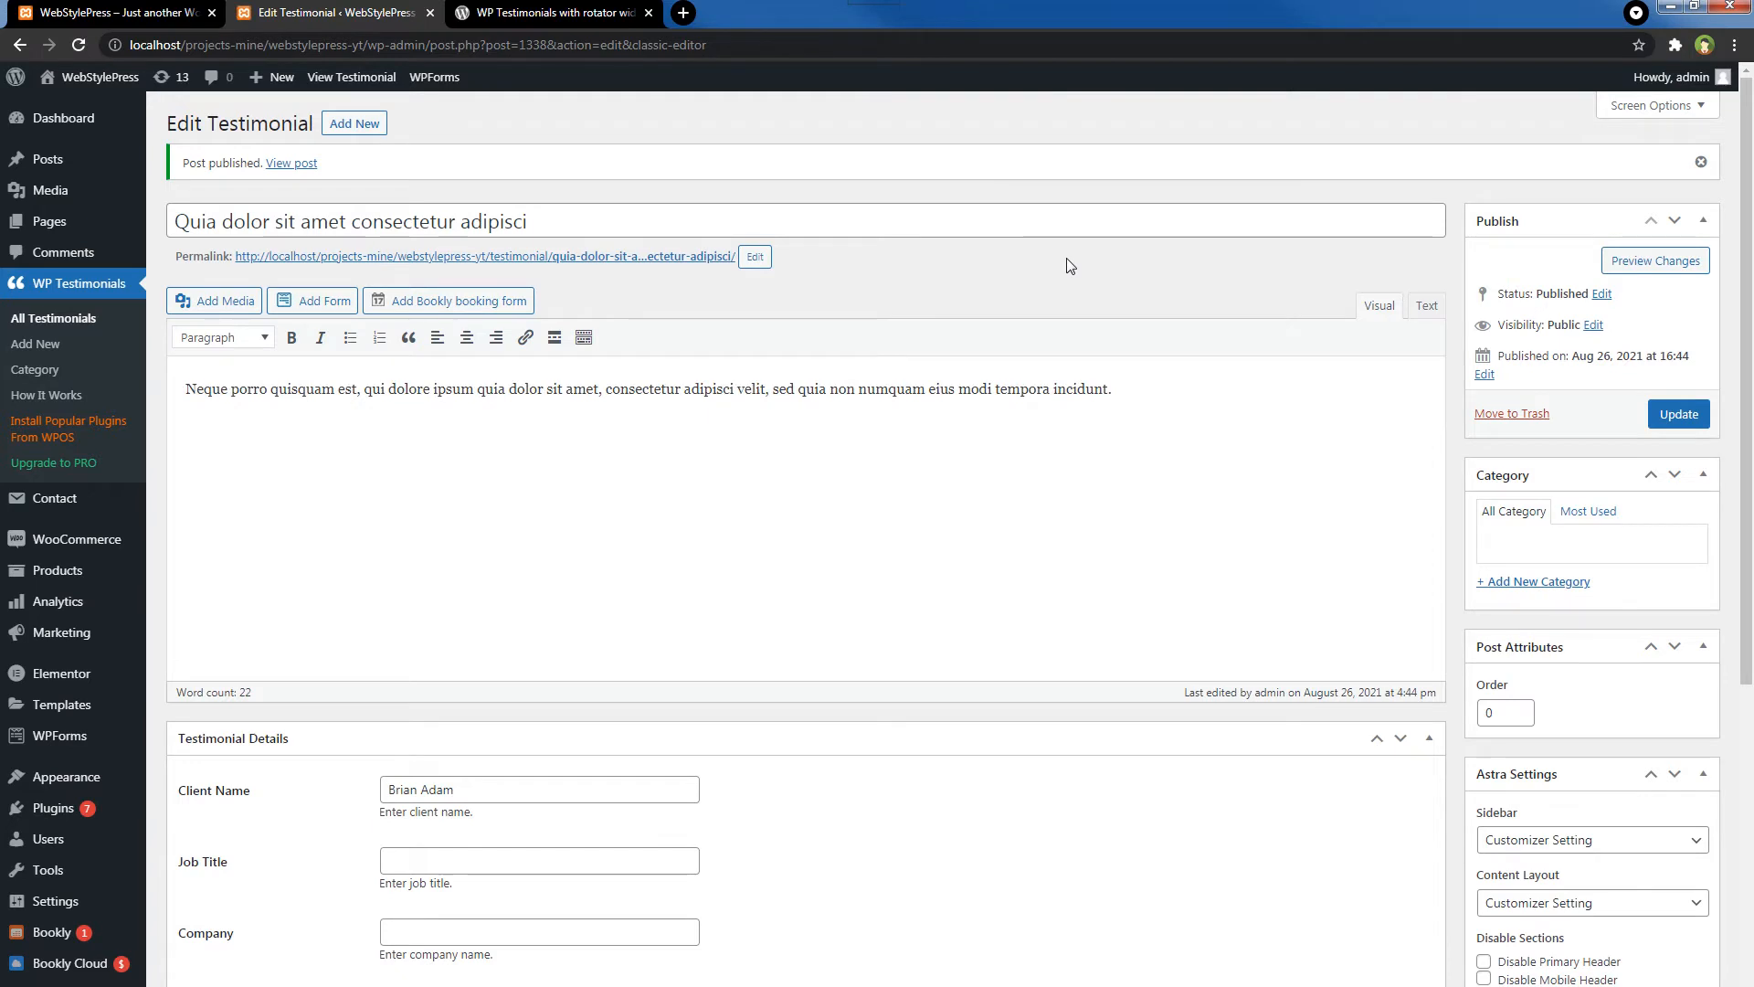
mouse_move(53, 318)
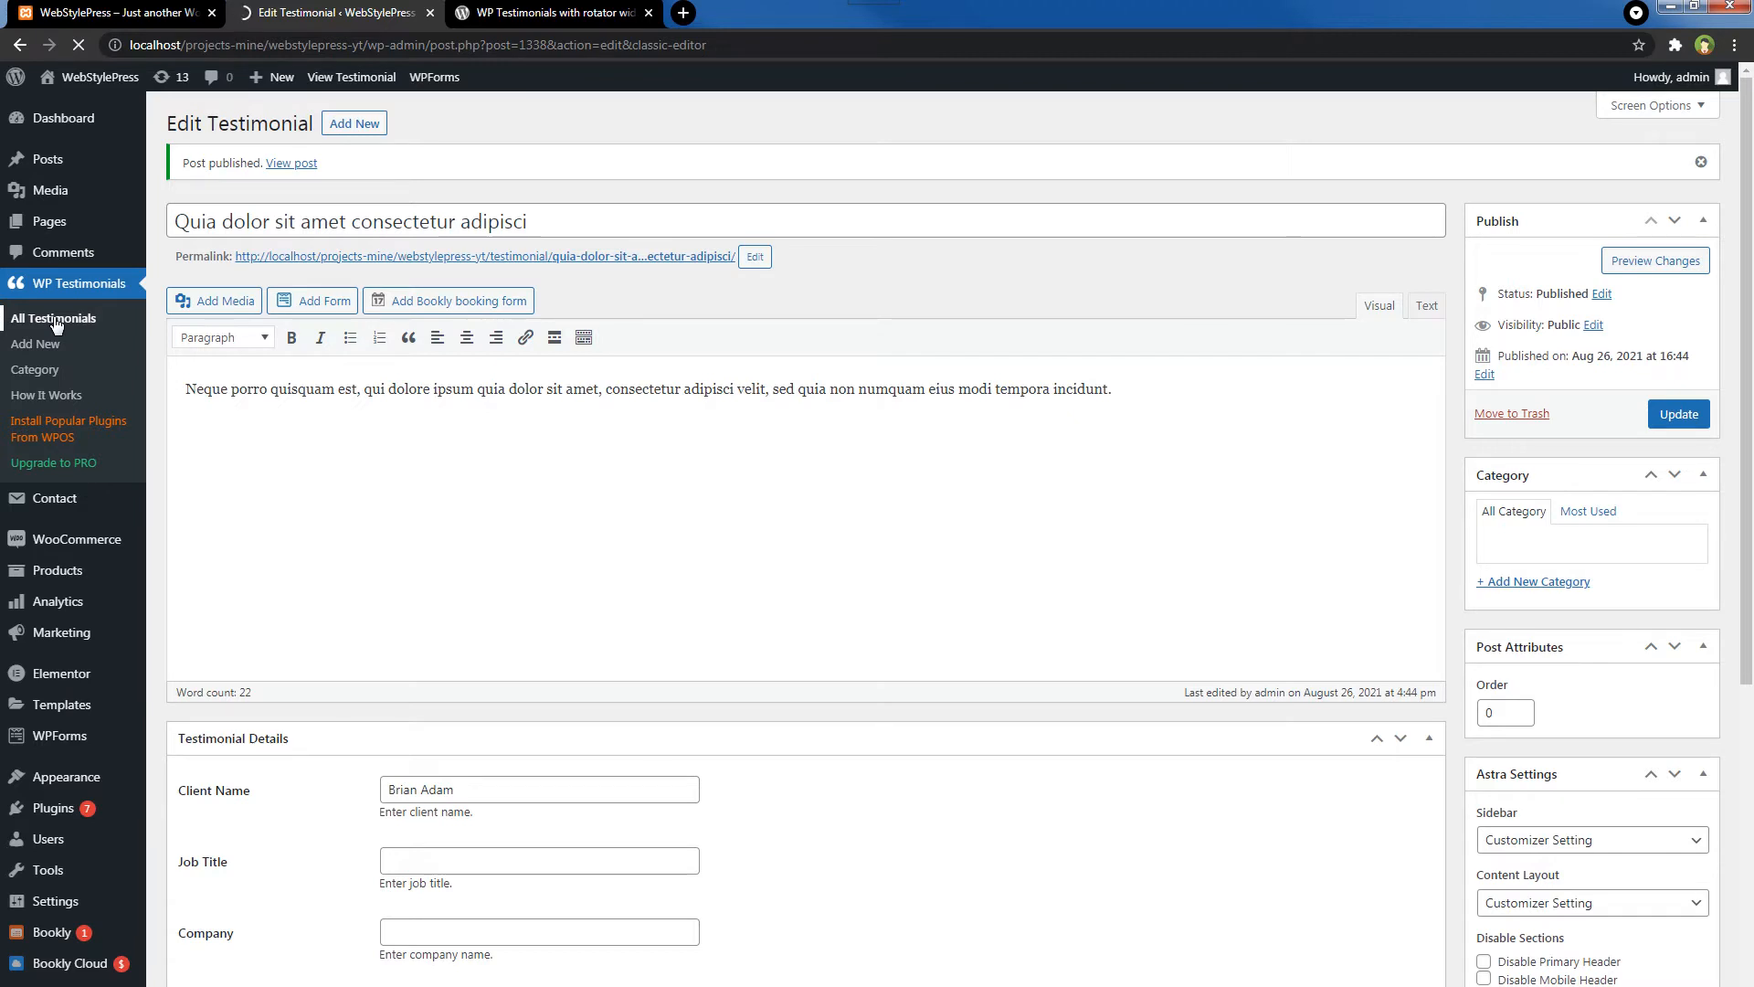
- Open WP Testimonials > All Testimonials to list the five published testimonials
click(53, 318)
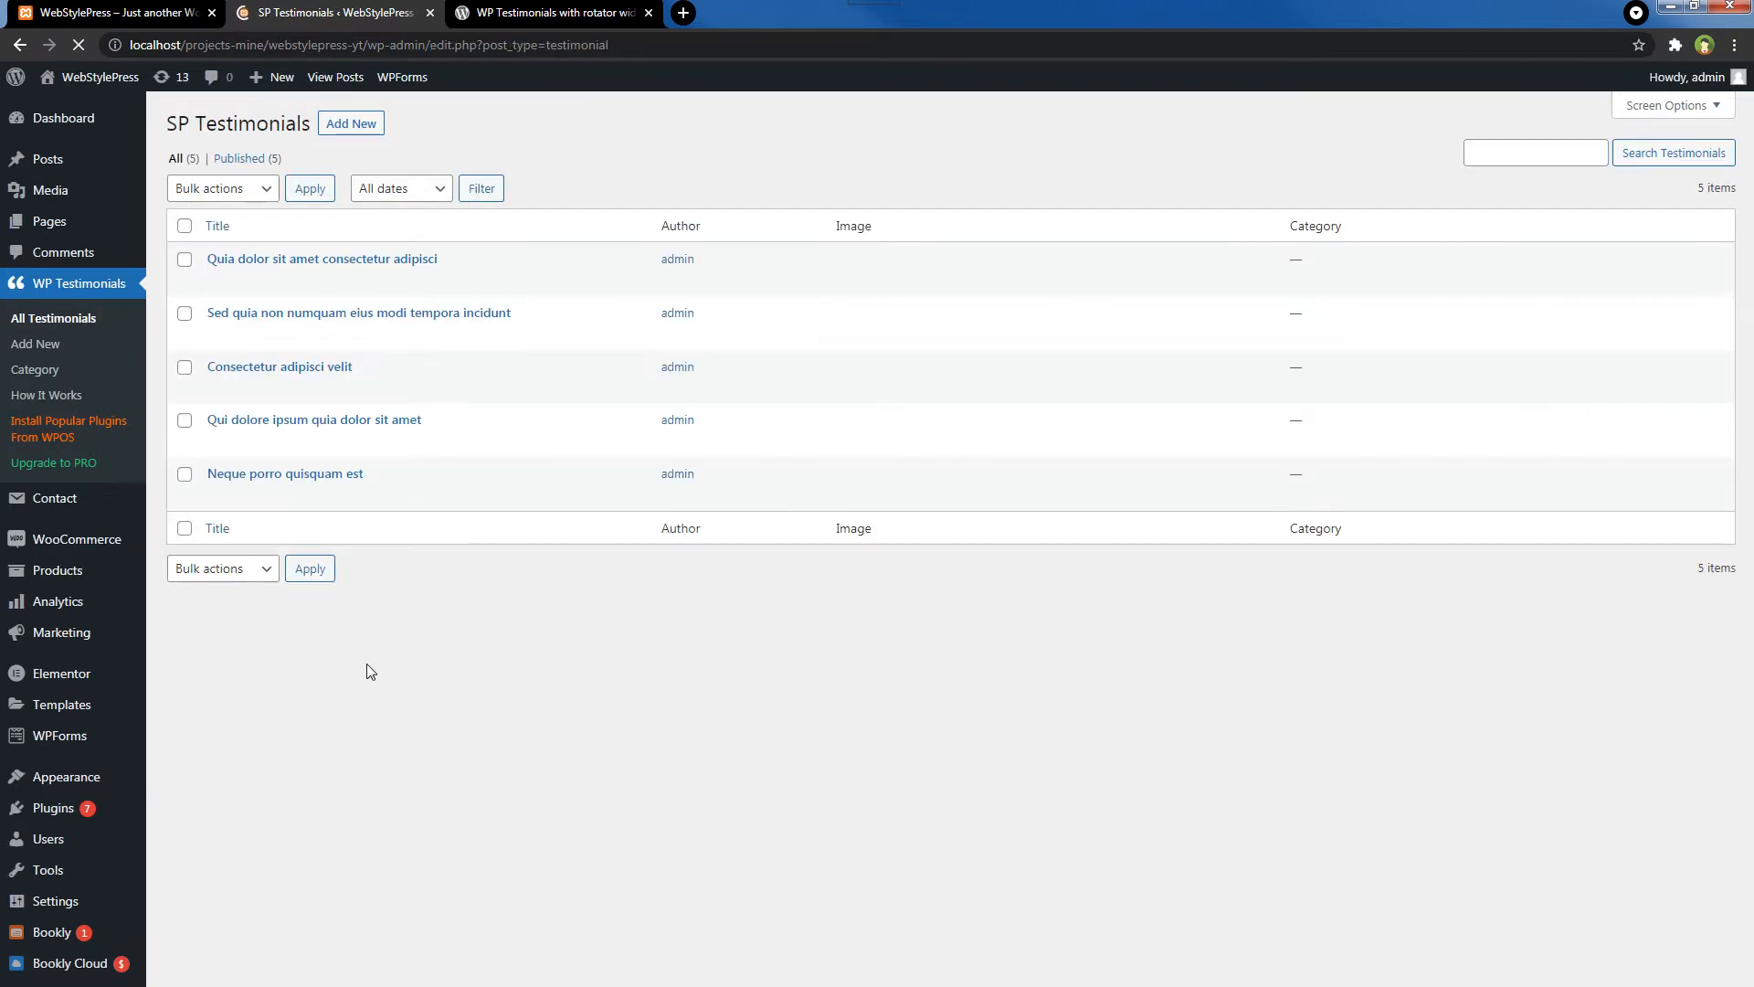
mouse_move(300, 481)
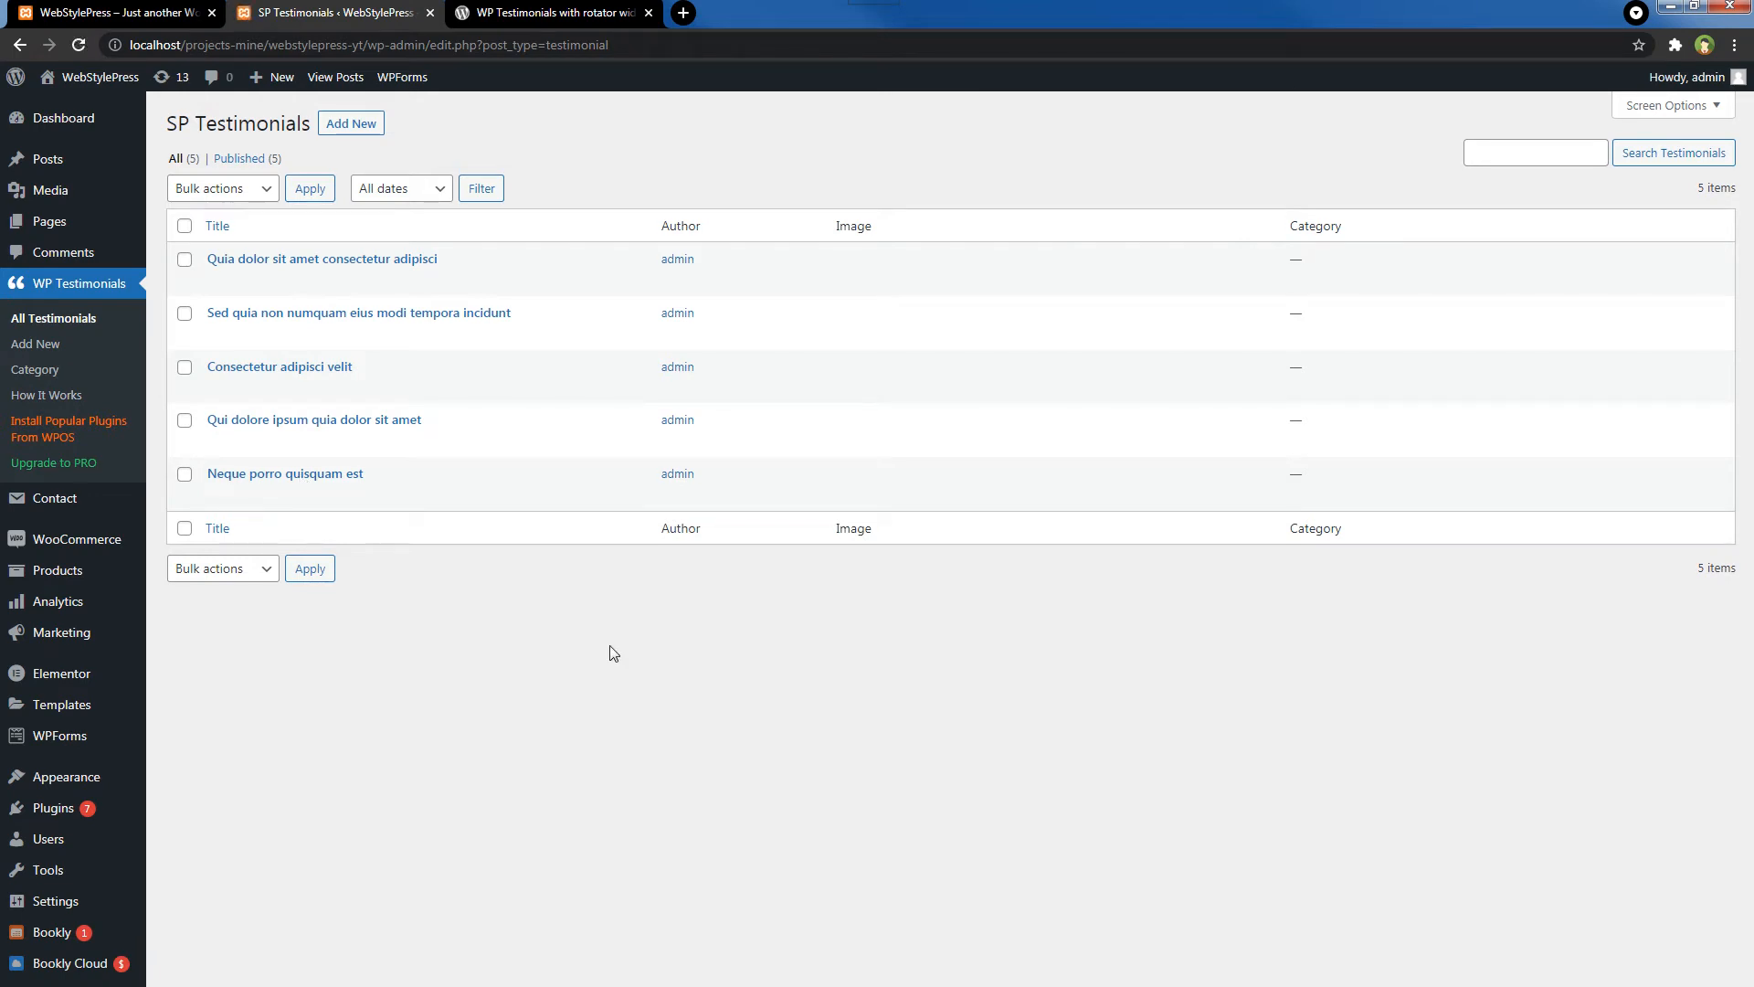
mouse_move(593, 686)
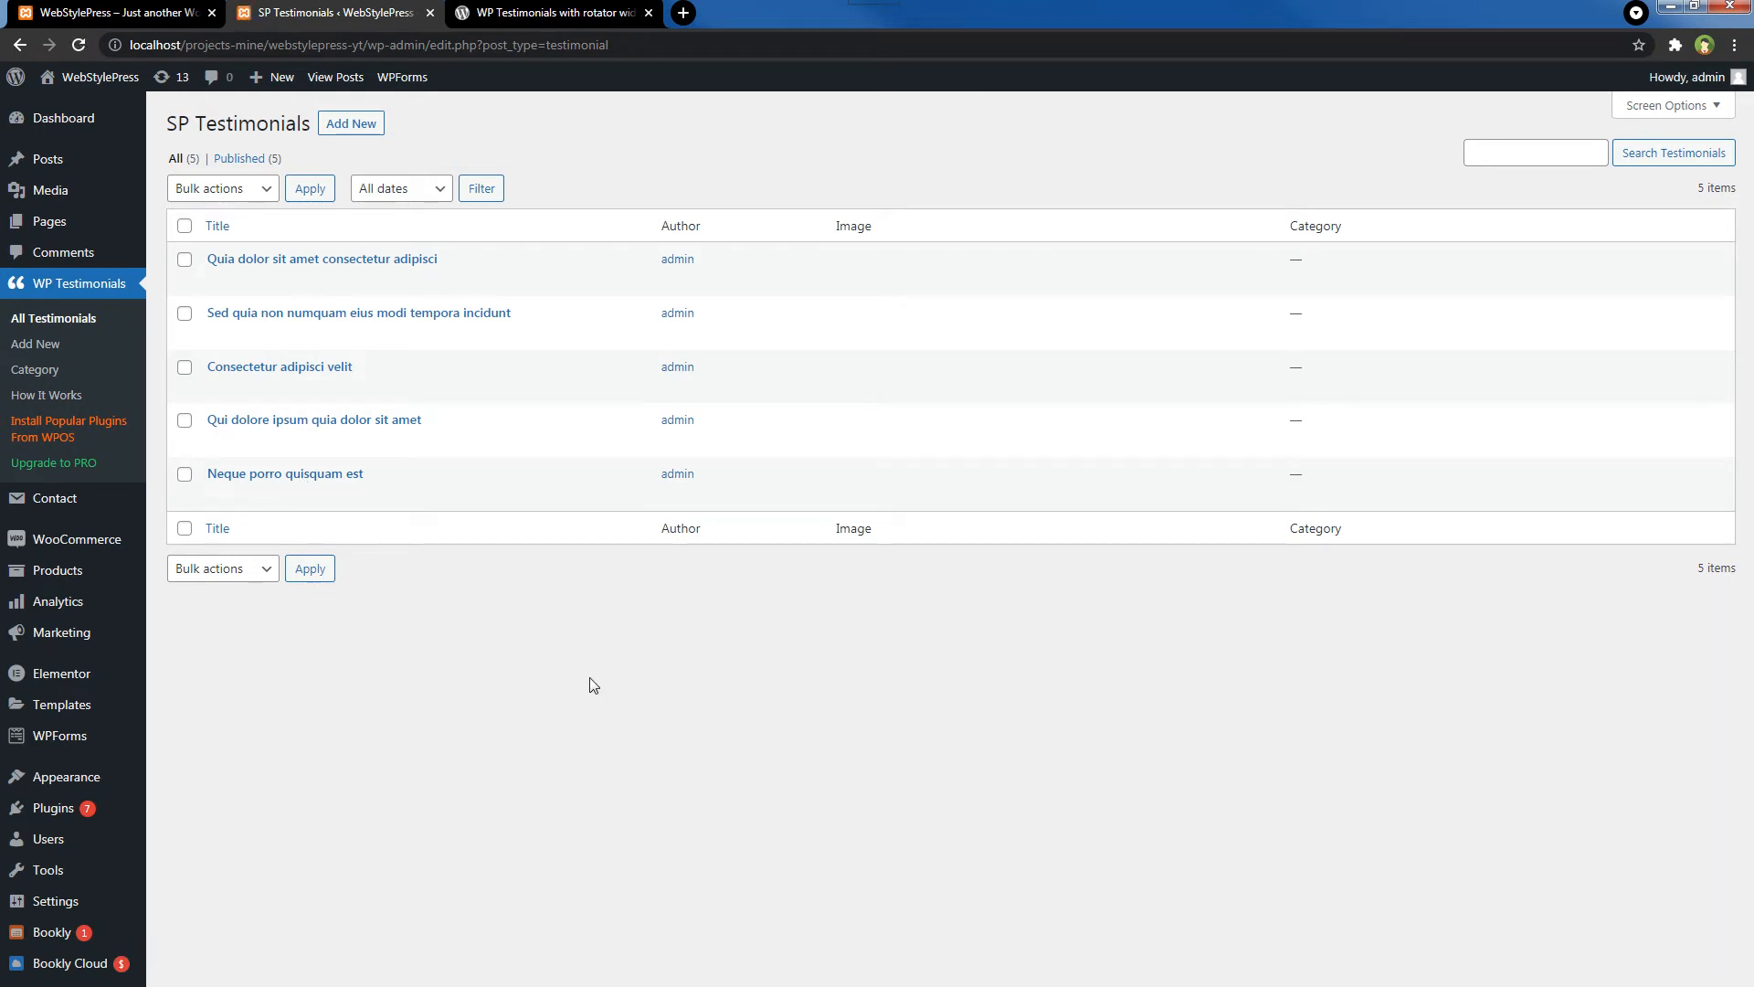
- View the homepage Testimonials section showing Sarah Jones, Jessica Foxx and Briana Luke cards
click(106, 12)
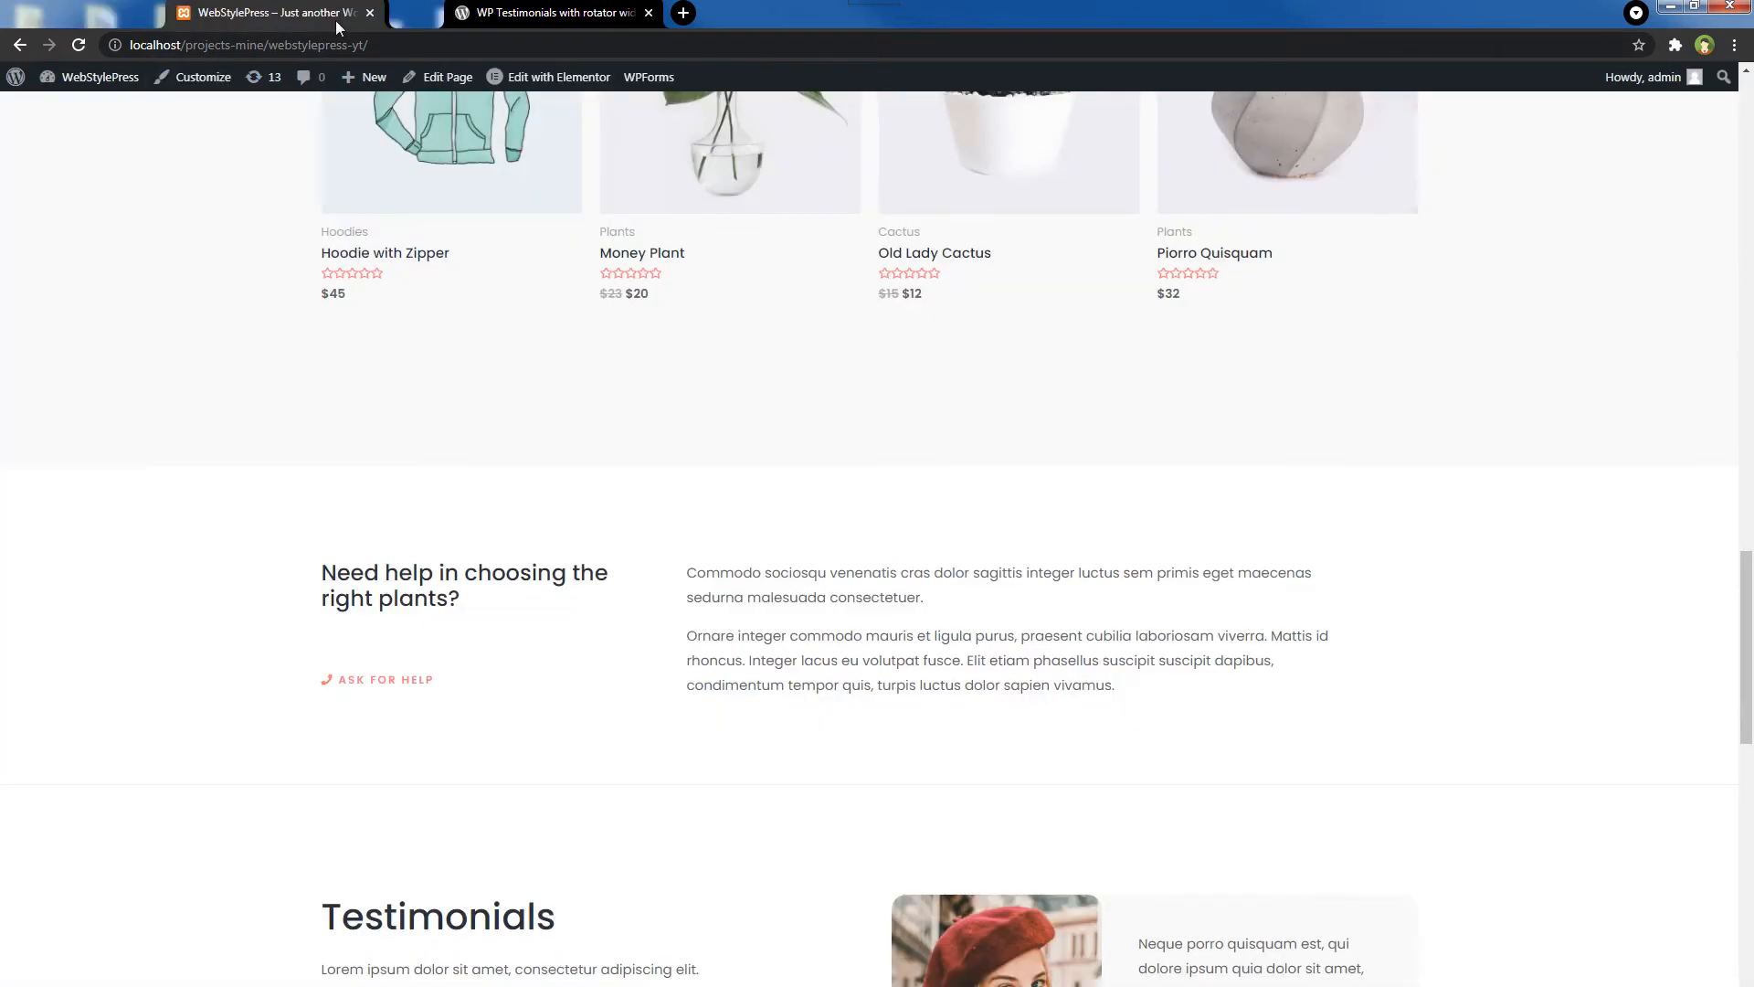
click(111, 12)
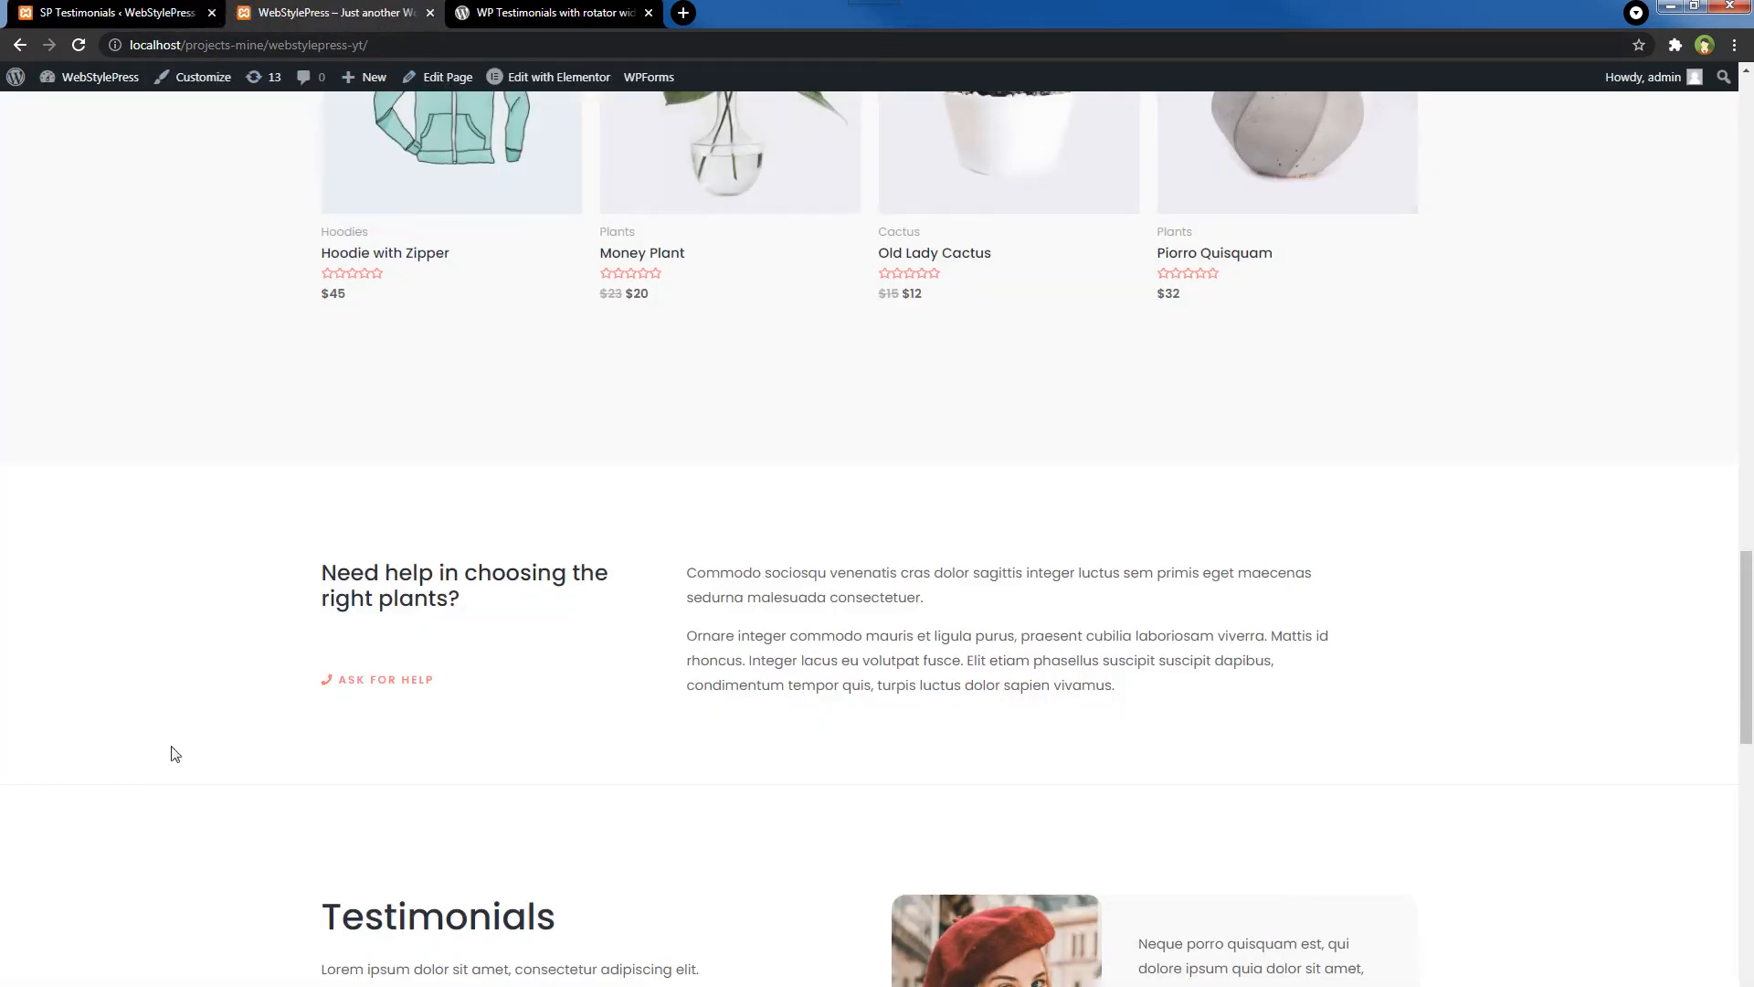
scroll(up, 3)
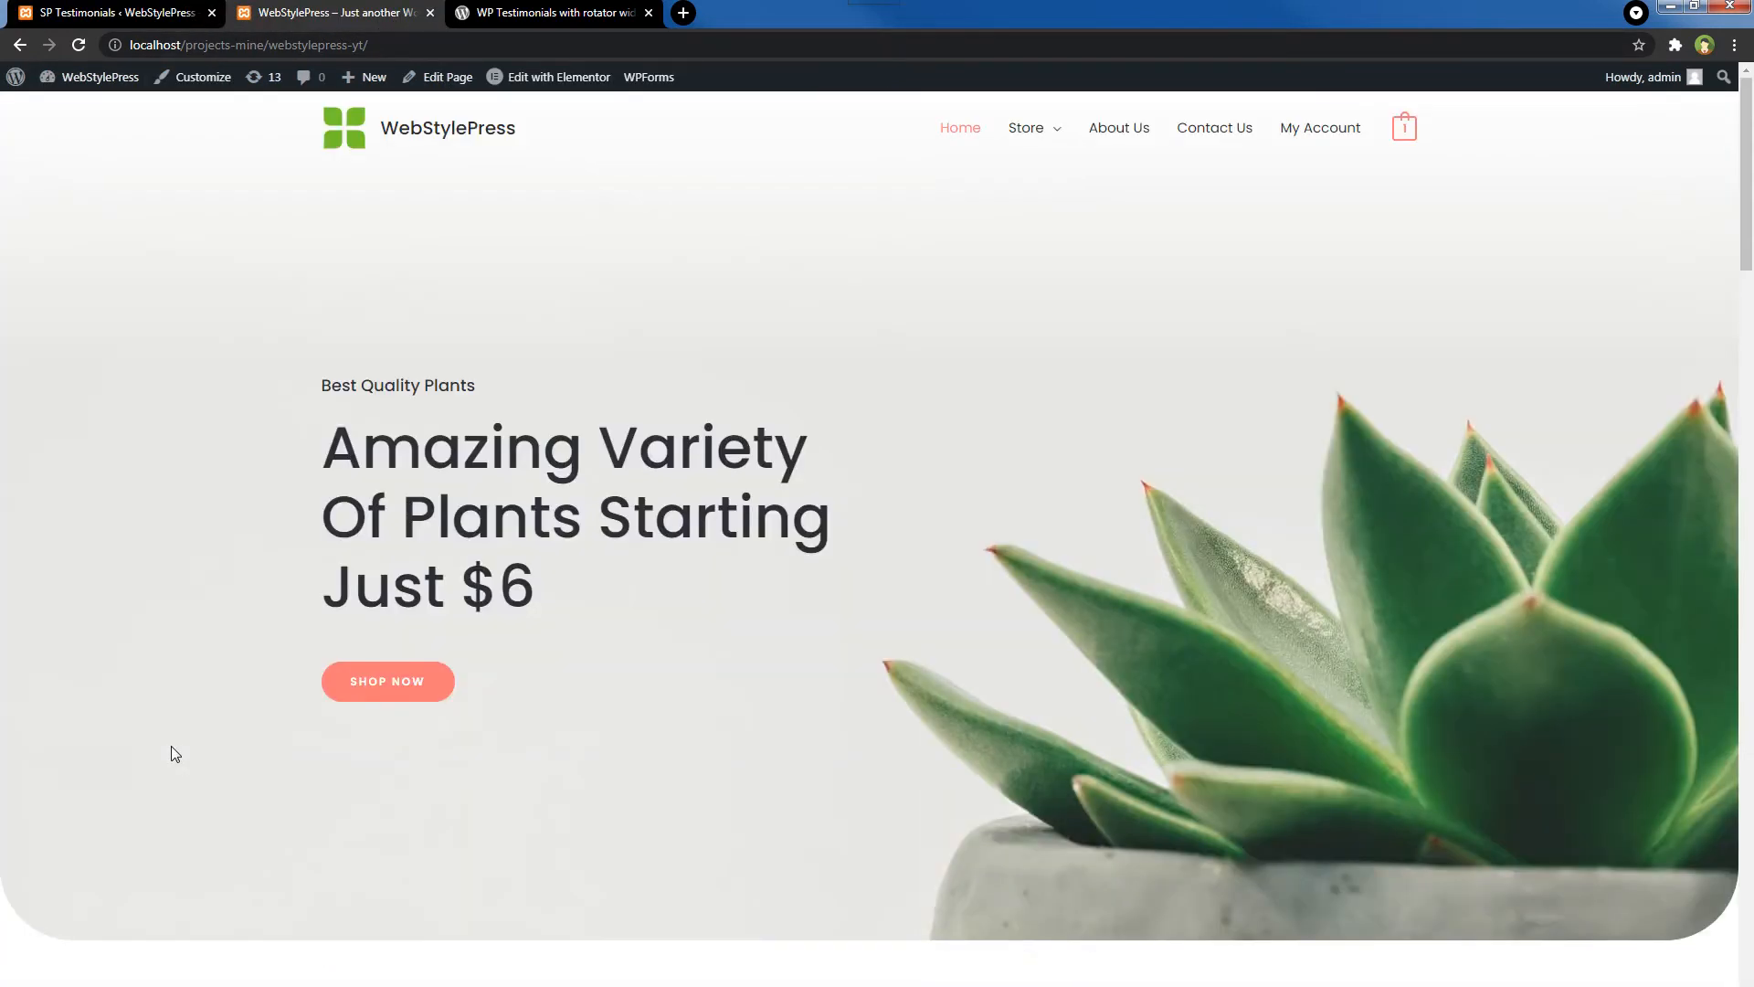
scroll(down, 3)
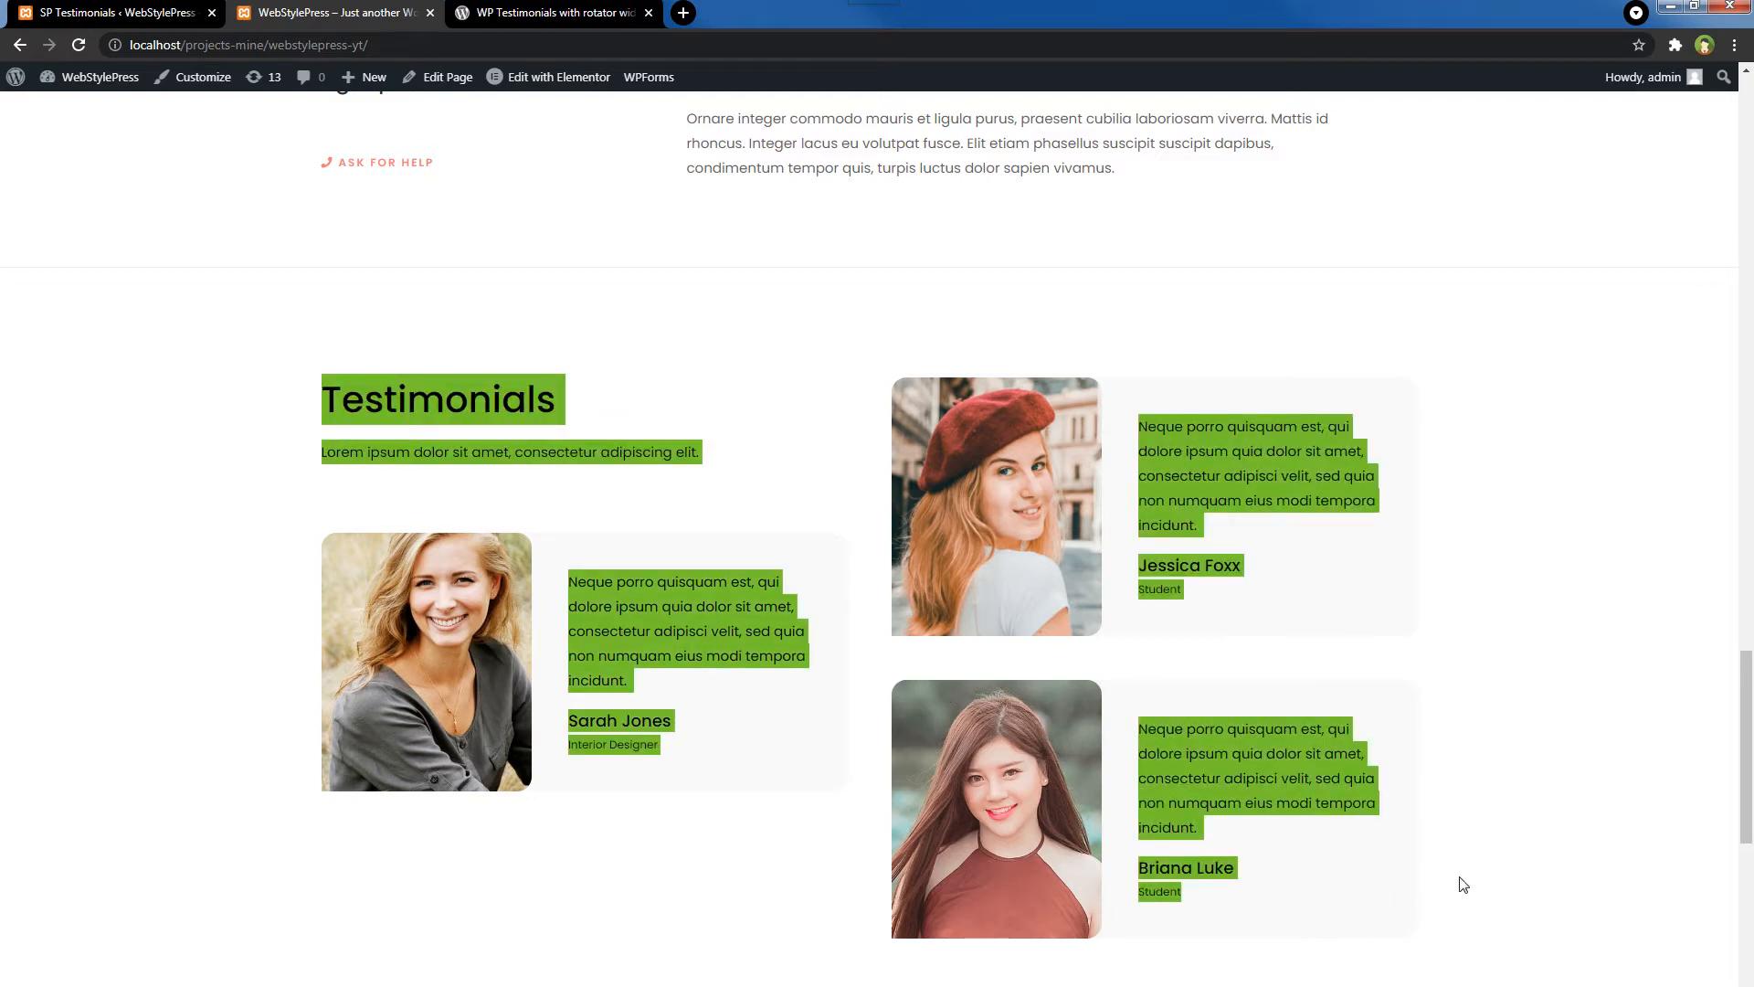
click(1488, 848)
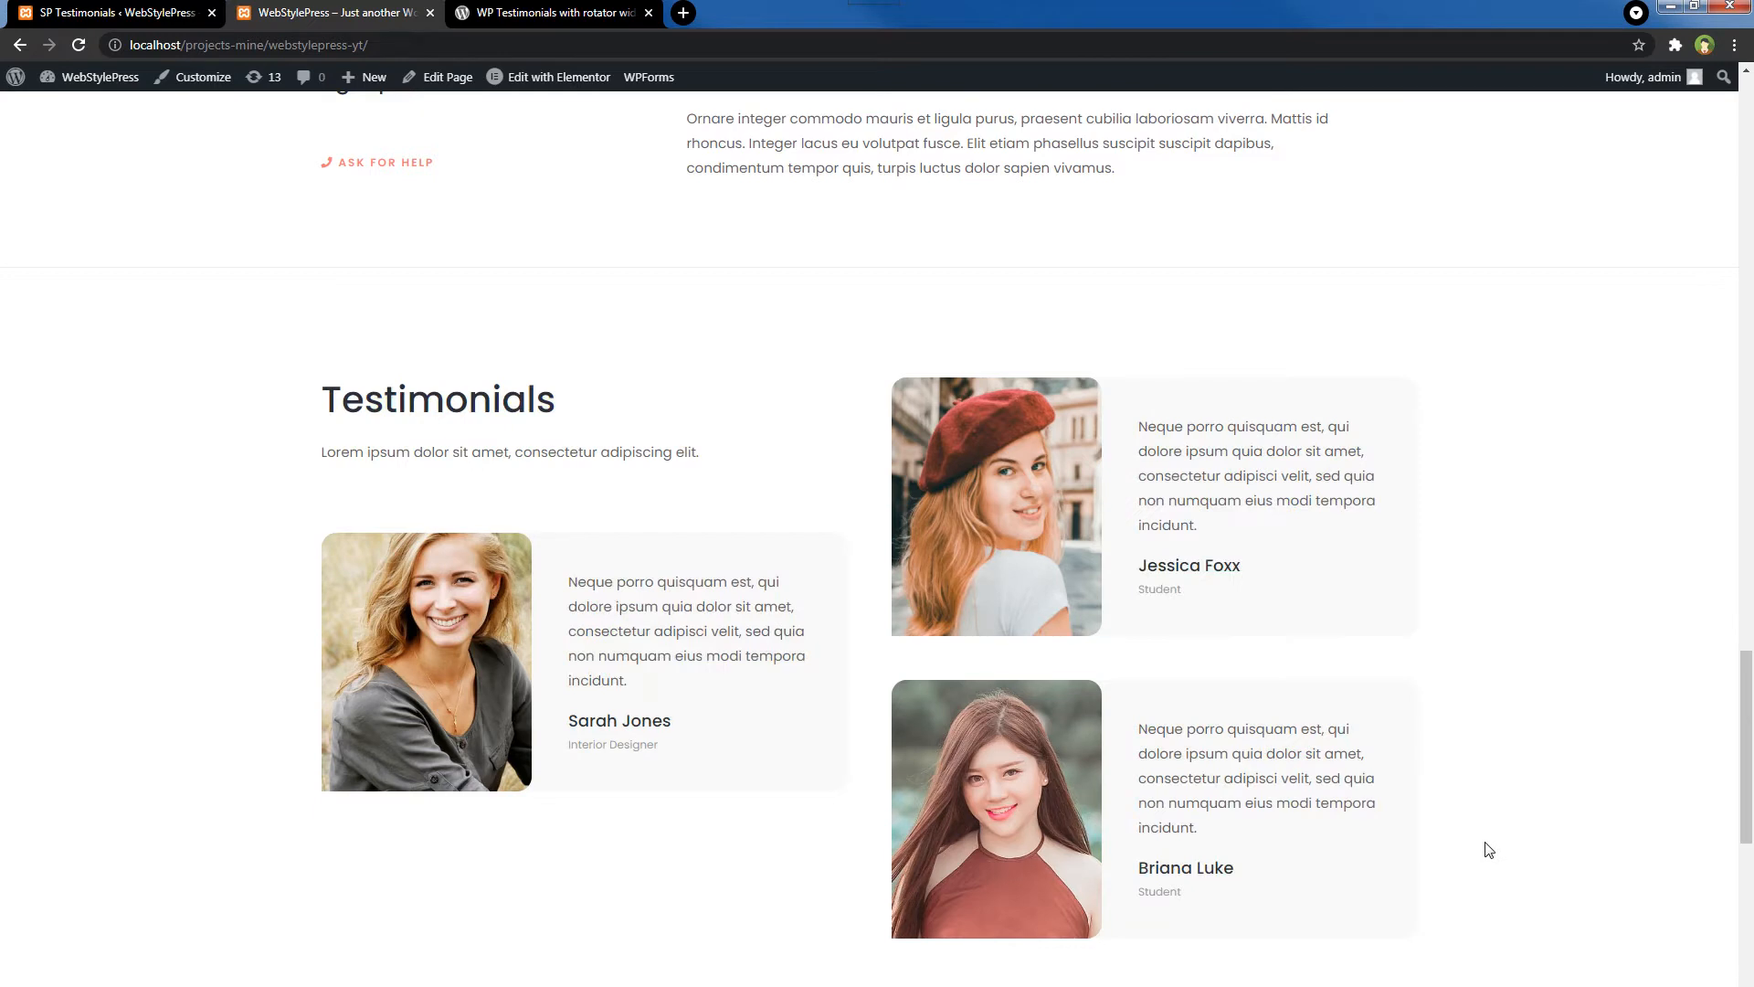
mouse_move(168, 472)
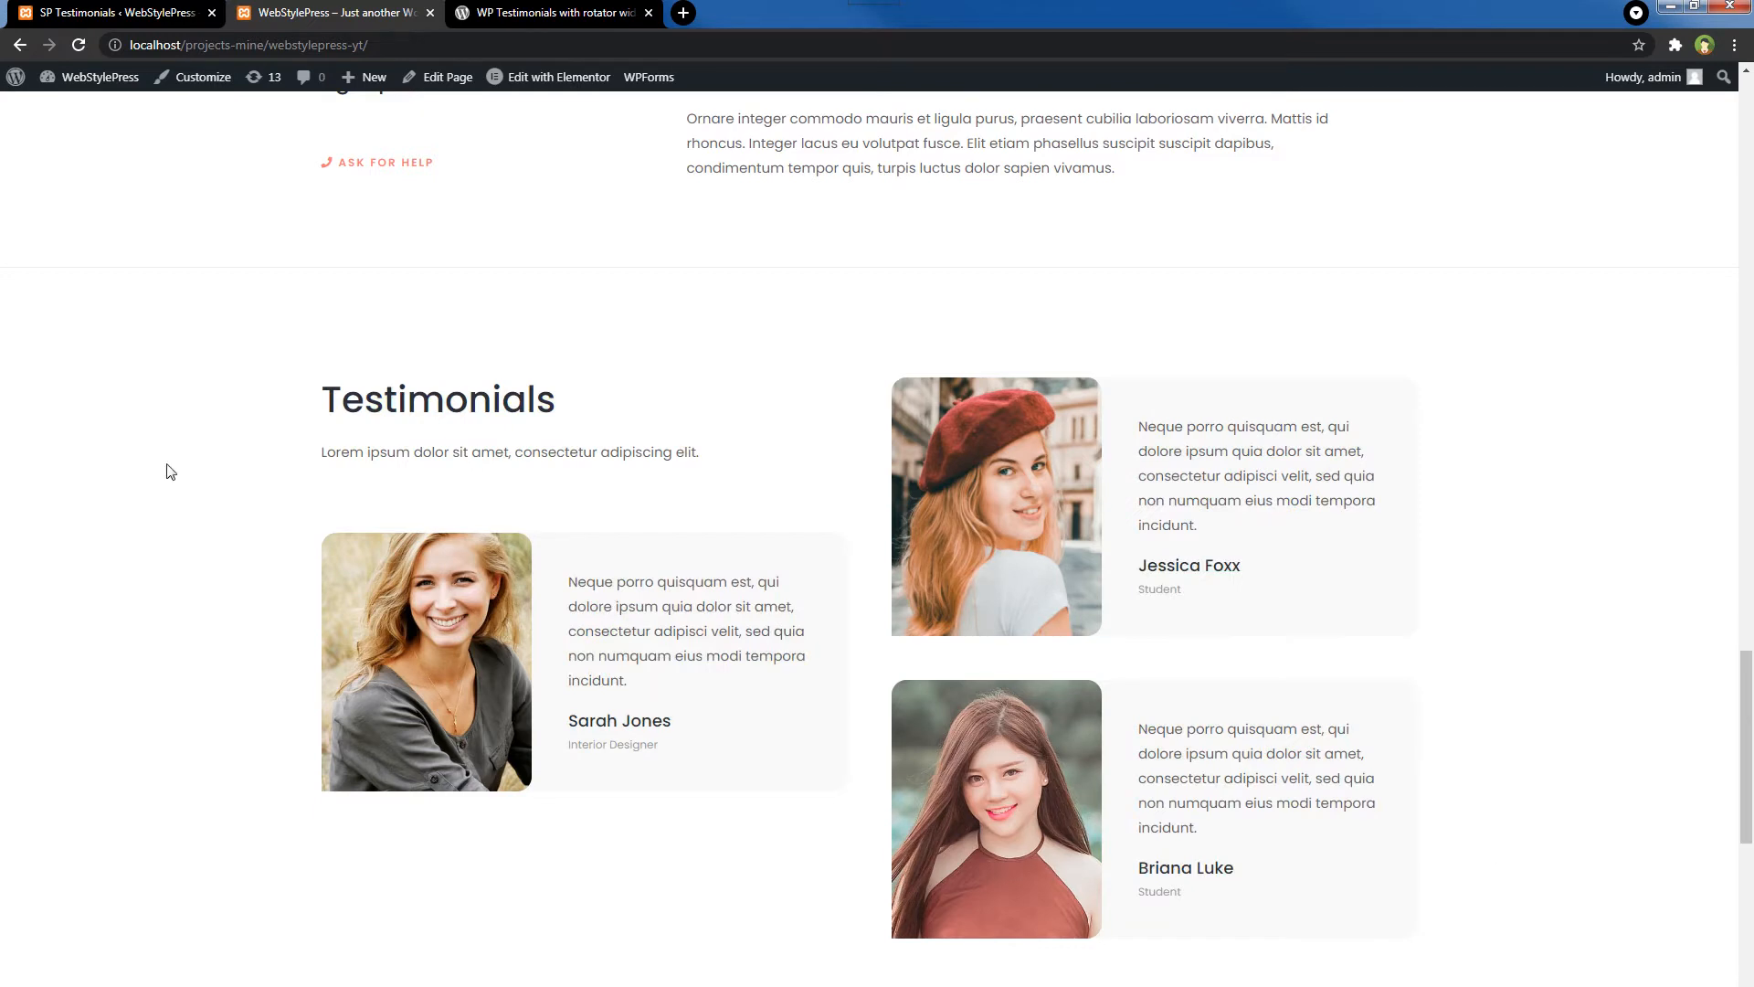
mouse_move(557, 136)
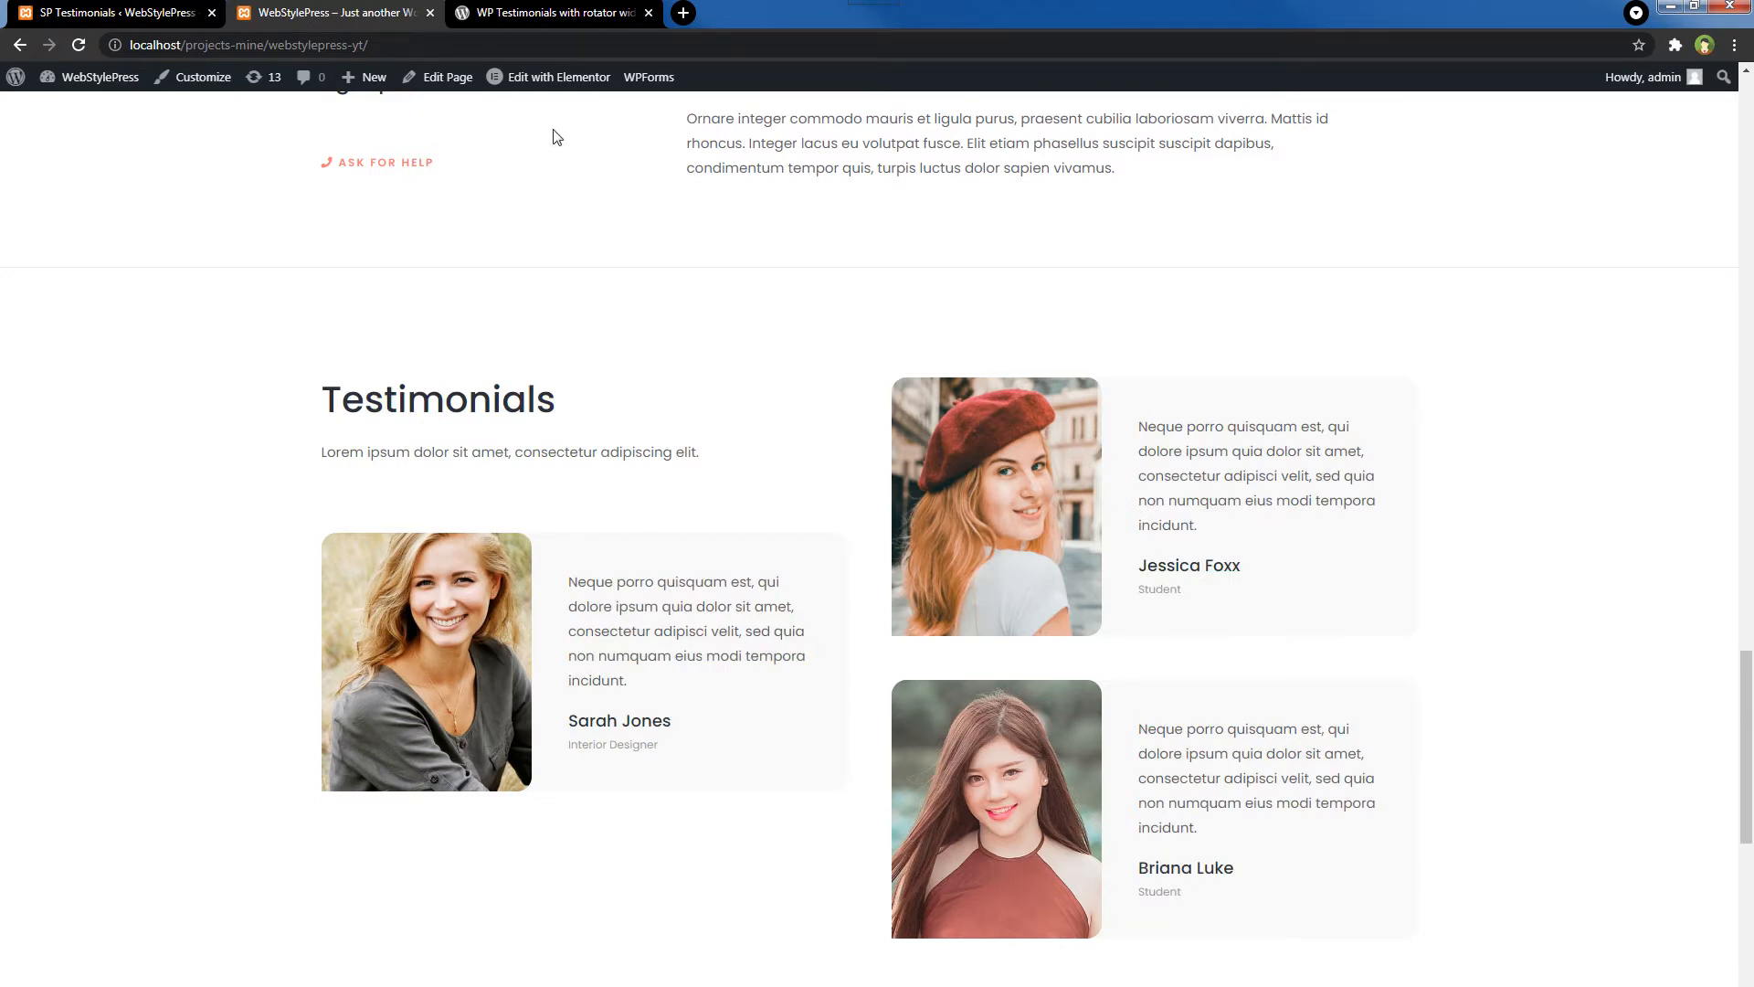
click(559, 75)
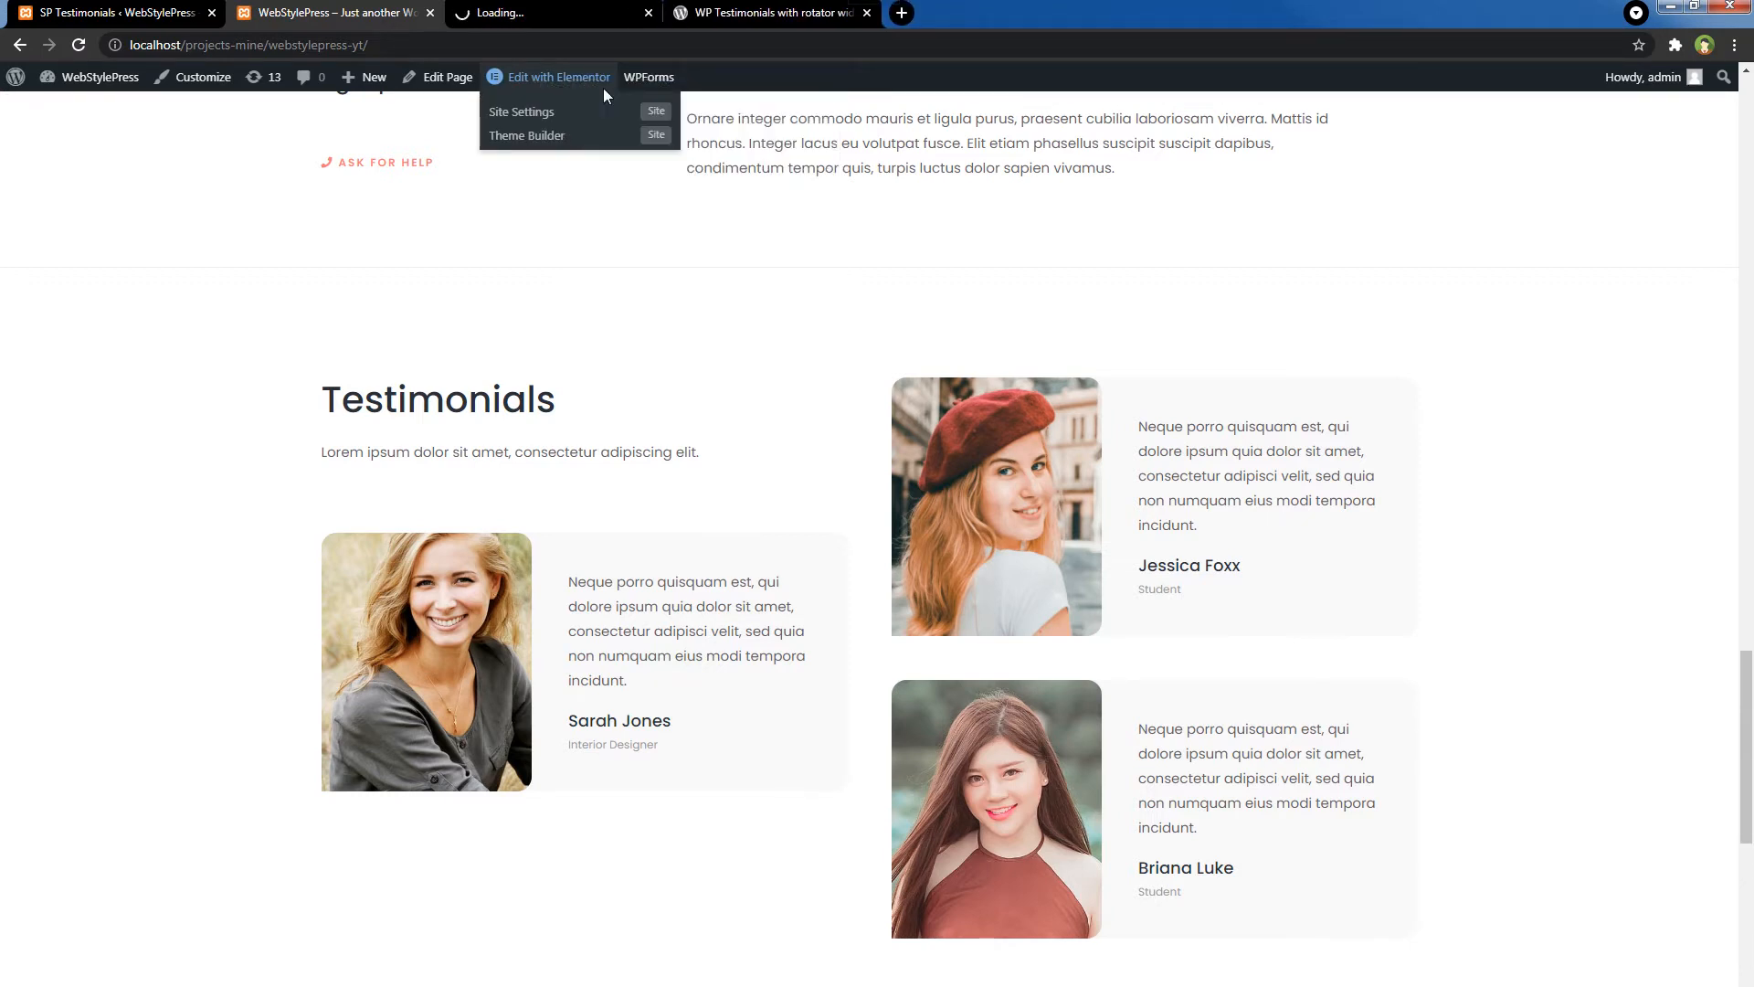
- In Elementor, delete the Testimonials section's subtitle and old client card widgets
click(557, 76)
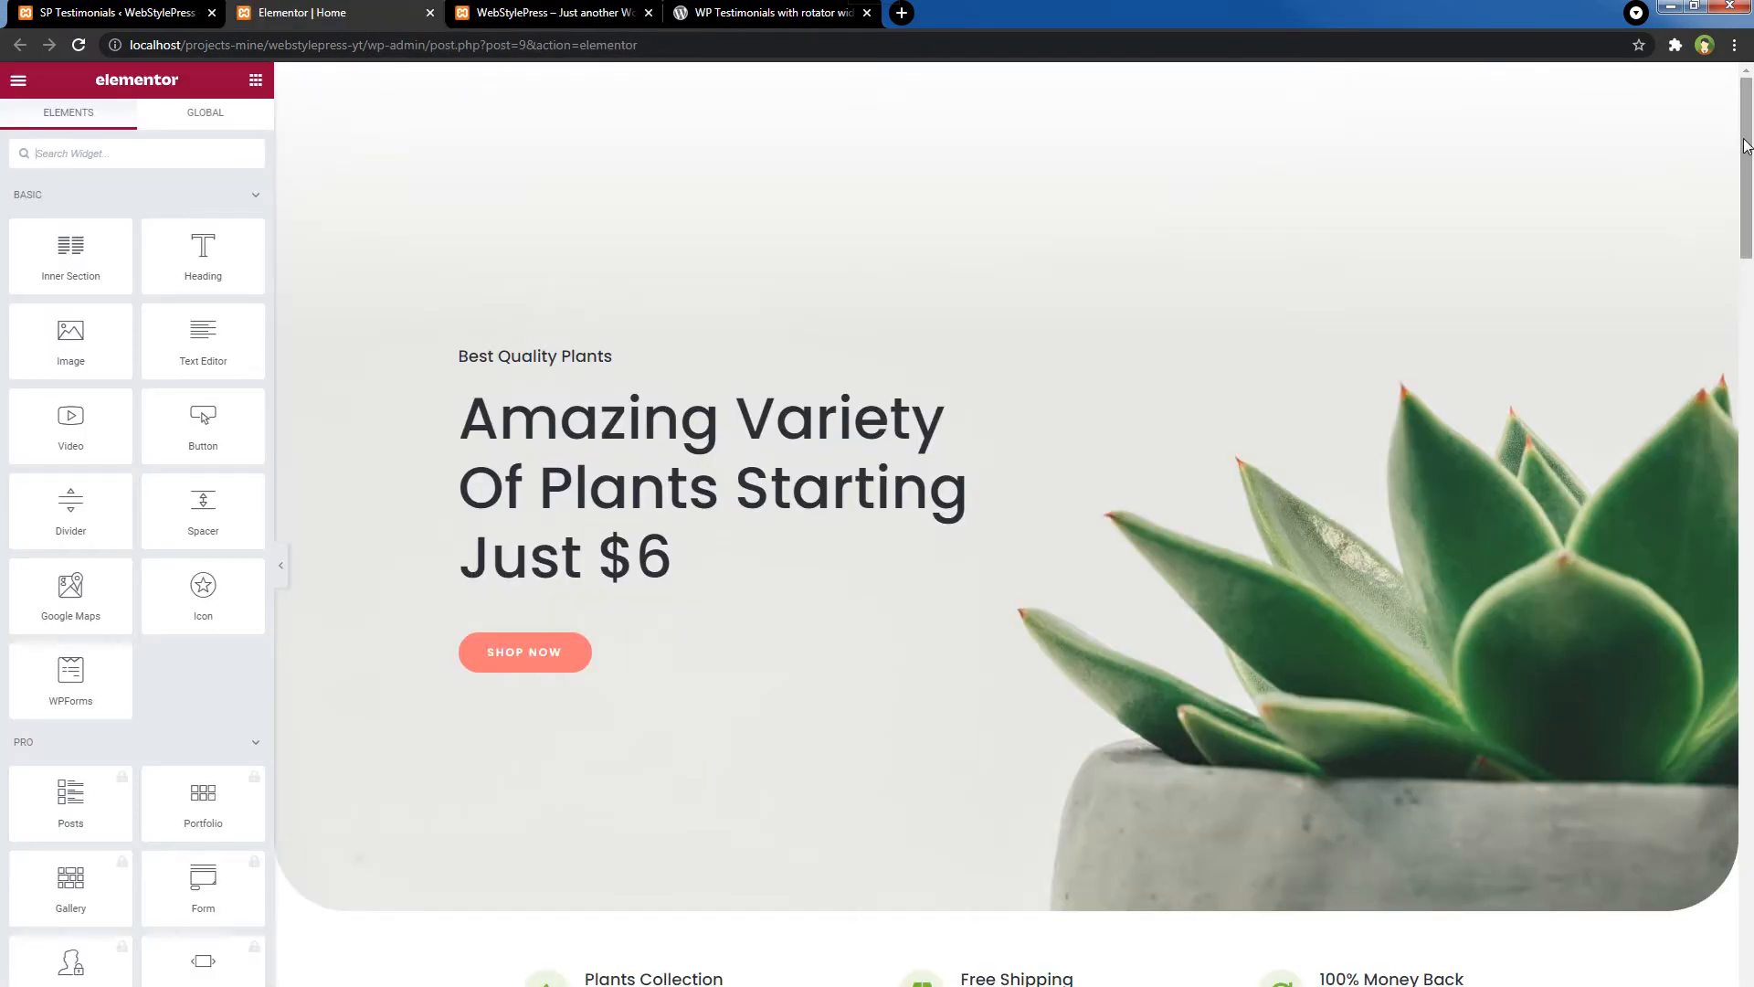
scroll(down, 3)
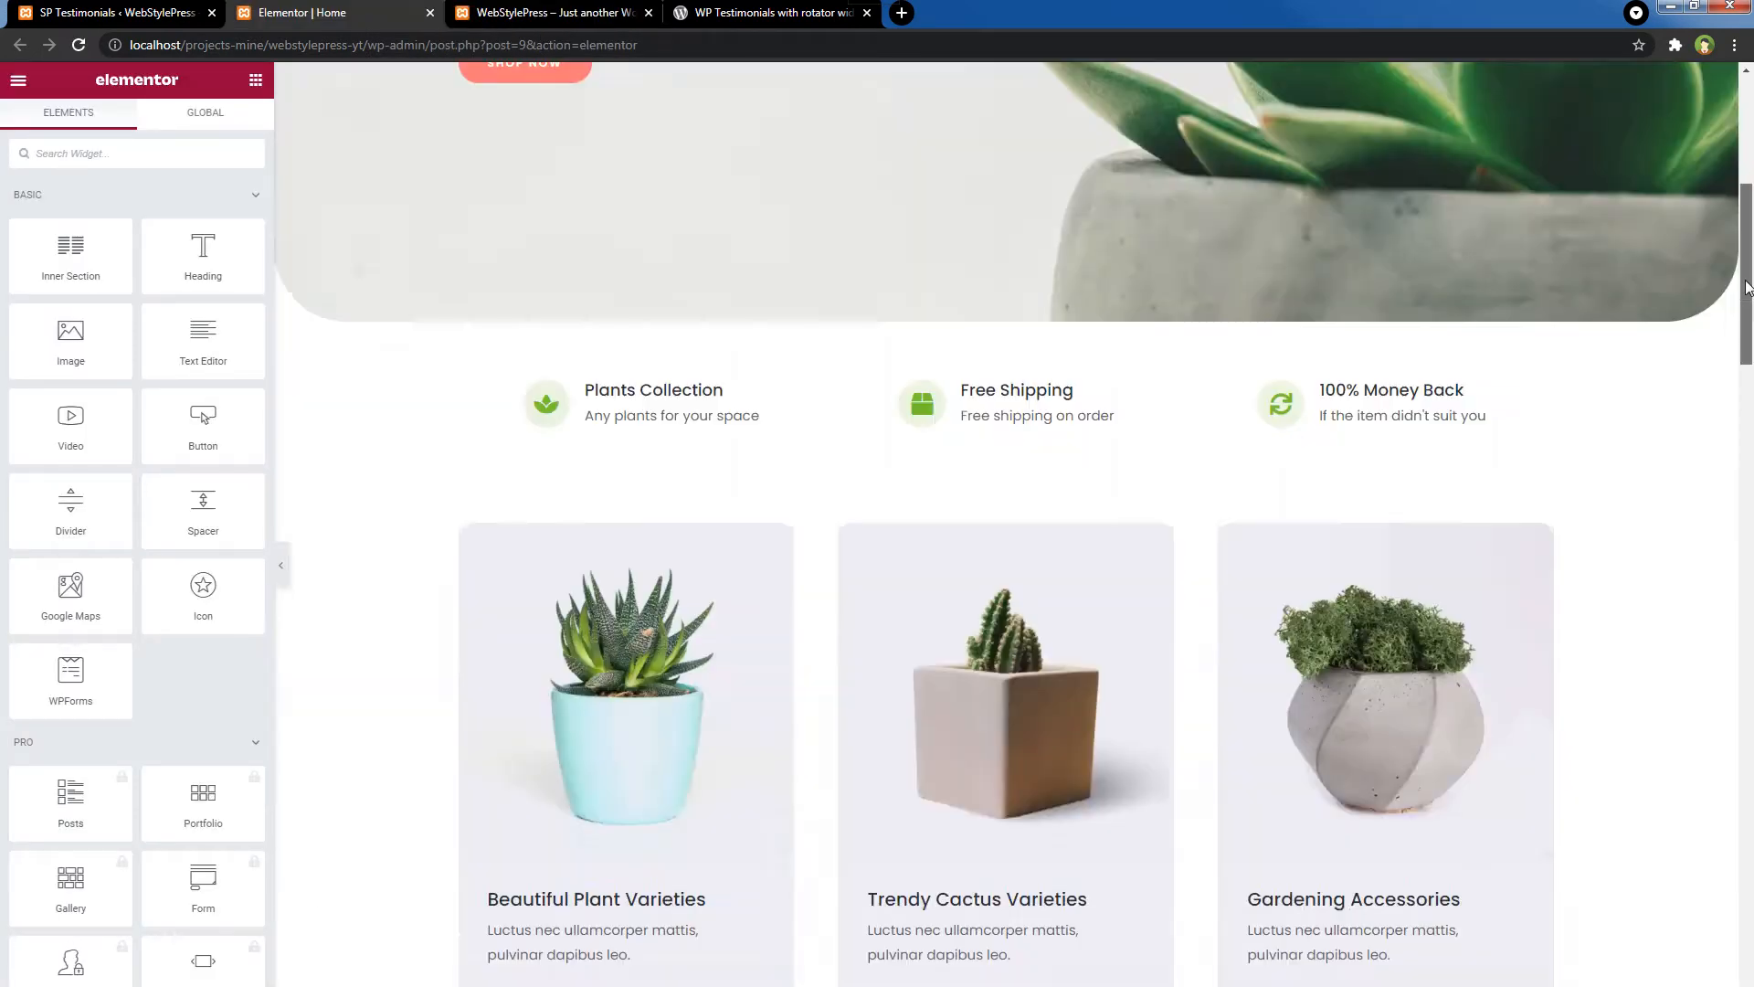
scroll(down, 3)
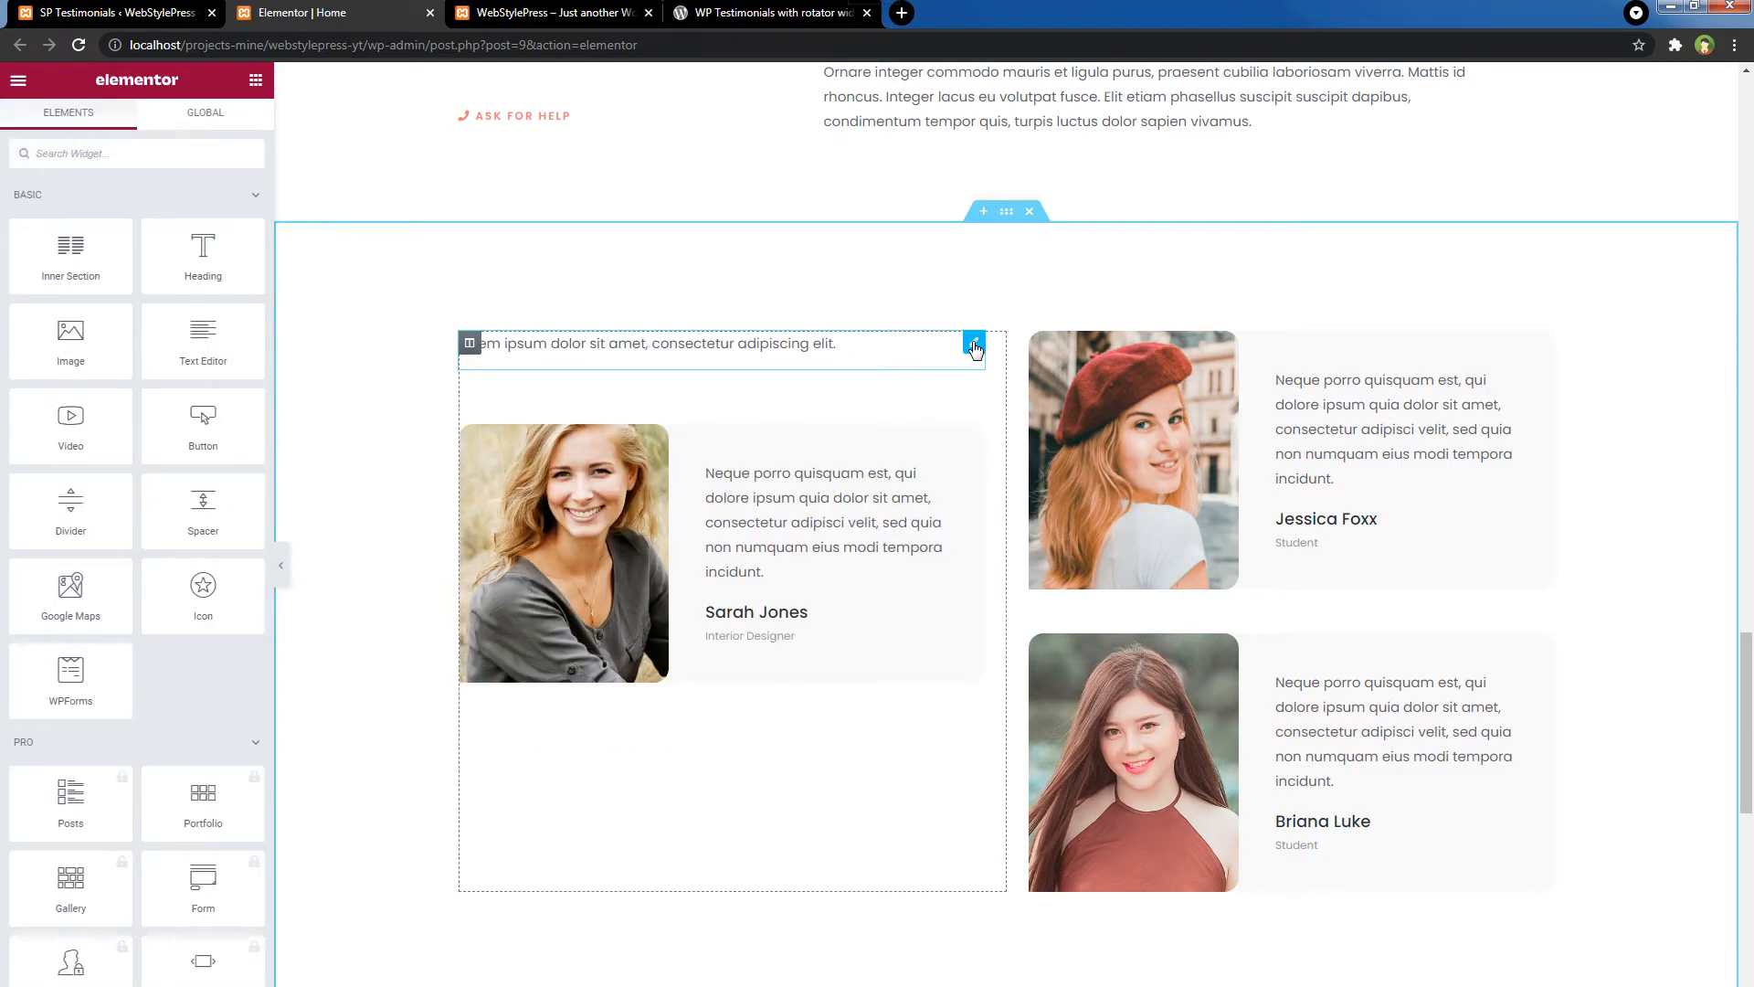
click(973, 344)
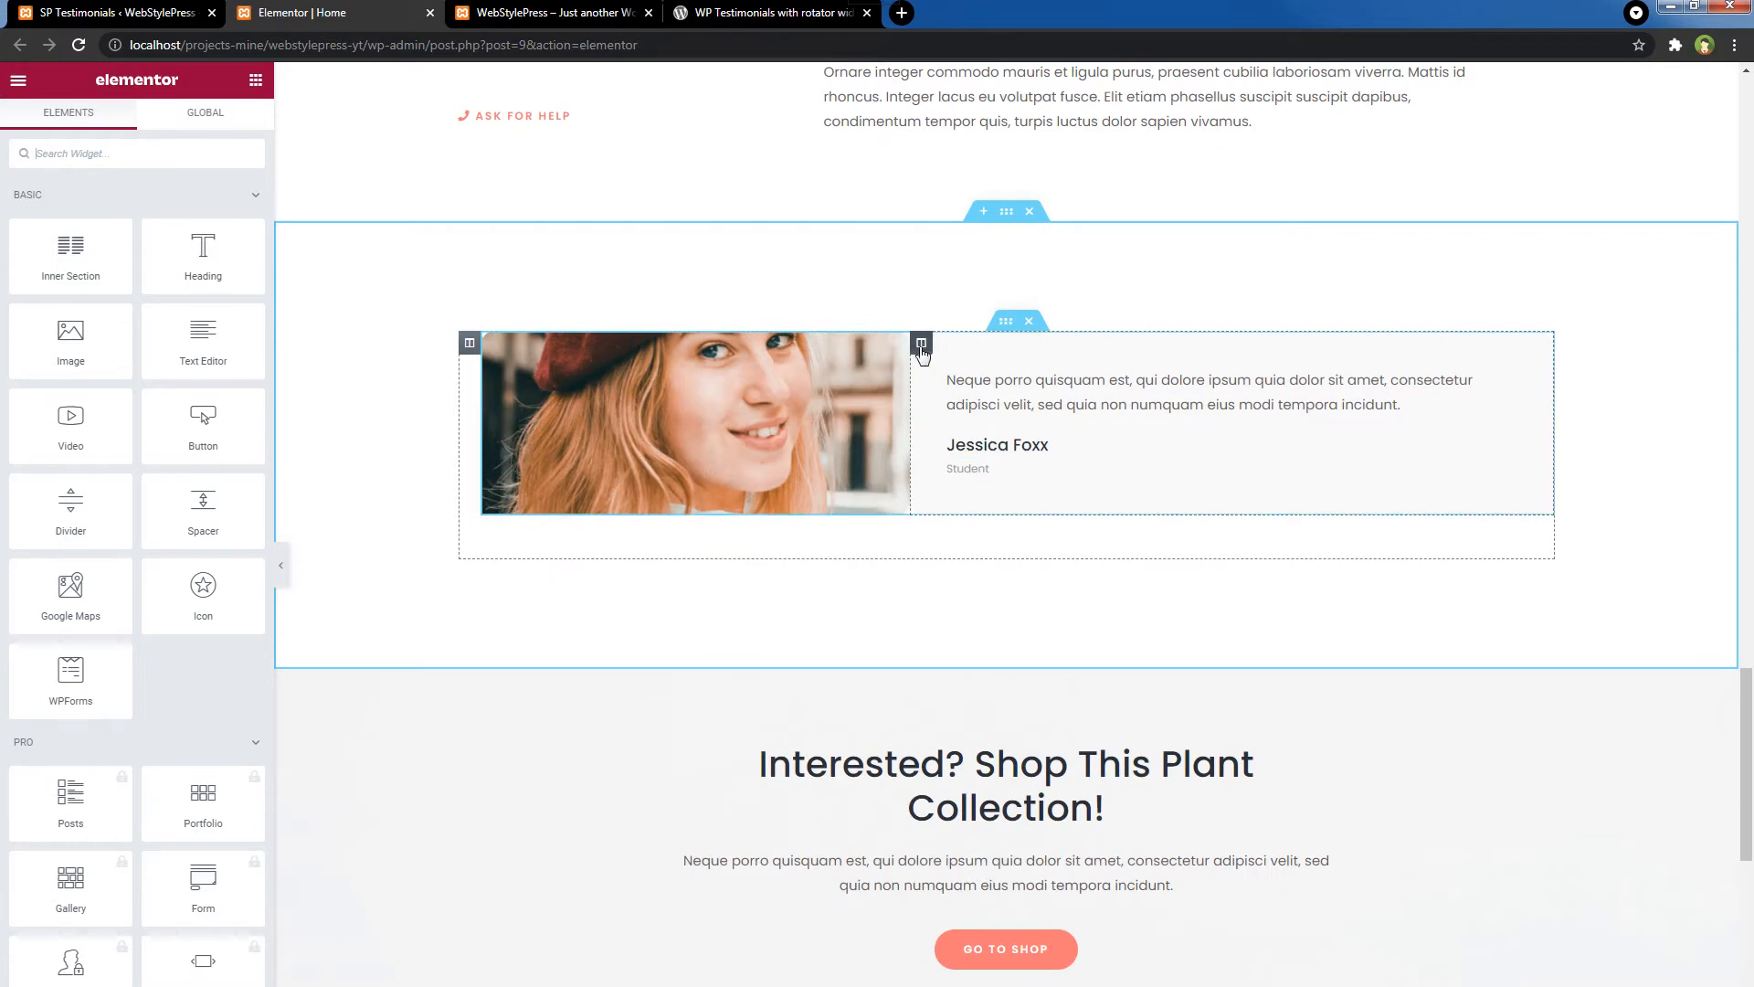
click(469, 344)
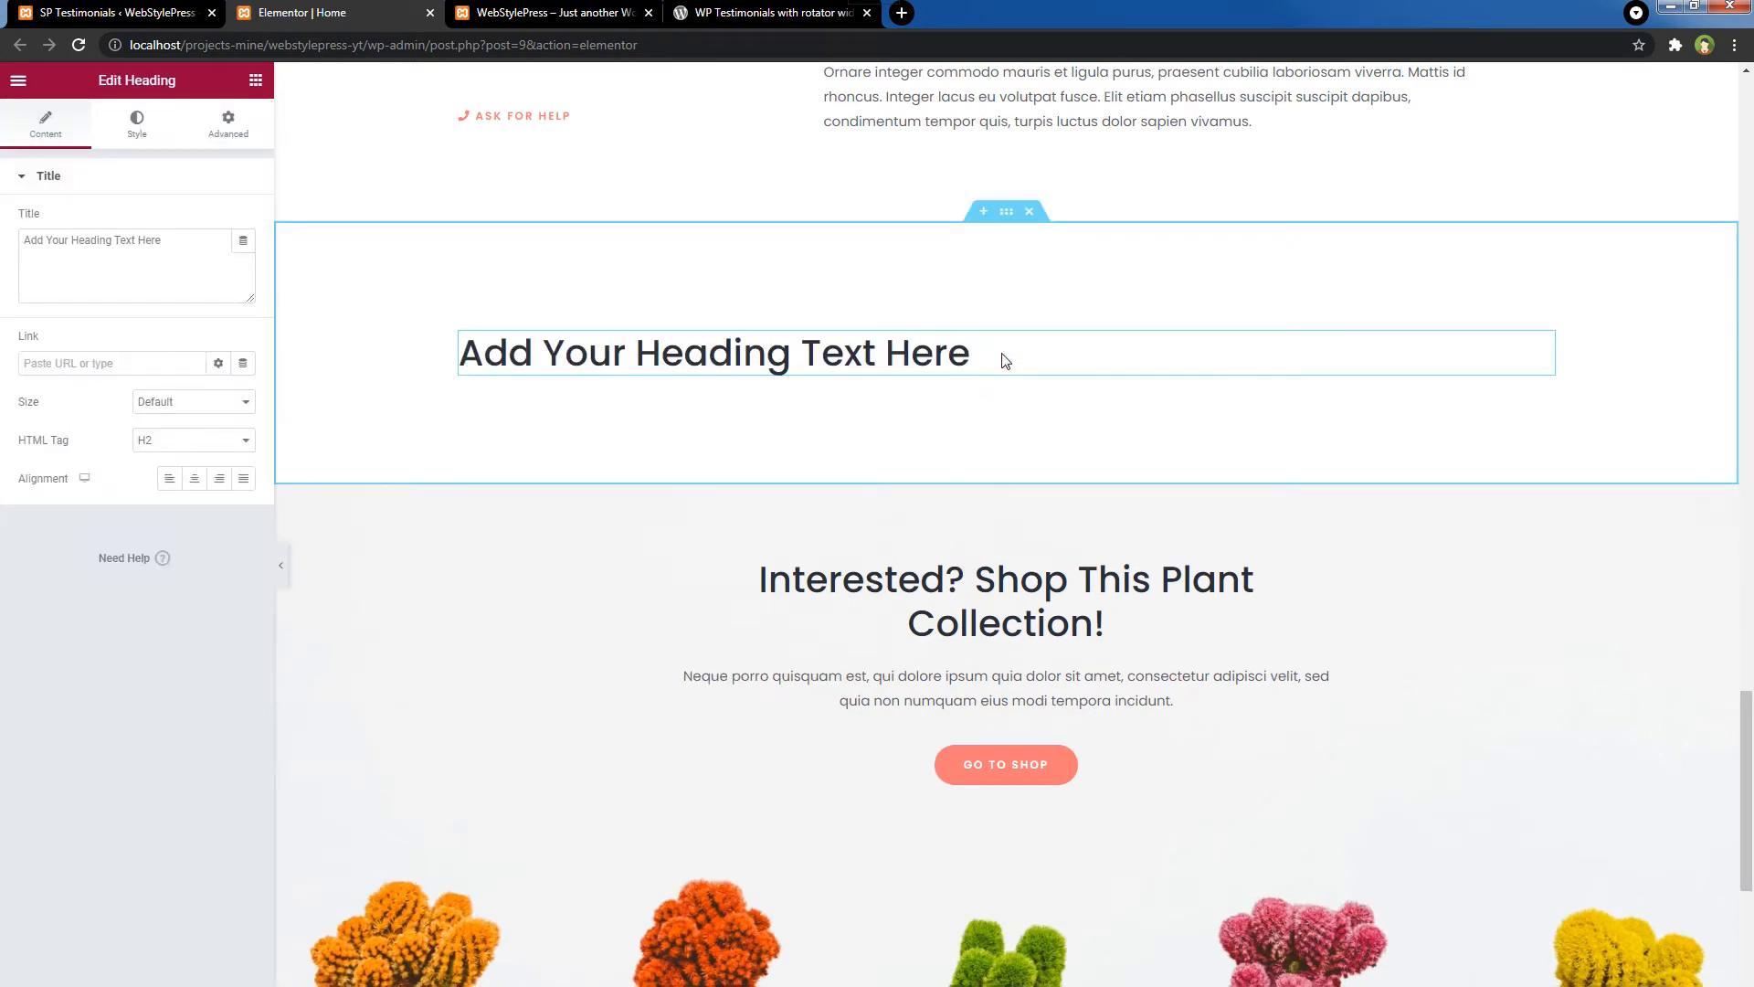
- Retitle the placeholder heading to 'Testimonials' and centre-align it
triple_click(136, 240)
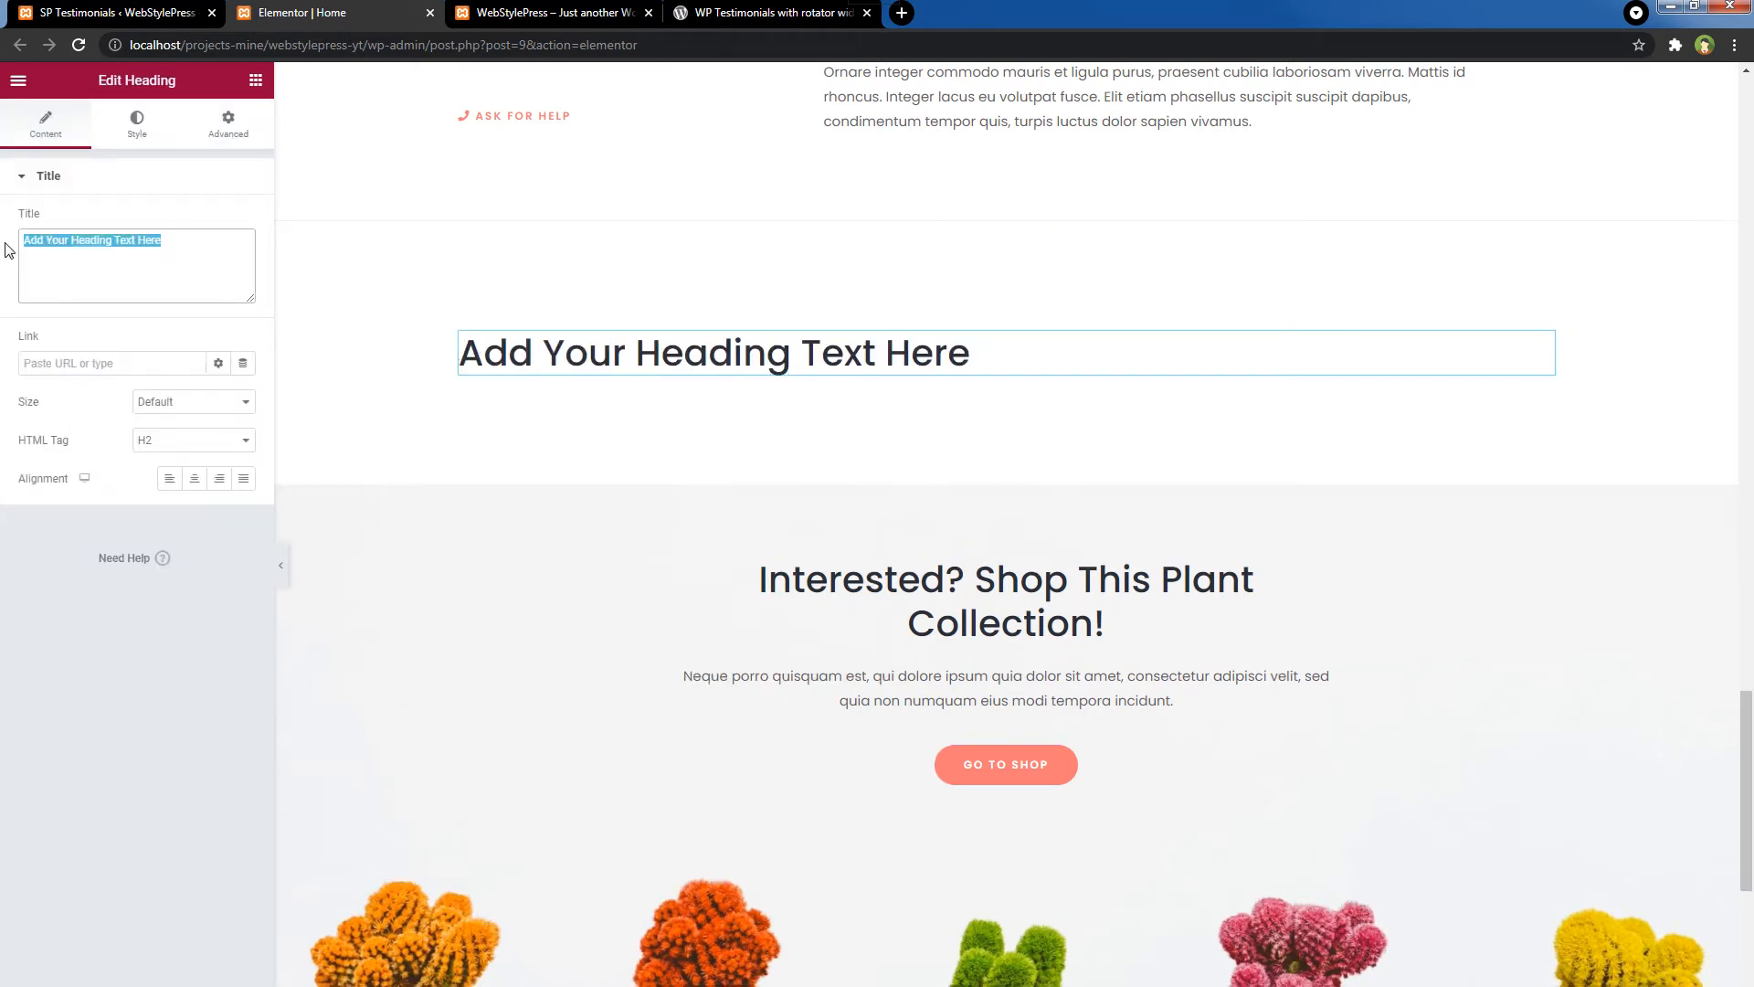
text(Testimo)
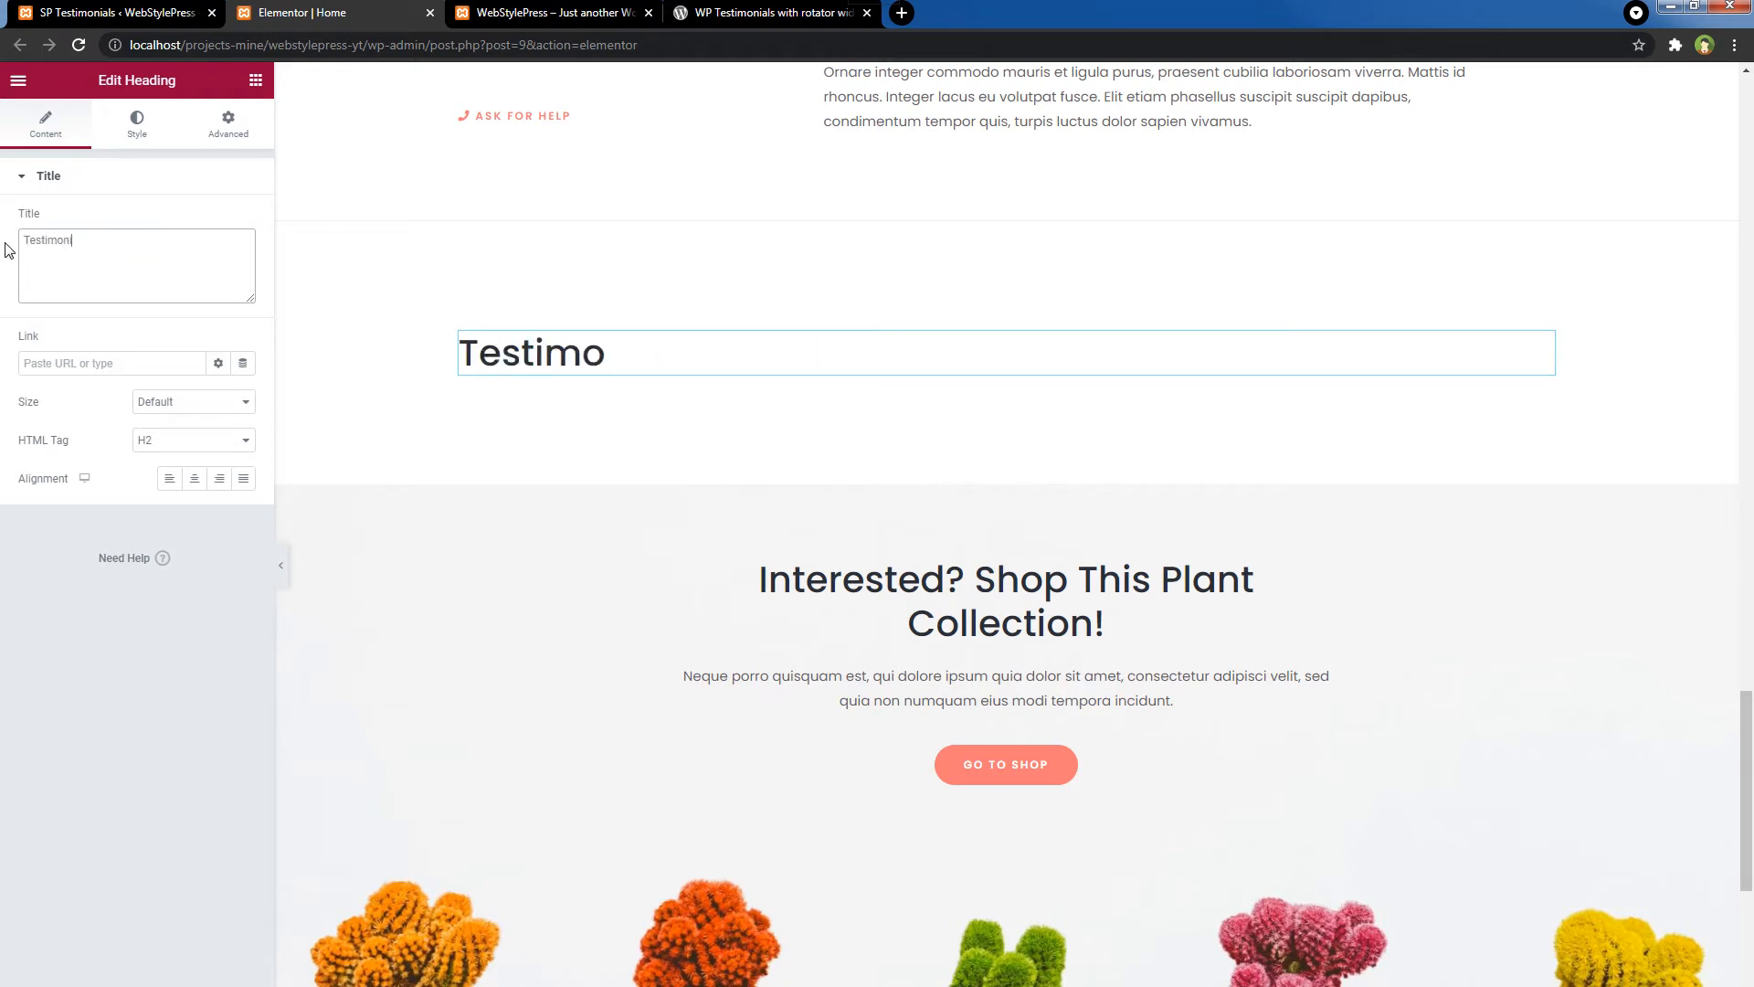
text(nials)
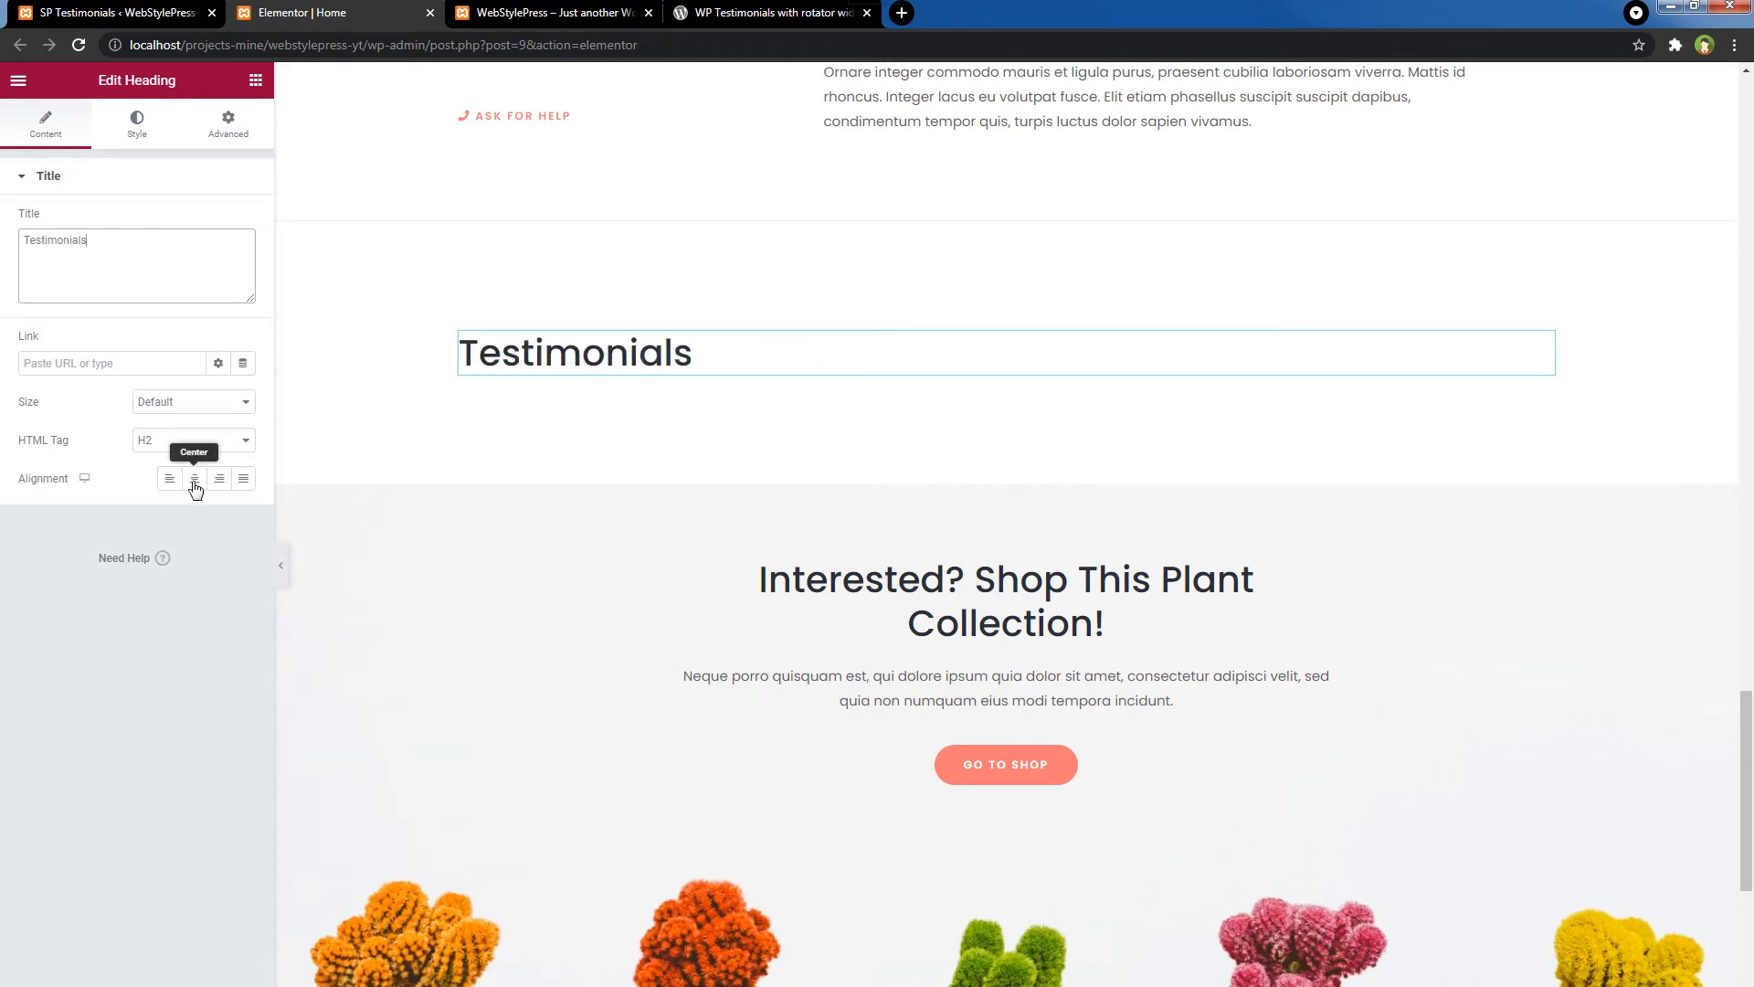
click(193, 478)
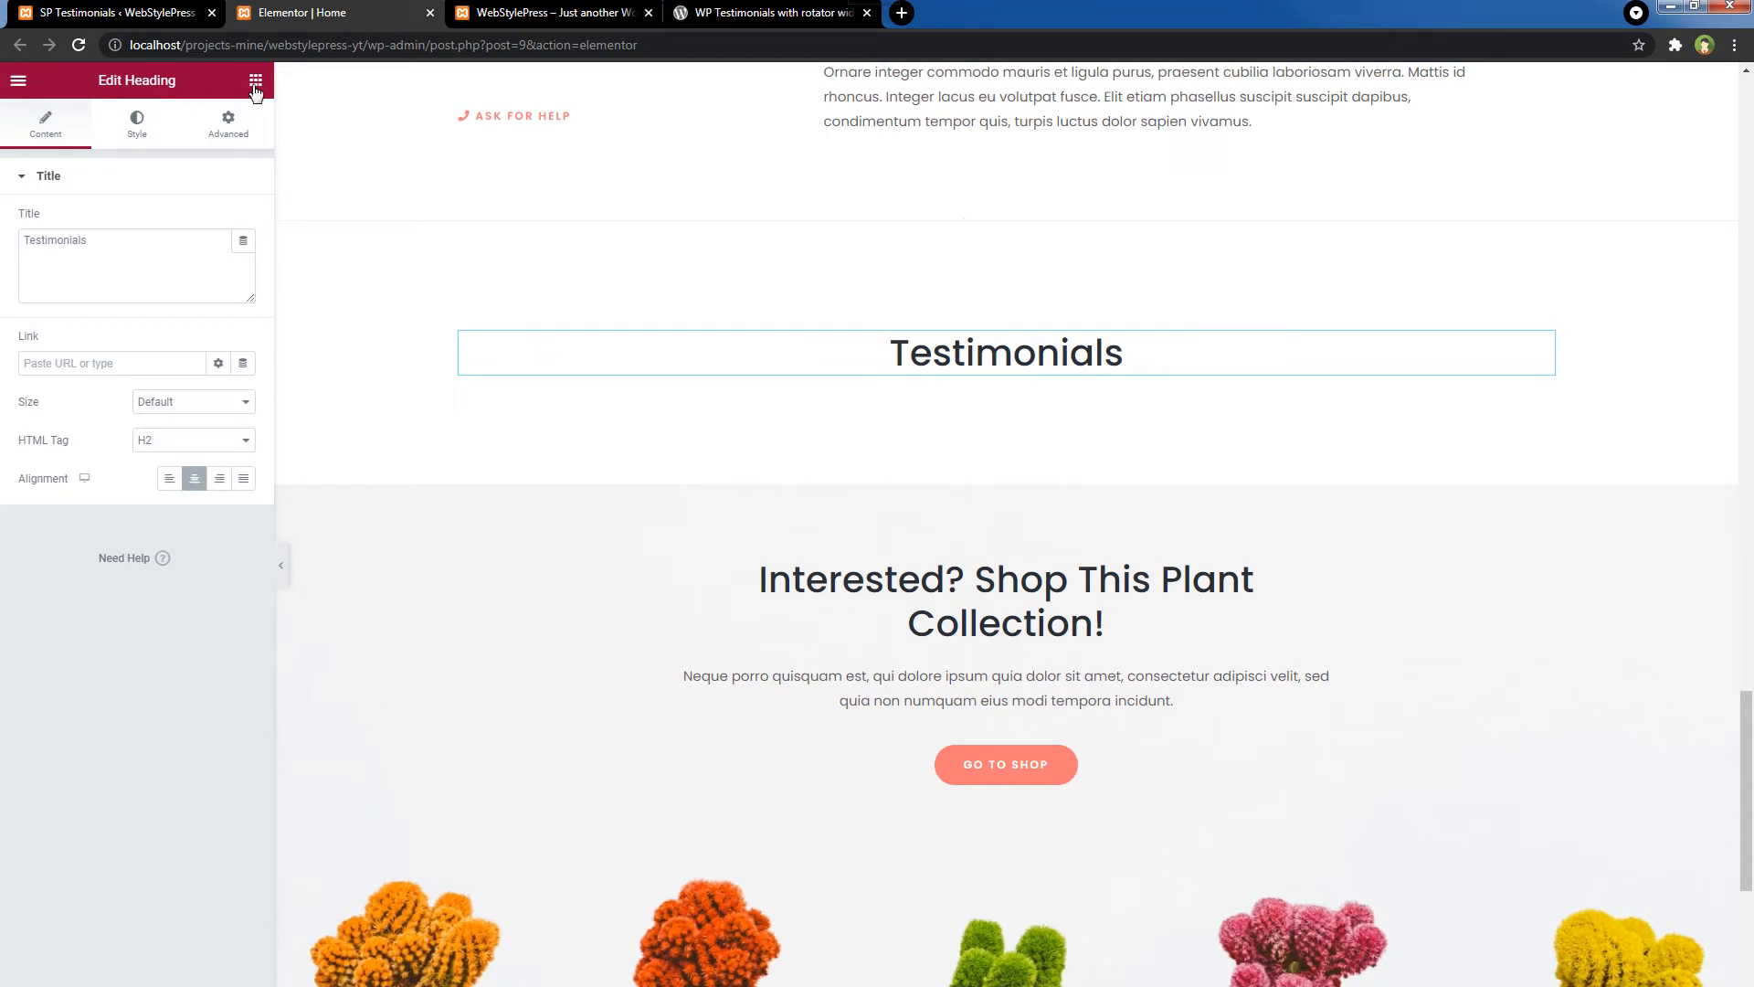
click(255, 79)
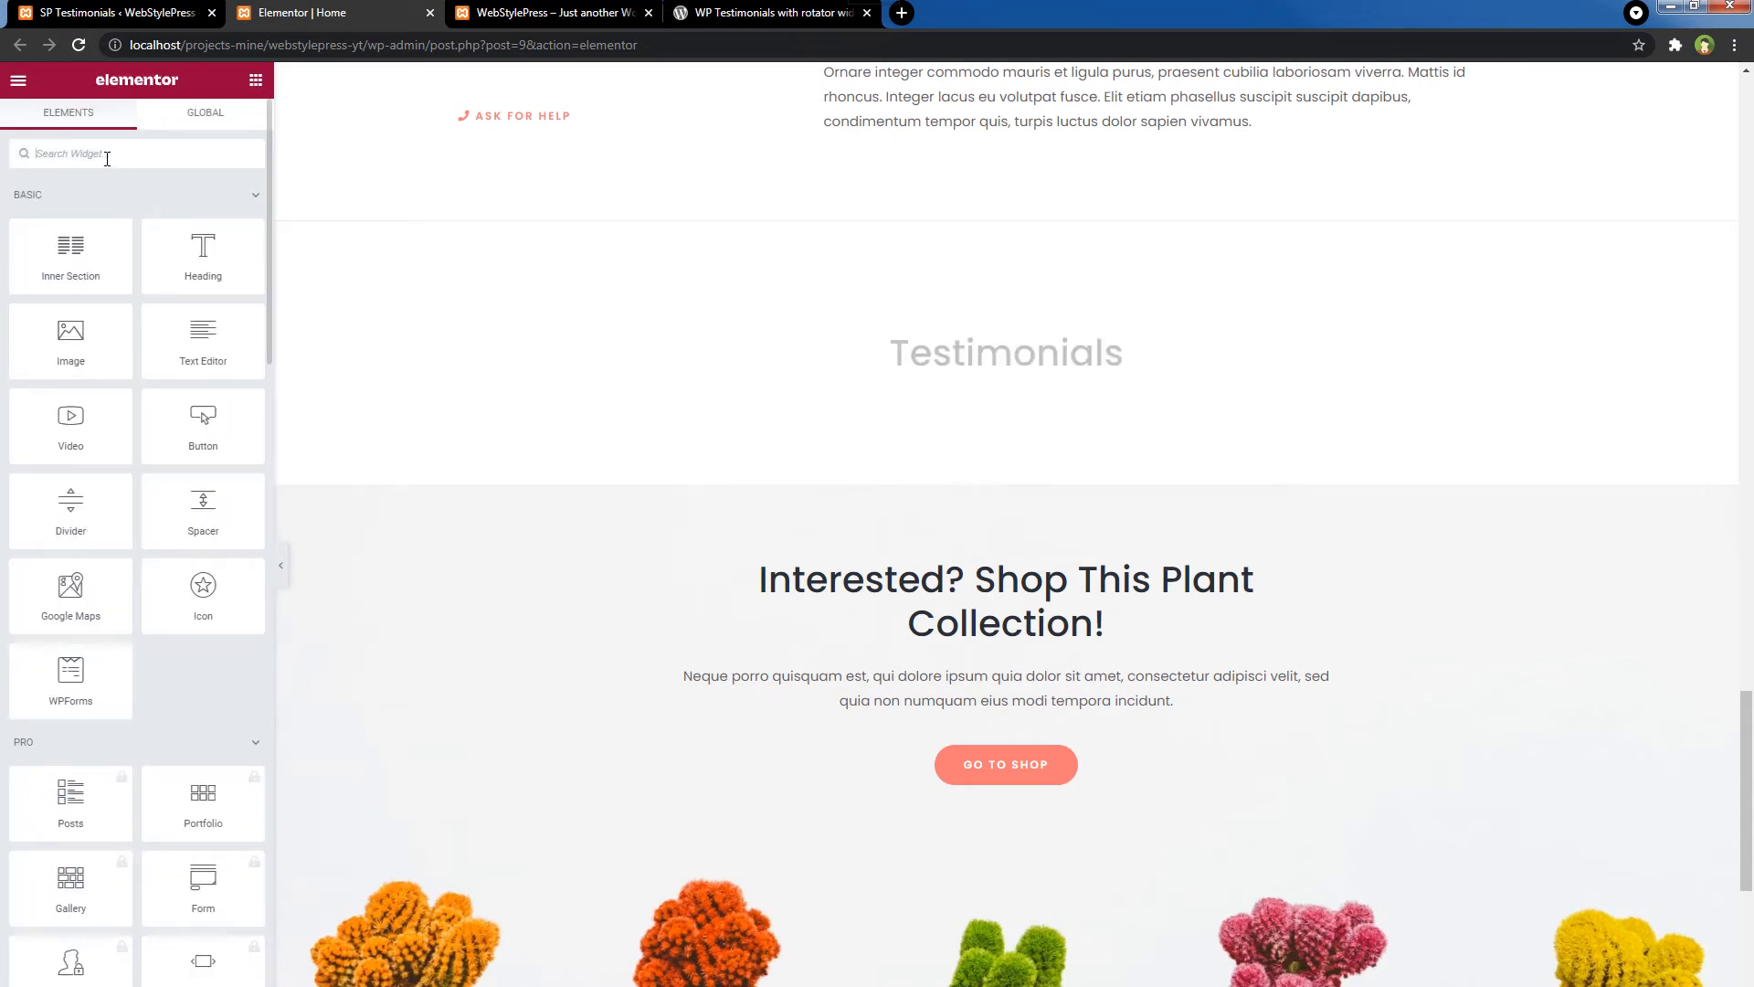
- Add a Shortcode widget with the sp_testimonials_slider shortcode, limit 3, and update the page
text(shortcode)
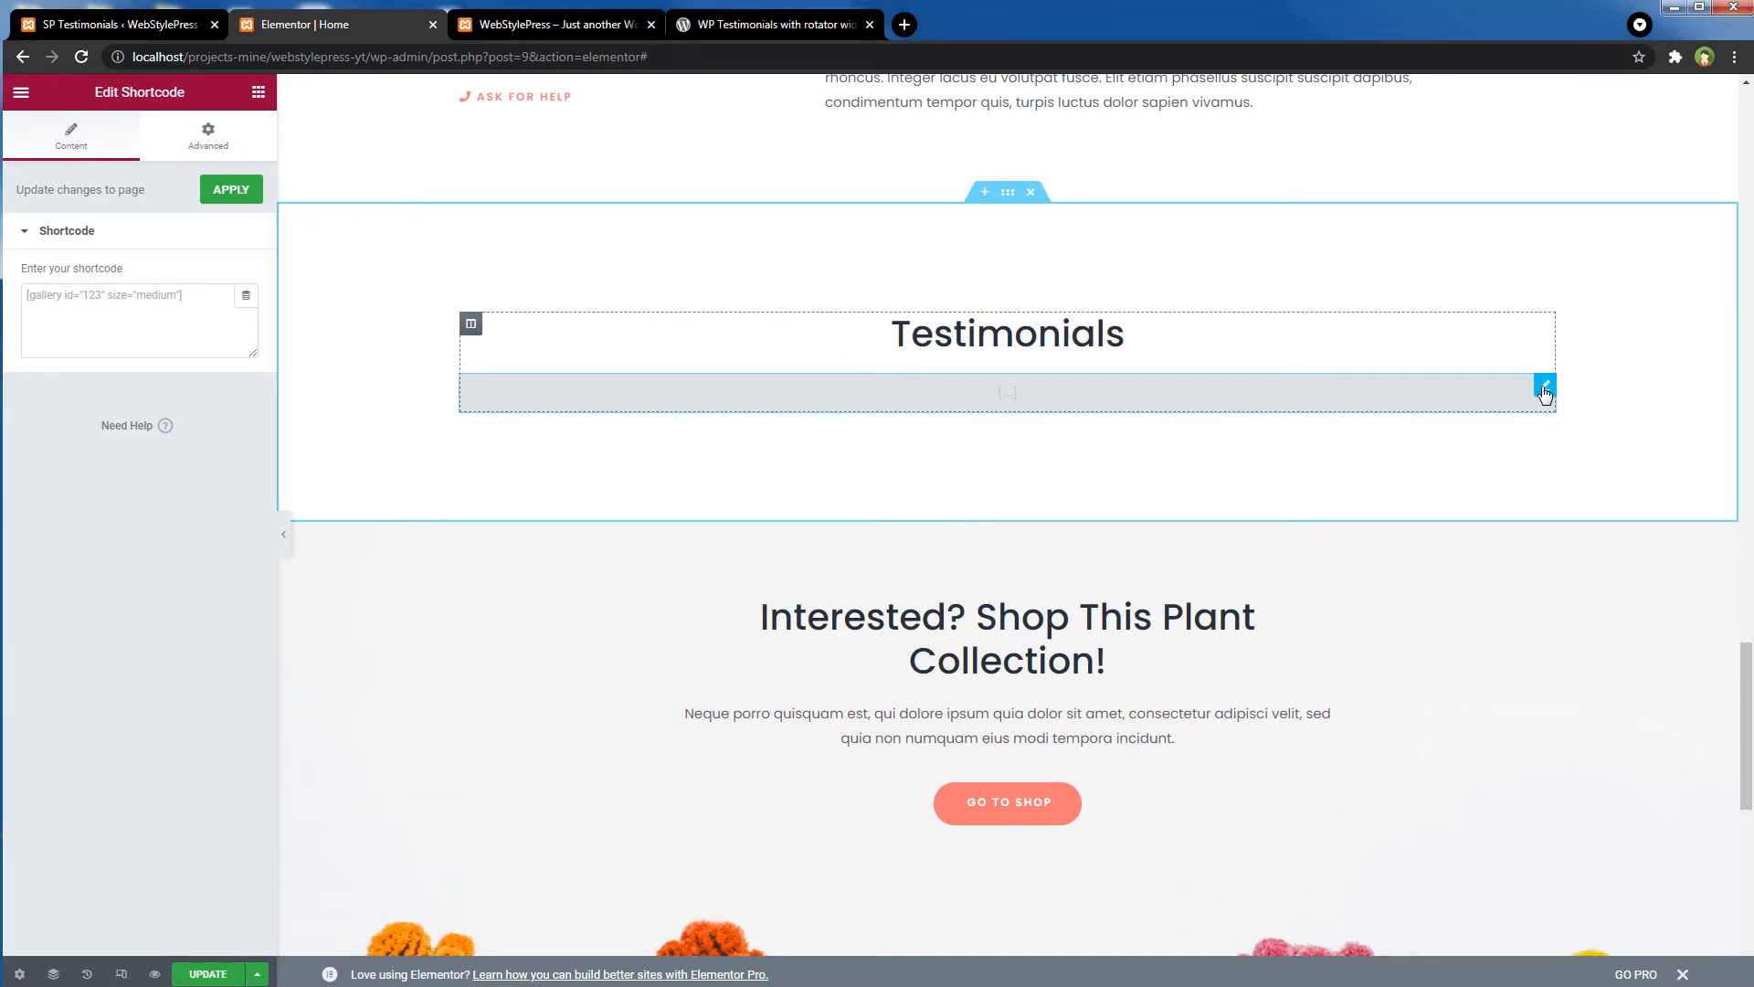
click(139, 323)
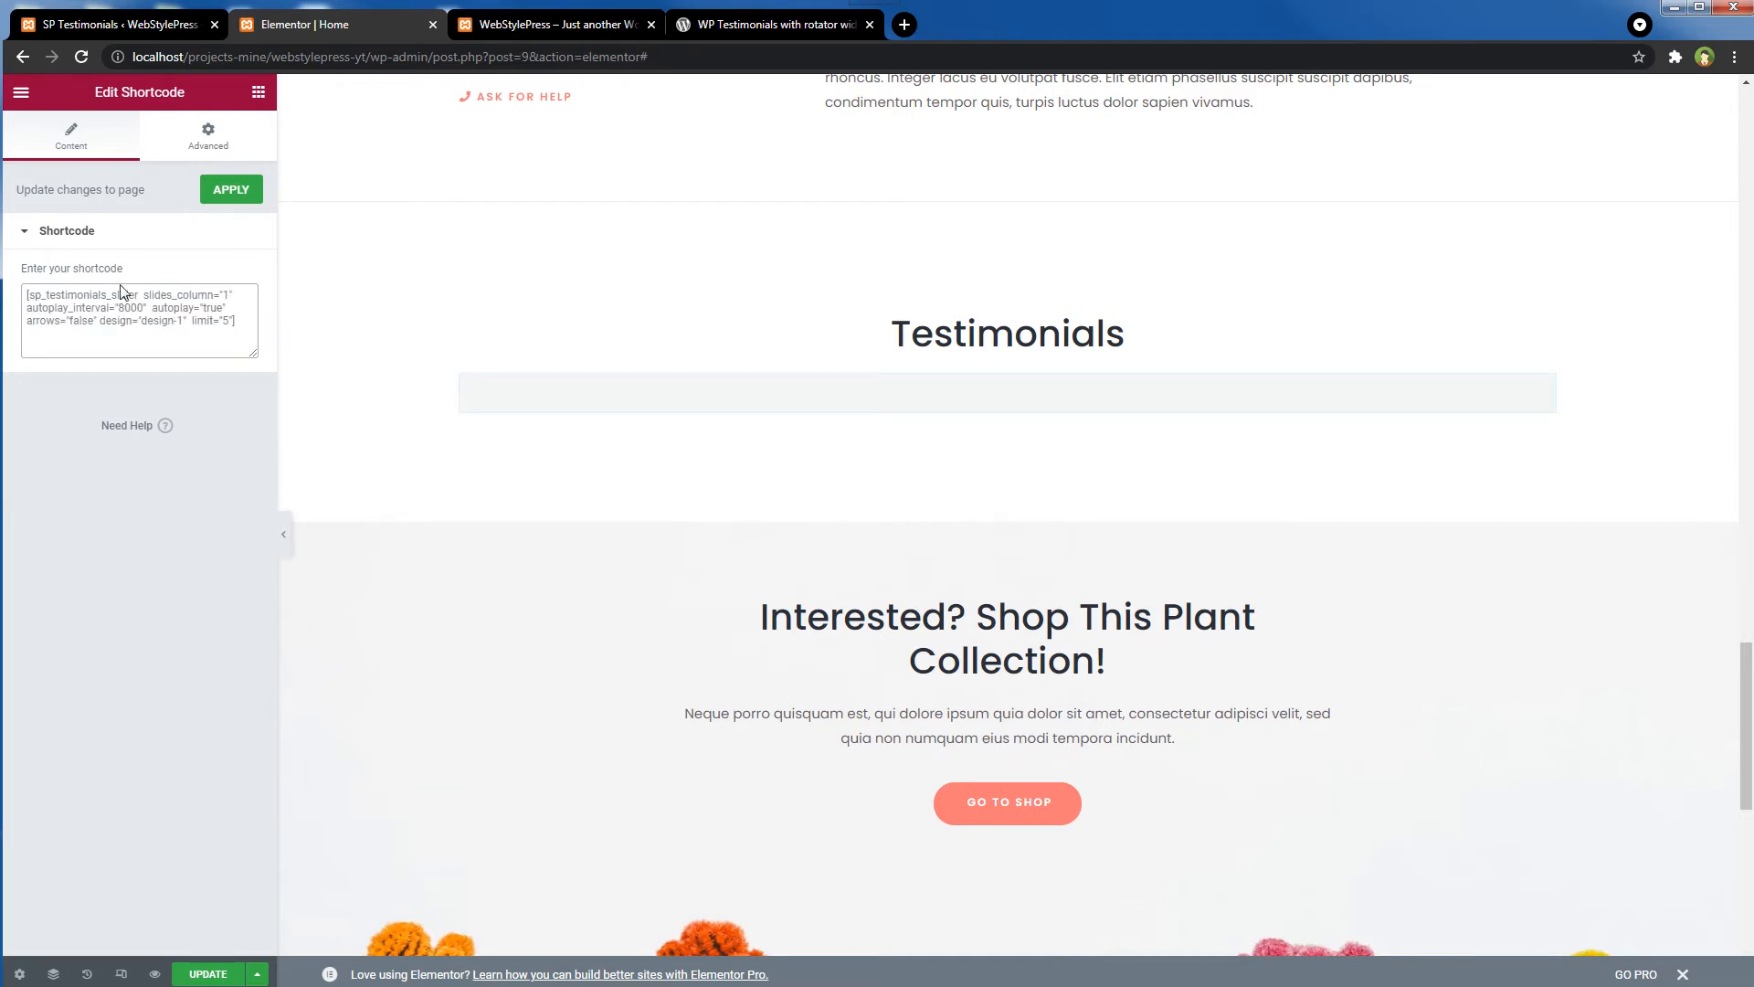
mouse_move(129, 499)
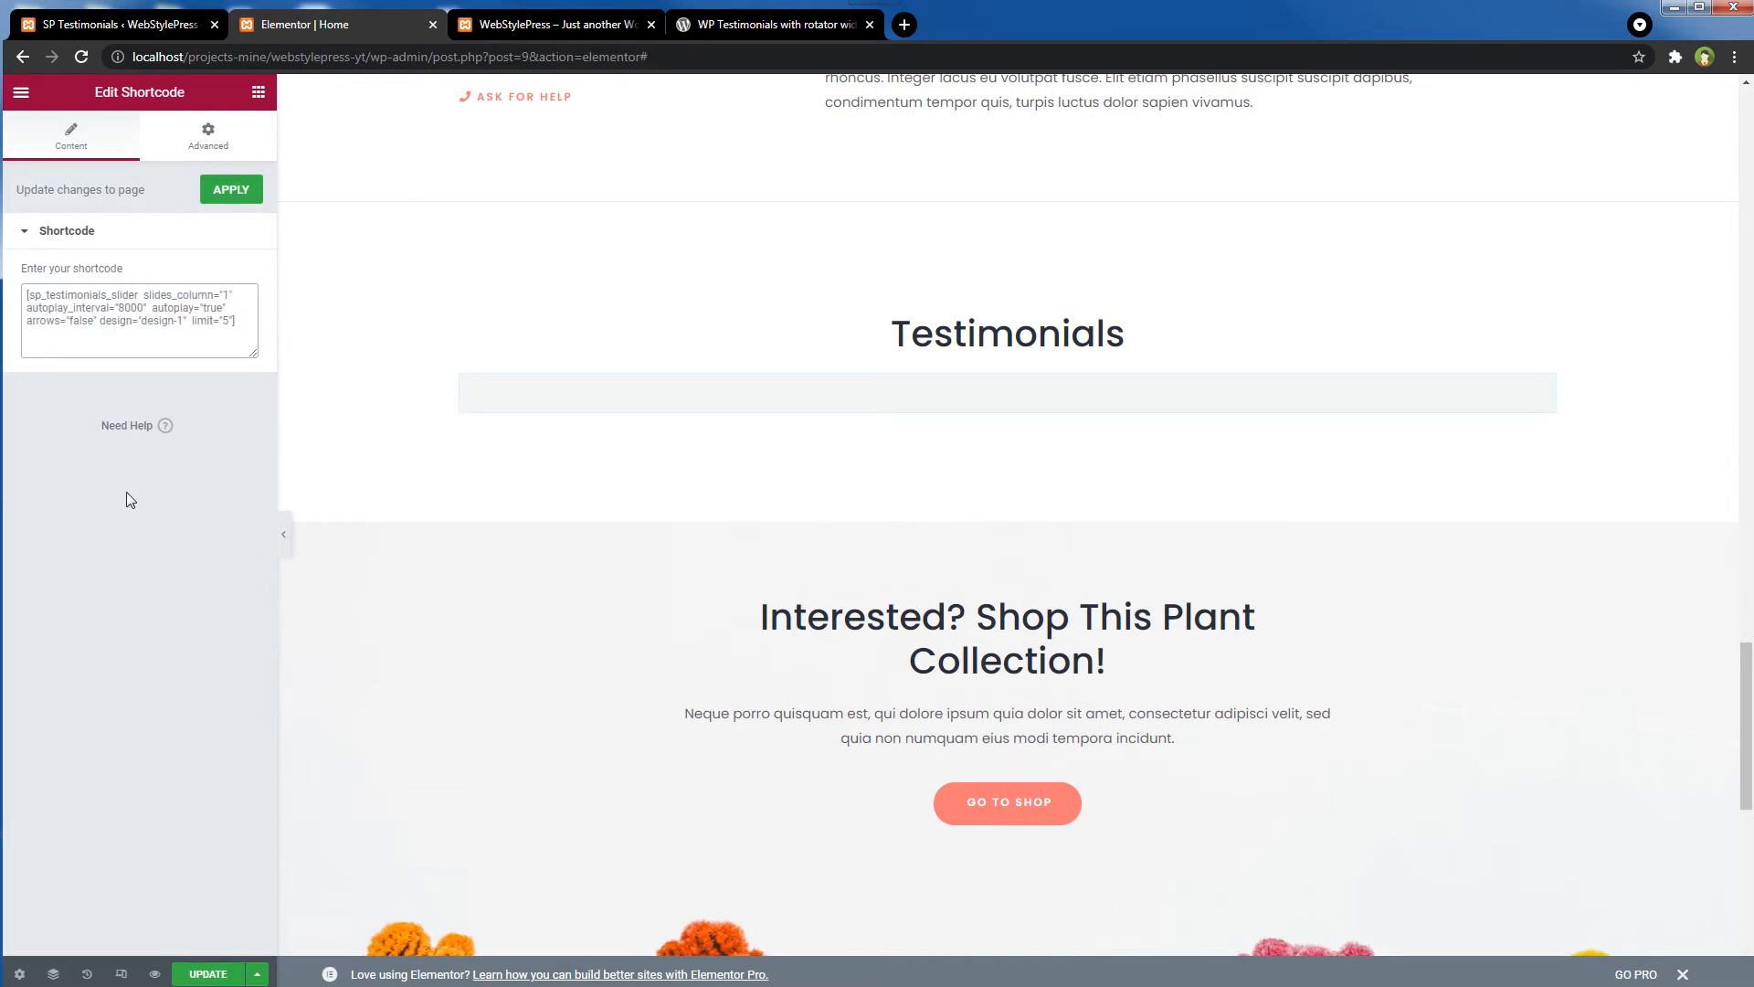
mouse_move(207, 910)
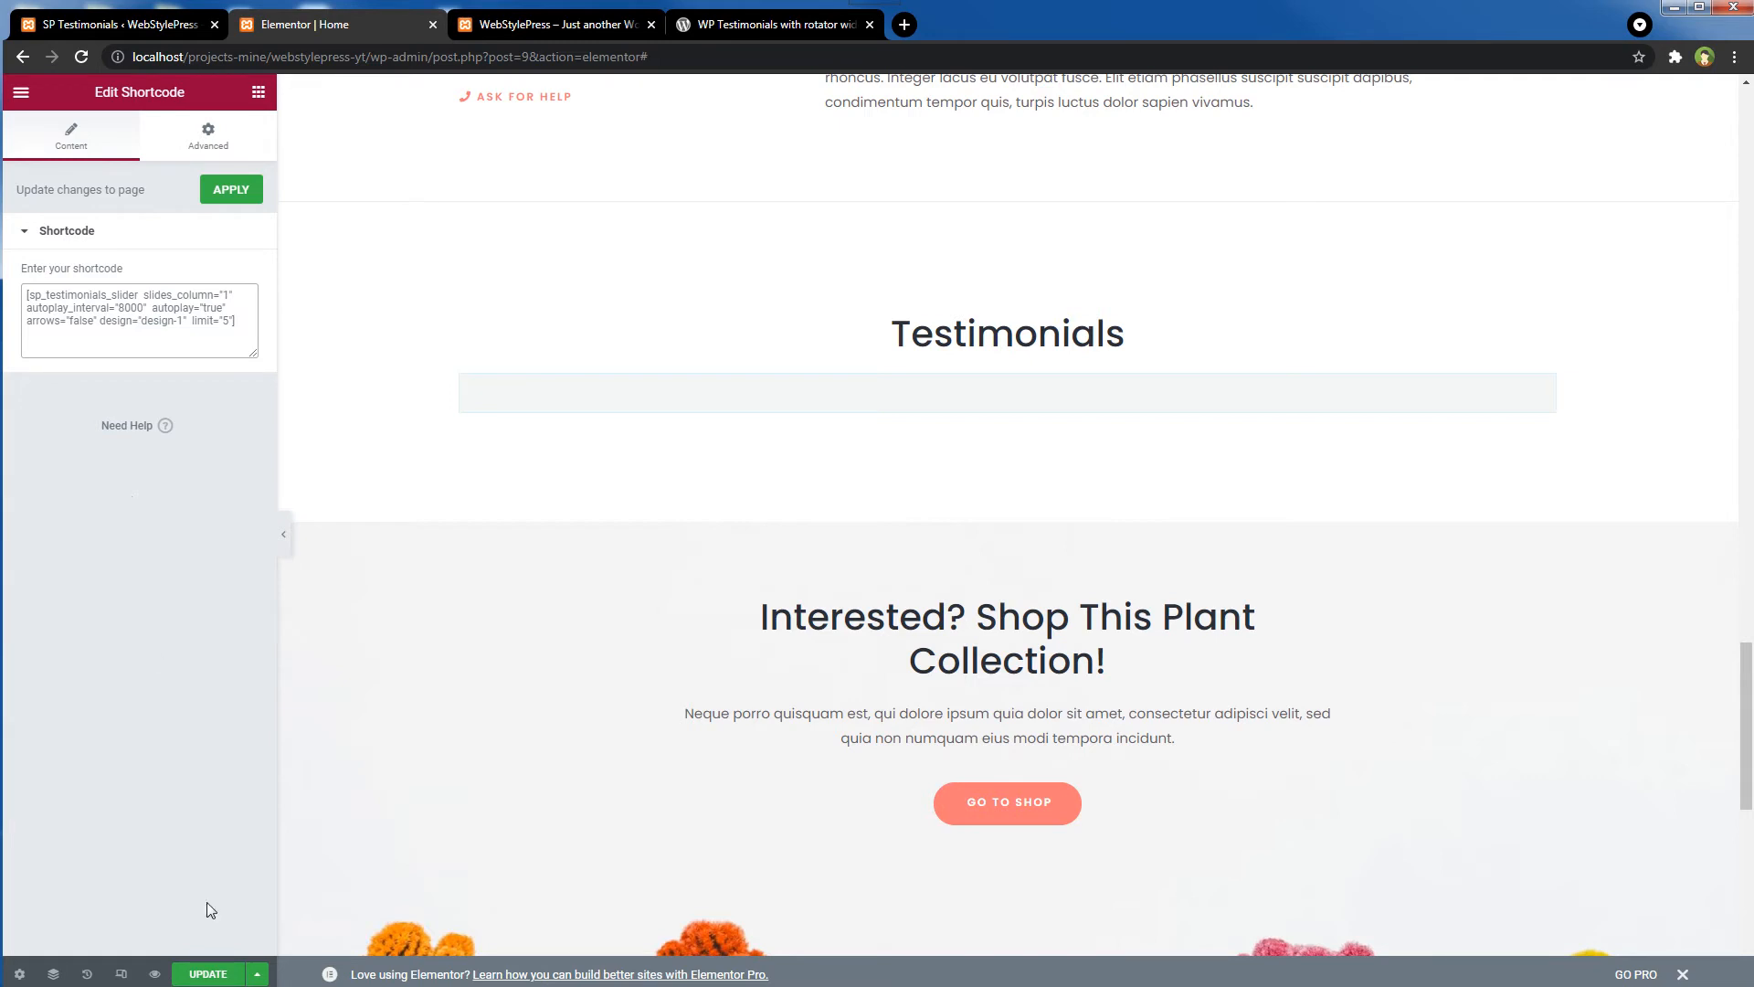
click(230, 188)
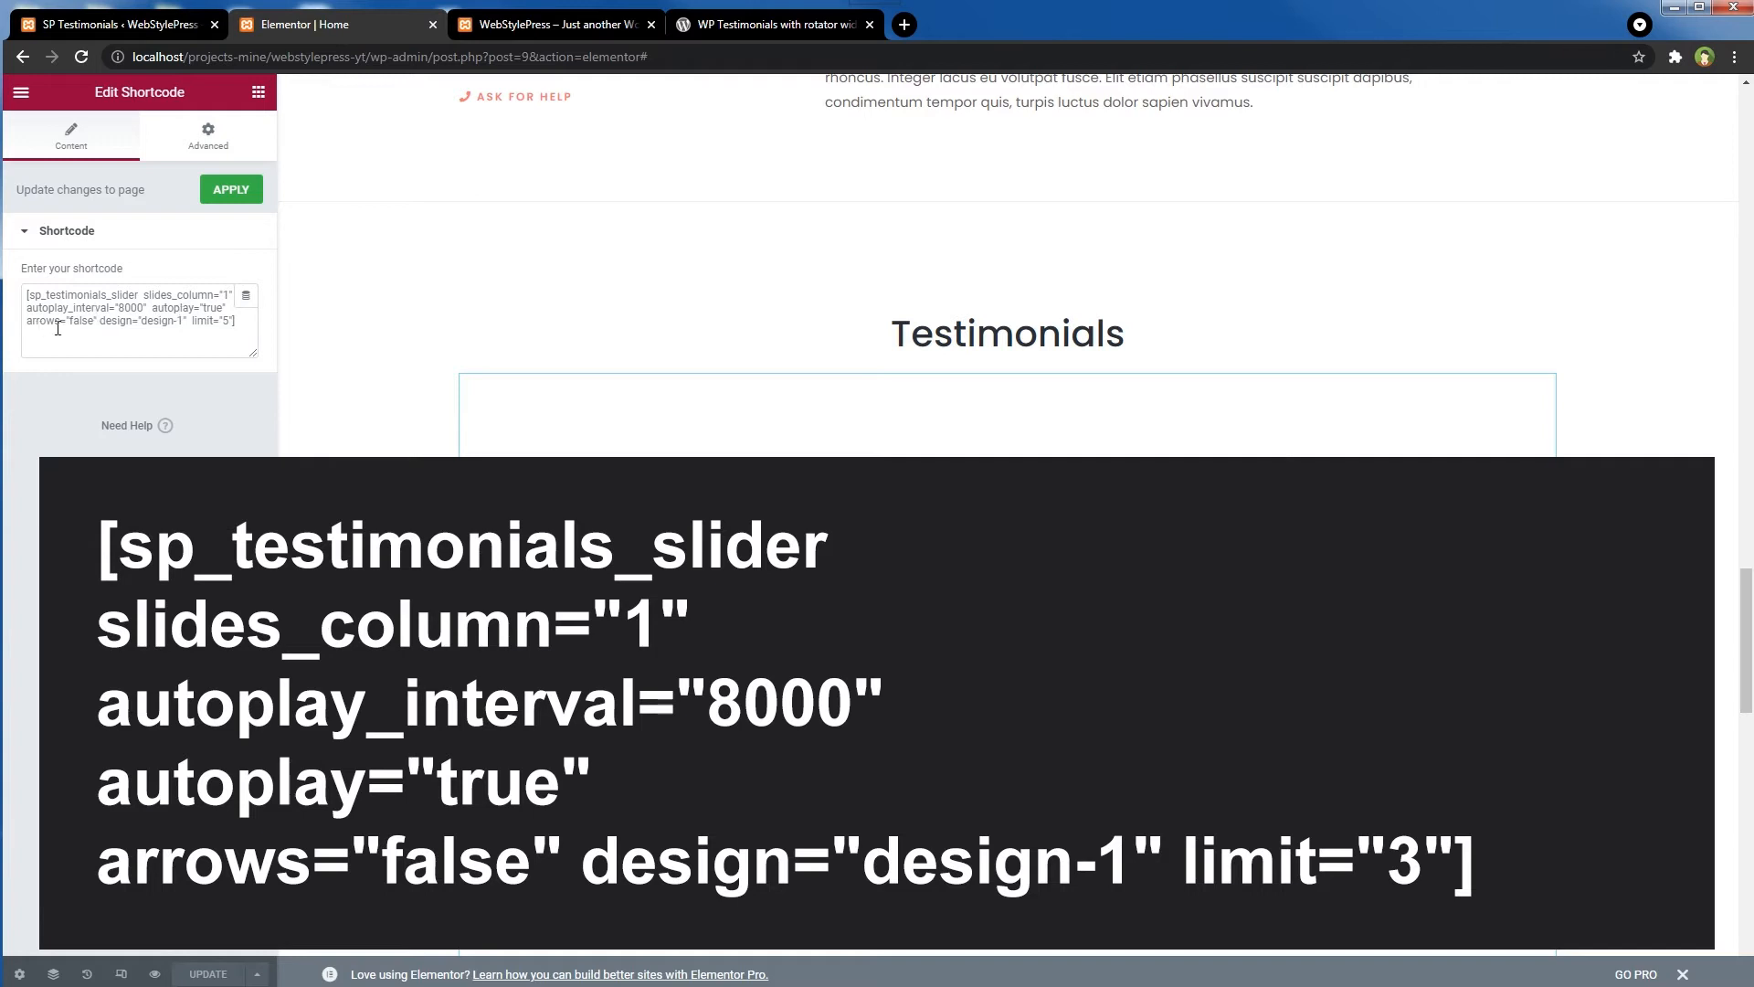
mouse_move(120, 326)
text(3)
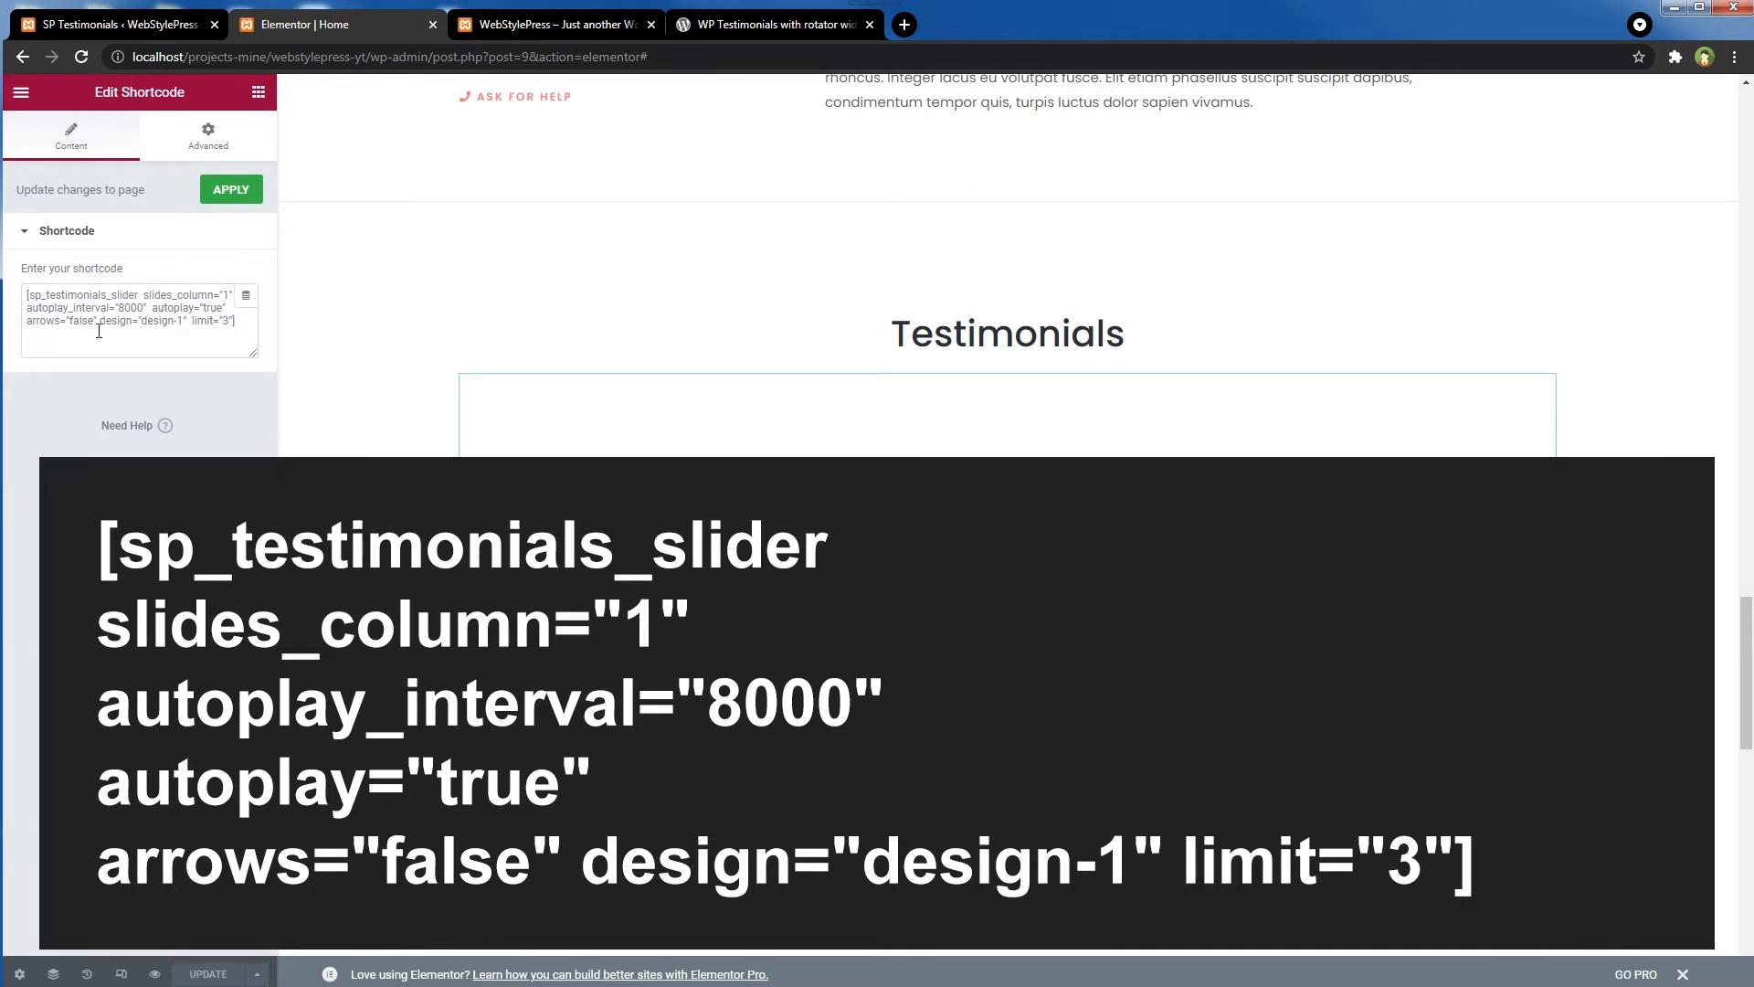
click(773, 24)
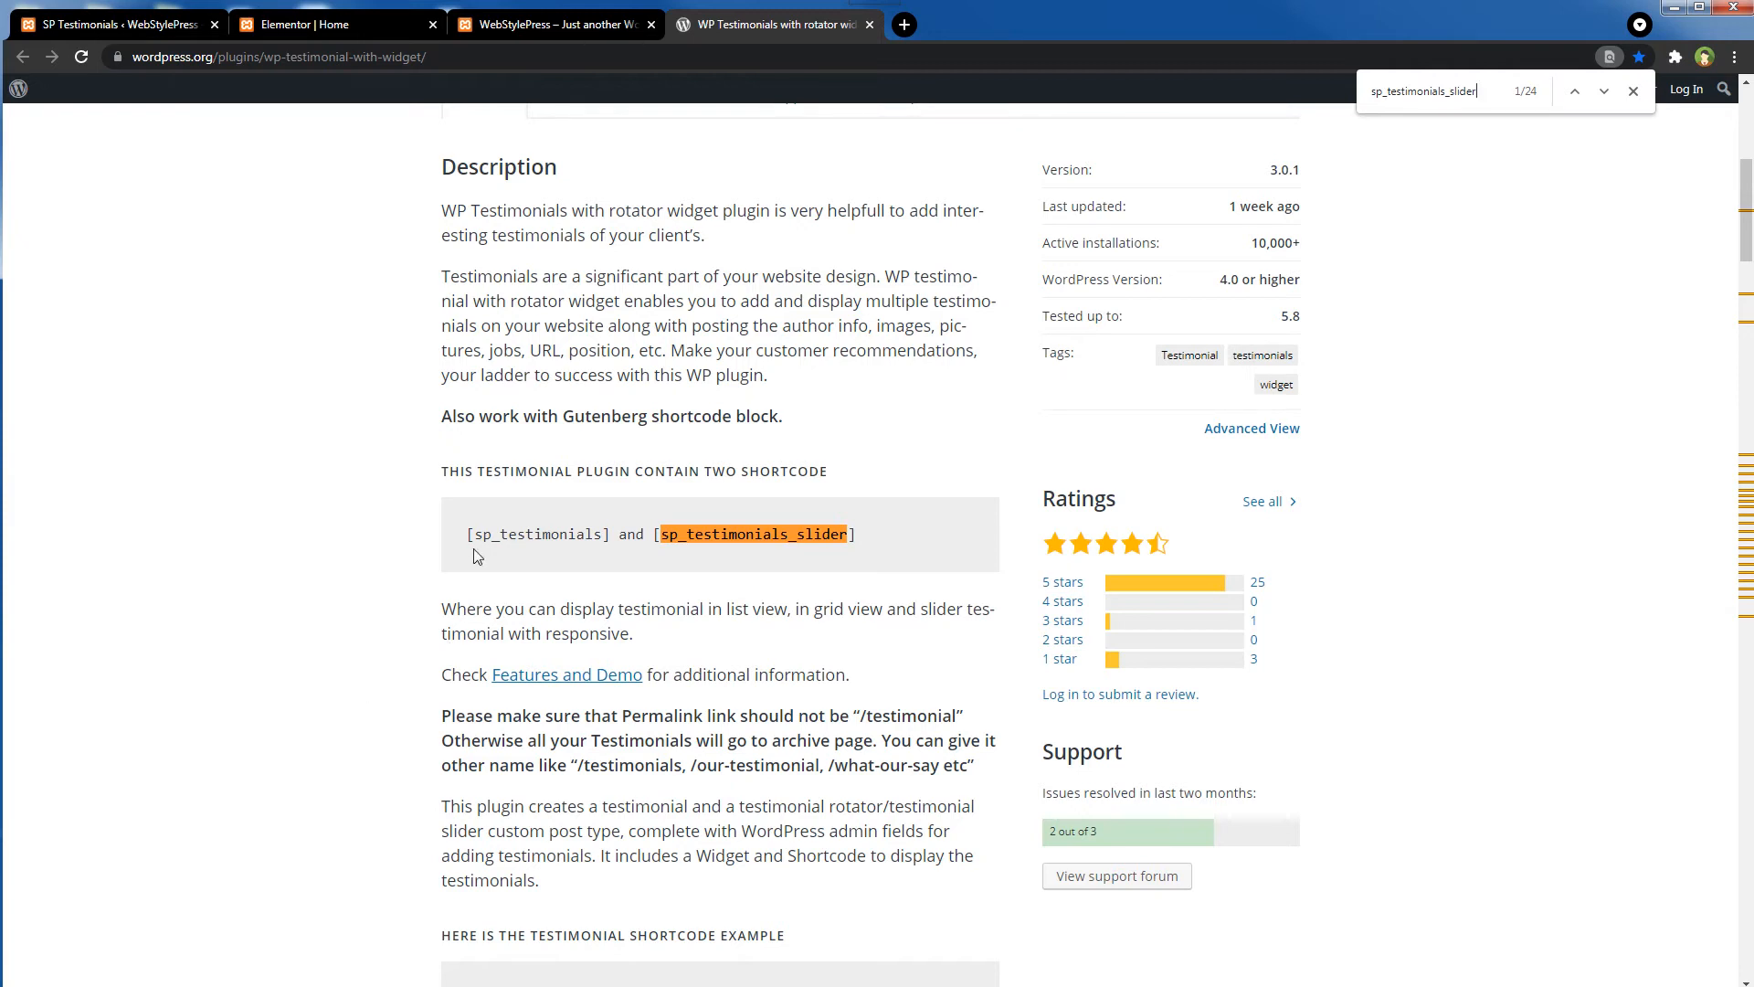
mouse_move(473, 553)
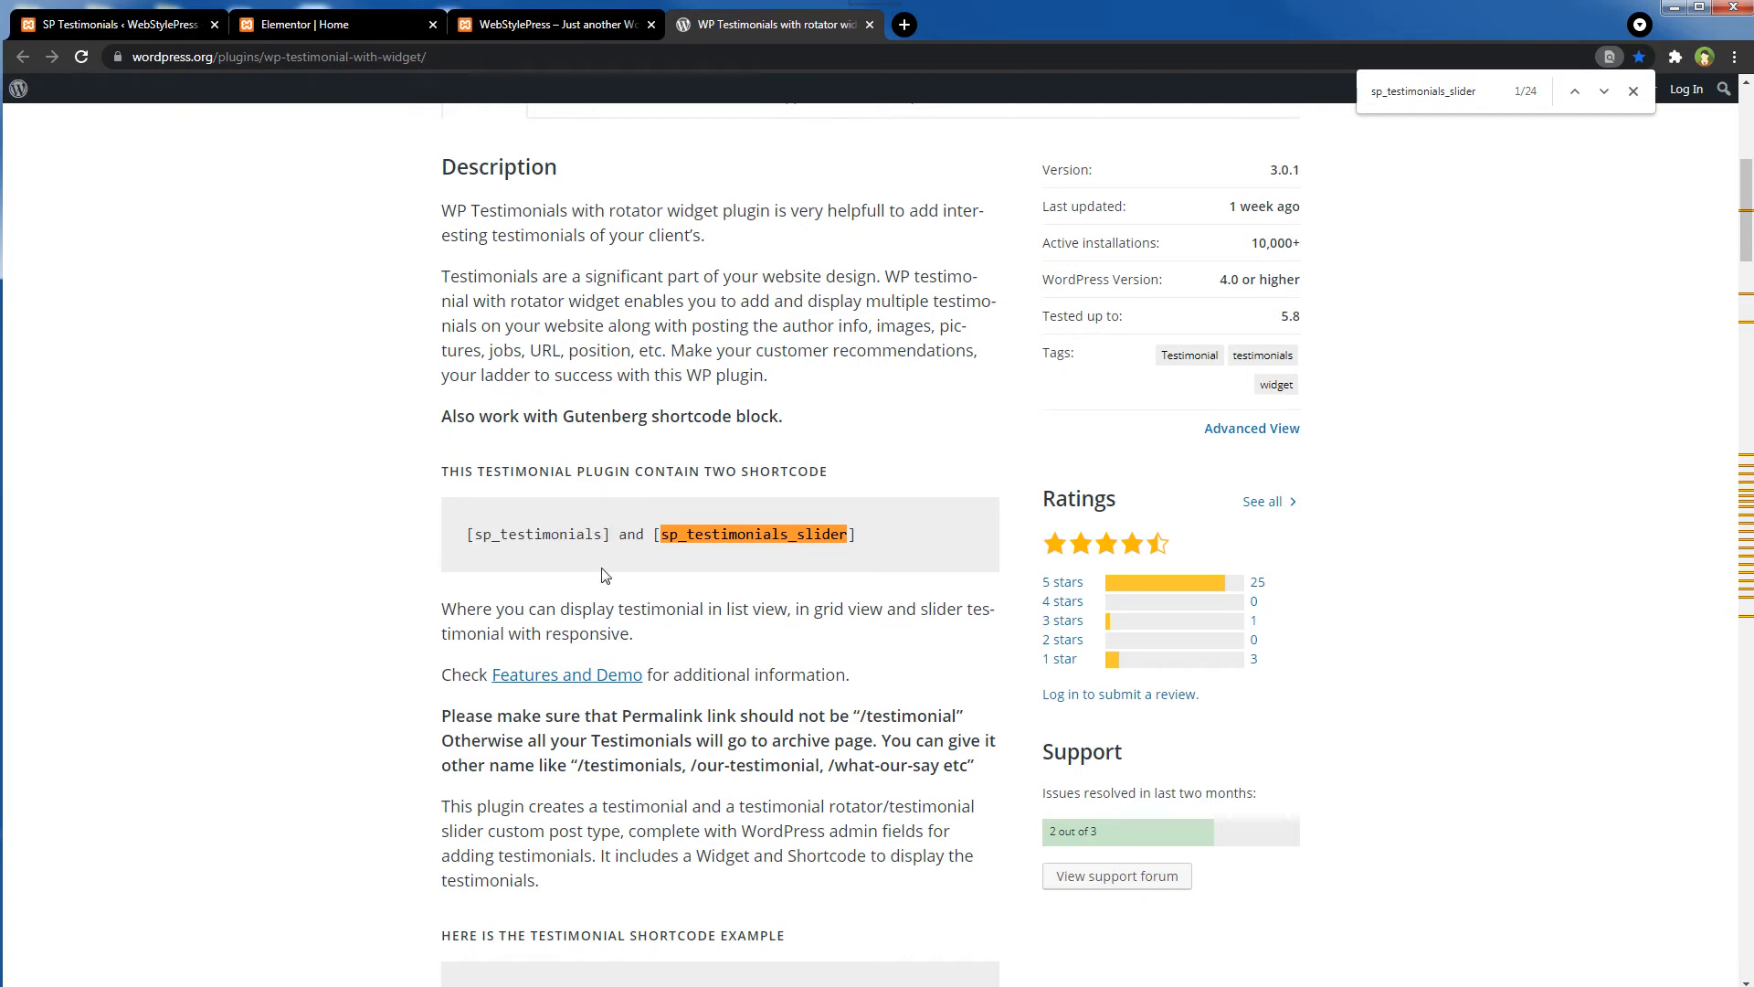
mouse_move(641, 559)
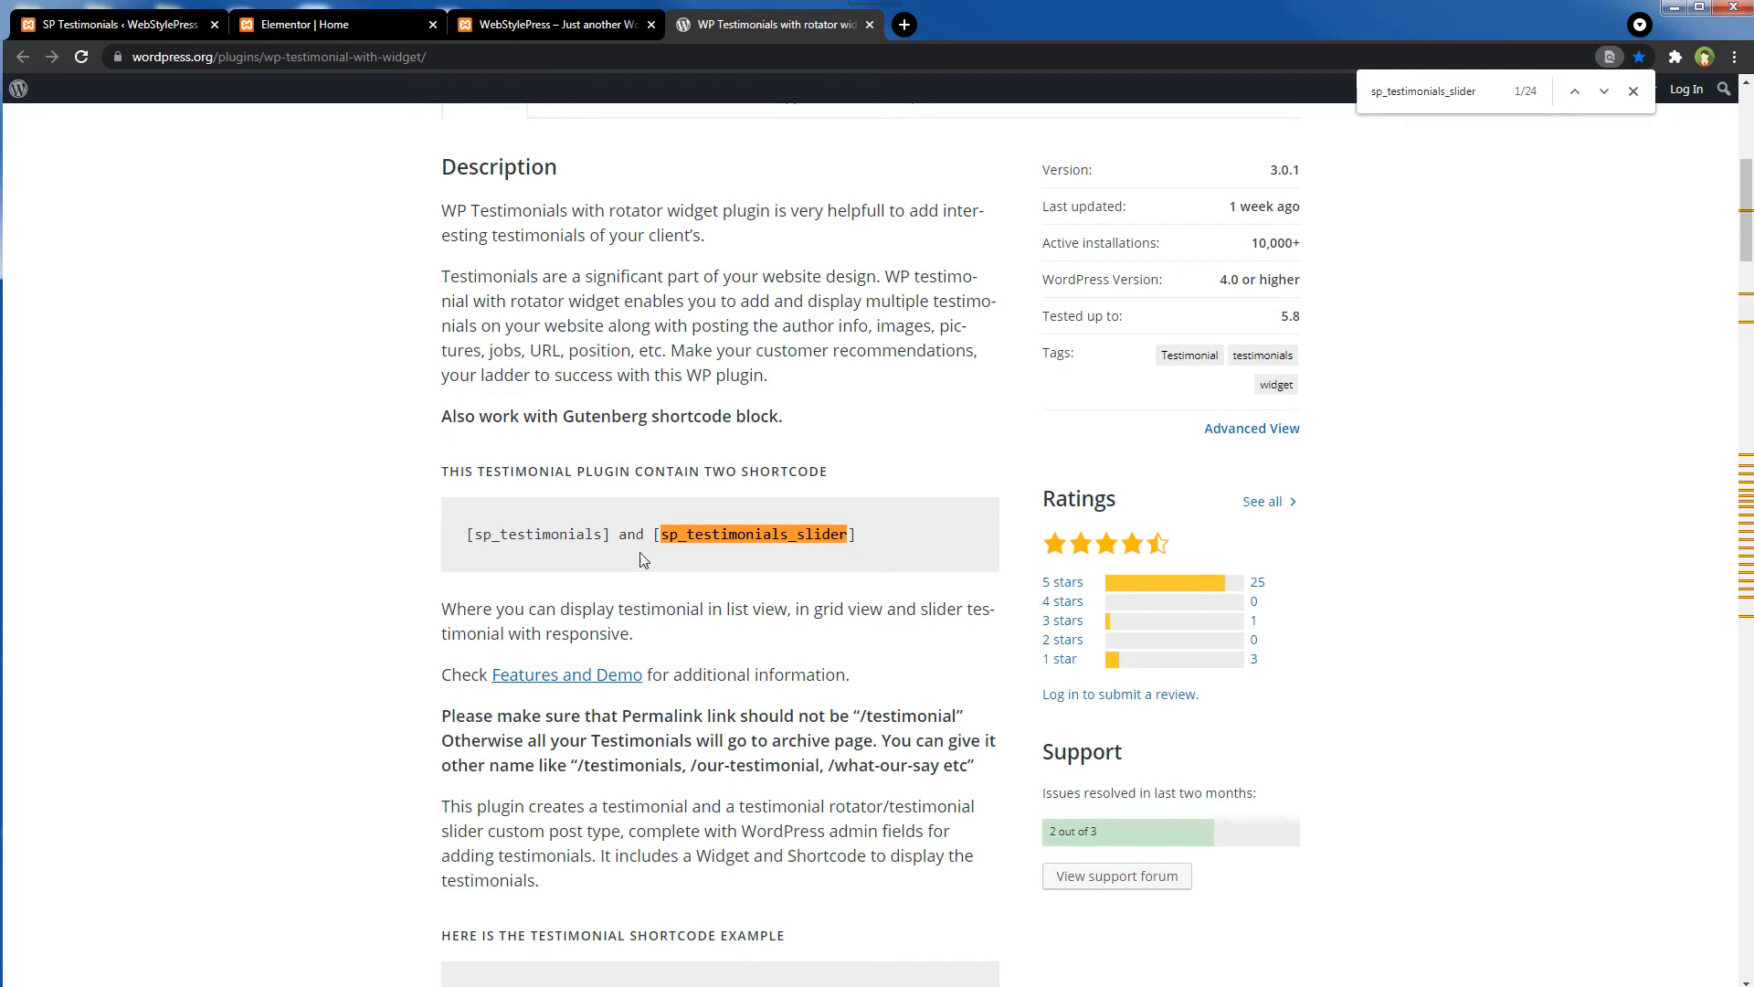
- Search the plugin page for sp_testimonials_slider and read through its slider parameter list
double_click(753, 534)
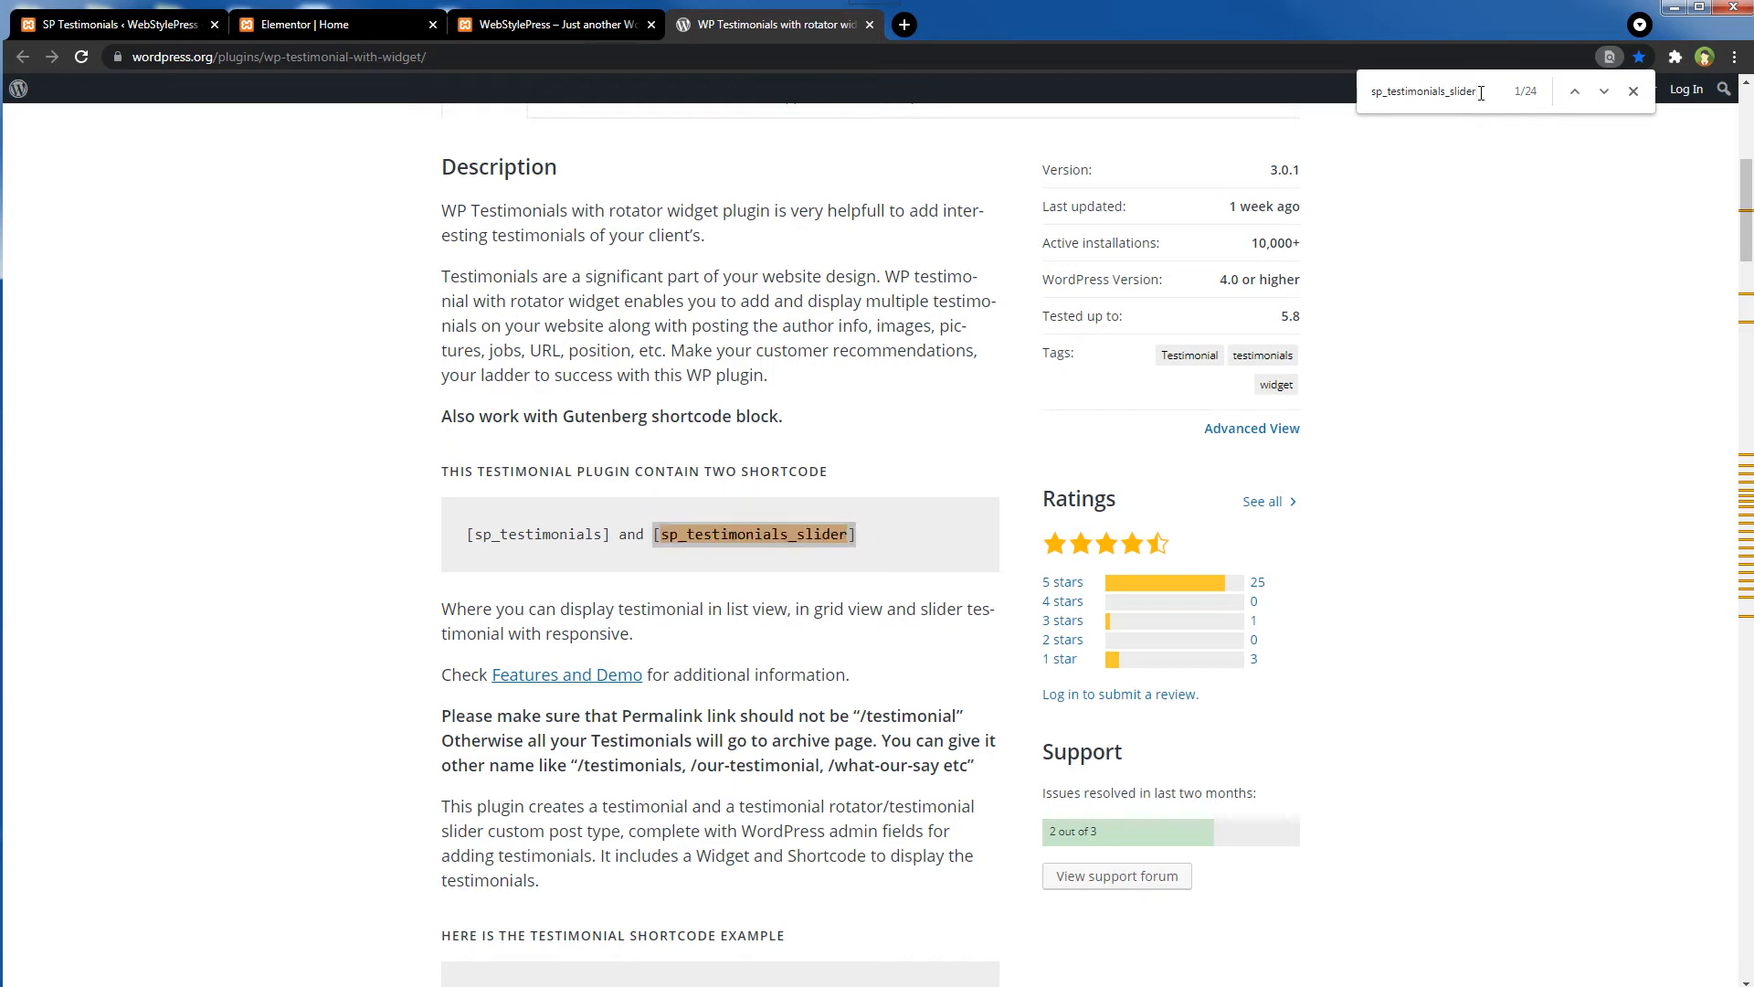
click(1602, 90)
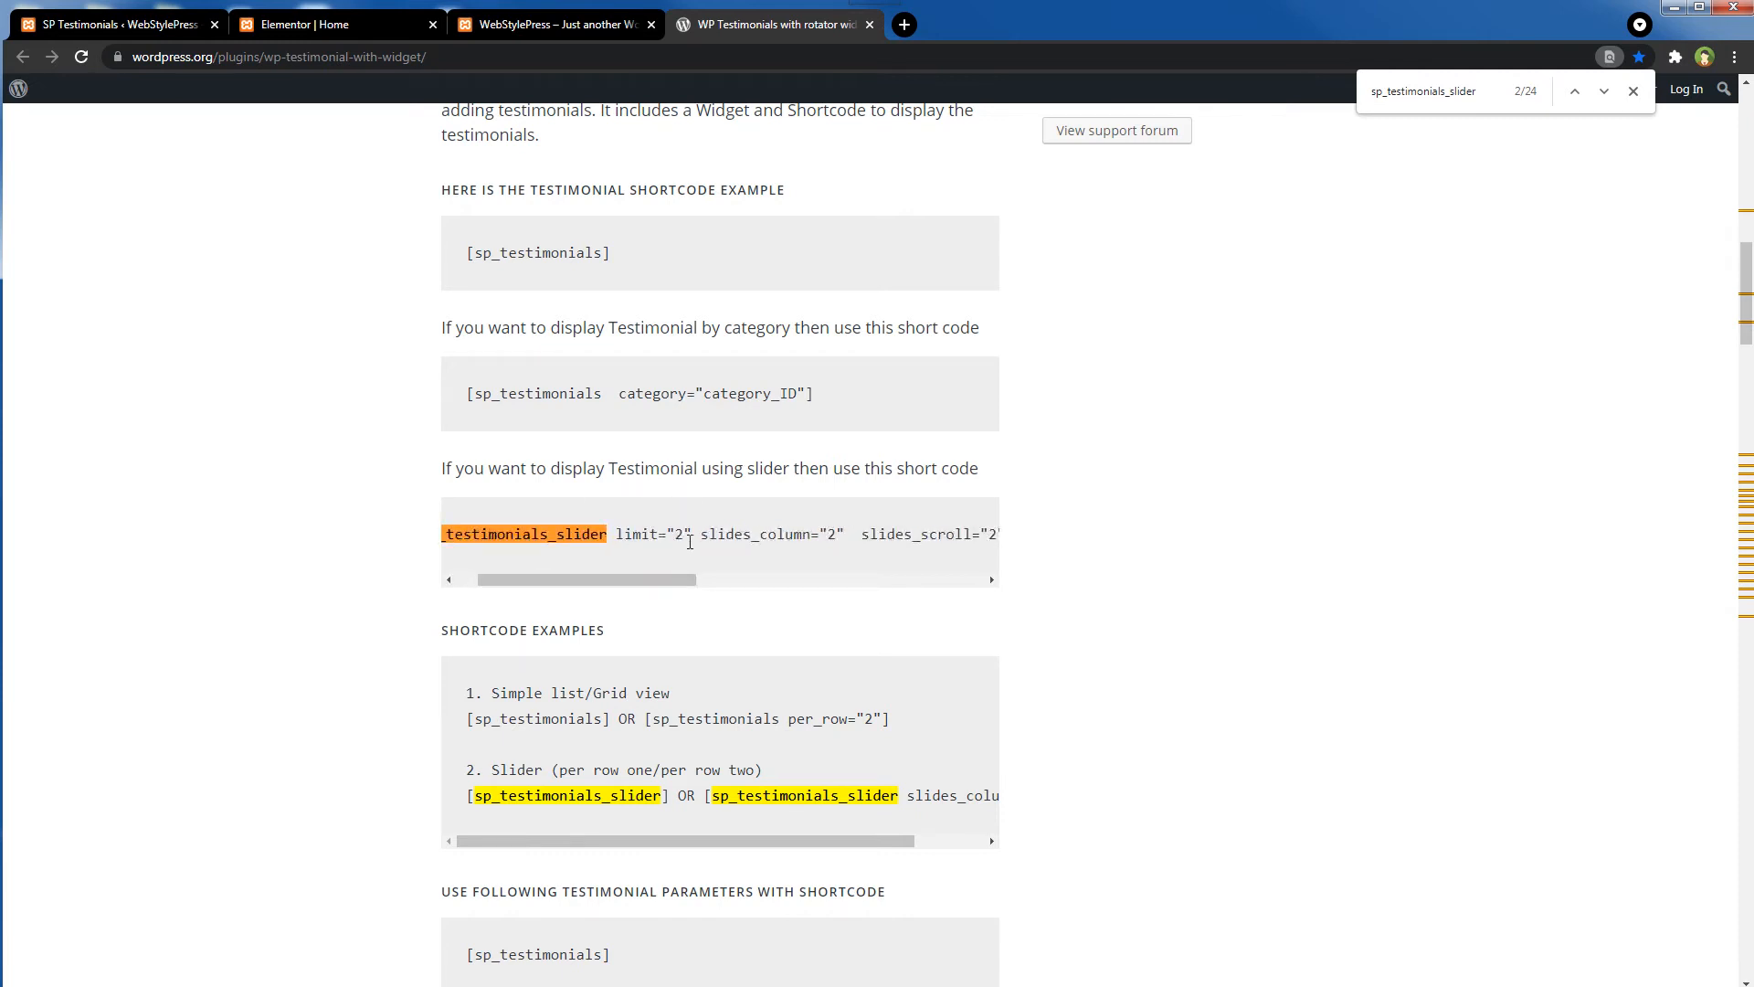
mouse_move(702, 587)
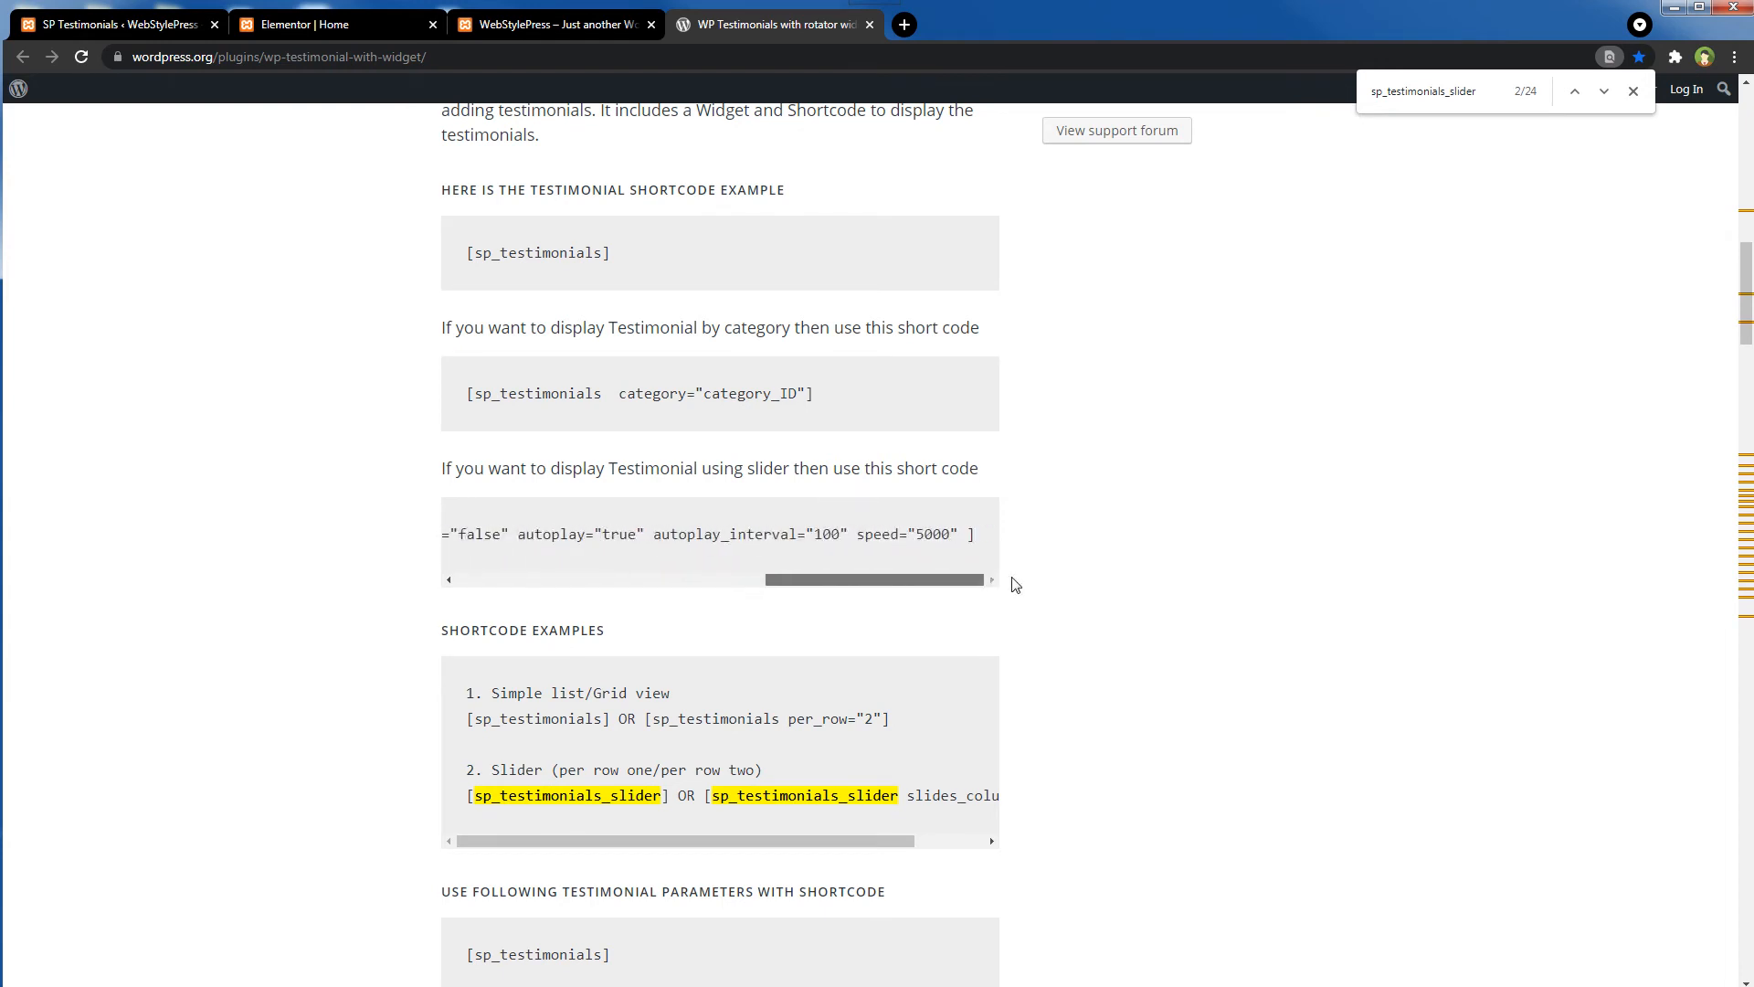
scroll(down, 3)
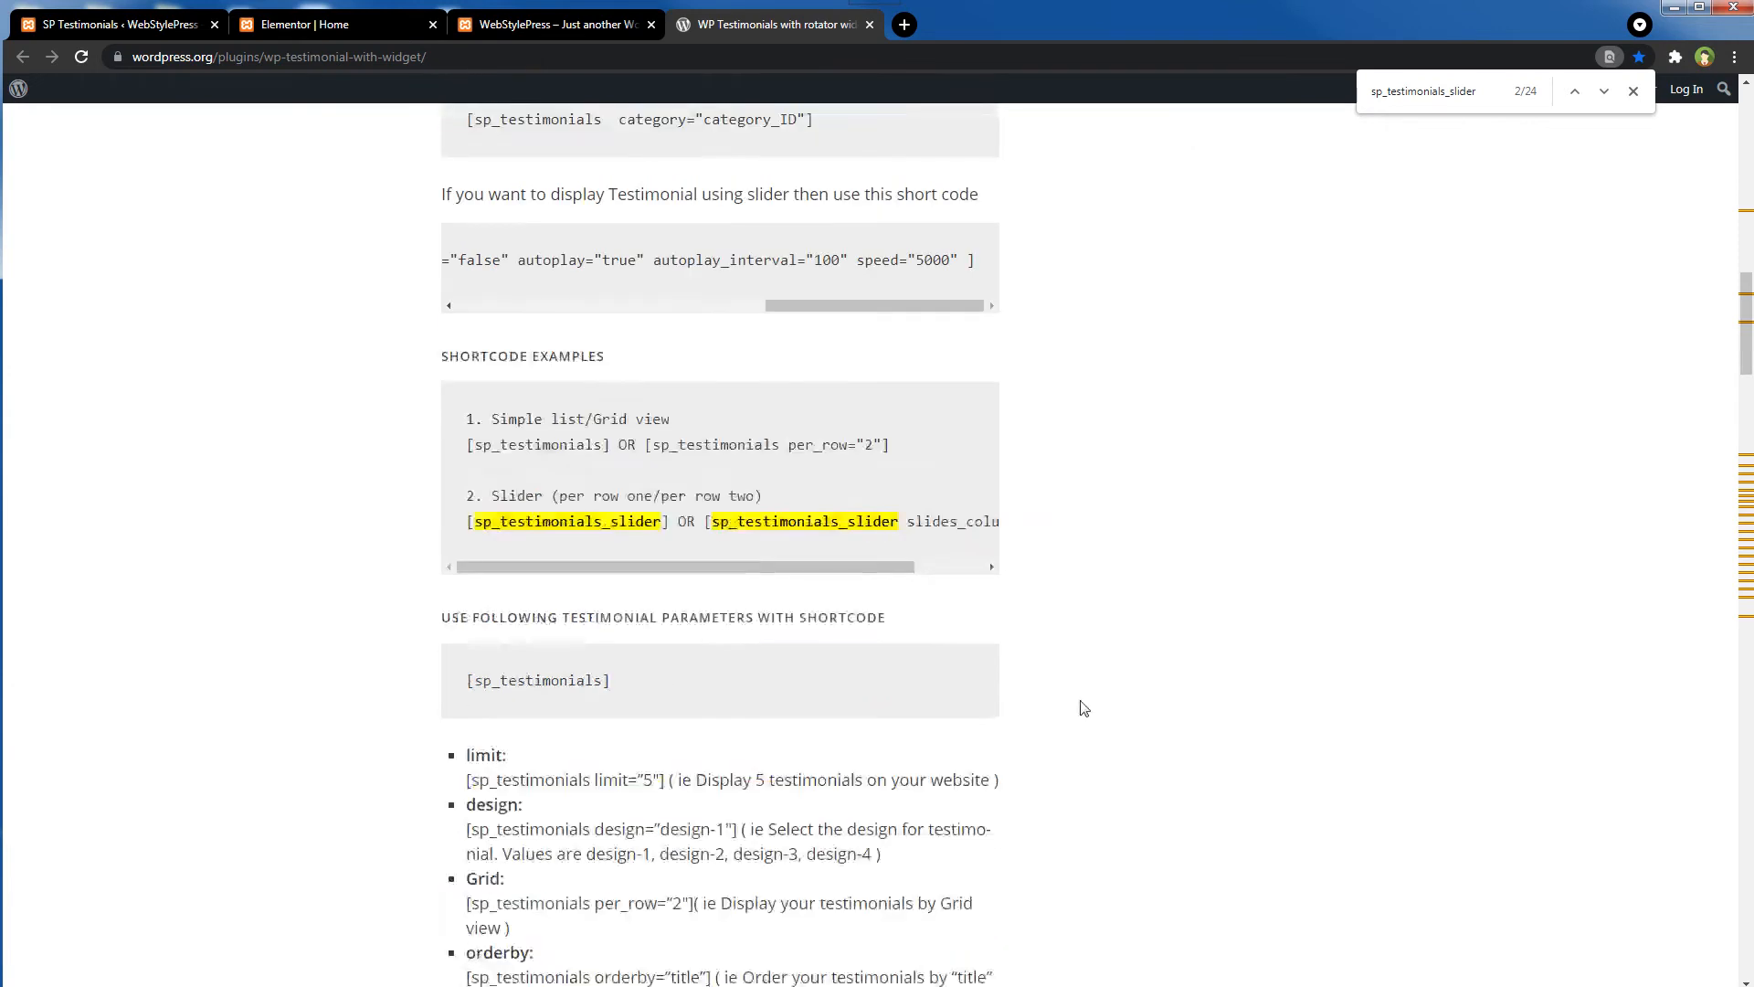
click(1603, 90)
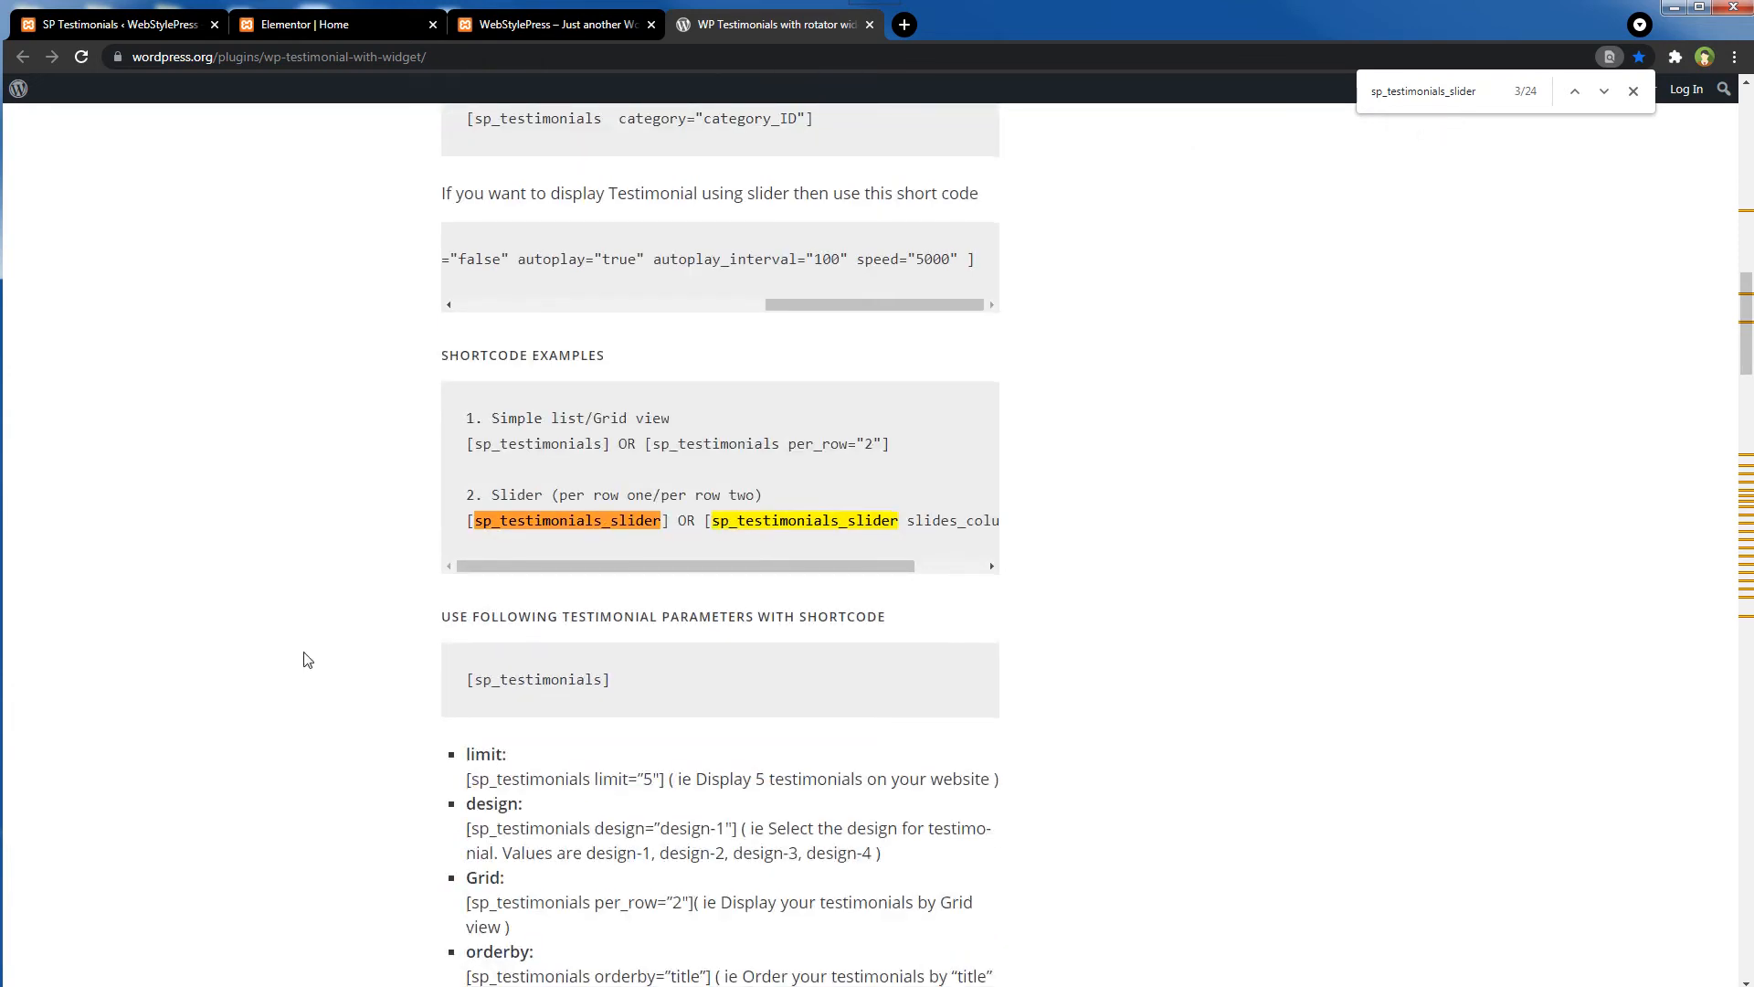
scroll(down, 3)
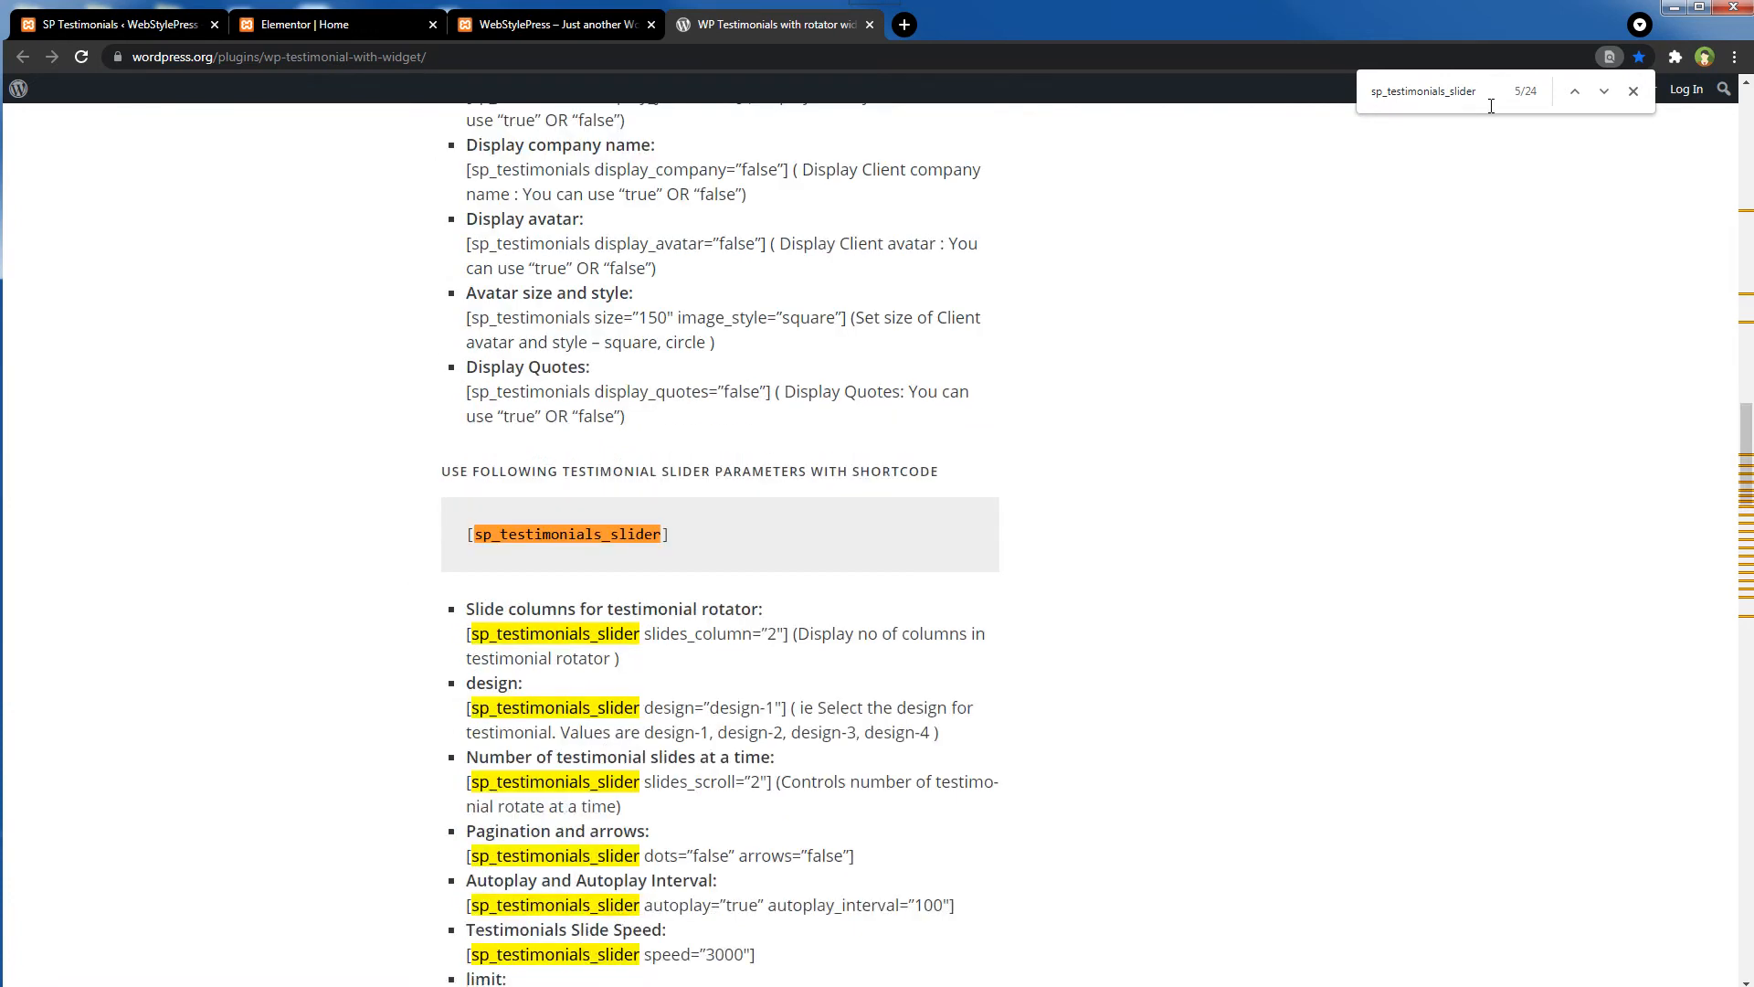
scroll(down, 3)
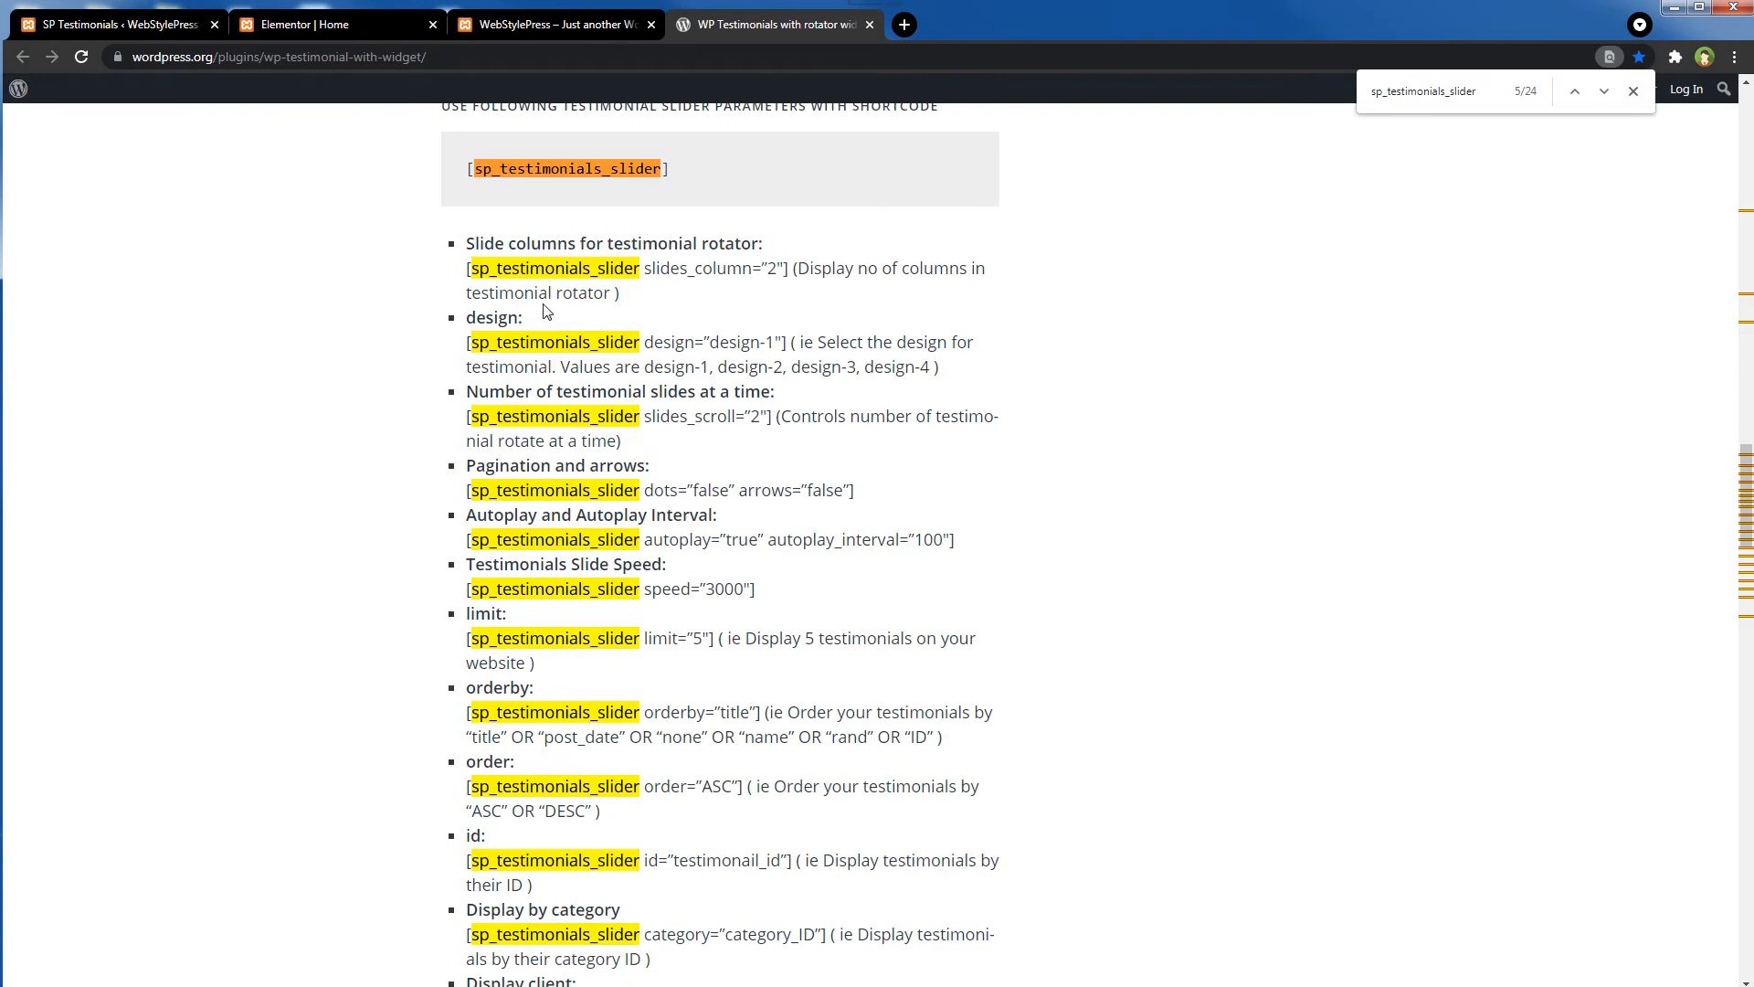
mouse_move(429, 615)
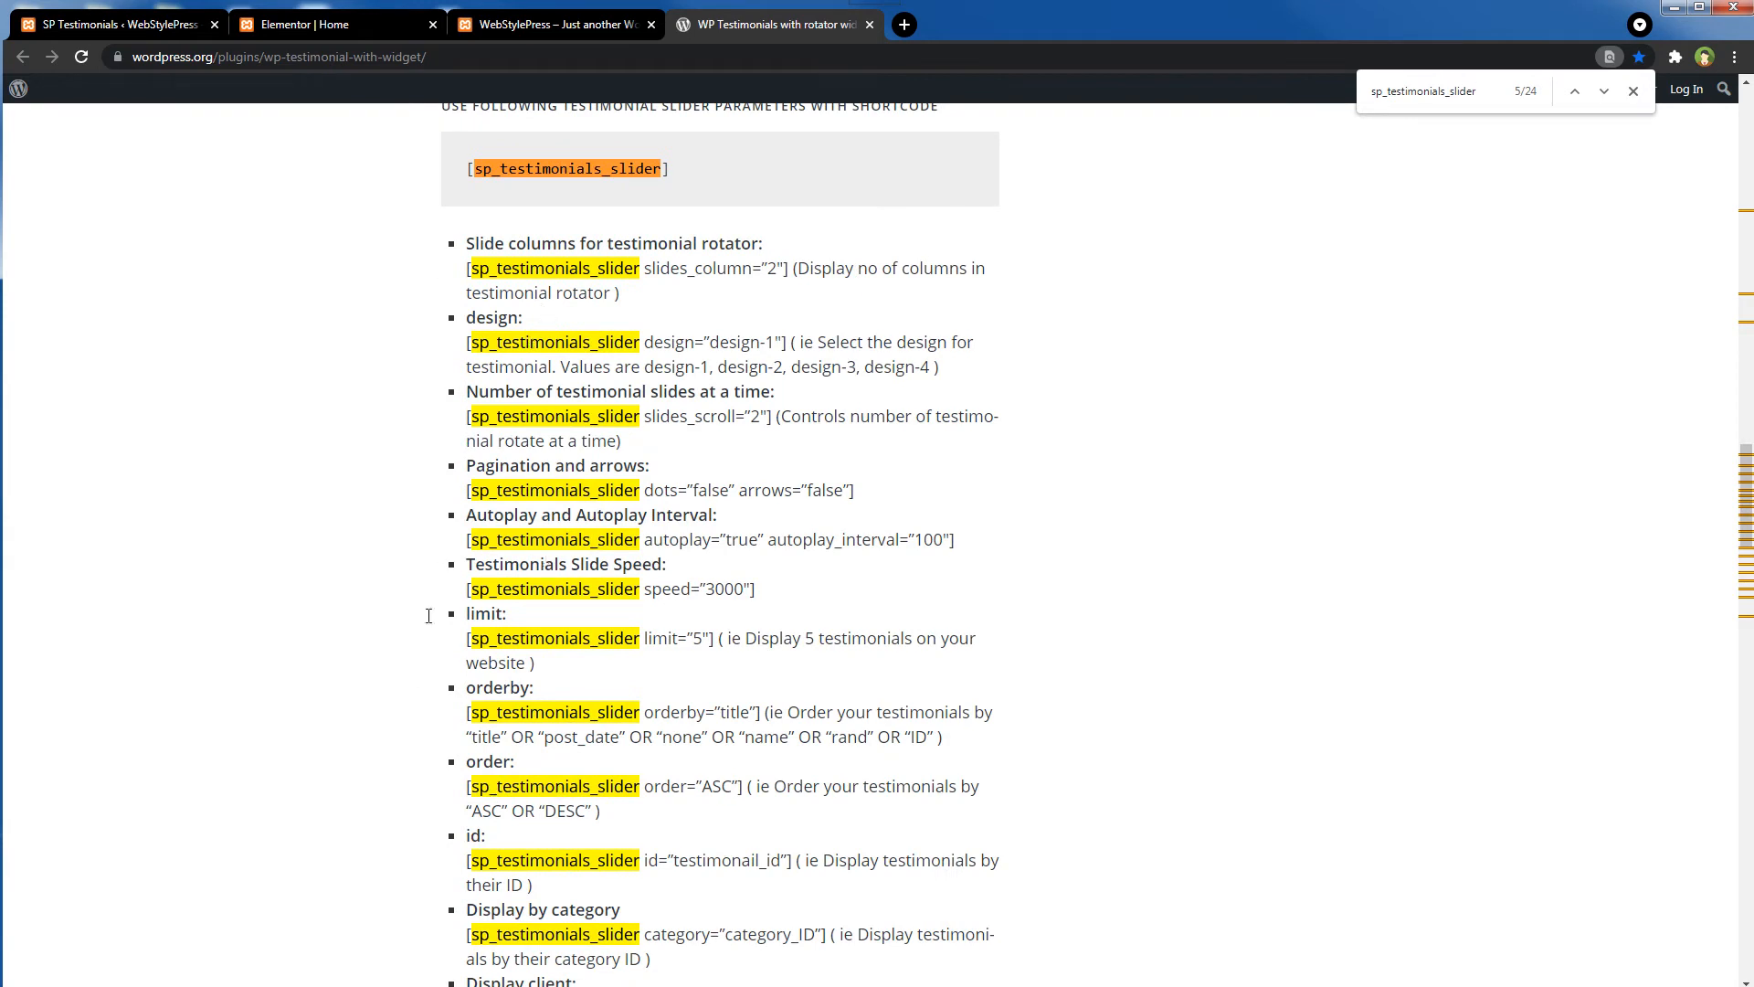
mouse_move(424, 594)
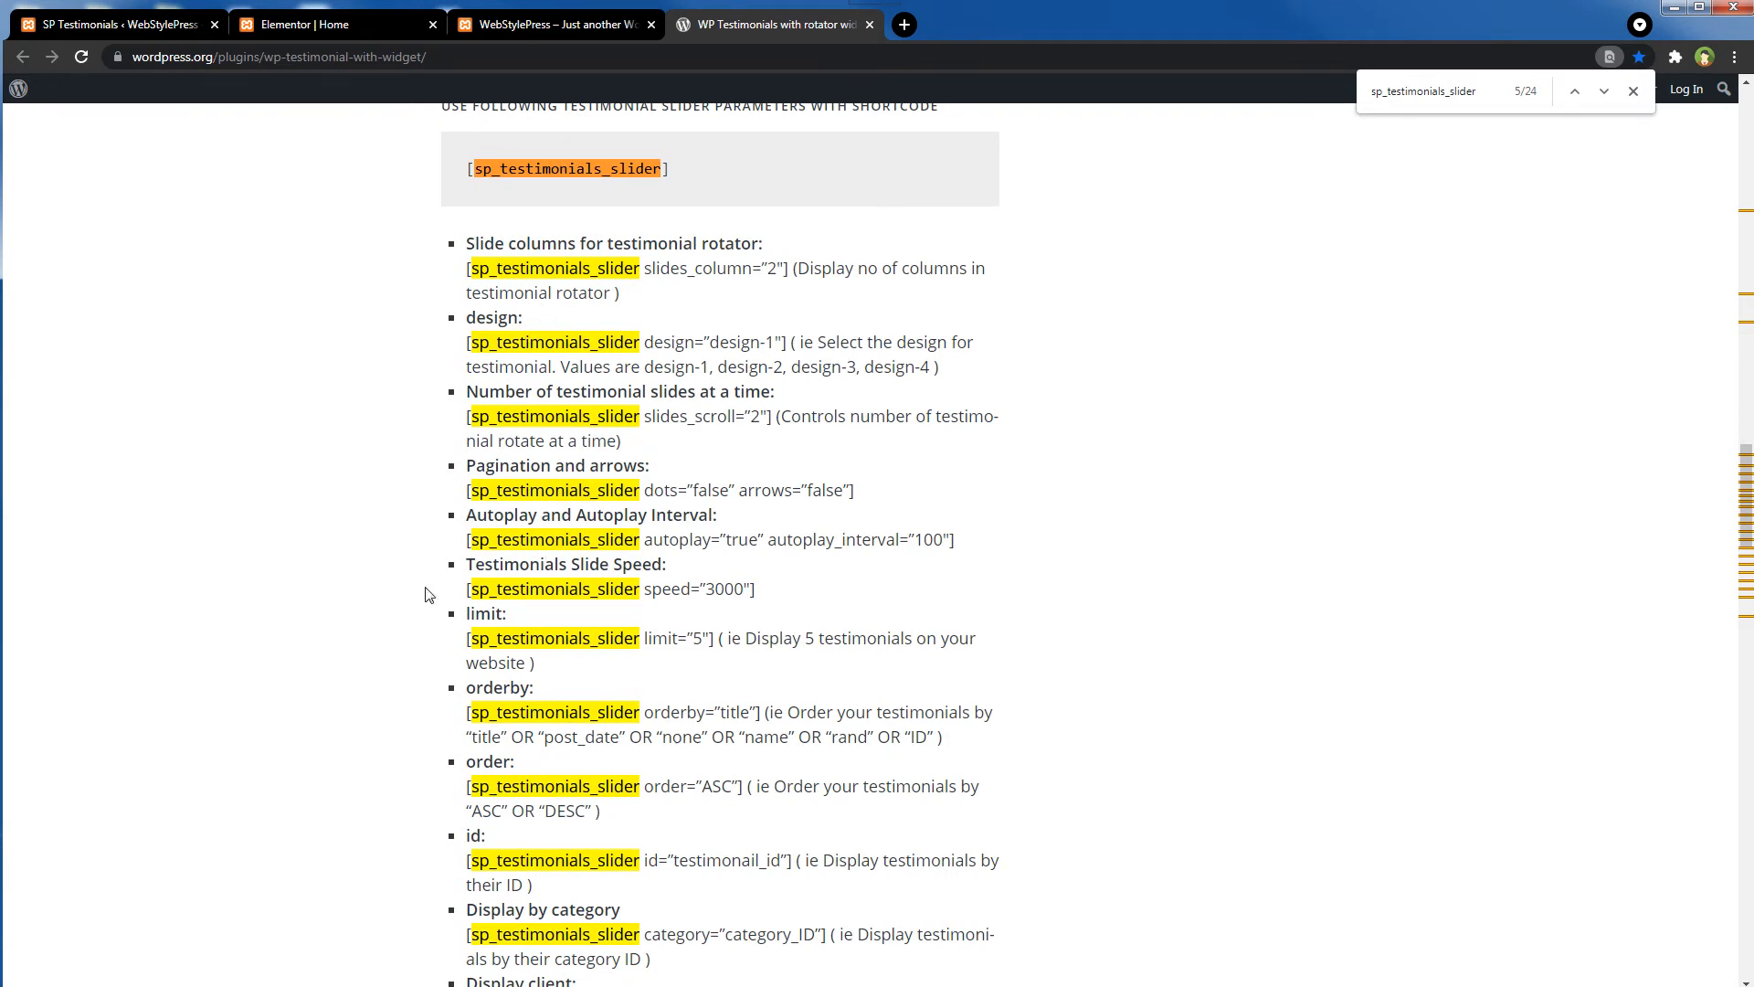
scroll(down, 3)
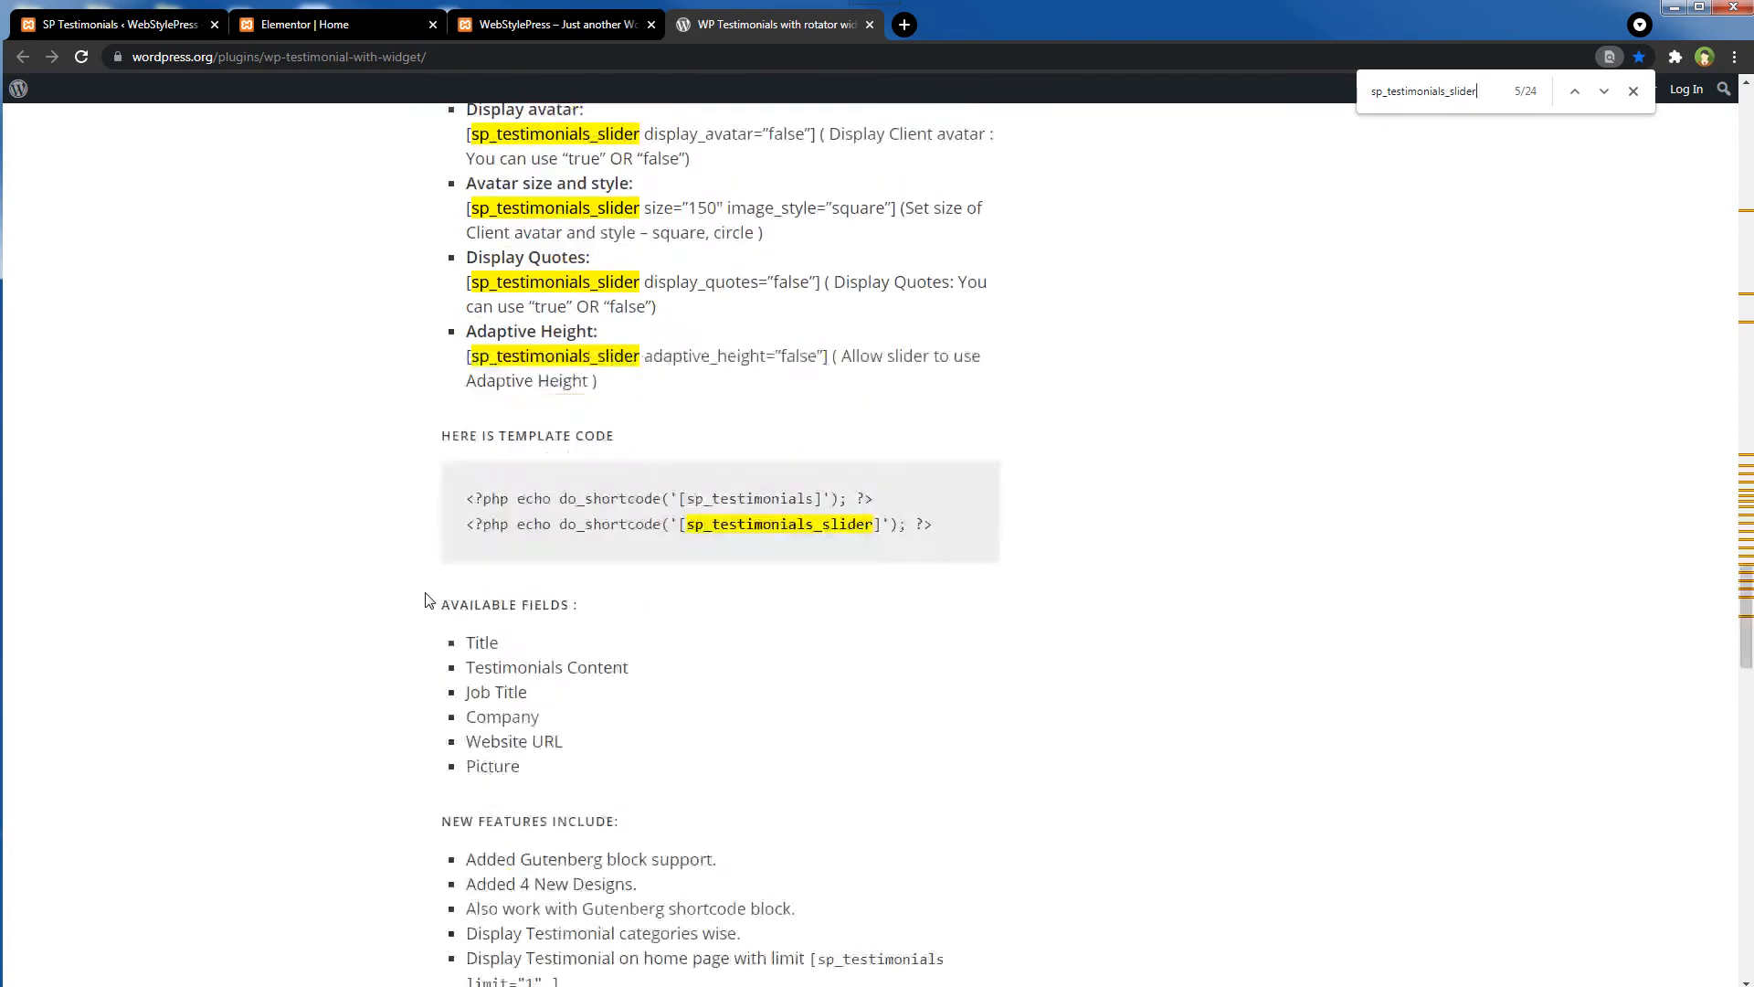
click(325, 24)
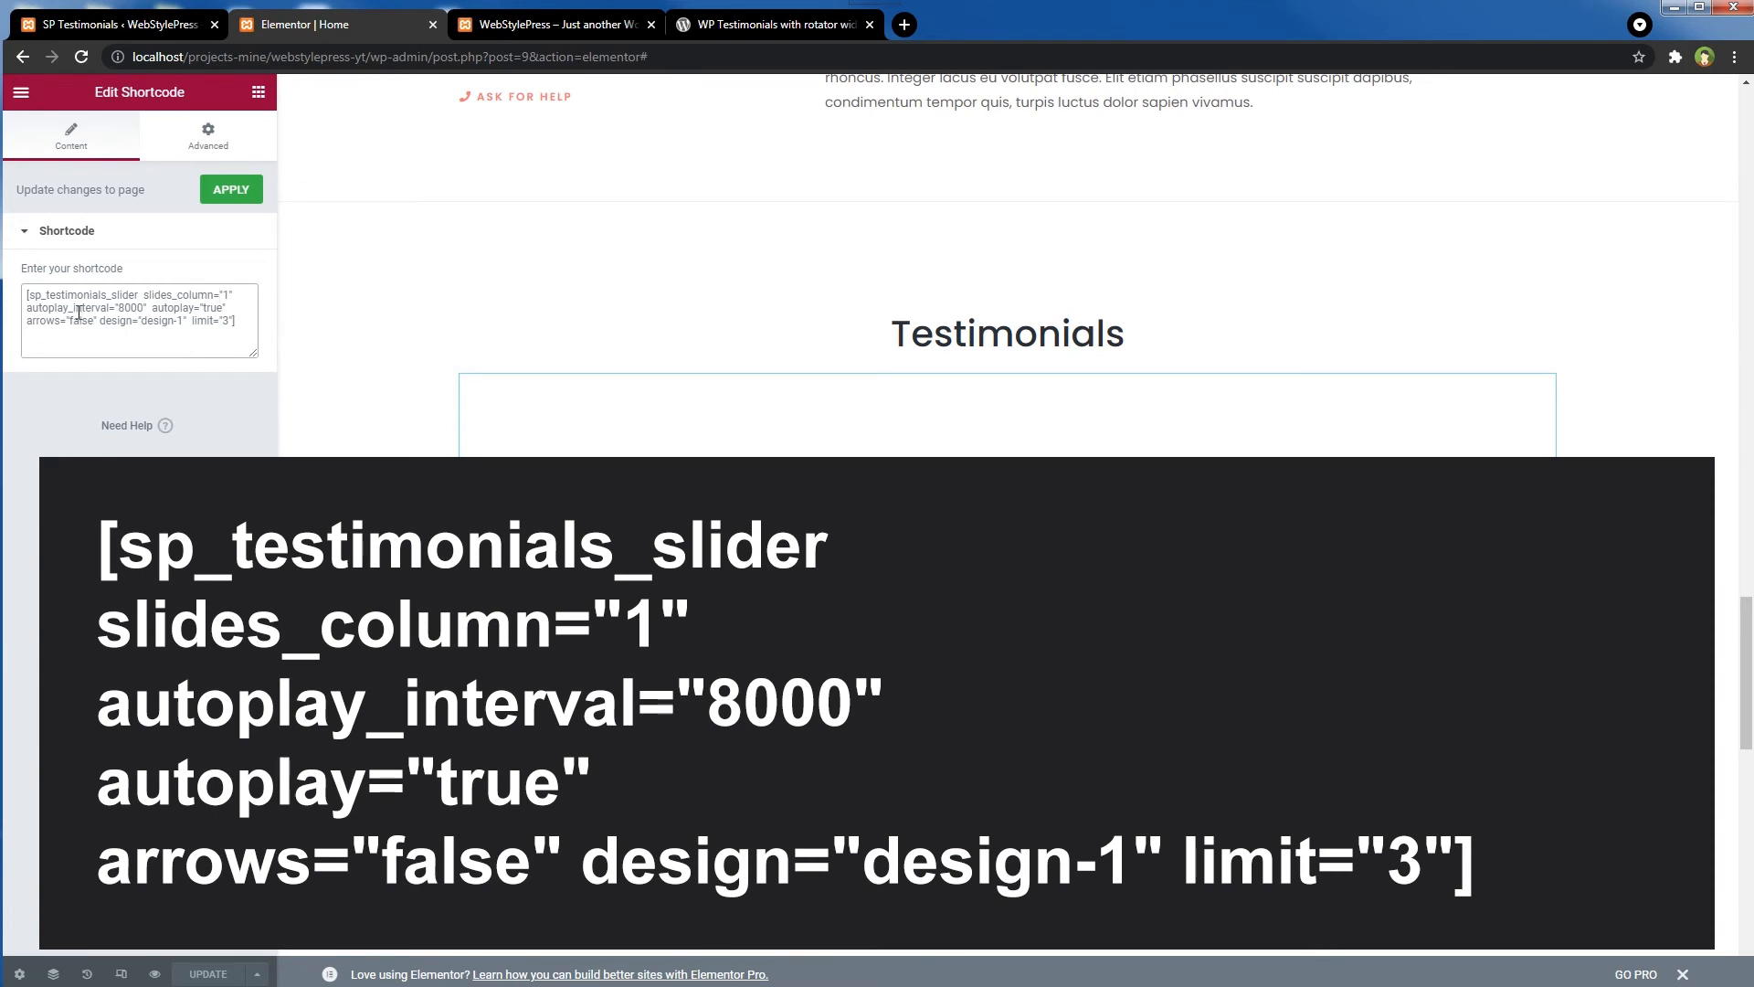
- Set the slider shortcode to autoplay_interval 8000, no arrows, design-1 and limit 3
double_click(81, 294)
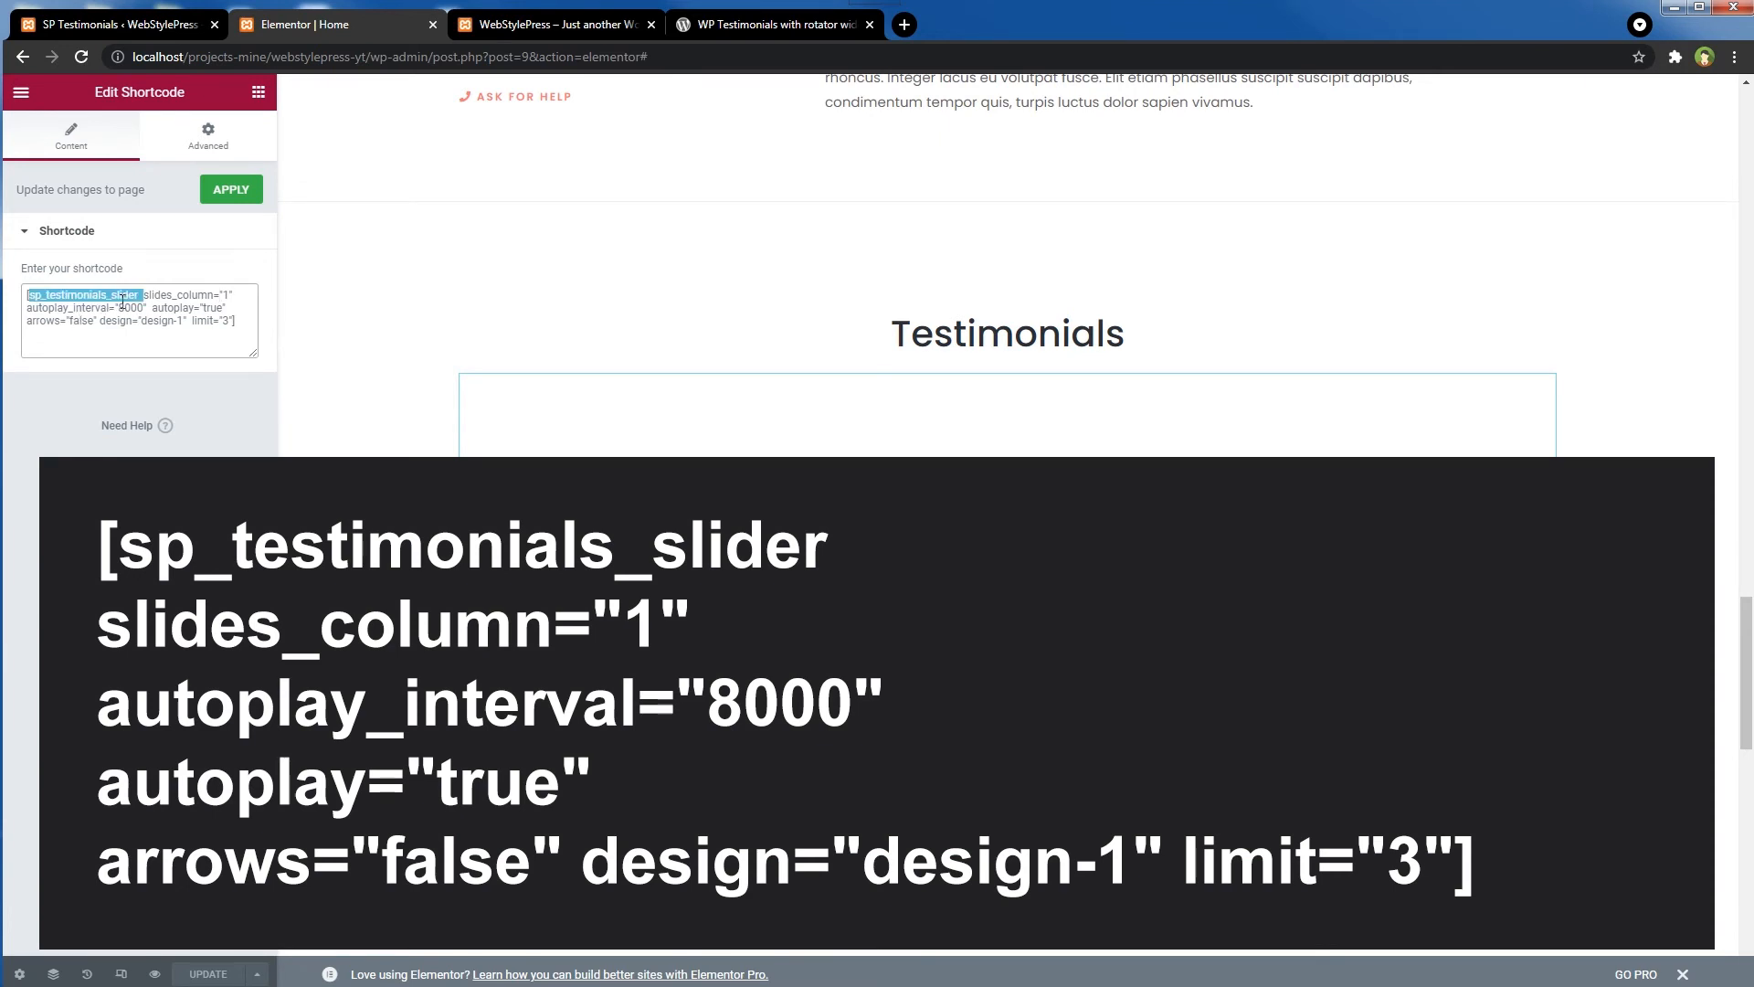
click(134, 308)
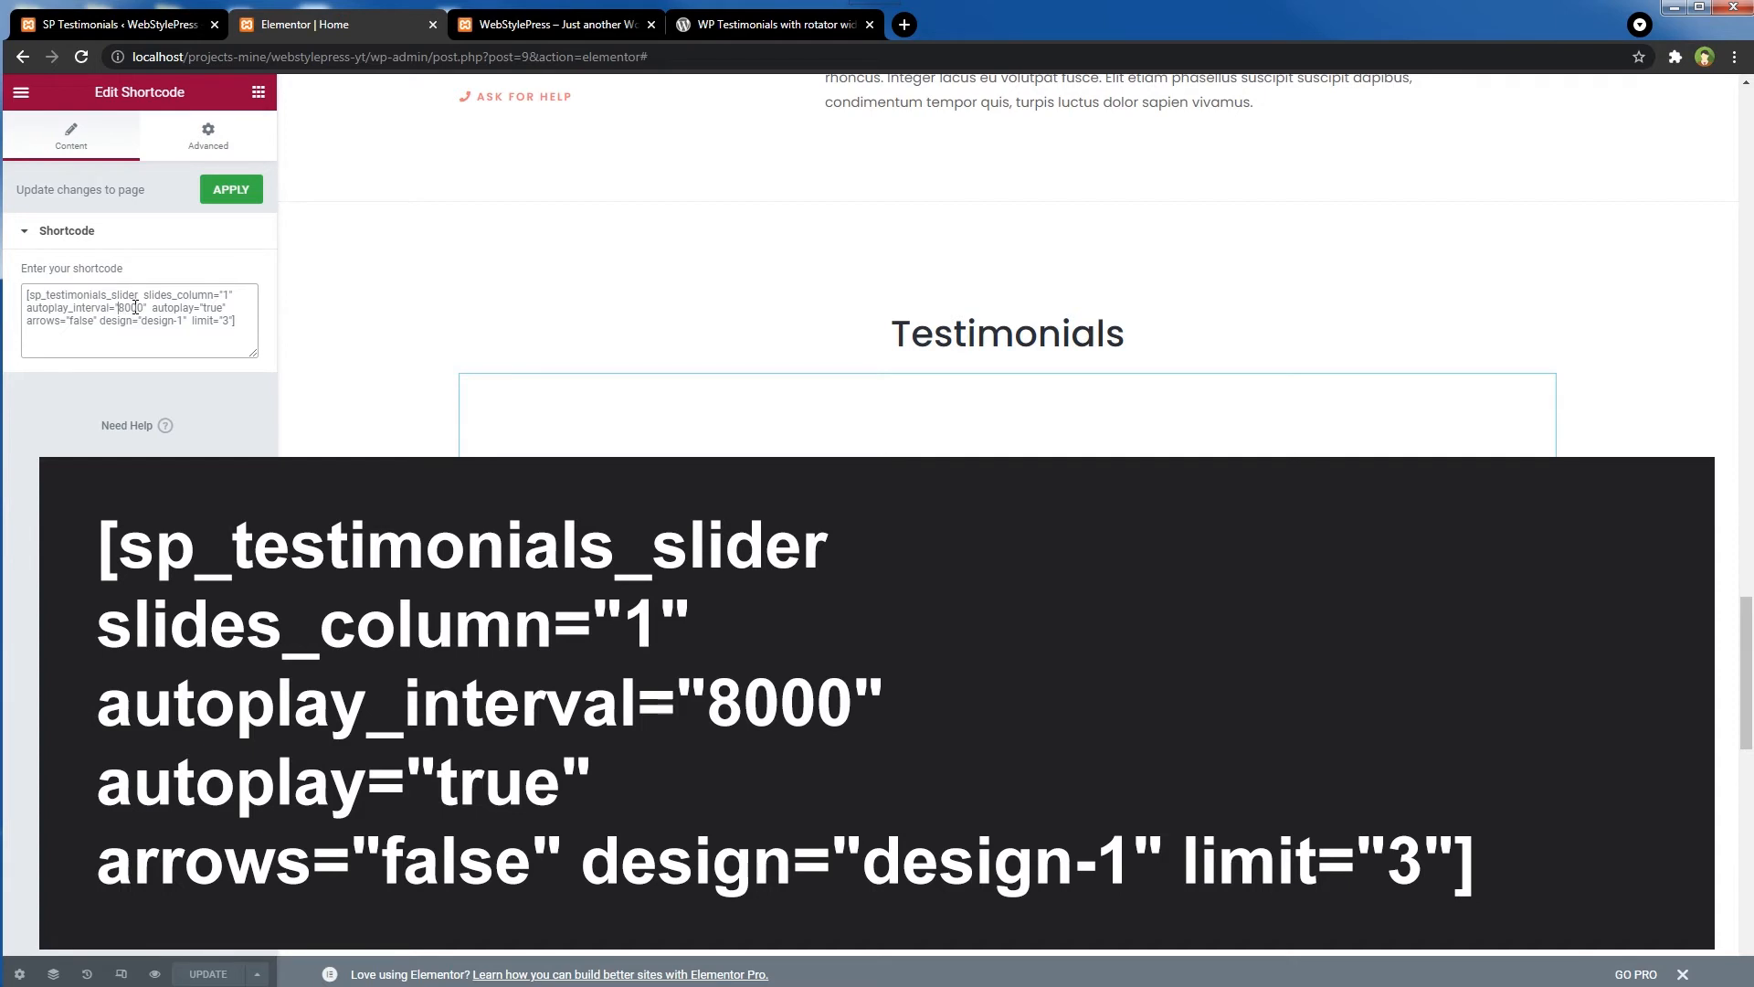
double_click(130, 308)
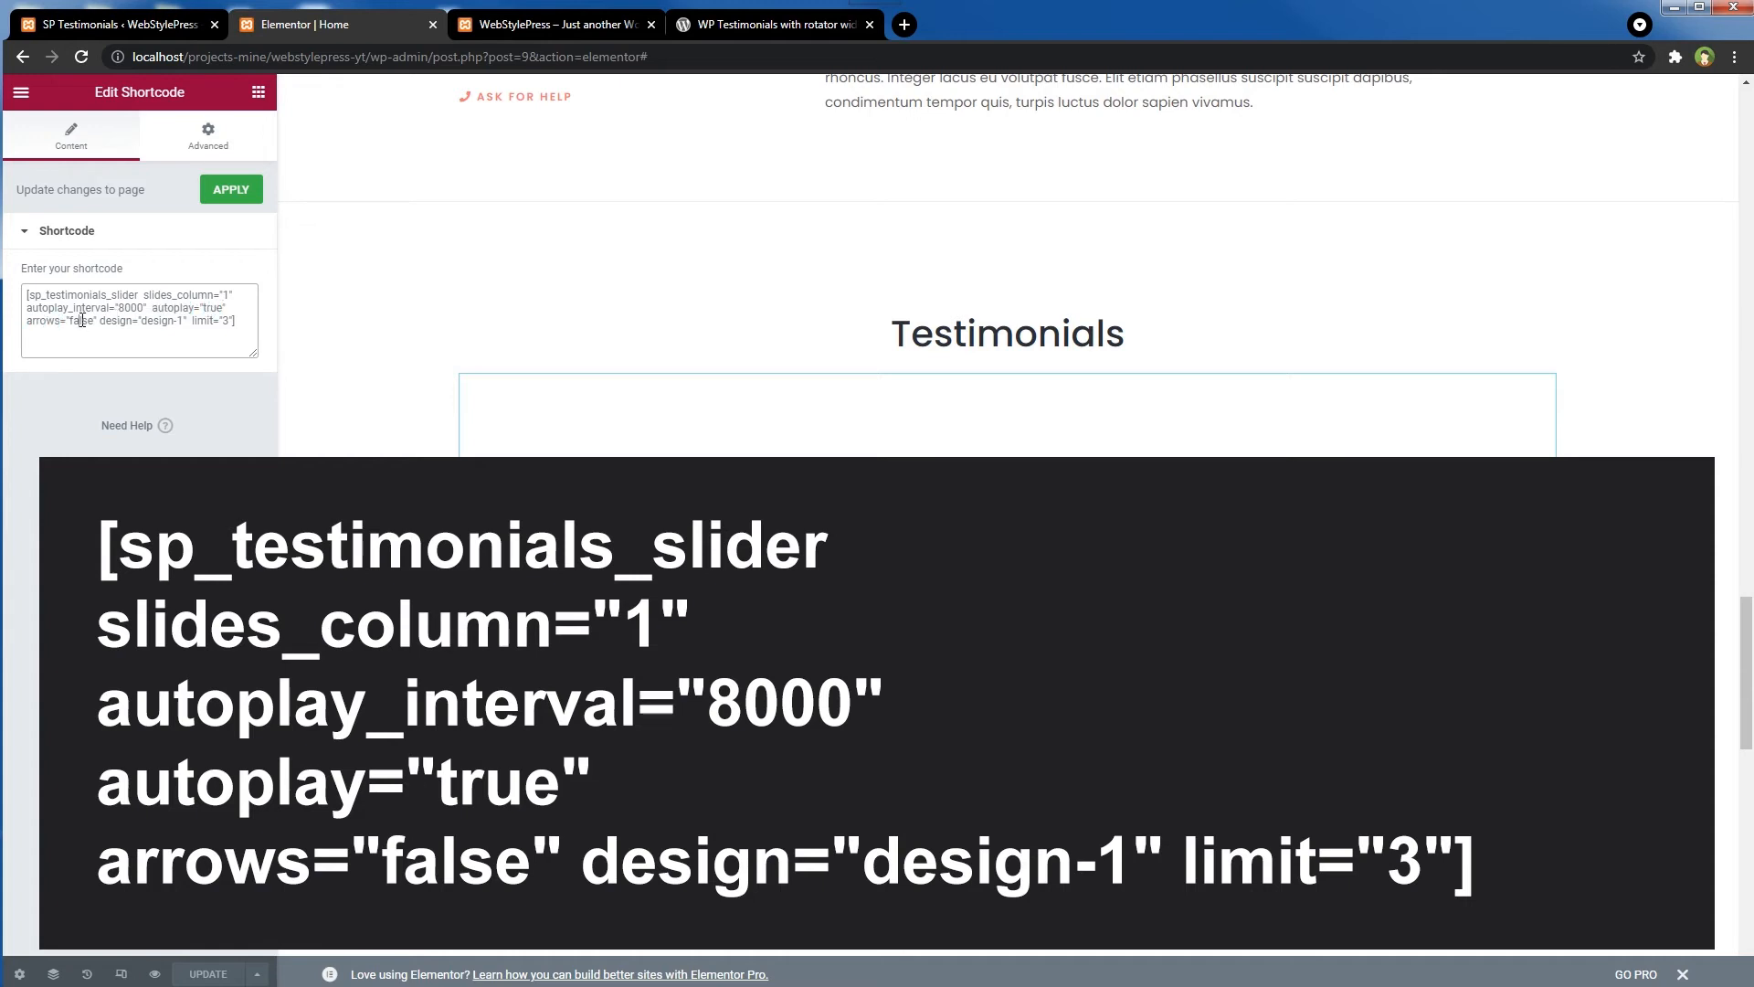
double_click(112, 321)
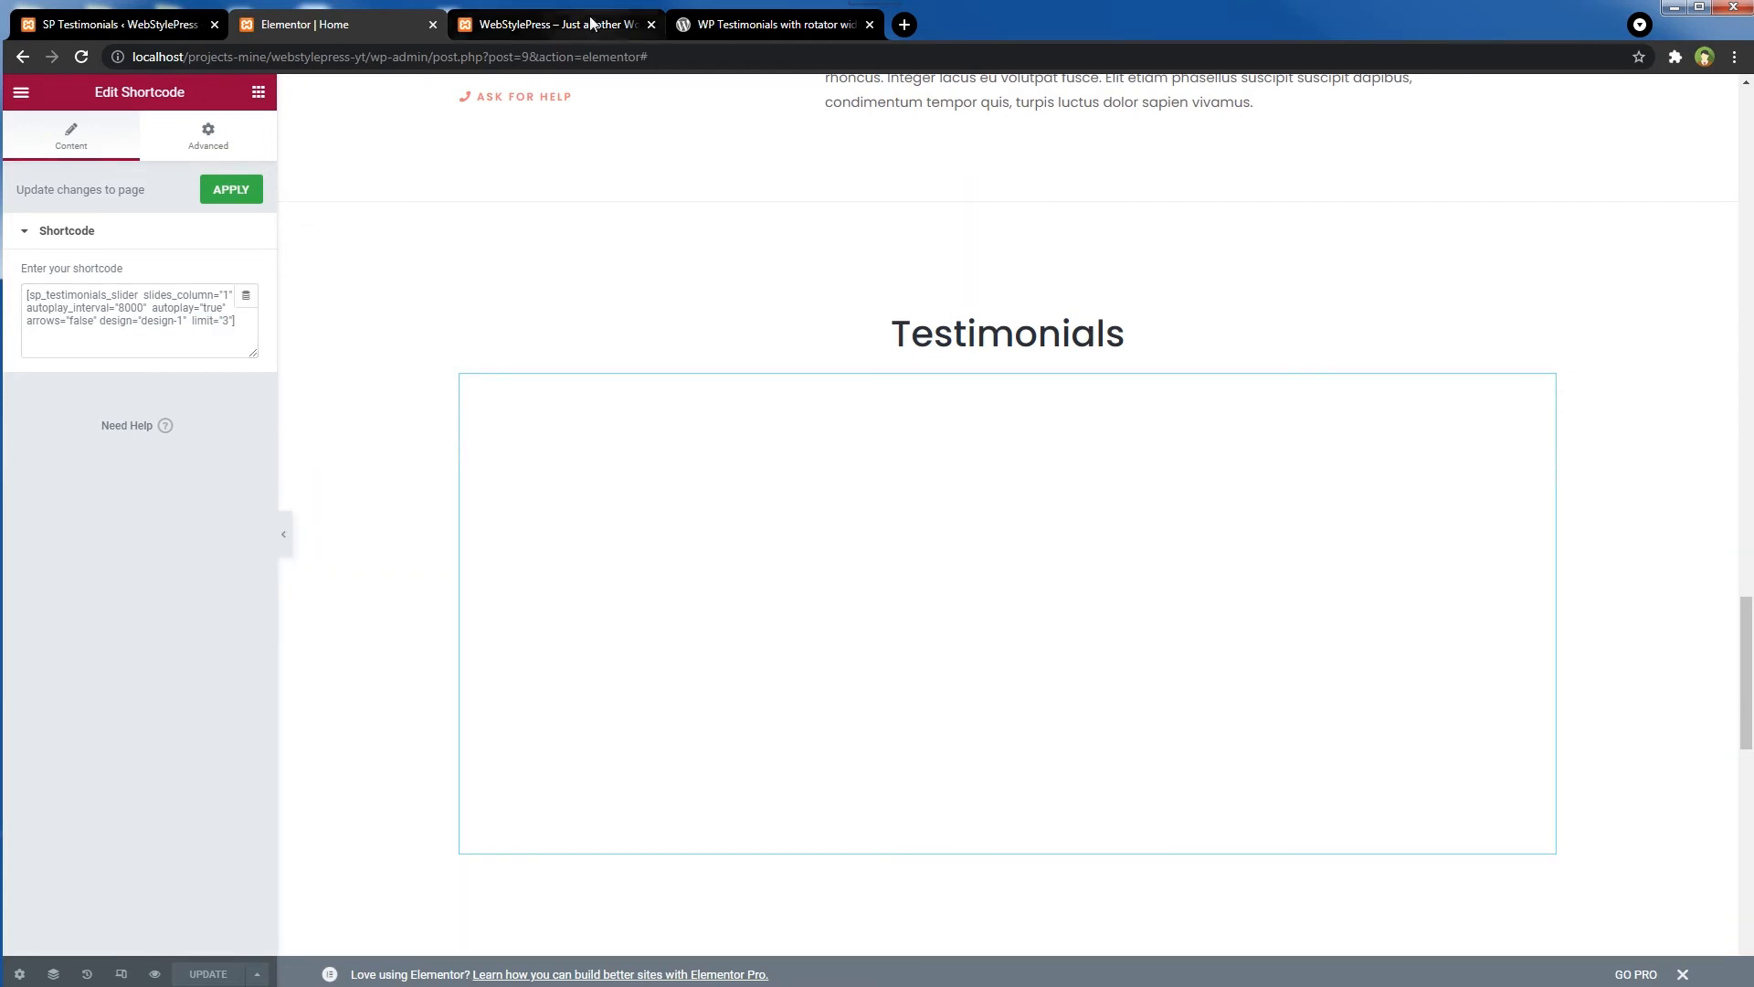
click(548, 24)
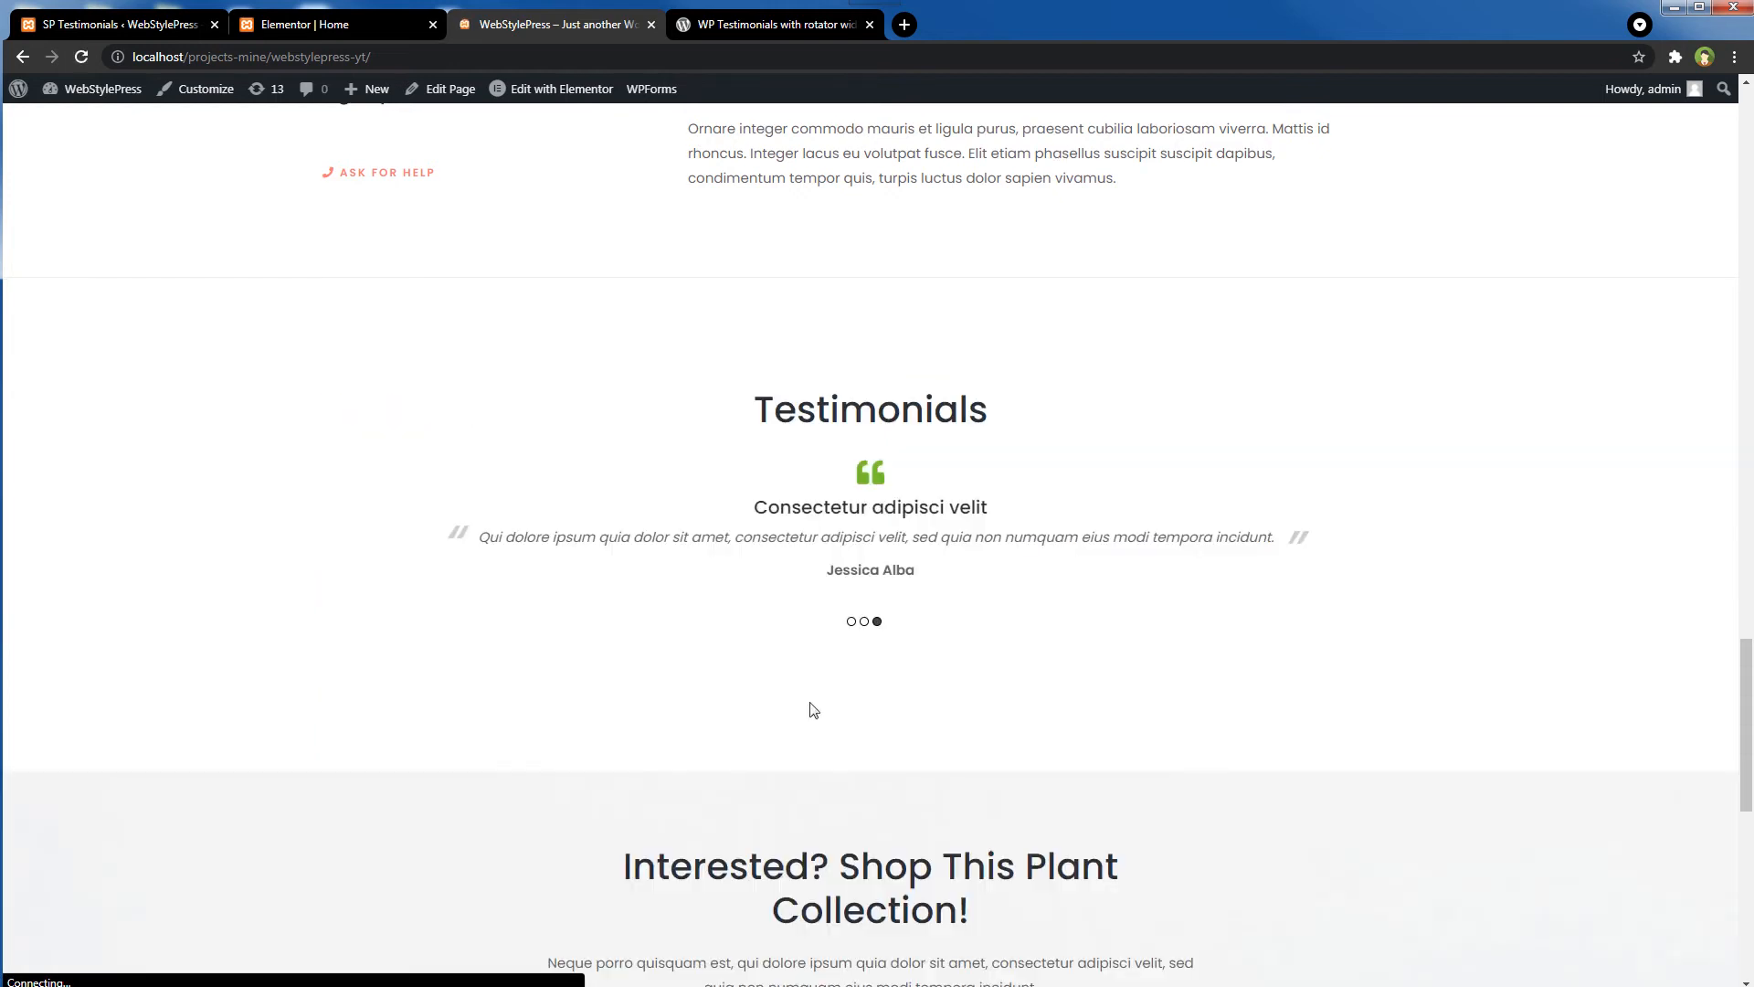
- Watch the live homepage slider autoplay and click a pagination dot for the first slide
click(852, 621)
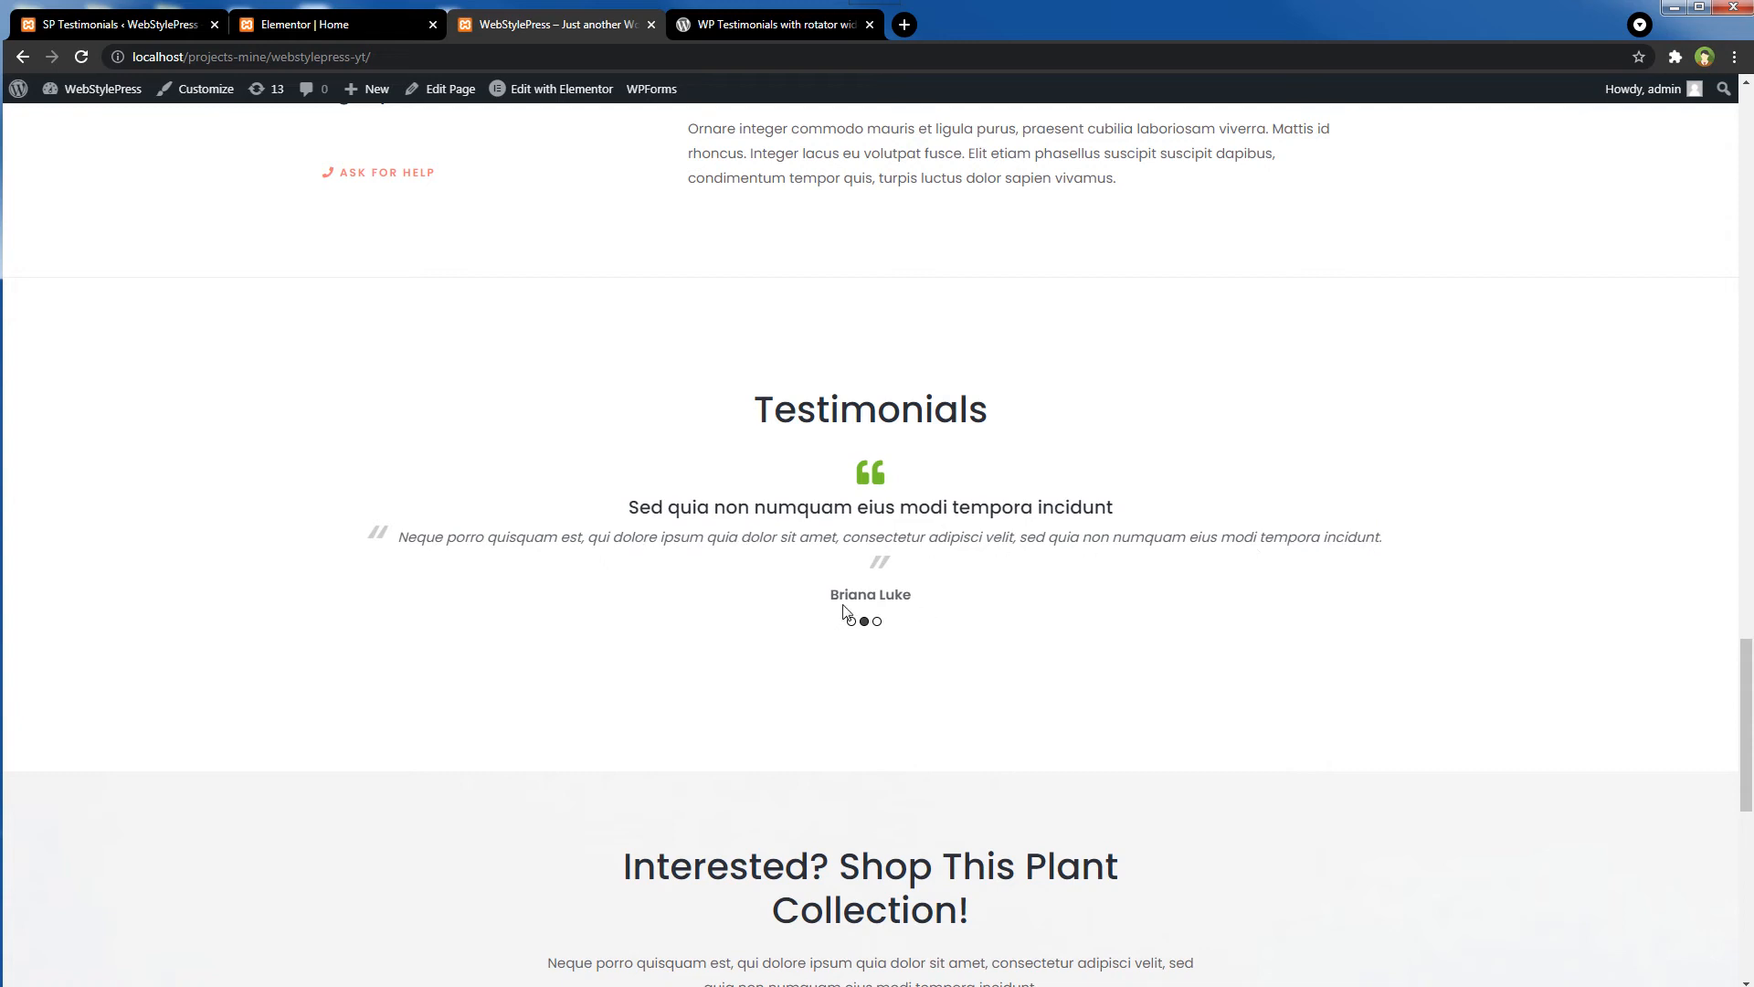
click(851, 622)
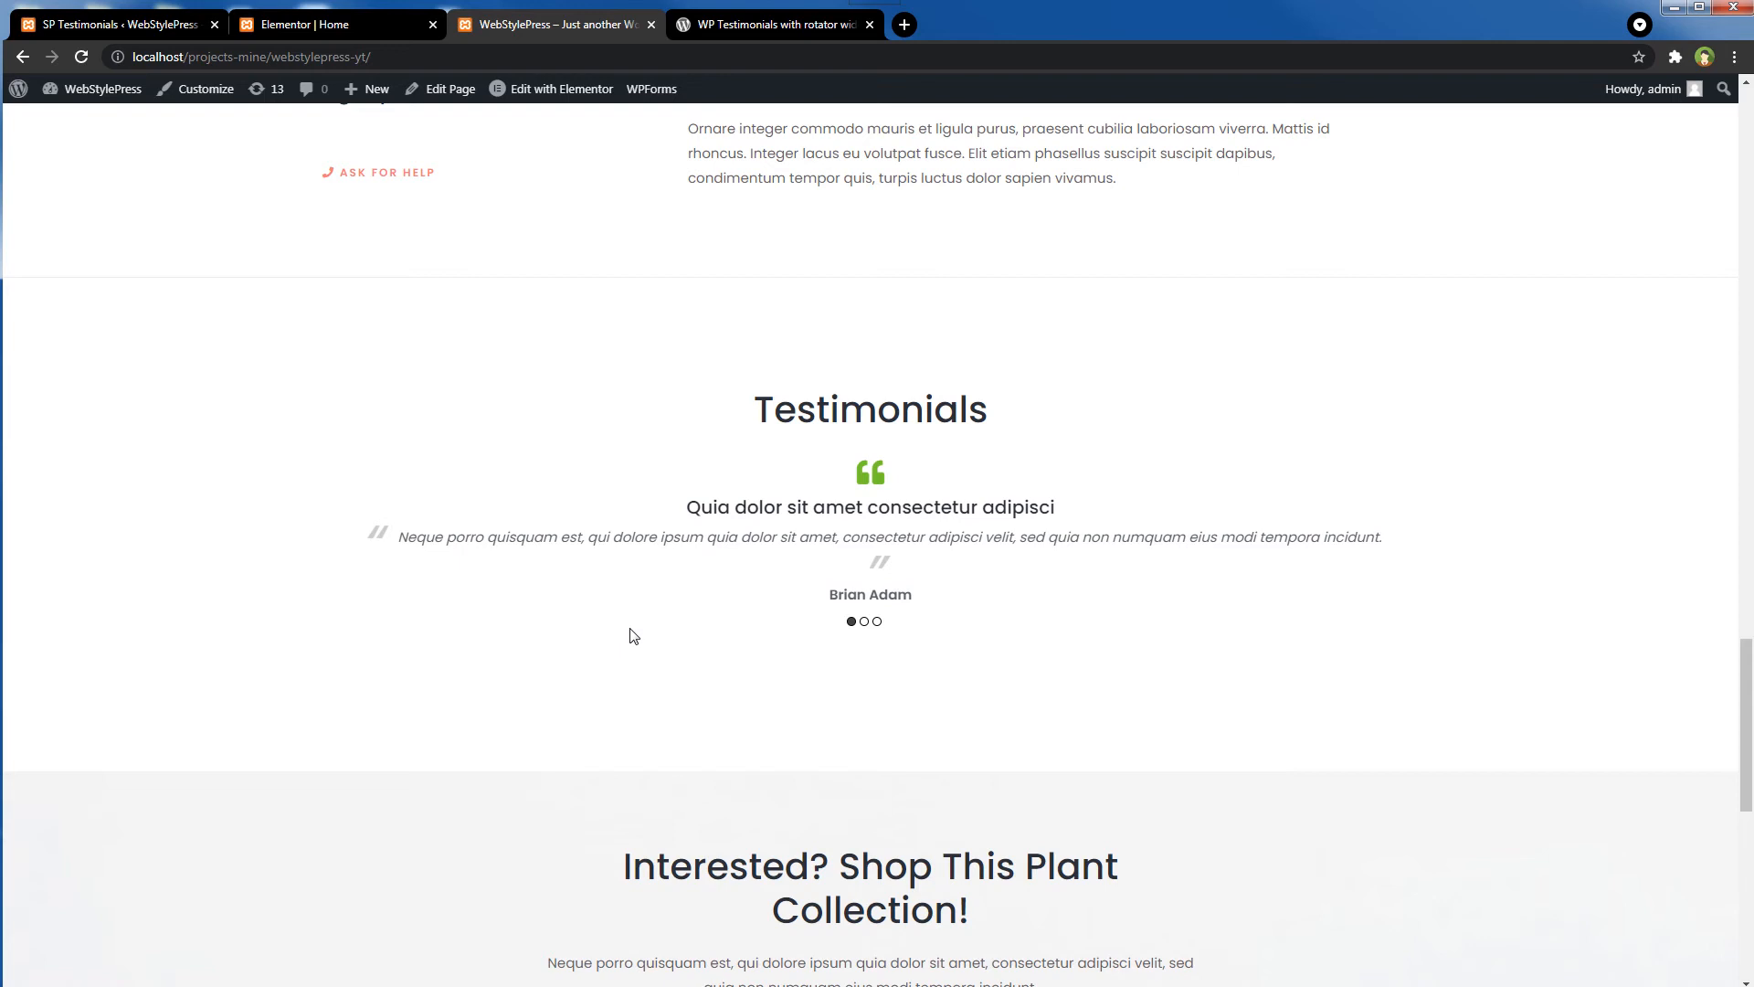
mouse_move(259, 110)
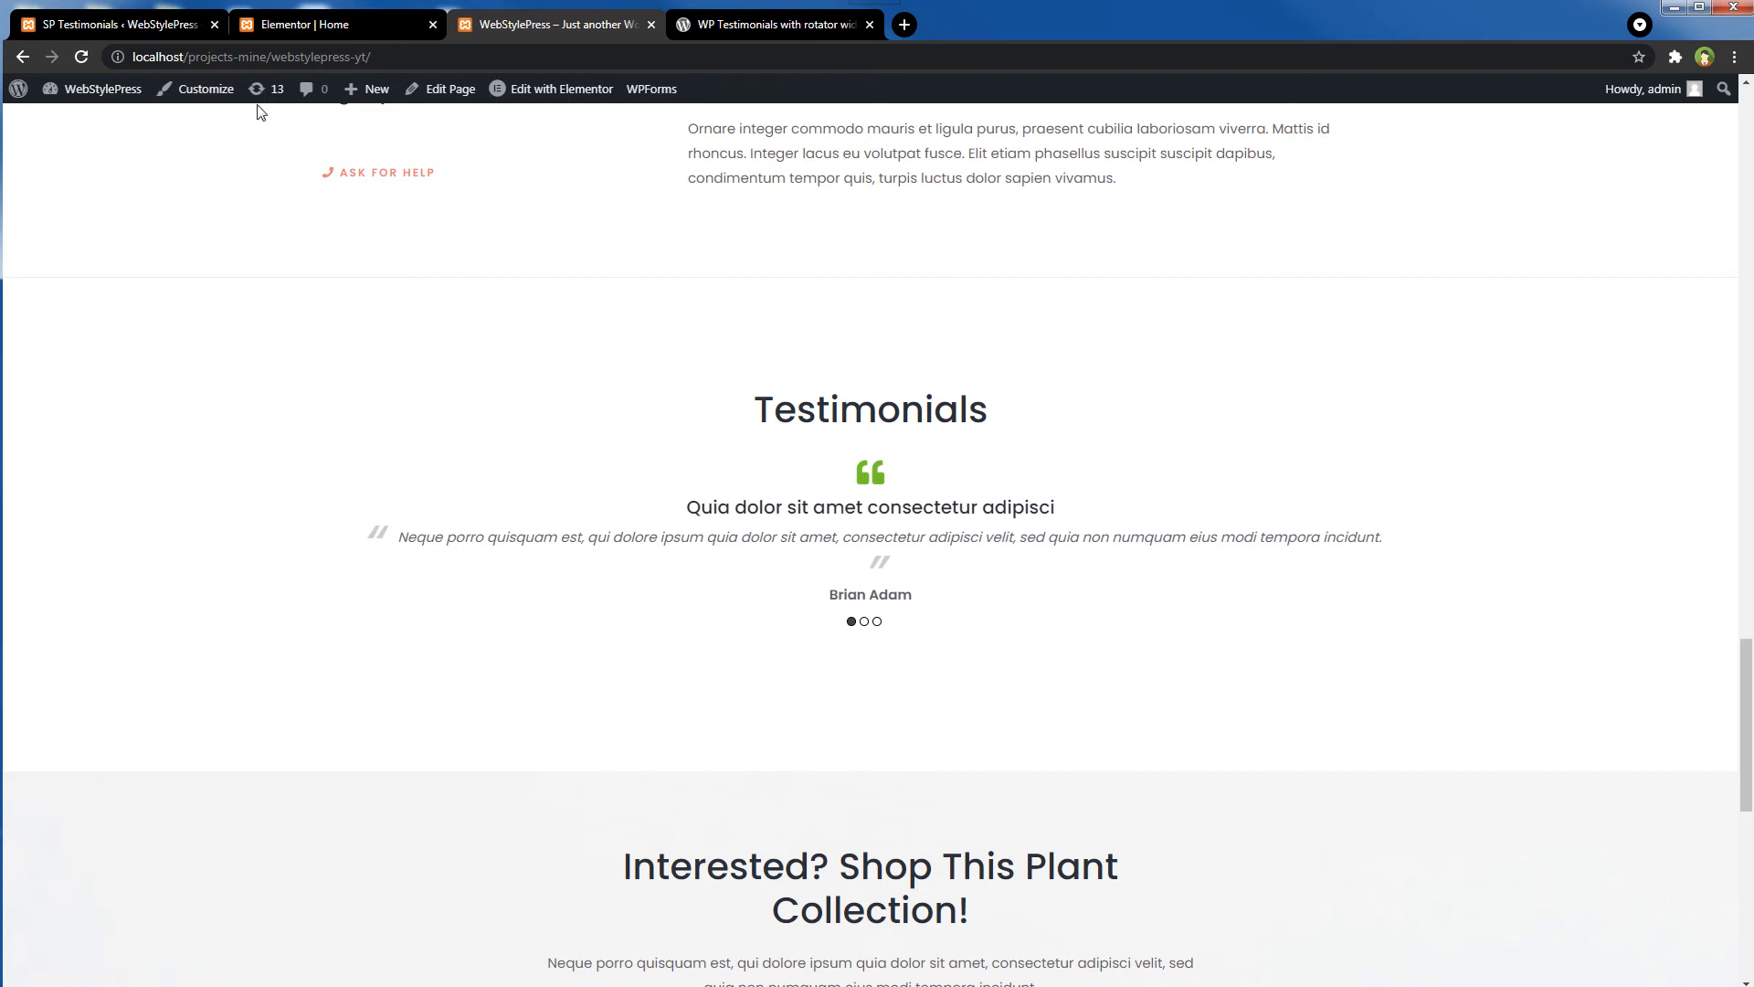
click(311, 23)
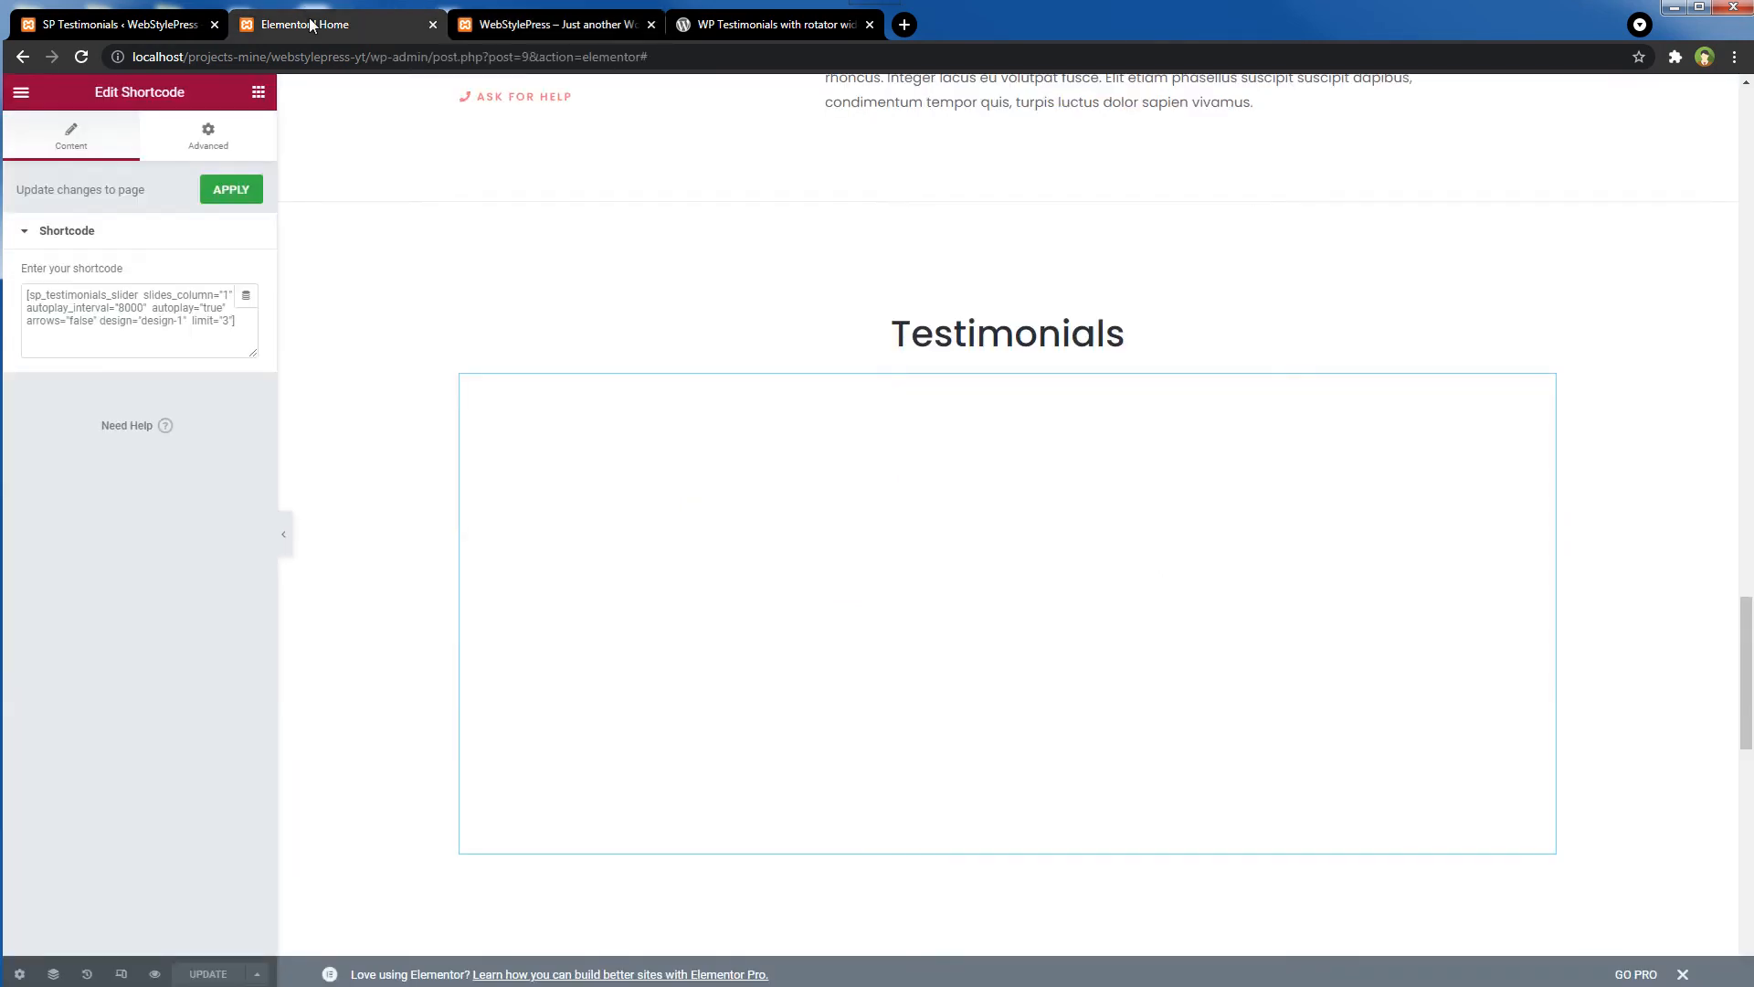
- Publish a new page titled 'Testimonials' with Astra's Disable Title option ticked
click(111, 23)
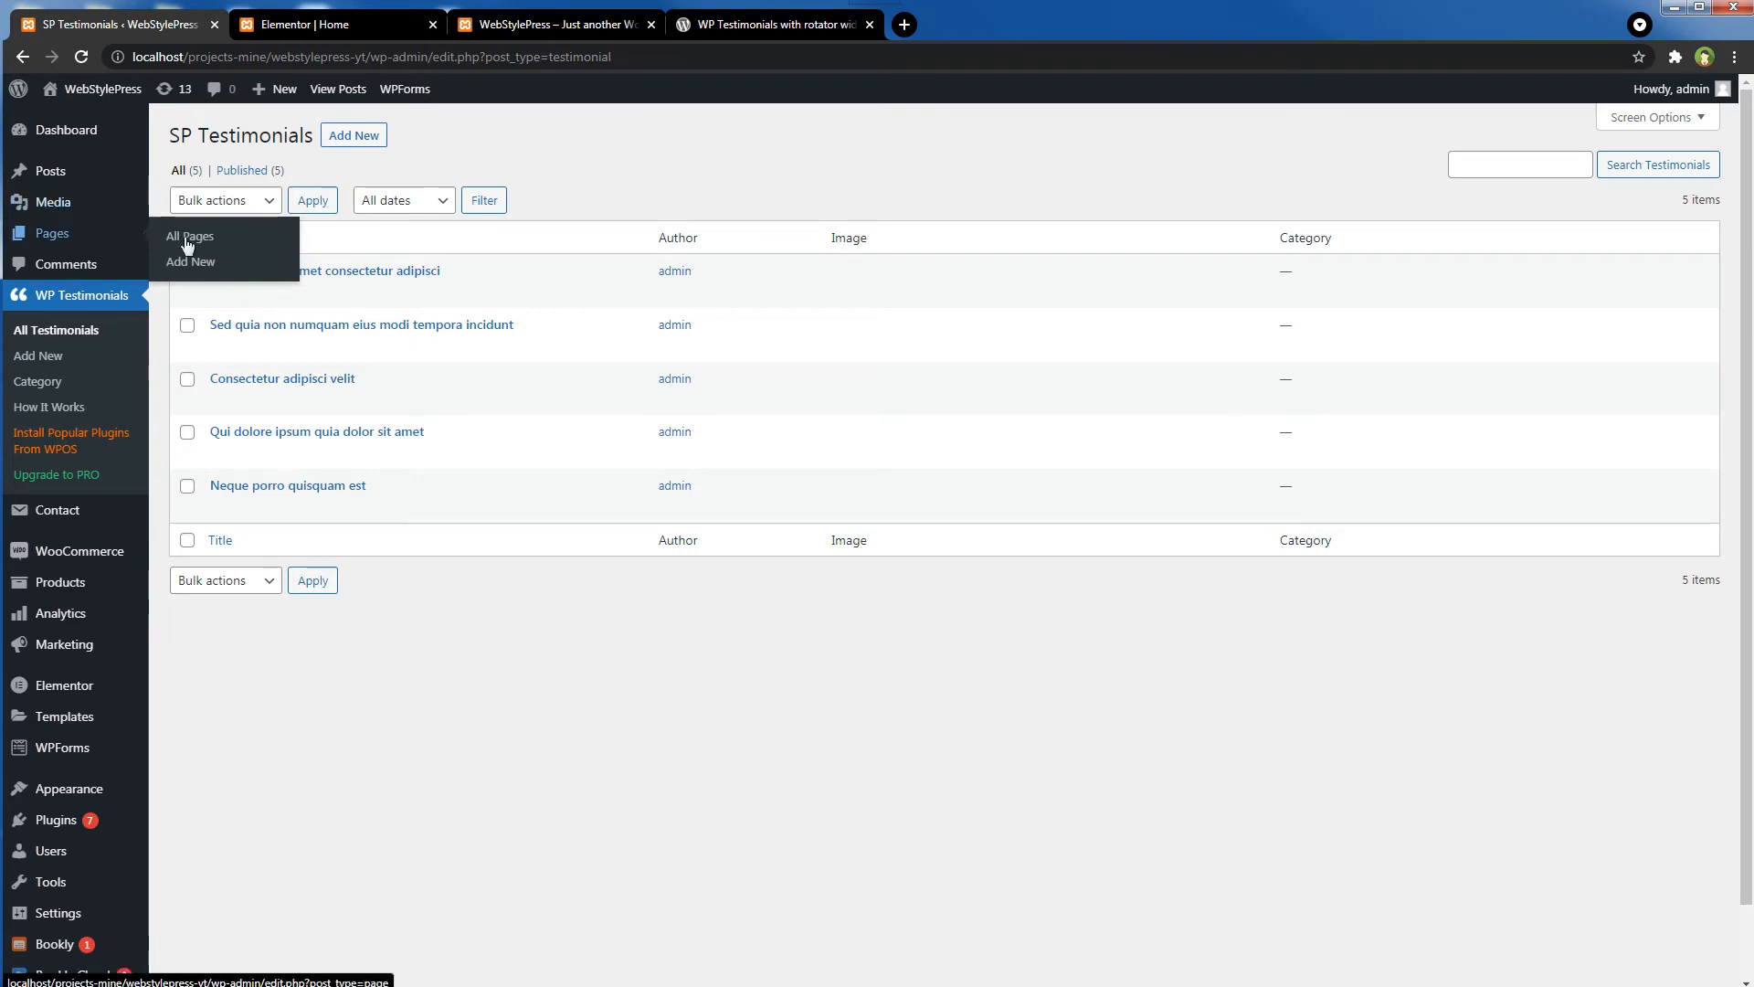
mouse_move(190, 262)
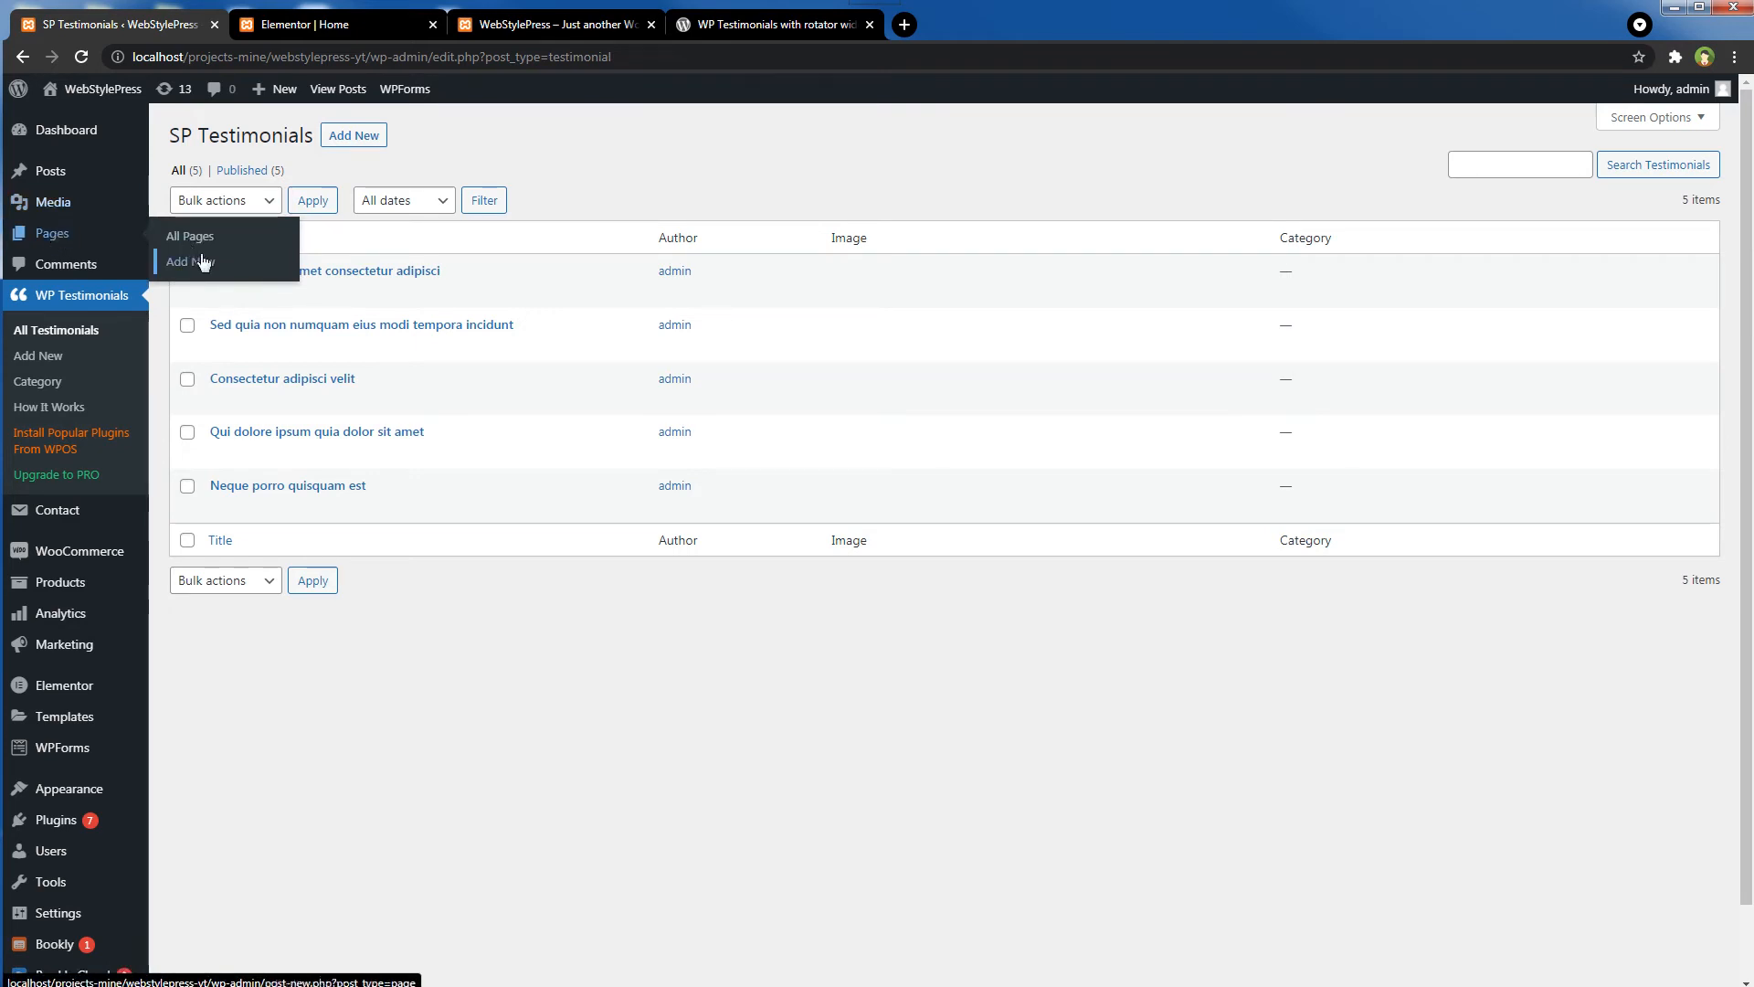
click(188, 262)
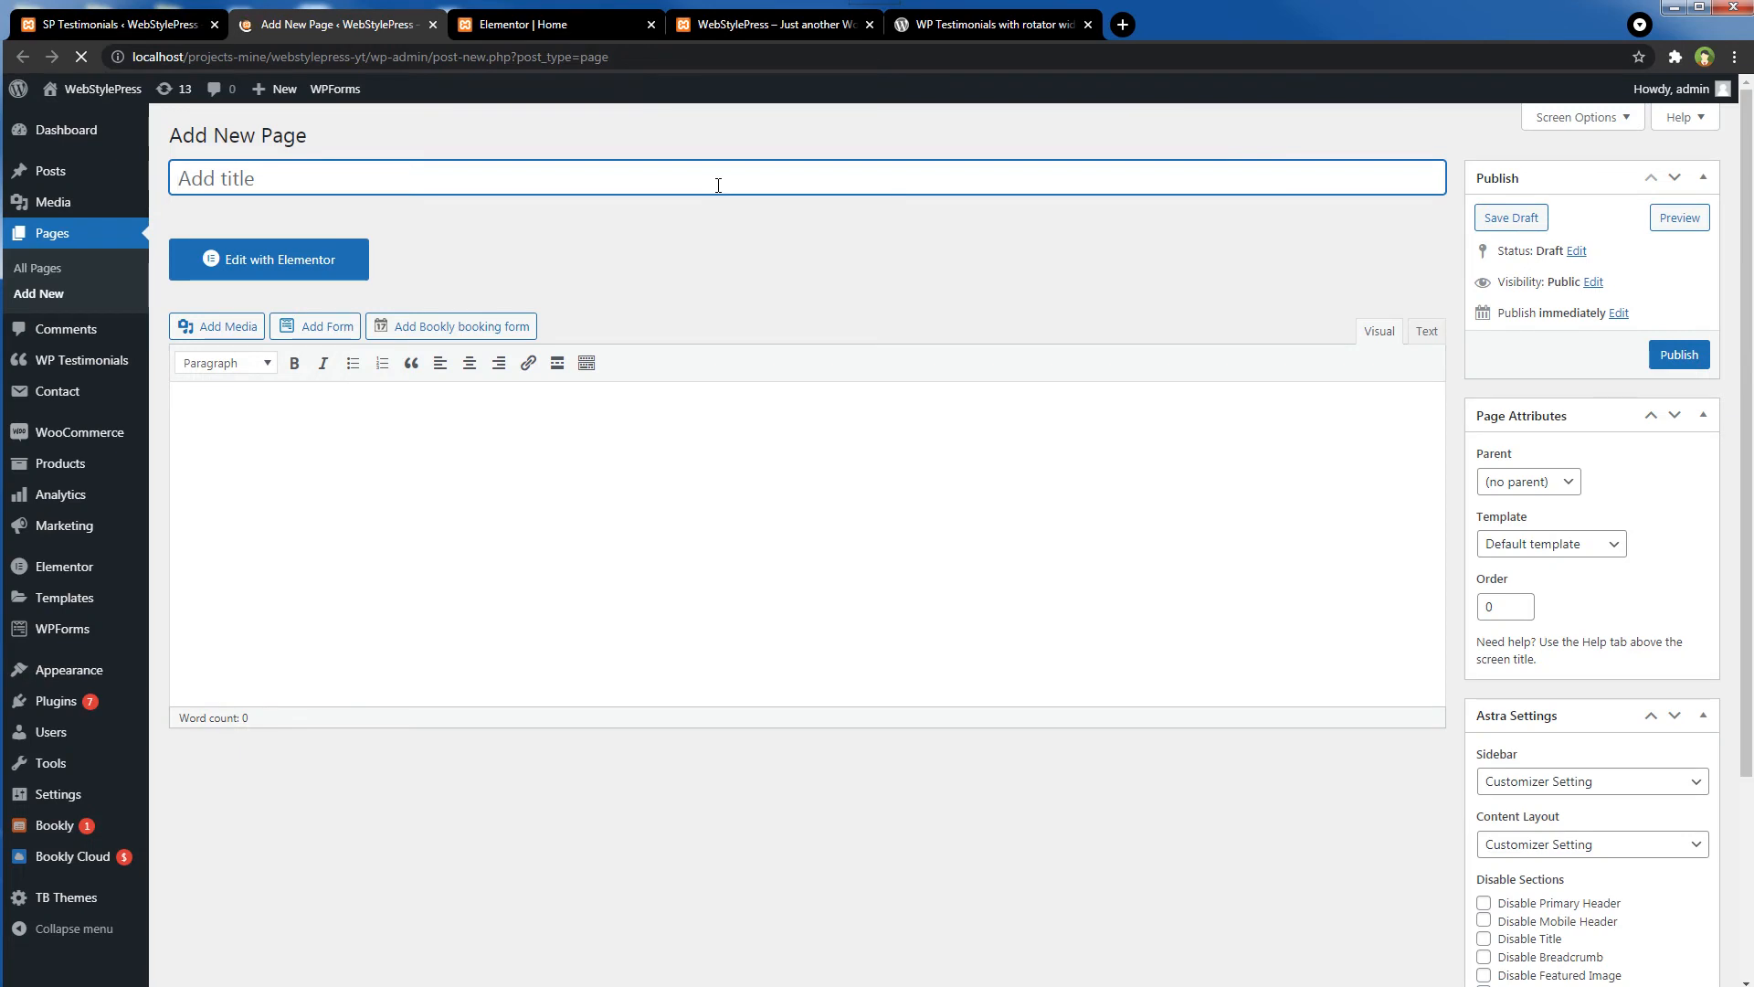
text(Test)
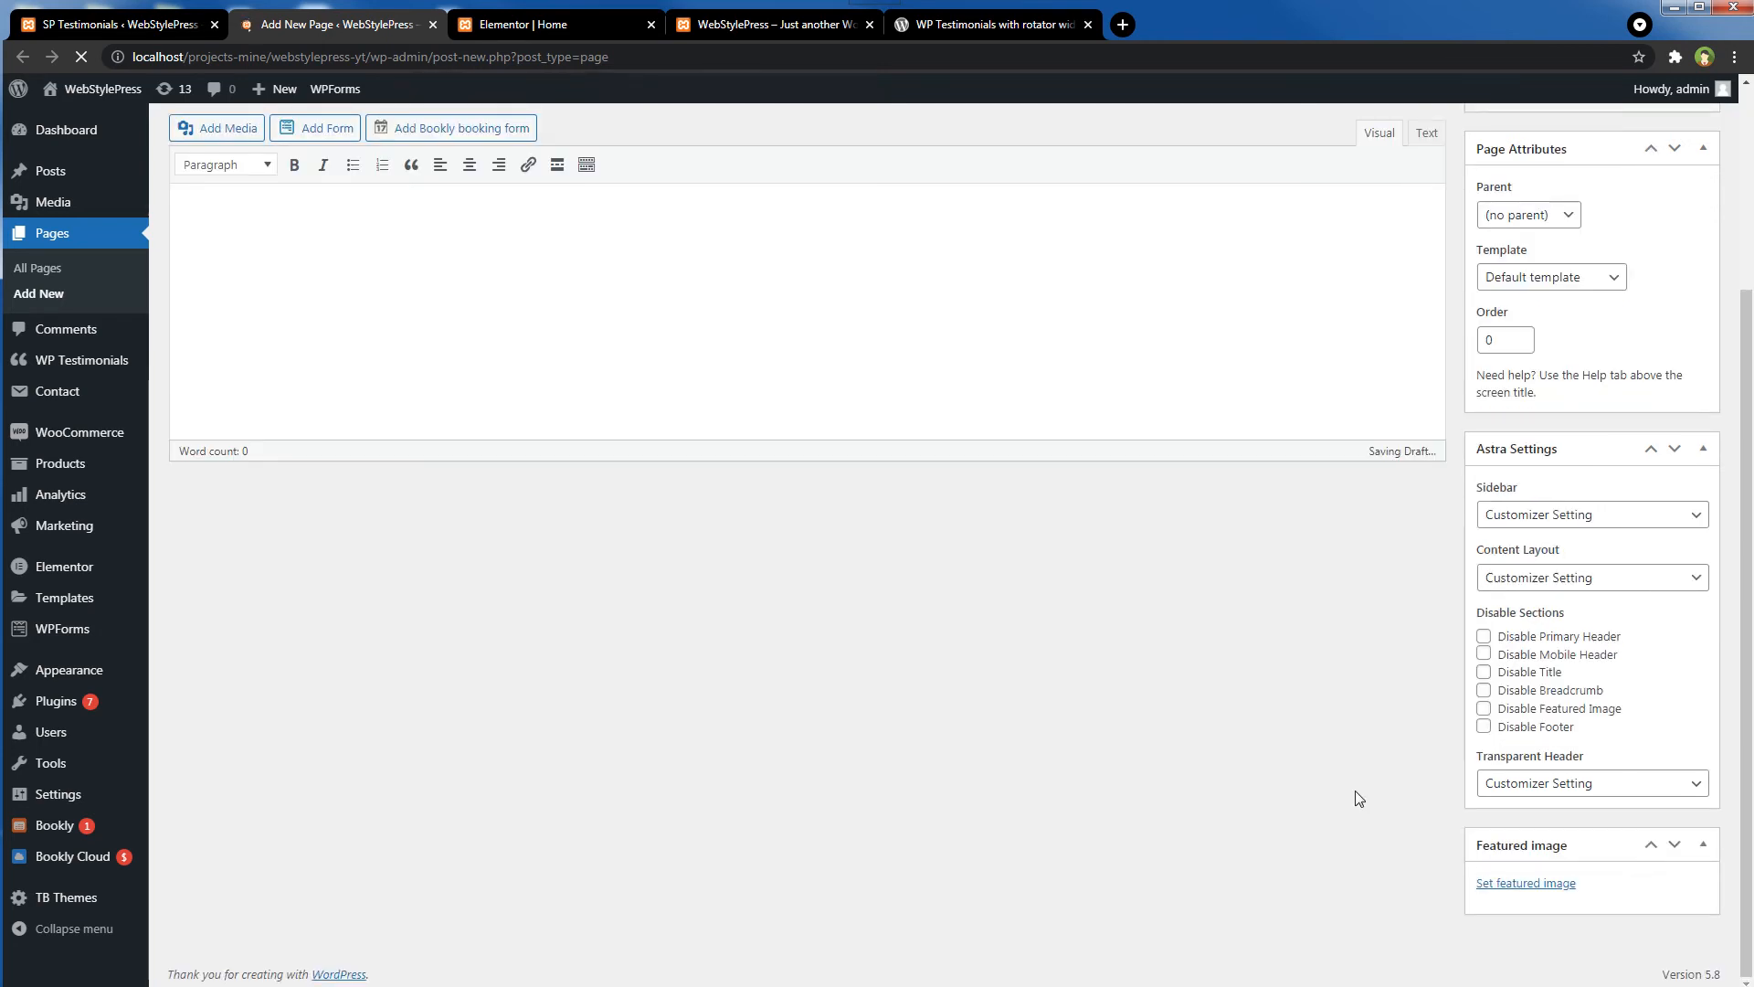
click(1484, 671)
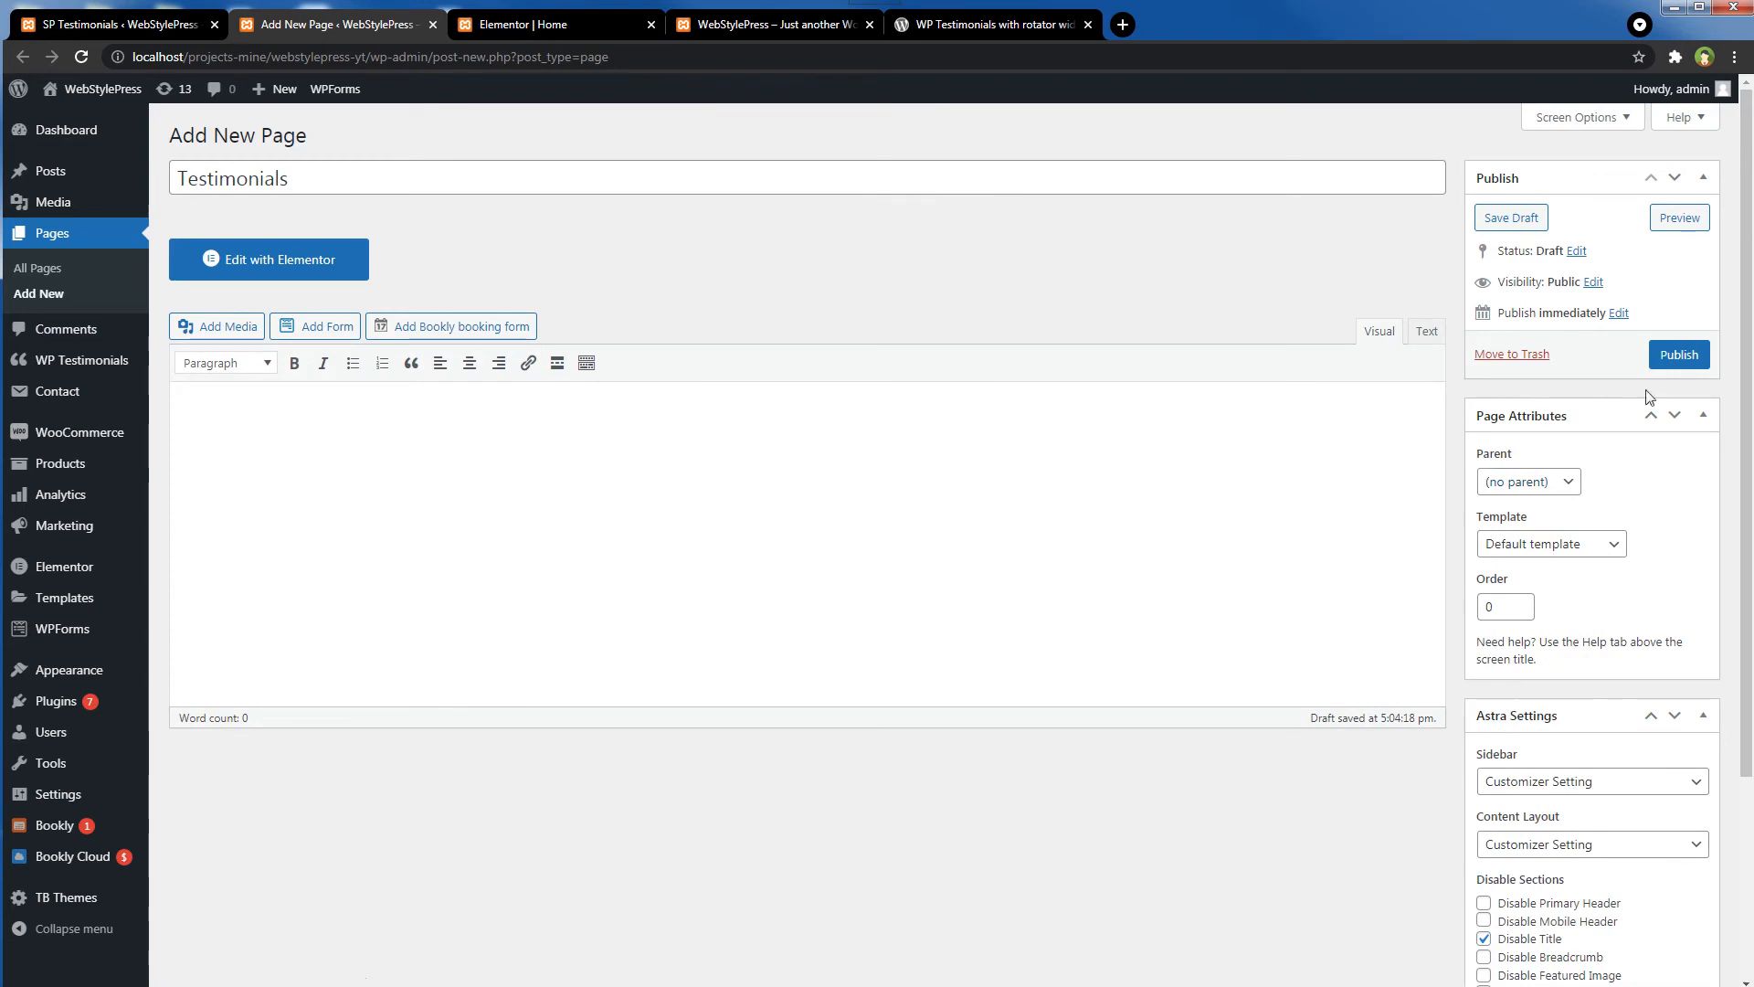
click(1679, 354)
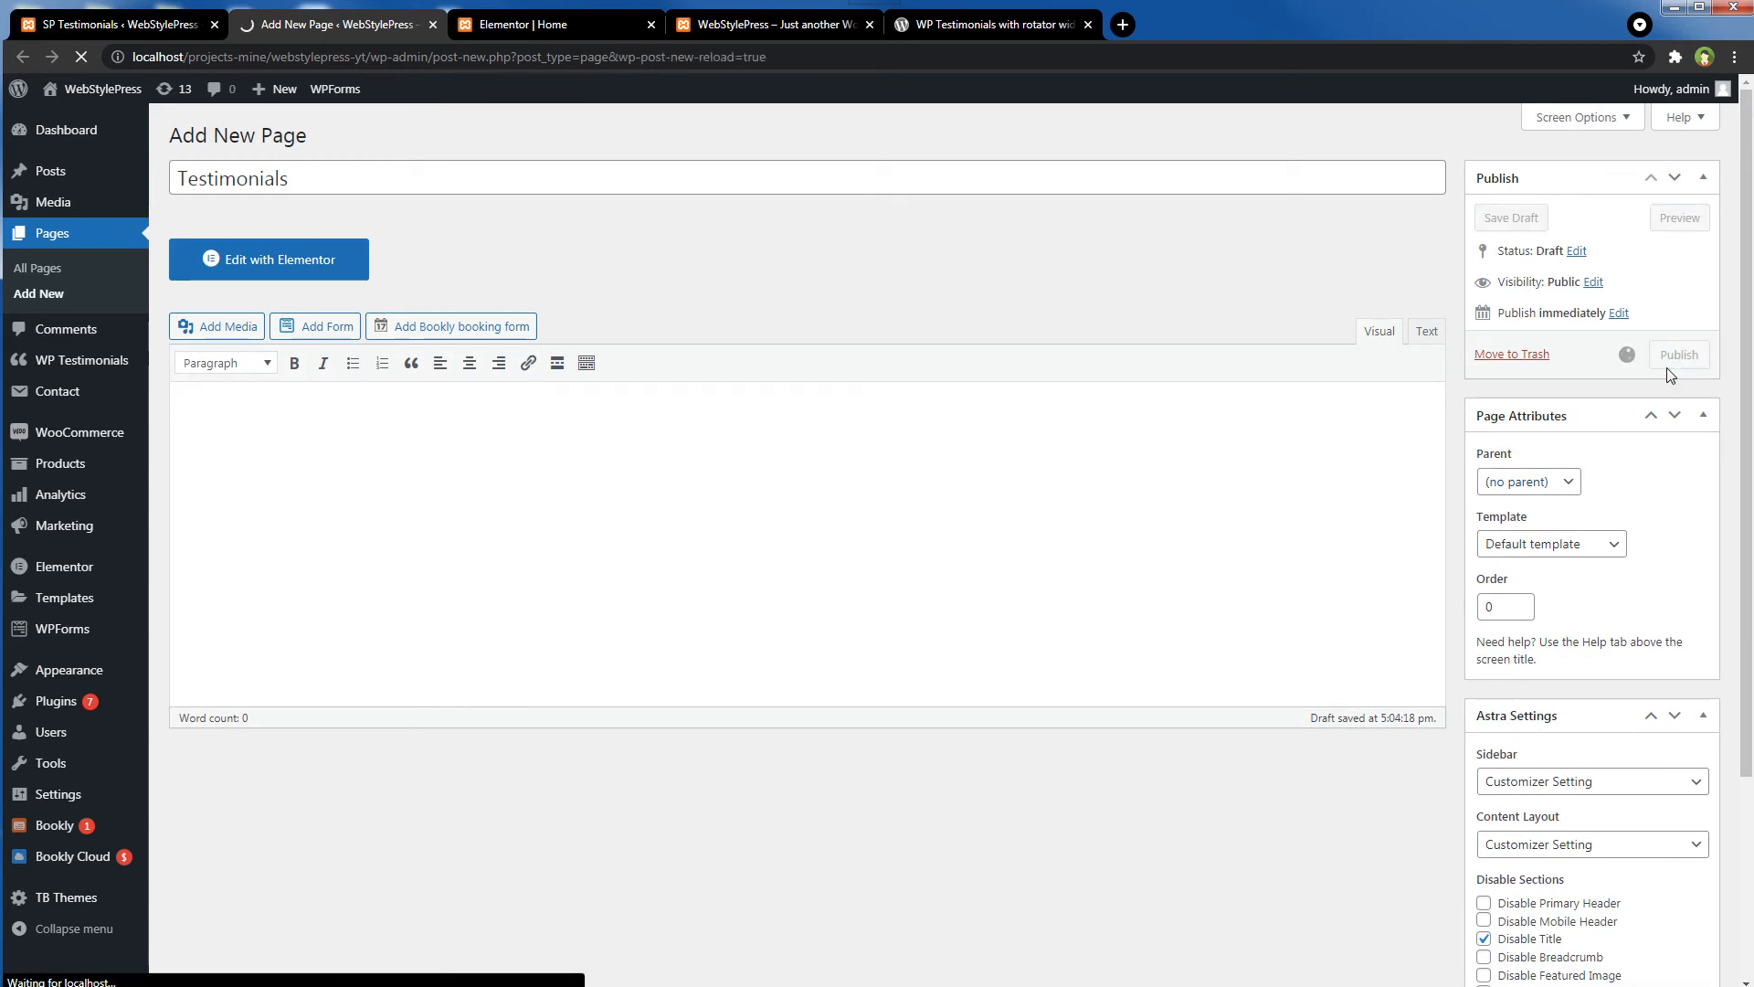
click(1678, 354)
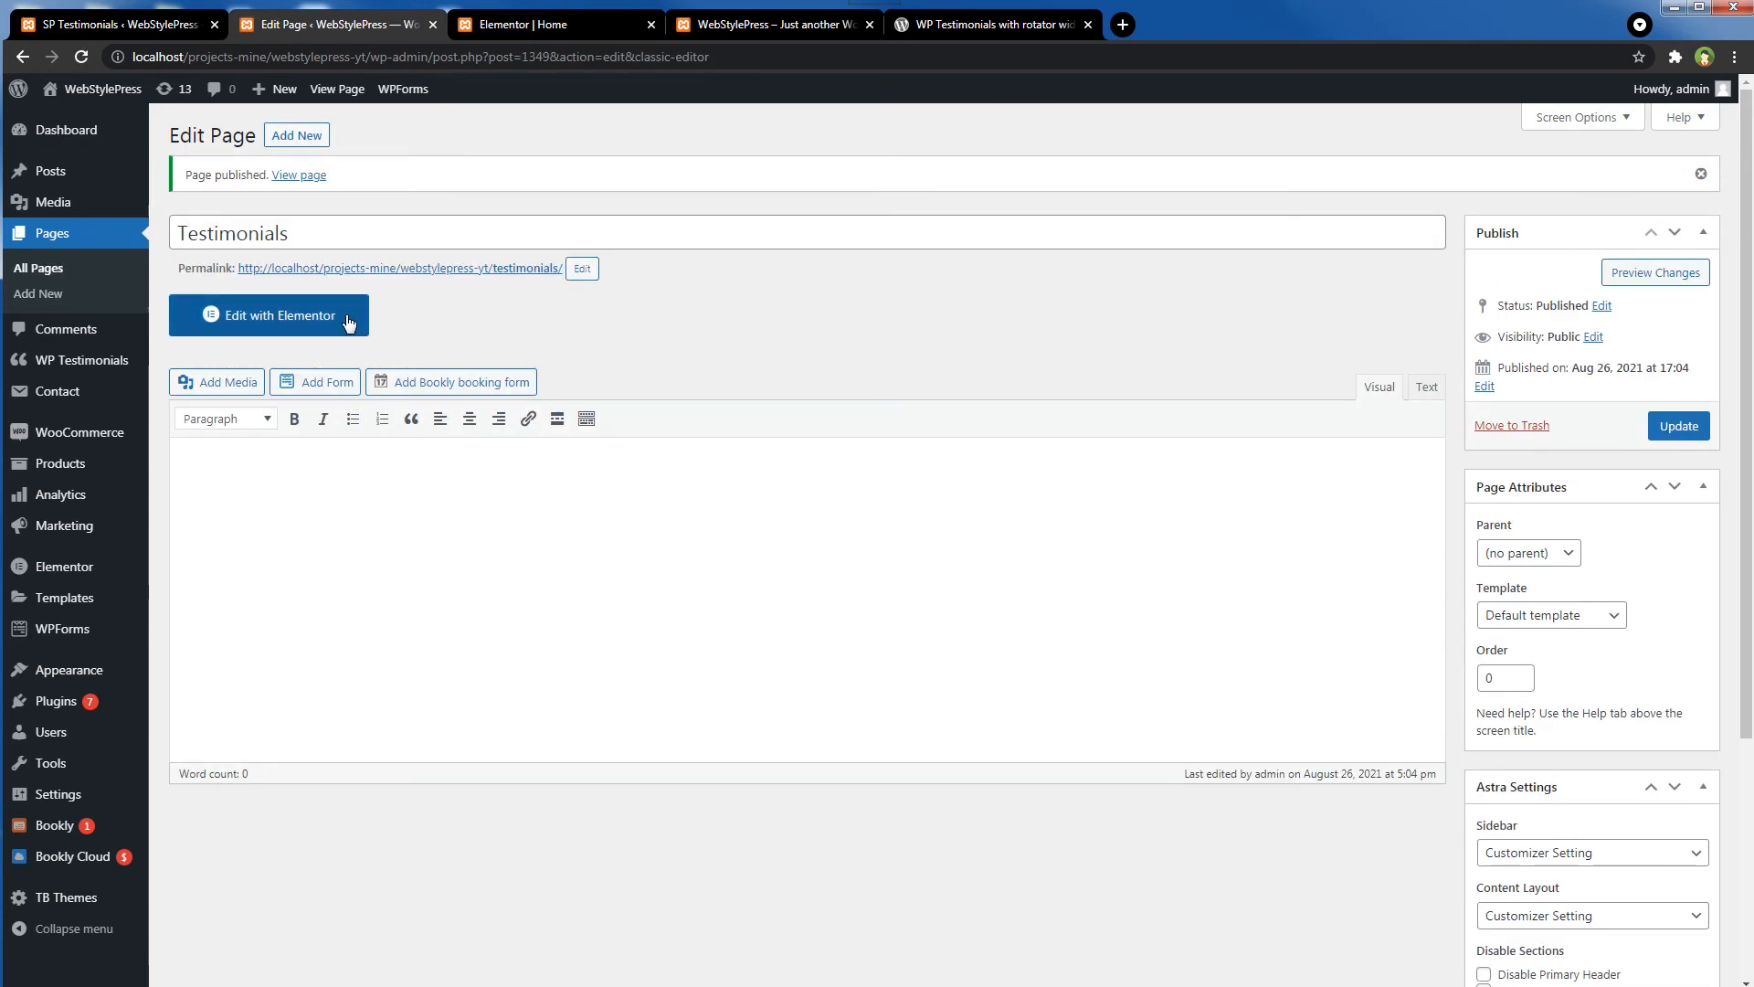
- Add a one-column section to the Testimonials page and drop in a Shortcode widget
click(269, 314)
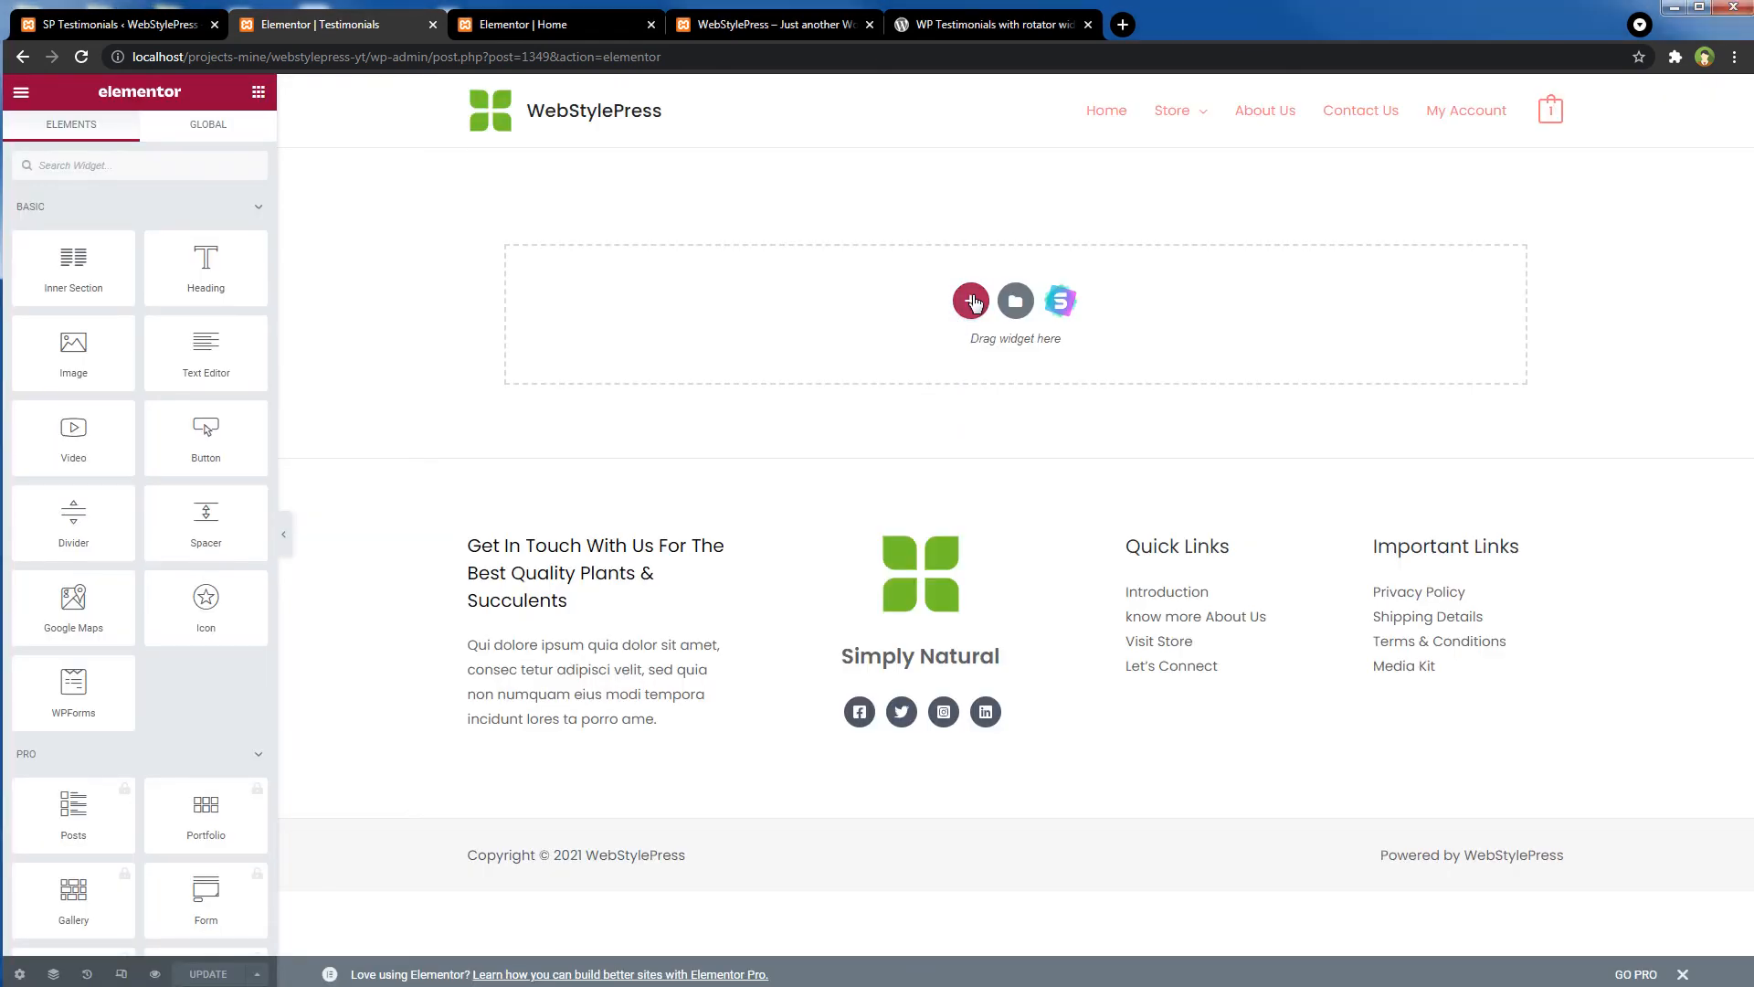
click(970, 301)
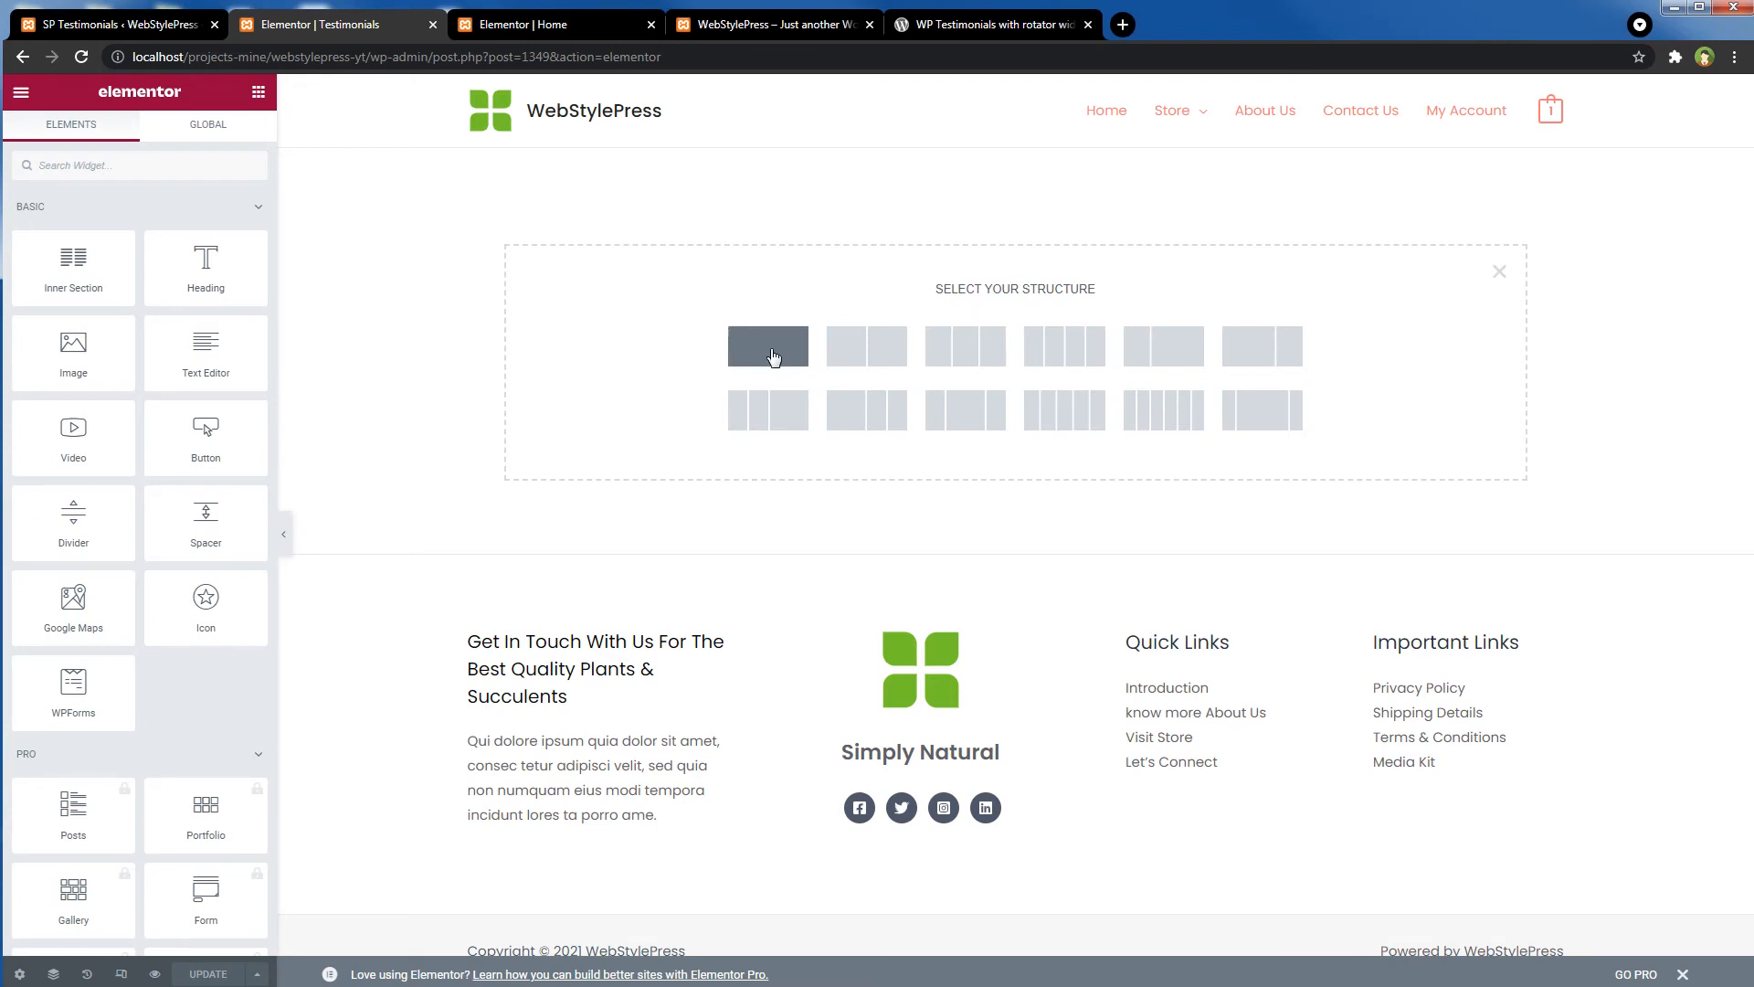
click(768, 346)
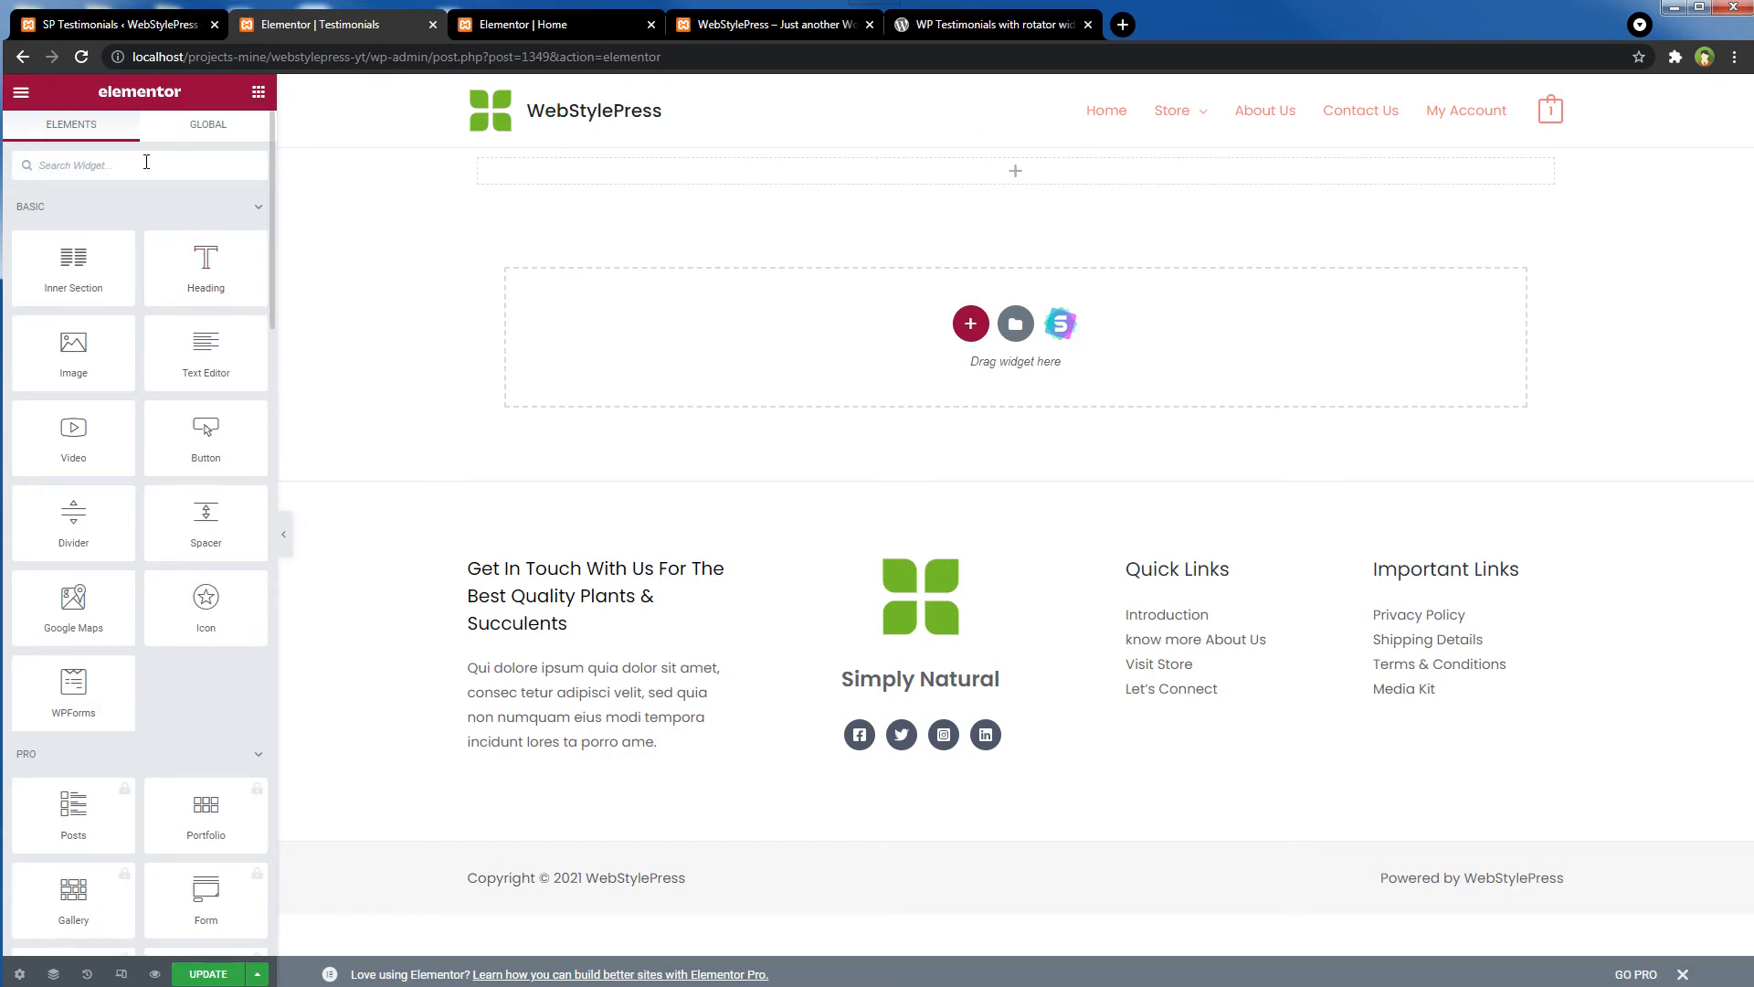
text(shortcode)
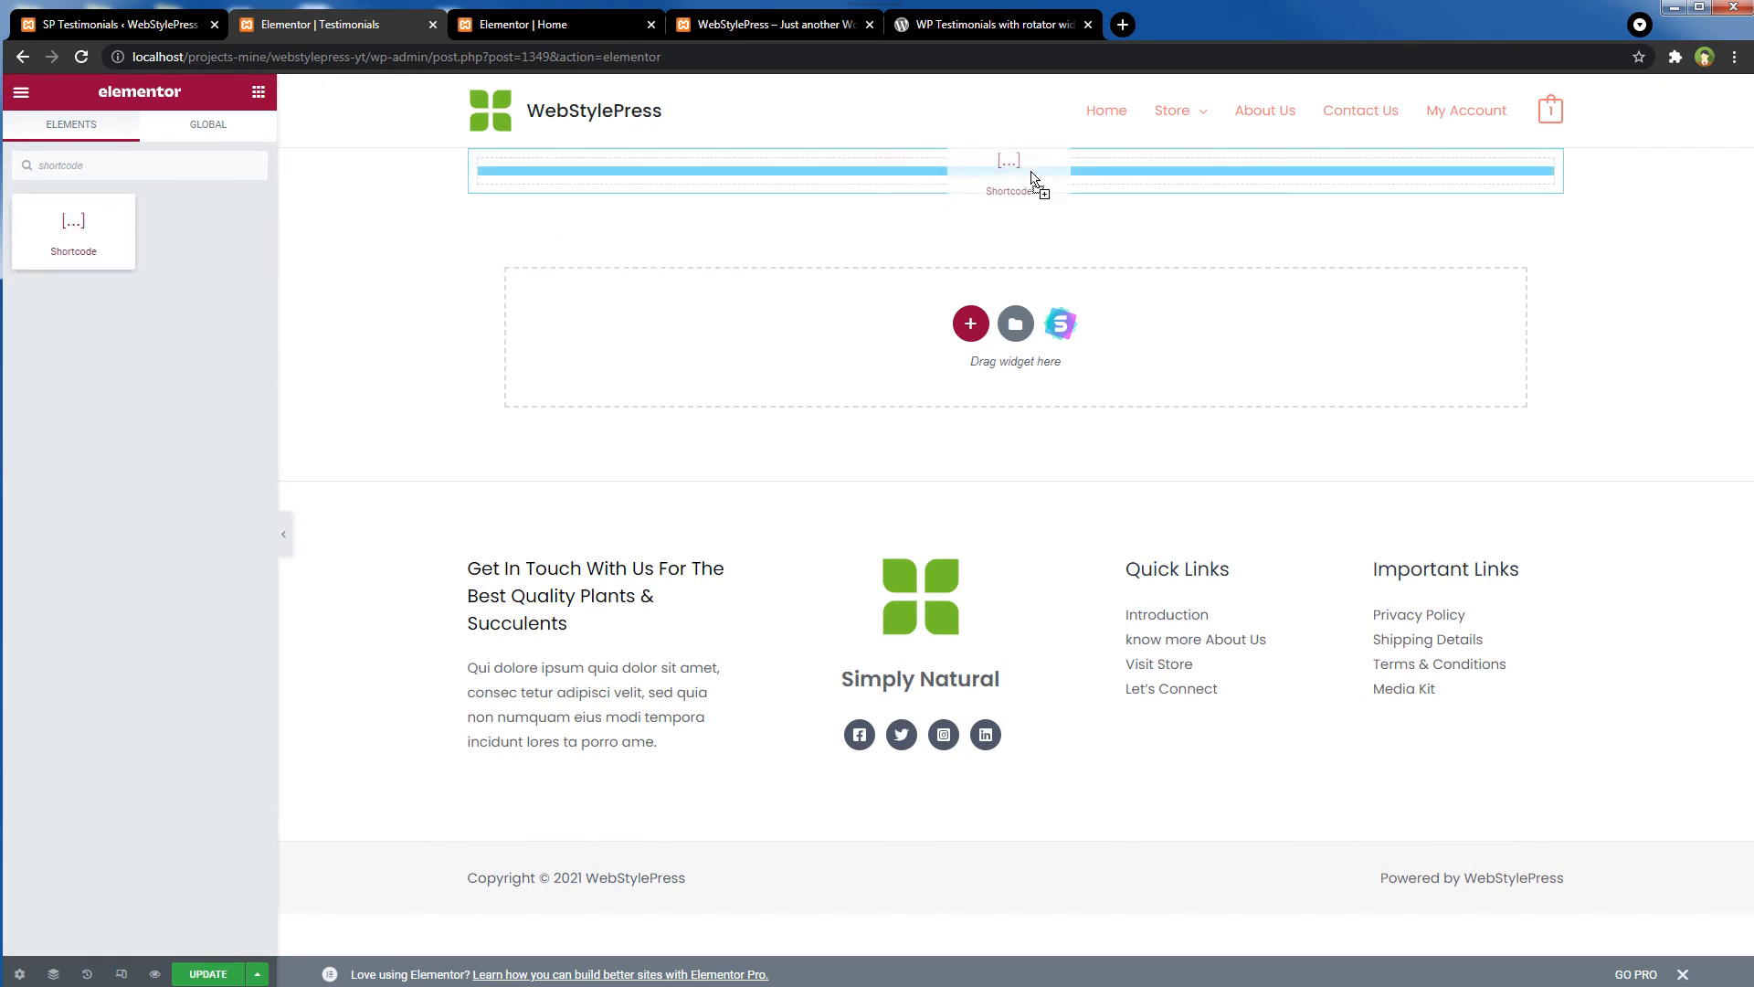
click(1013, 171)
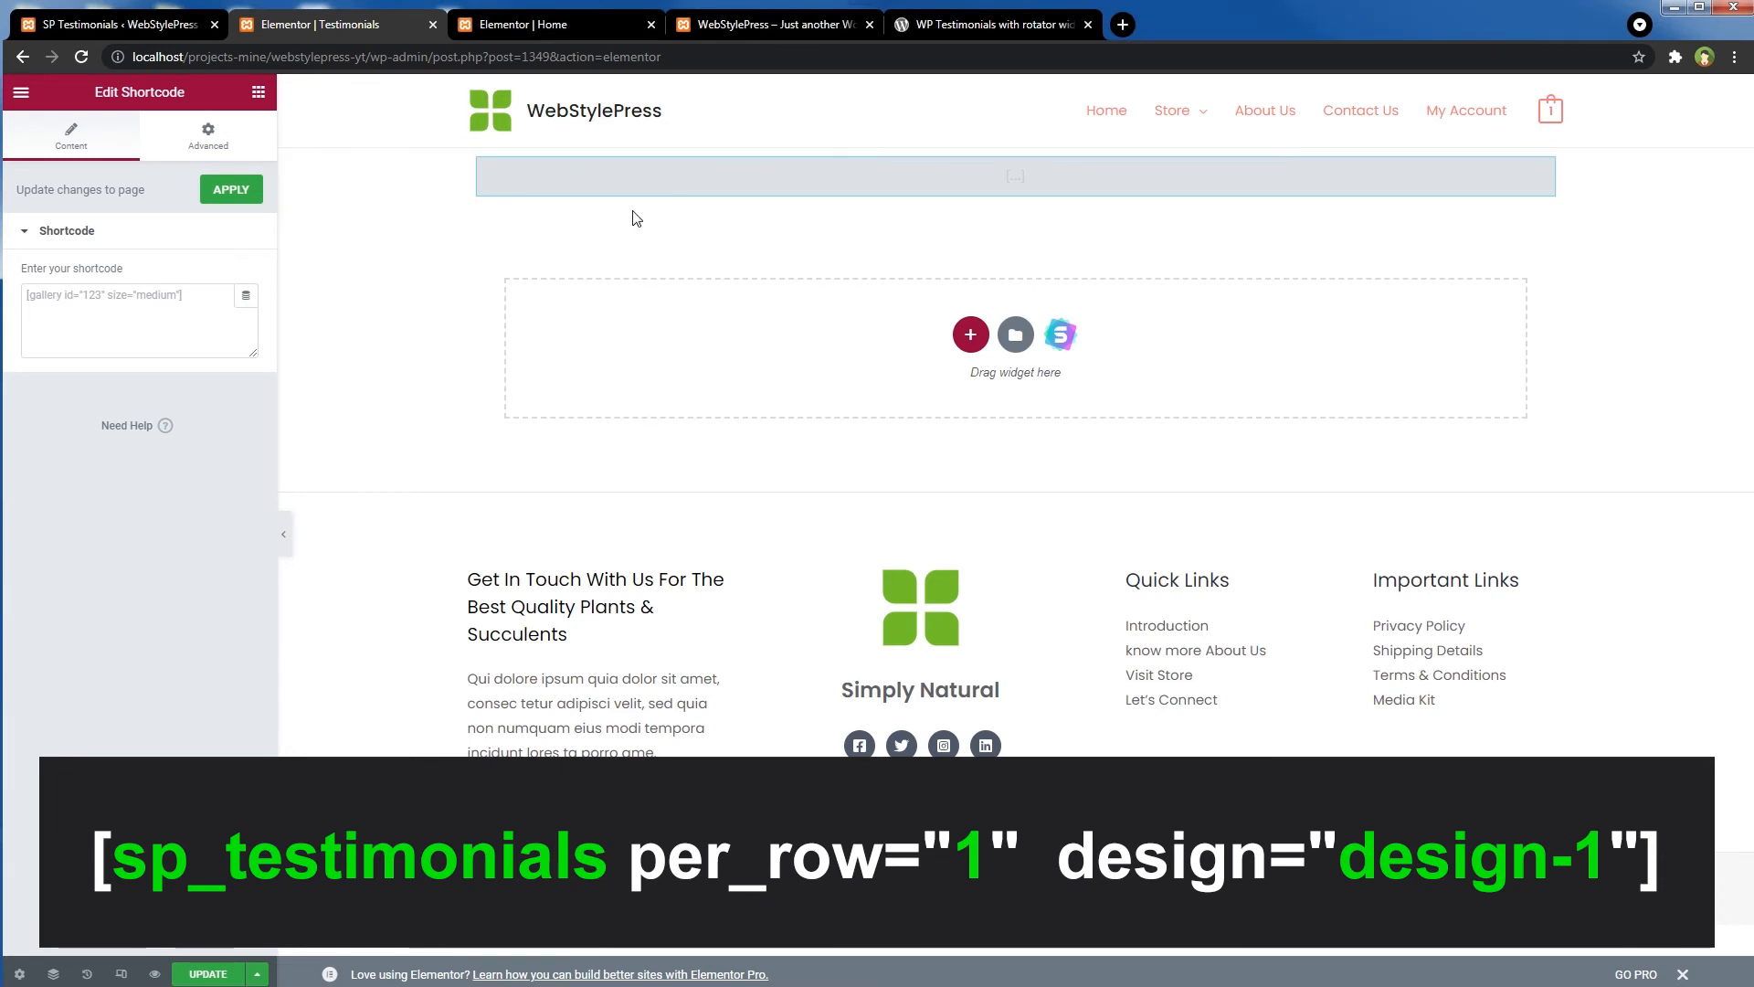
- Enter [sp_testimonials per_row="1" design="design-1"] in the Shortcode widget and apply it
text([sp_testimonials per_row="1"  design="design-1"])
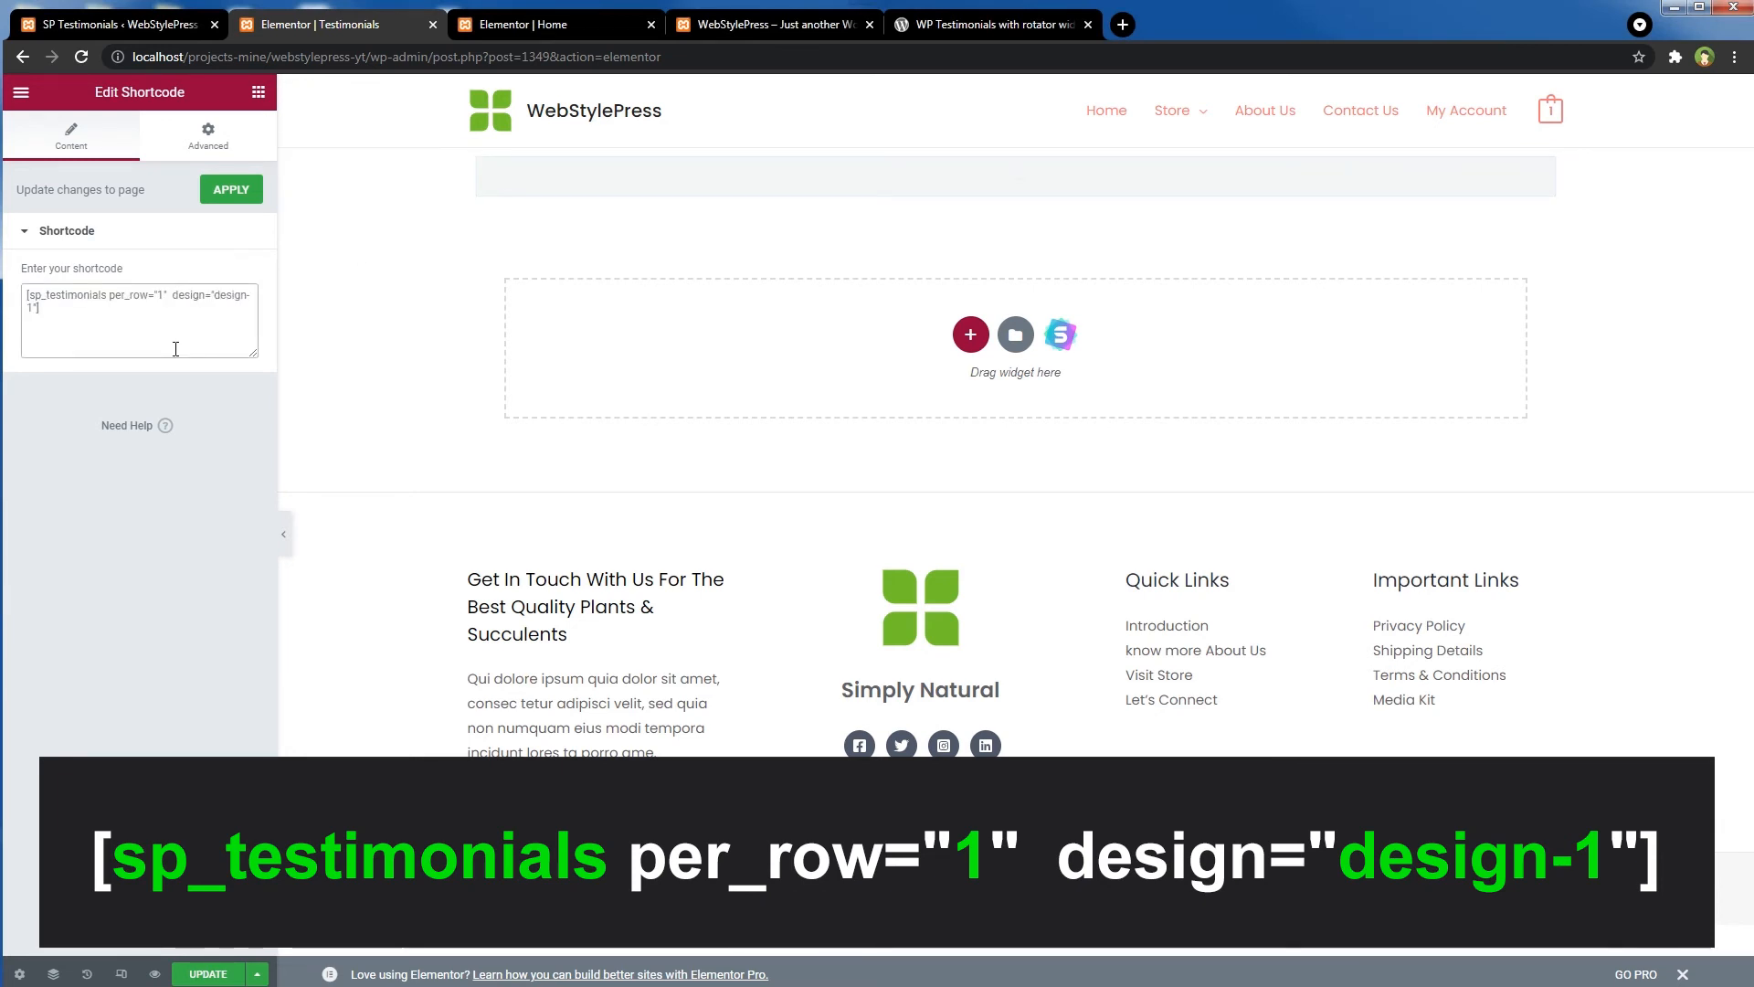
click(230, 189)
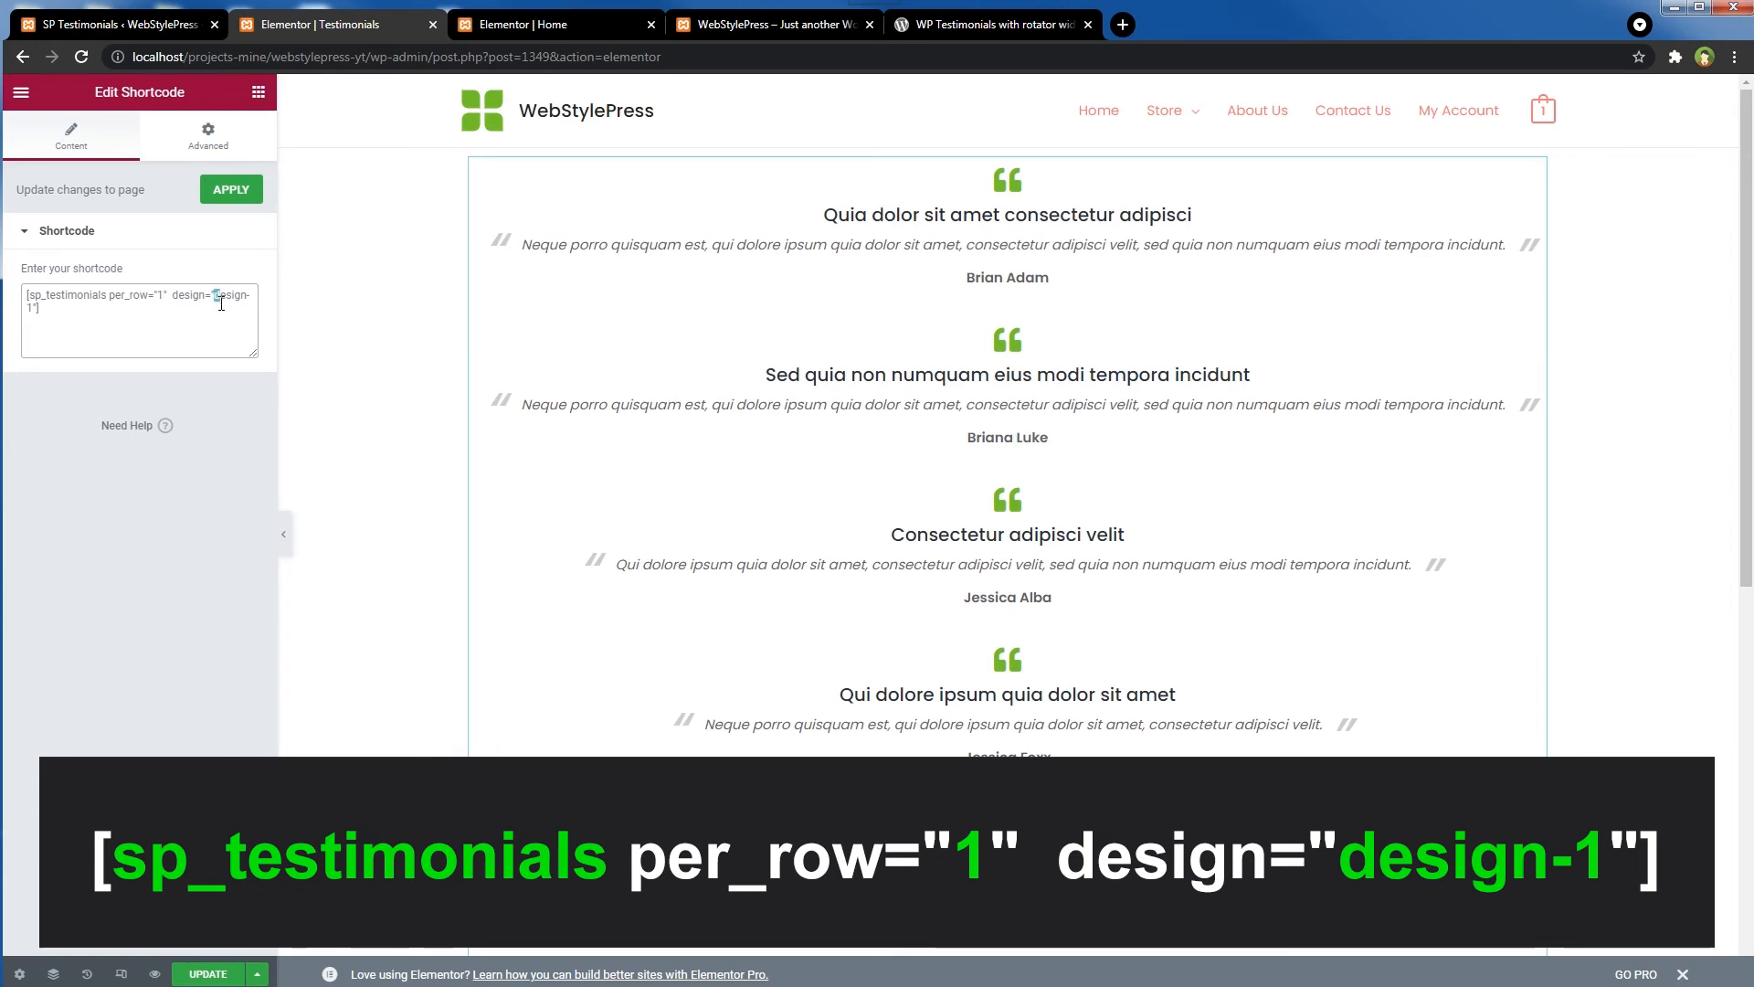
double_click(229, 295)
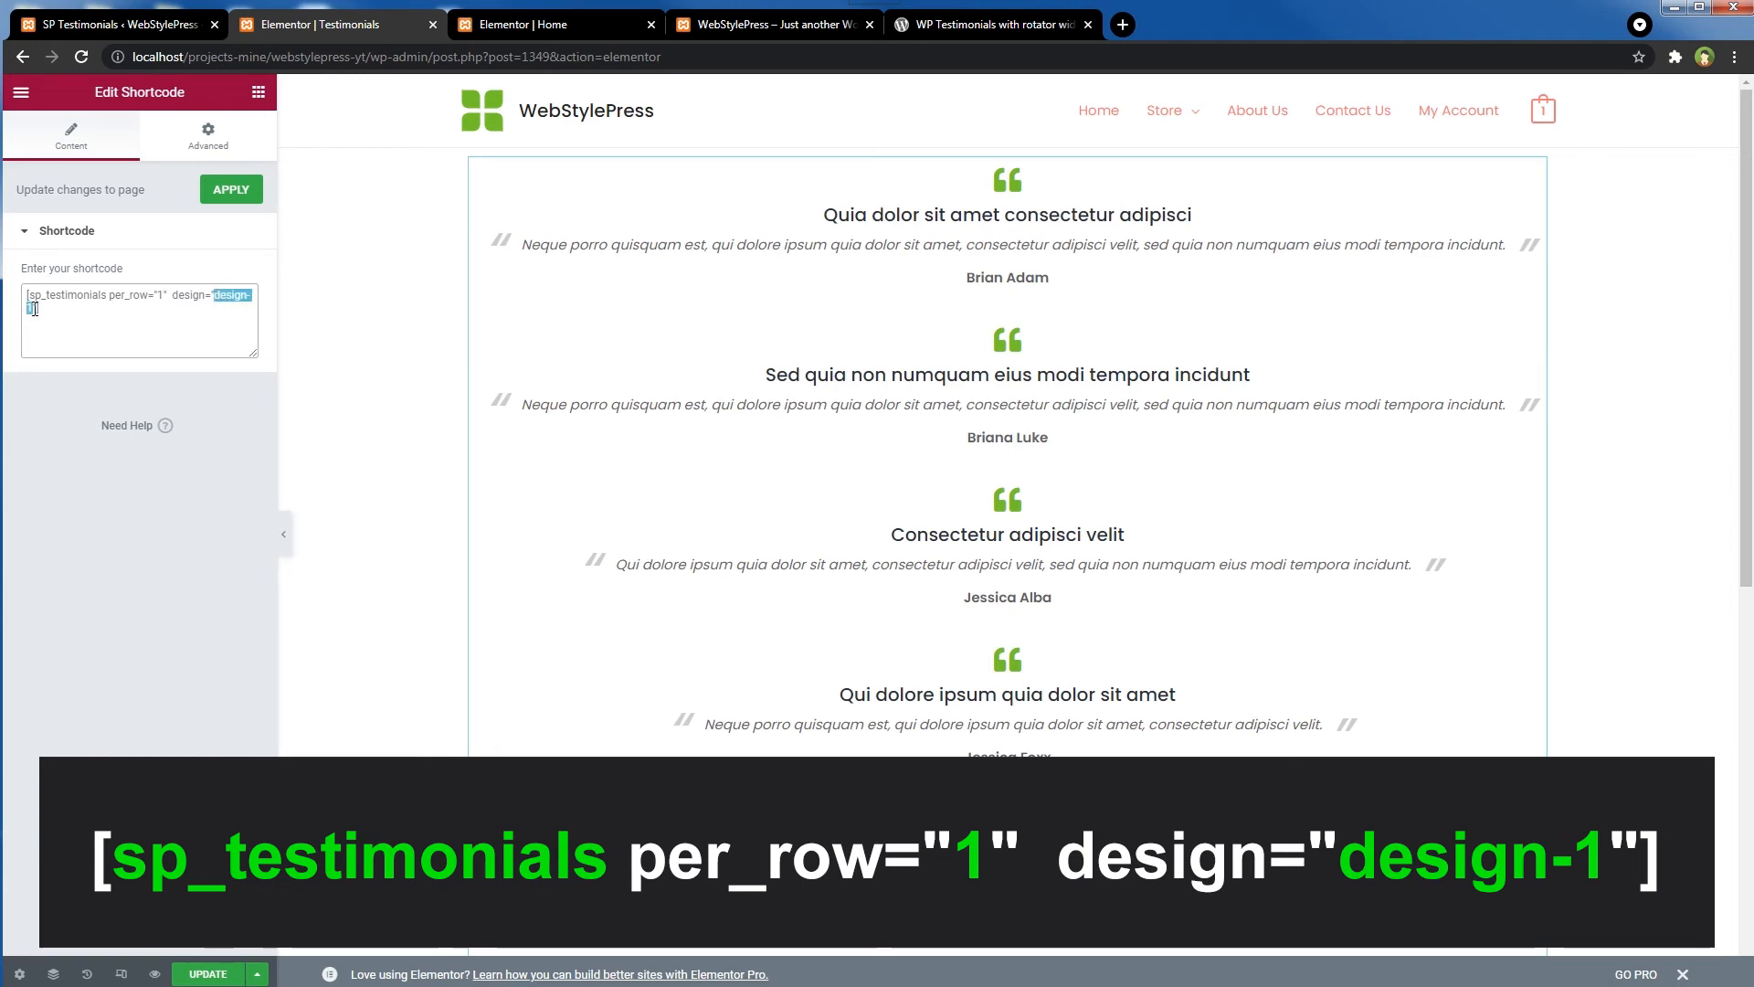
click(988, 23)
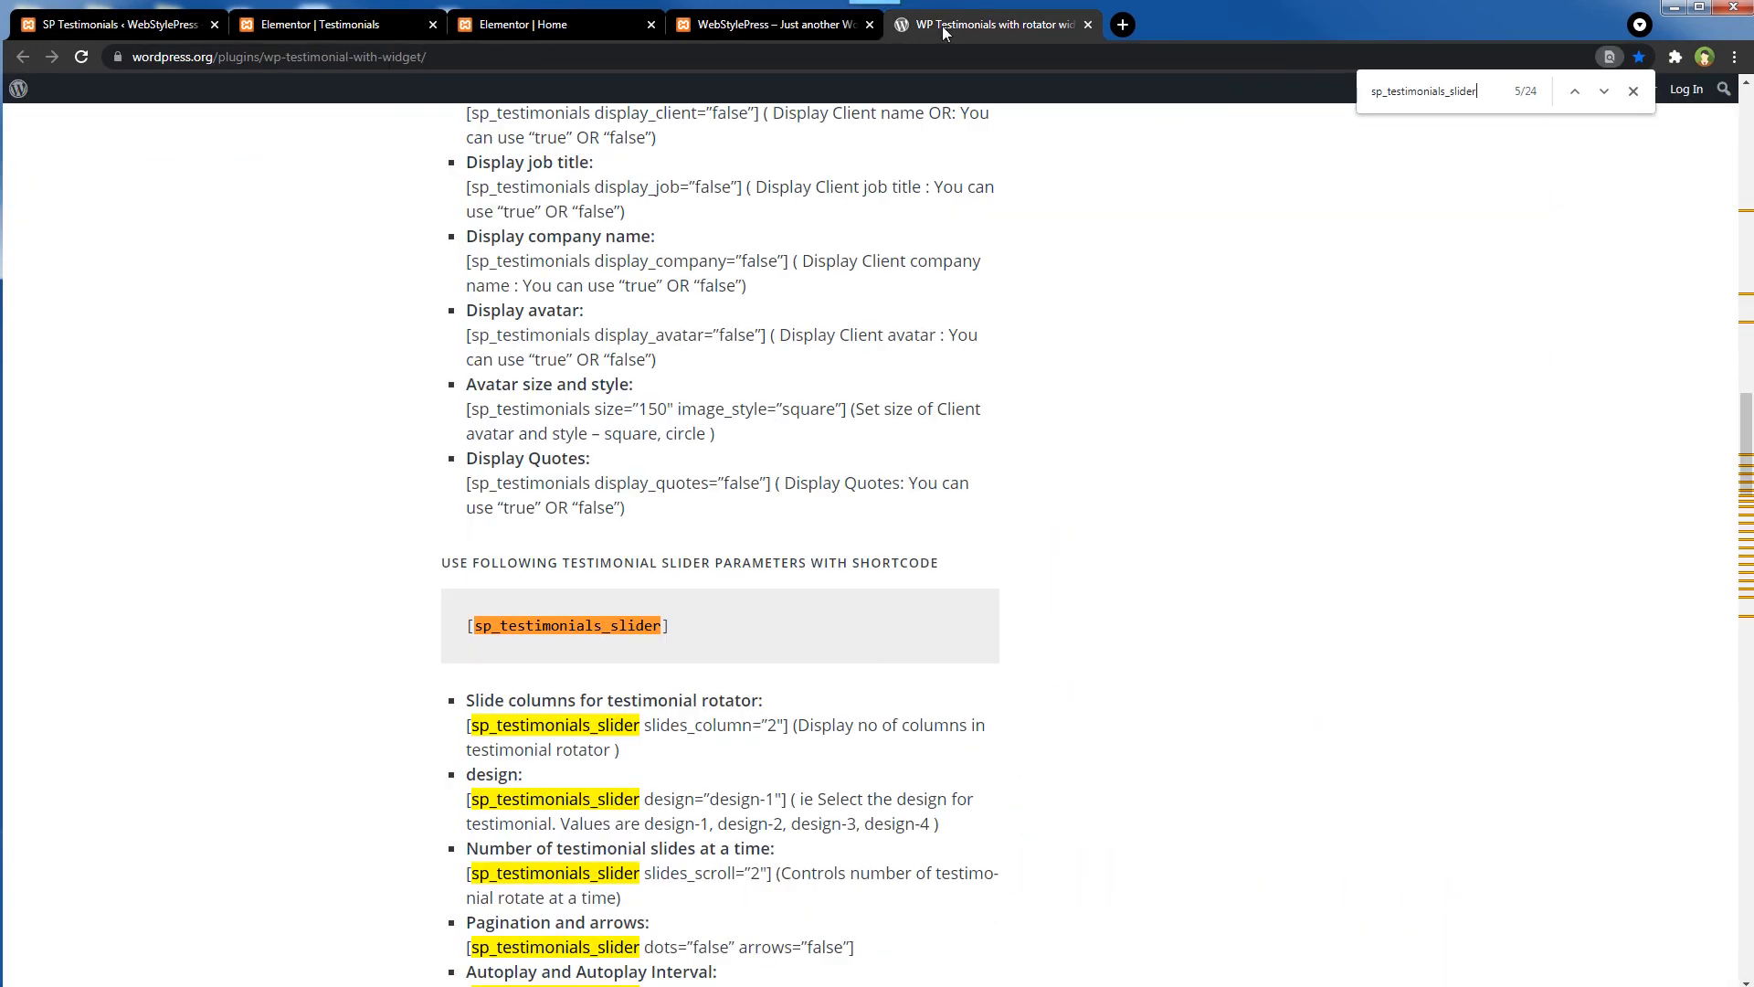
mouse_move(1476, 91)
text(design-1)
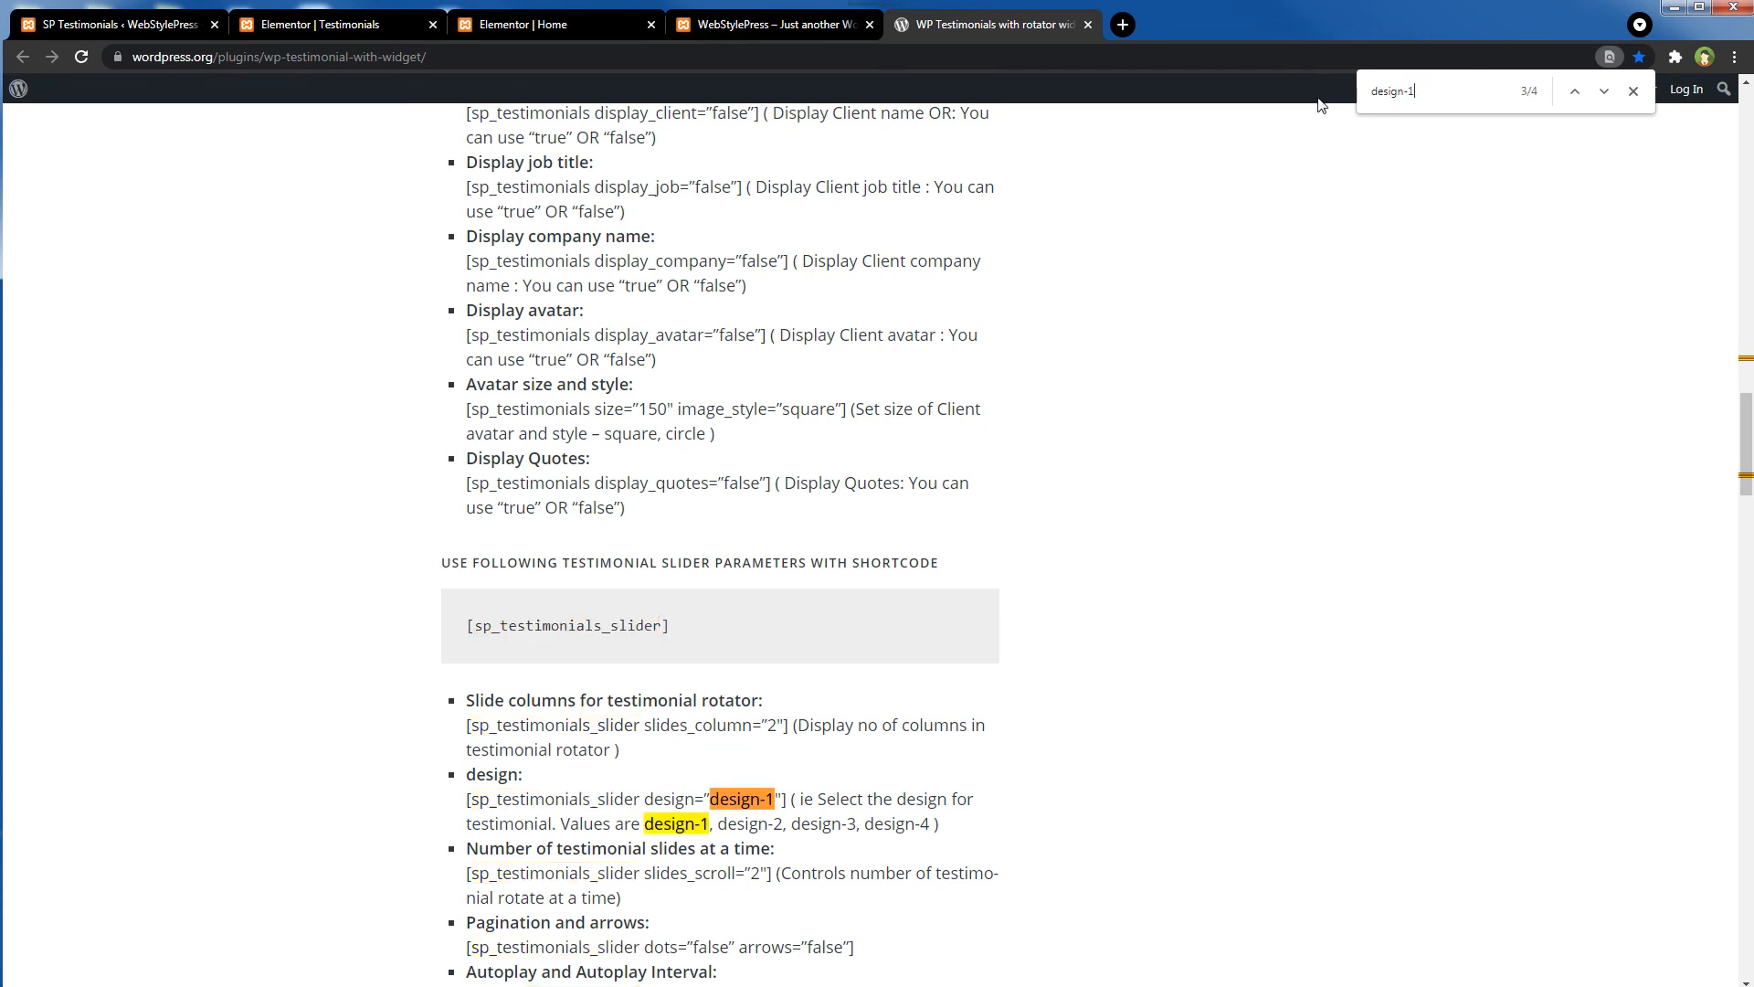
mouse_move(821, 842)
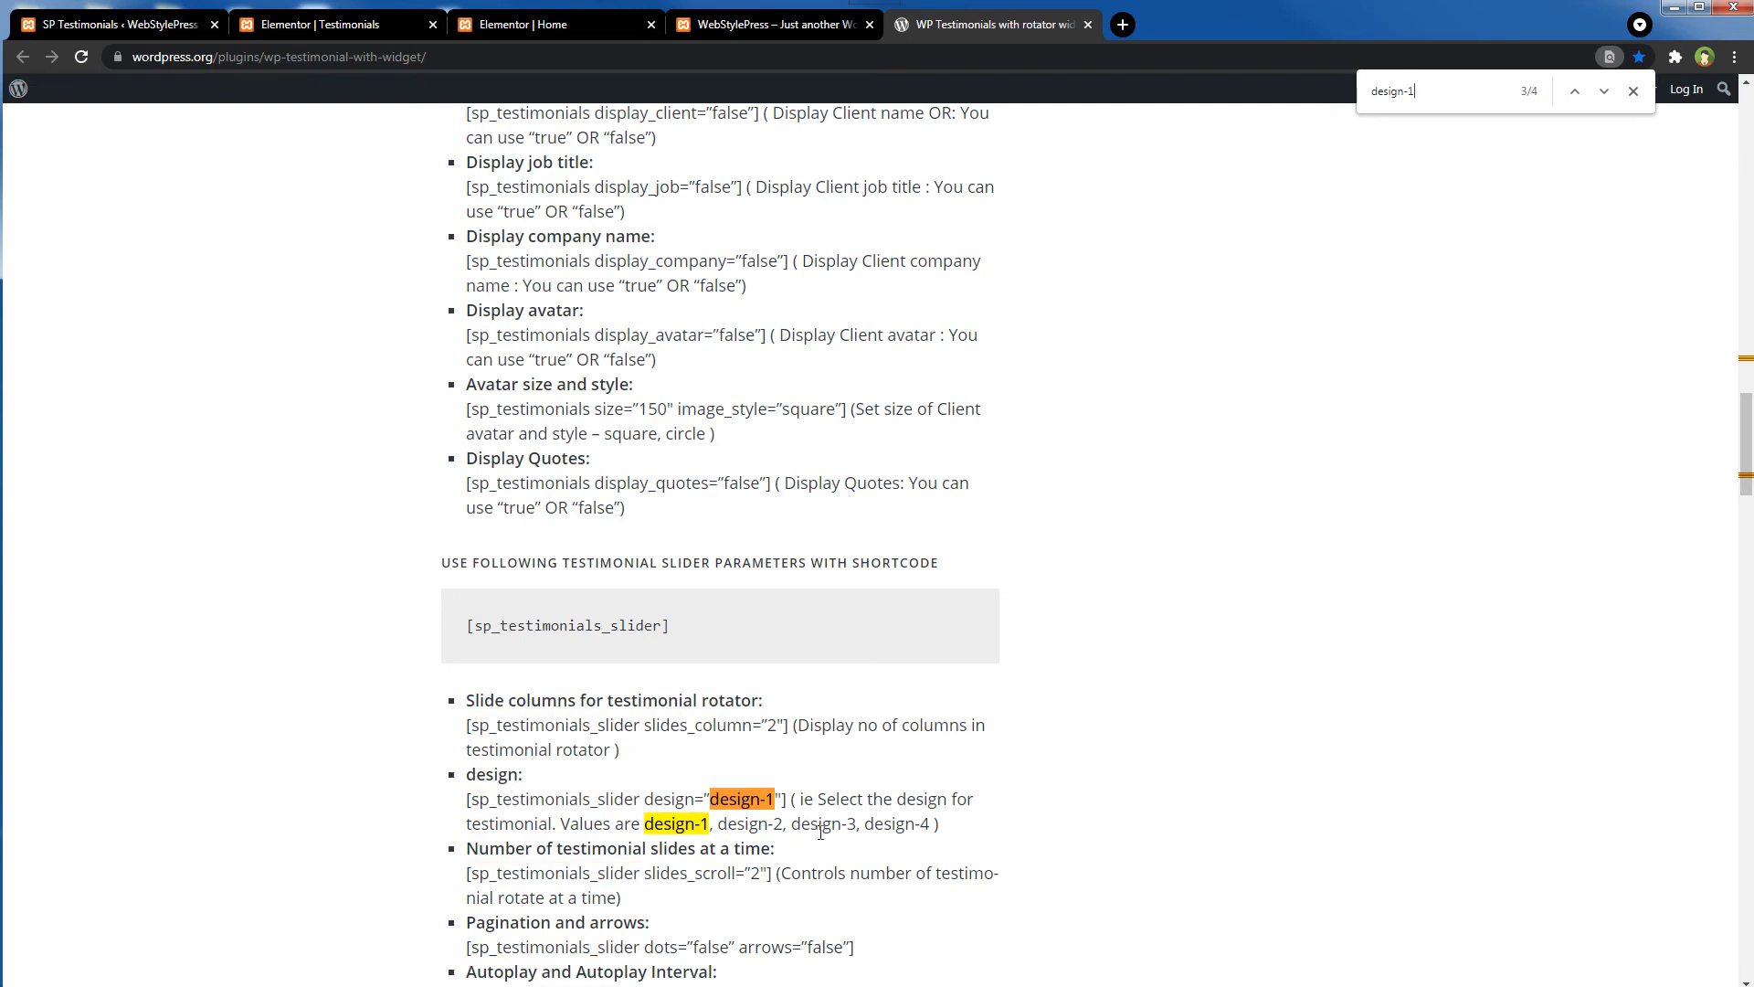
- Return to the Elementor Testimonials page editor after checking the plugin's design values
click(325, 24)
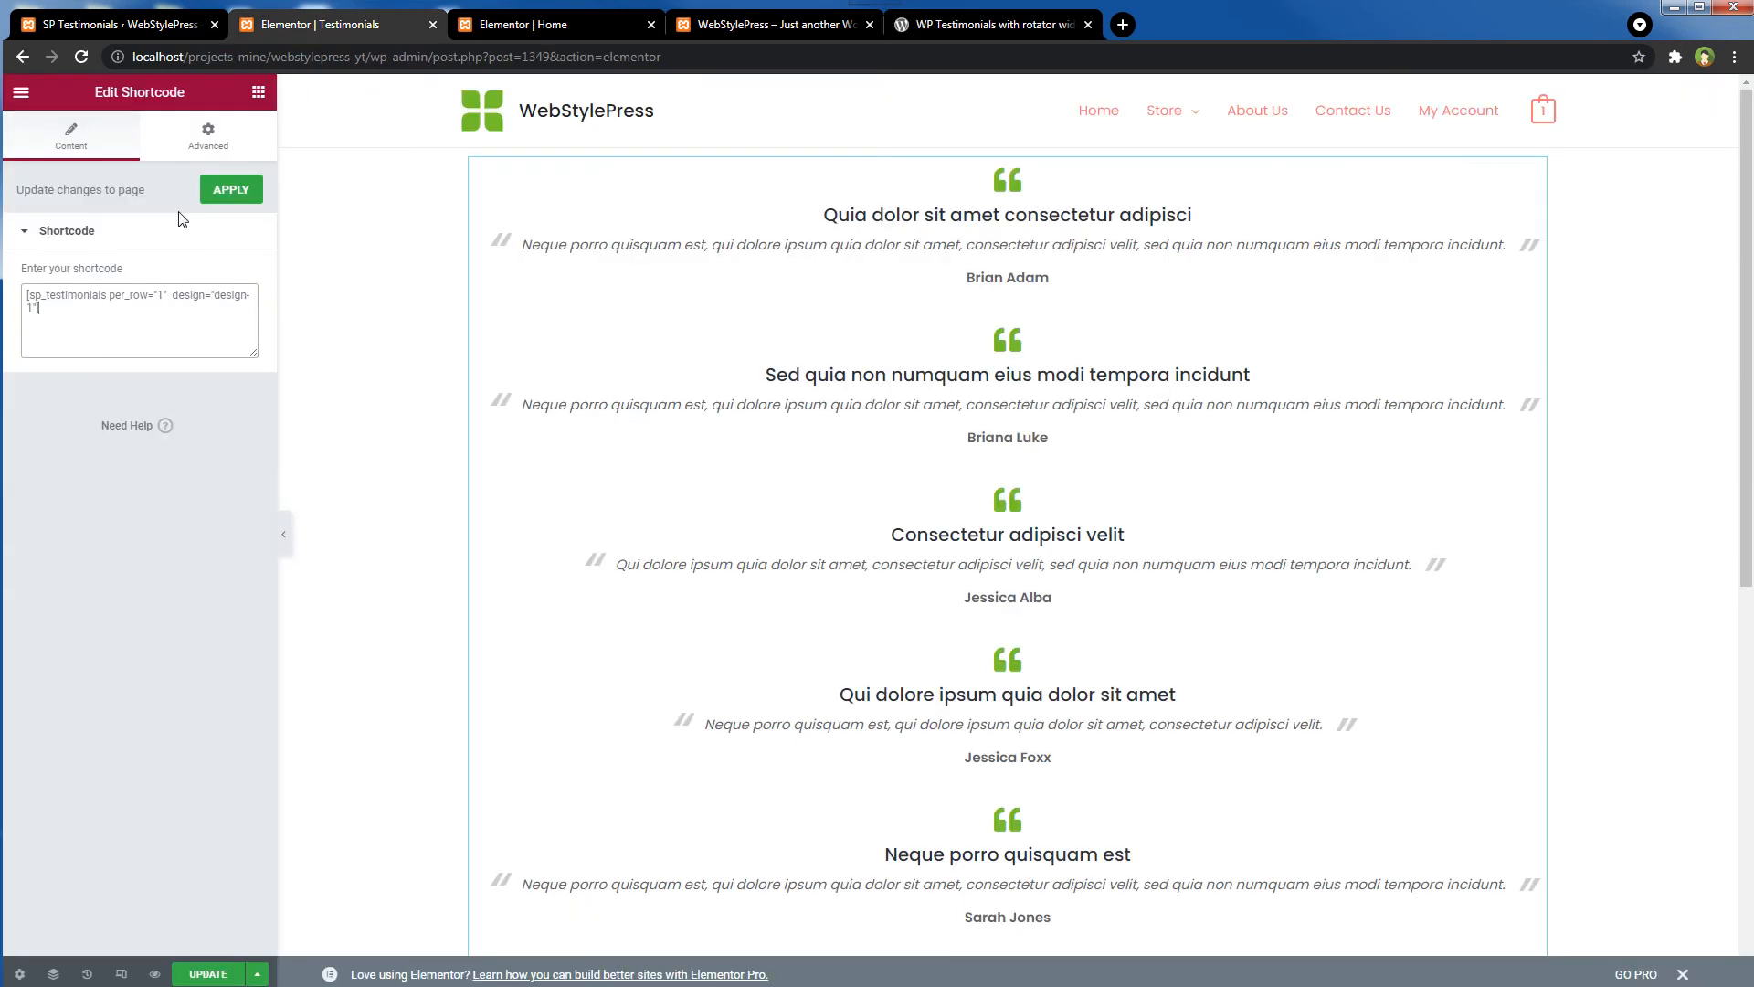
- Apply the shortcode and unlink the margin values to allow a top margin of 80
click(207, 136)
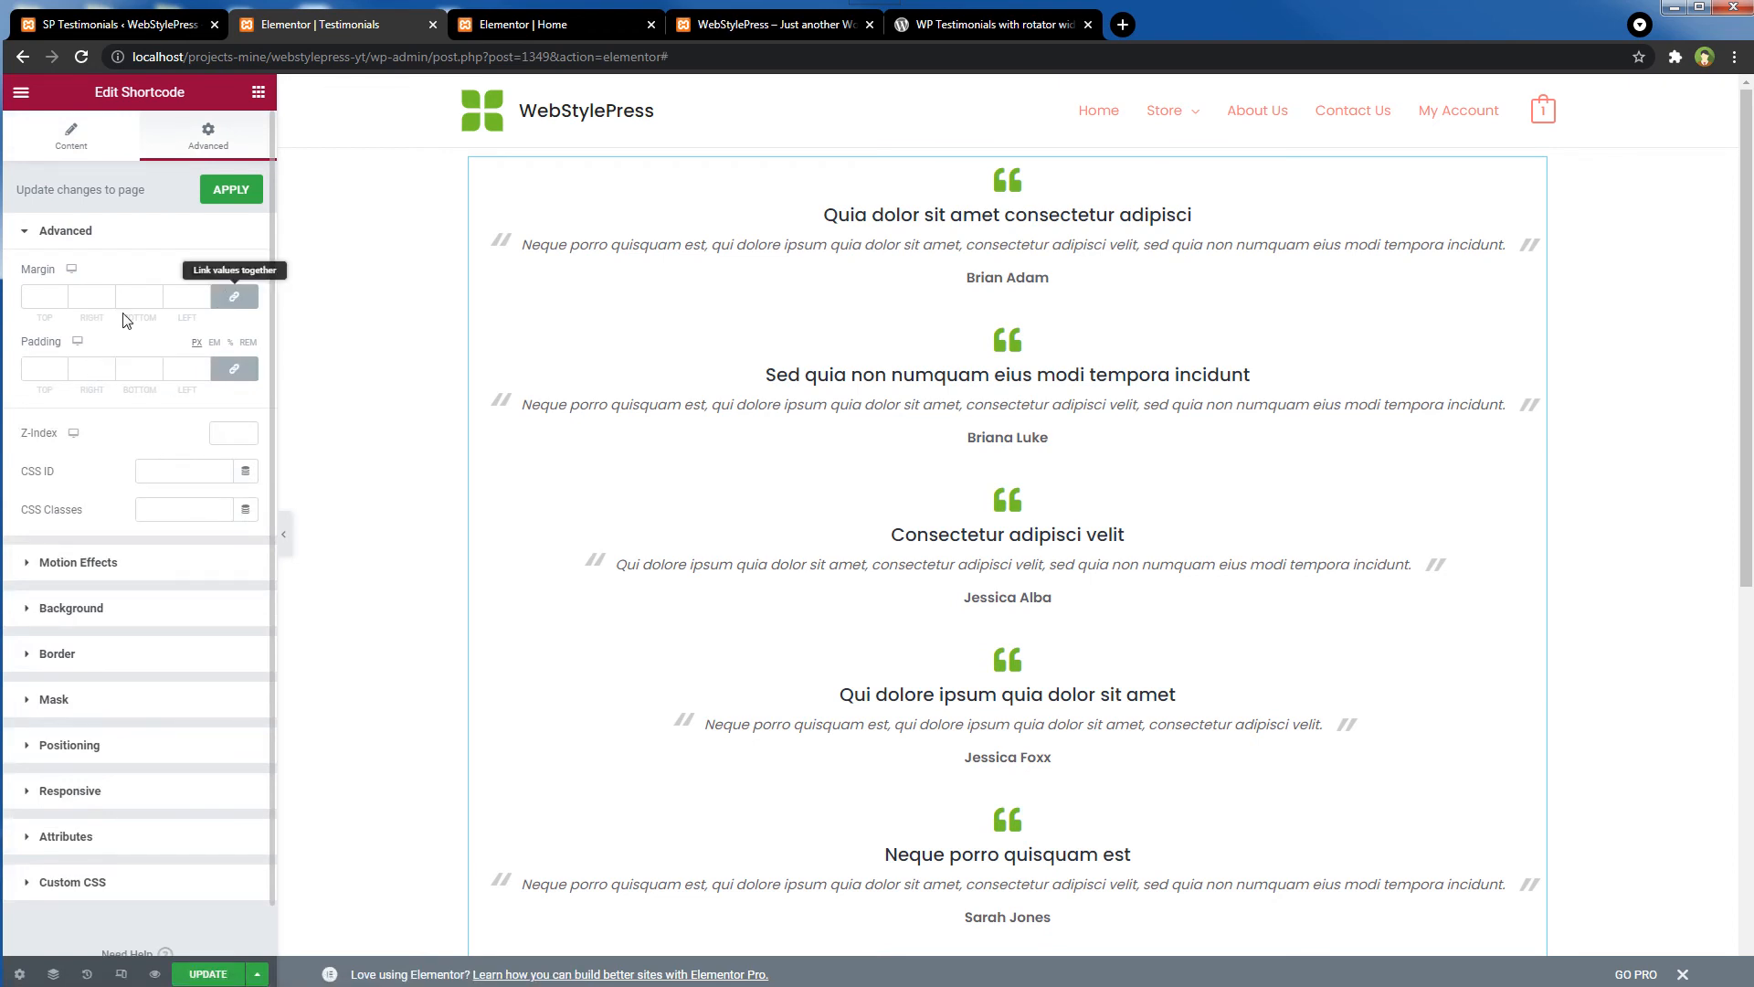
click(61, 300)
text(80)
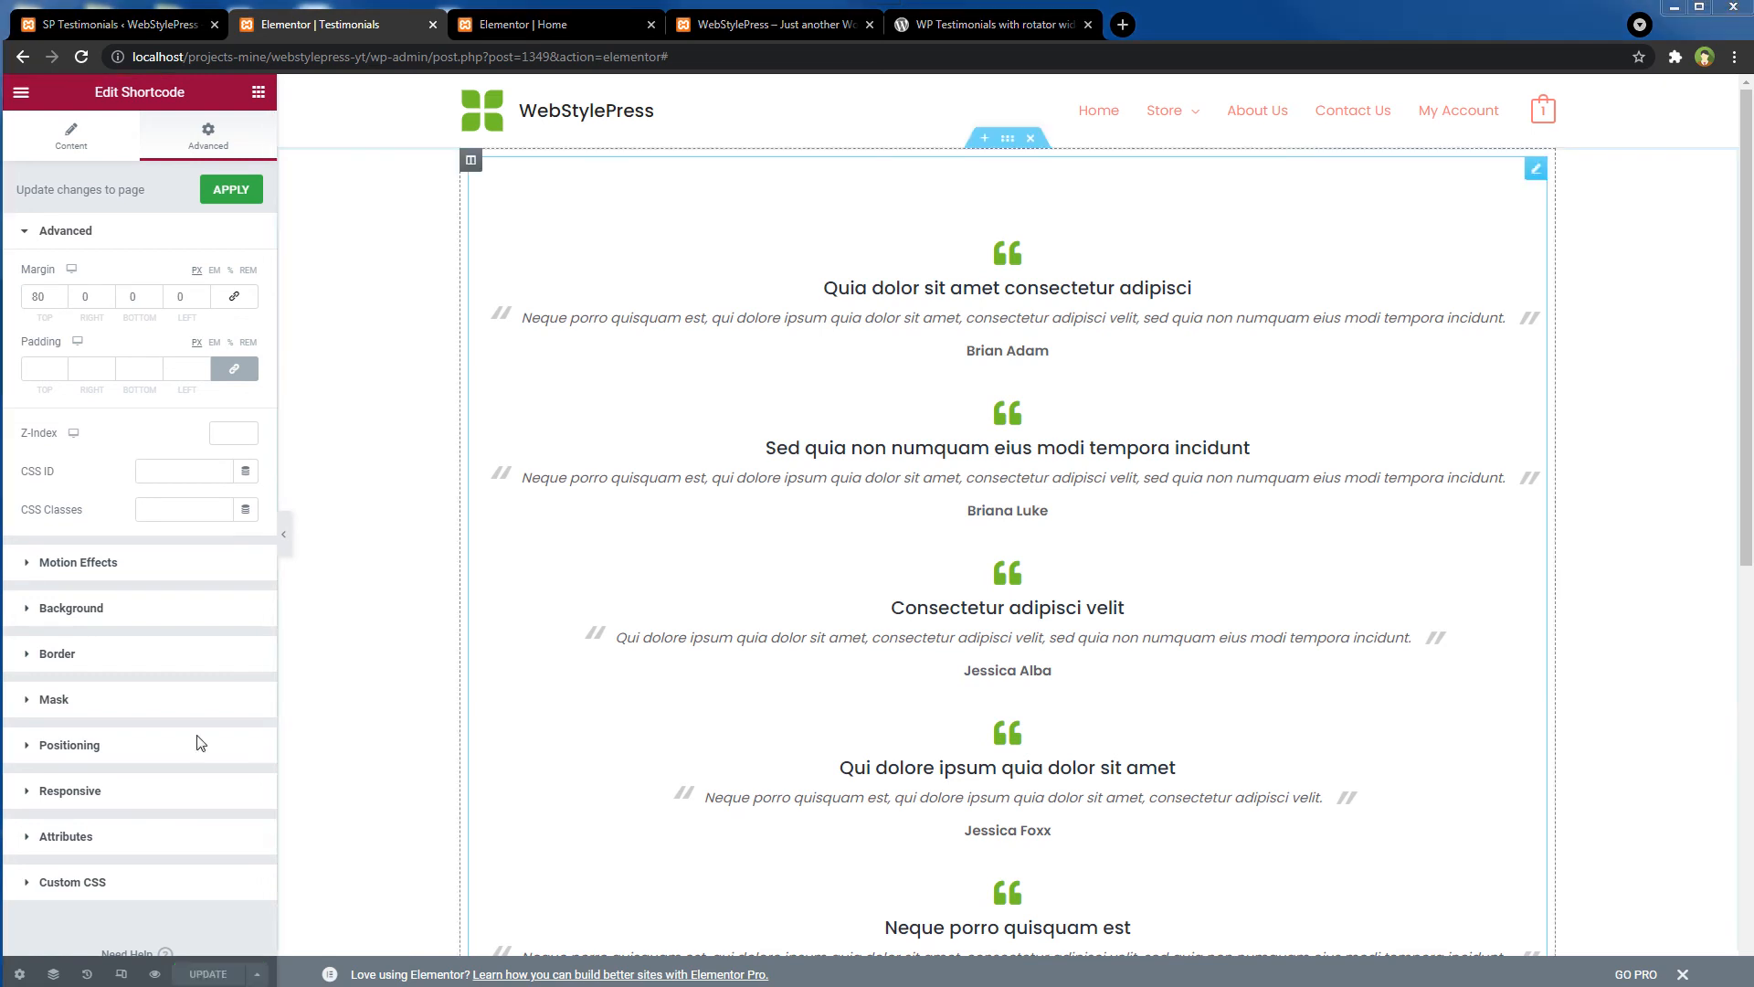
mouse_move(120, 974)
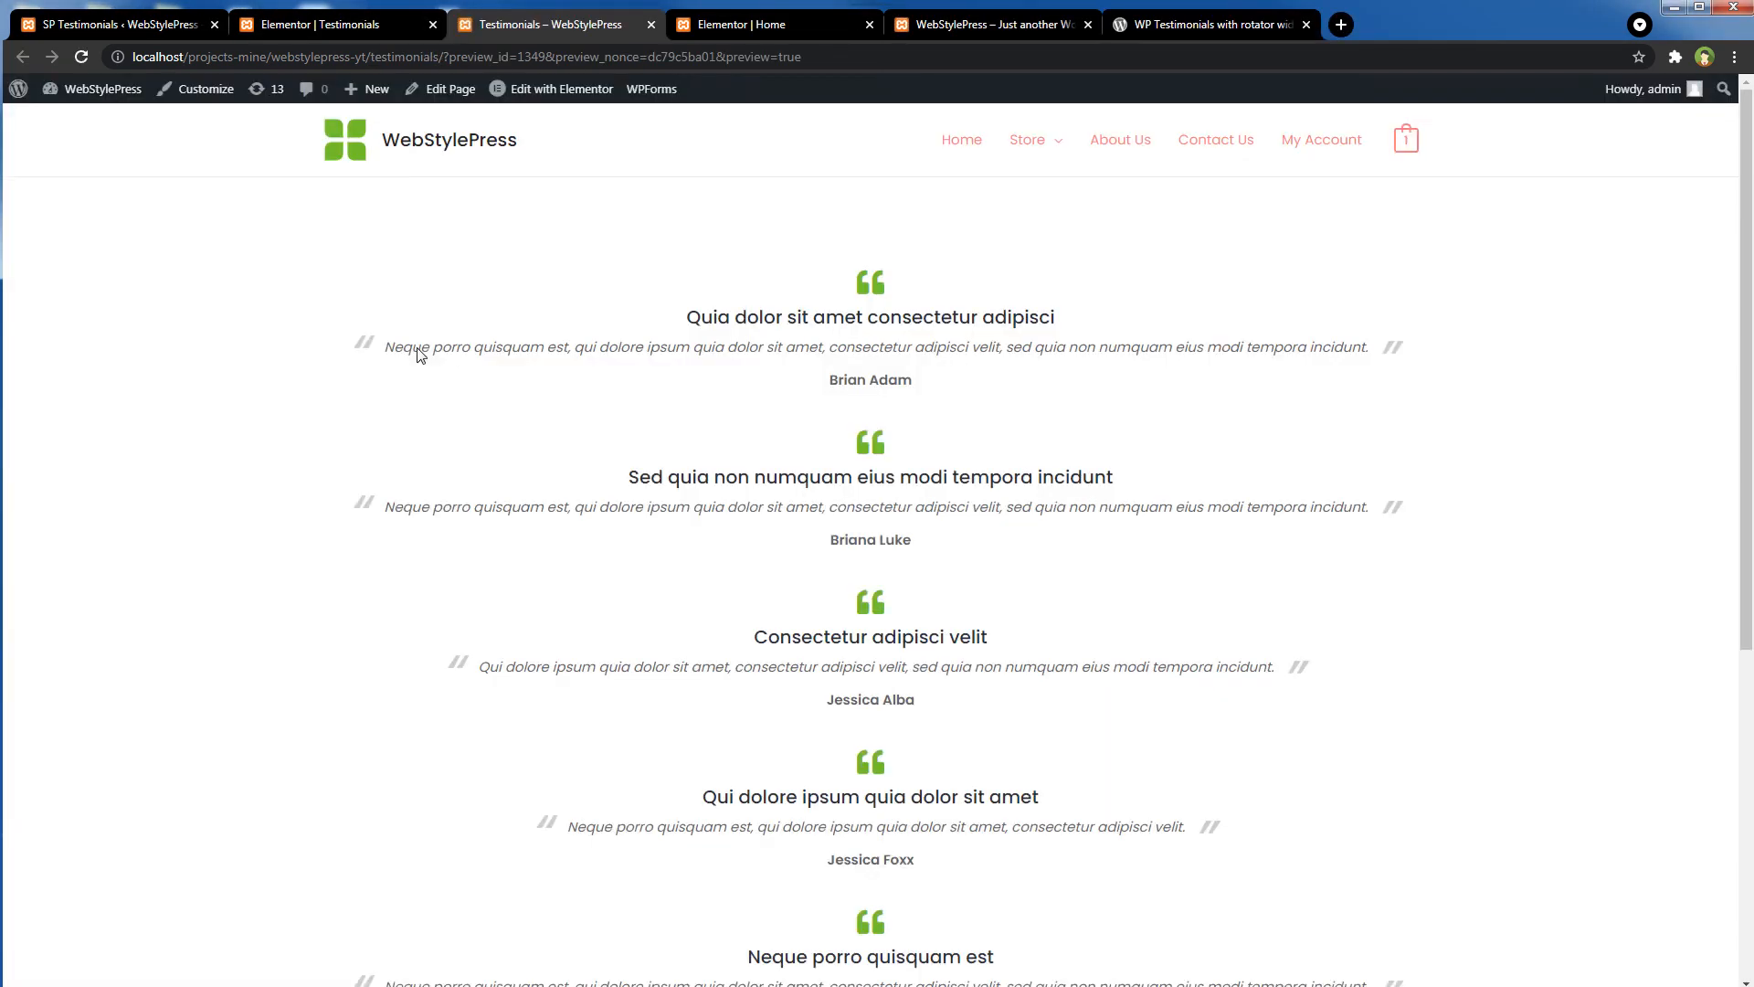
mouse_move(934, 408)
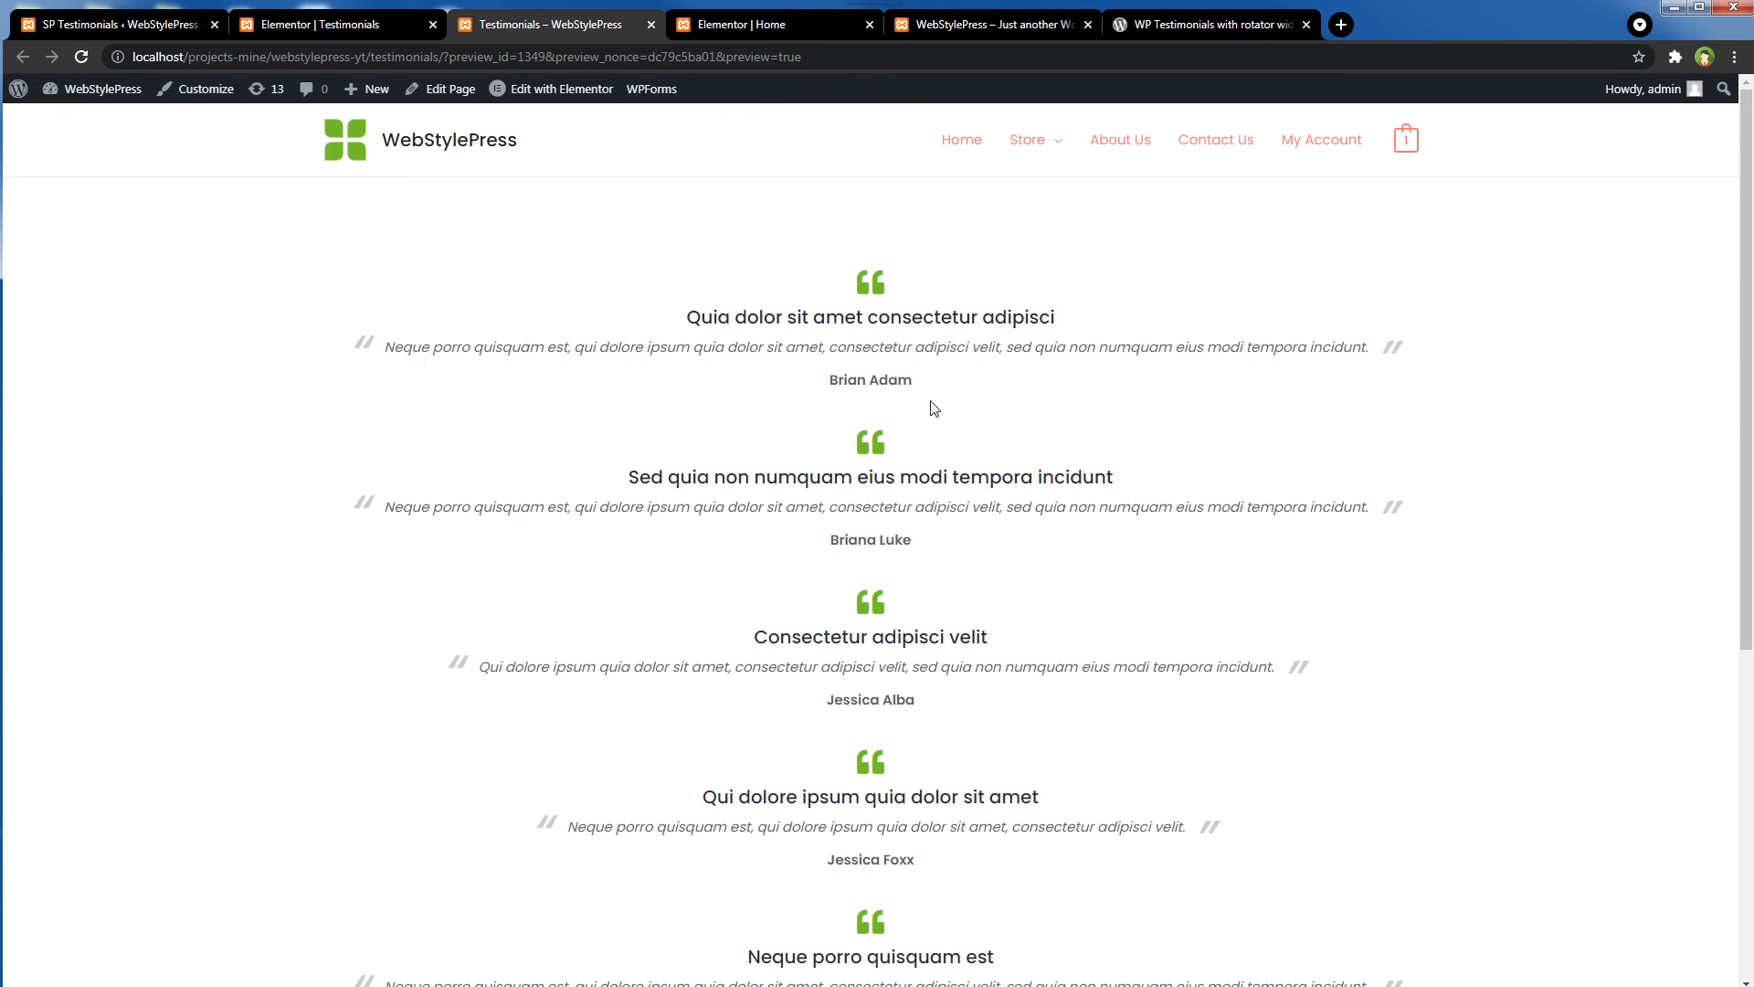
- Scroll the Testimonials preview, then click homepage slider dots to switch between testimonials
scroll(down, 3)
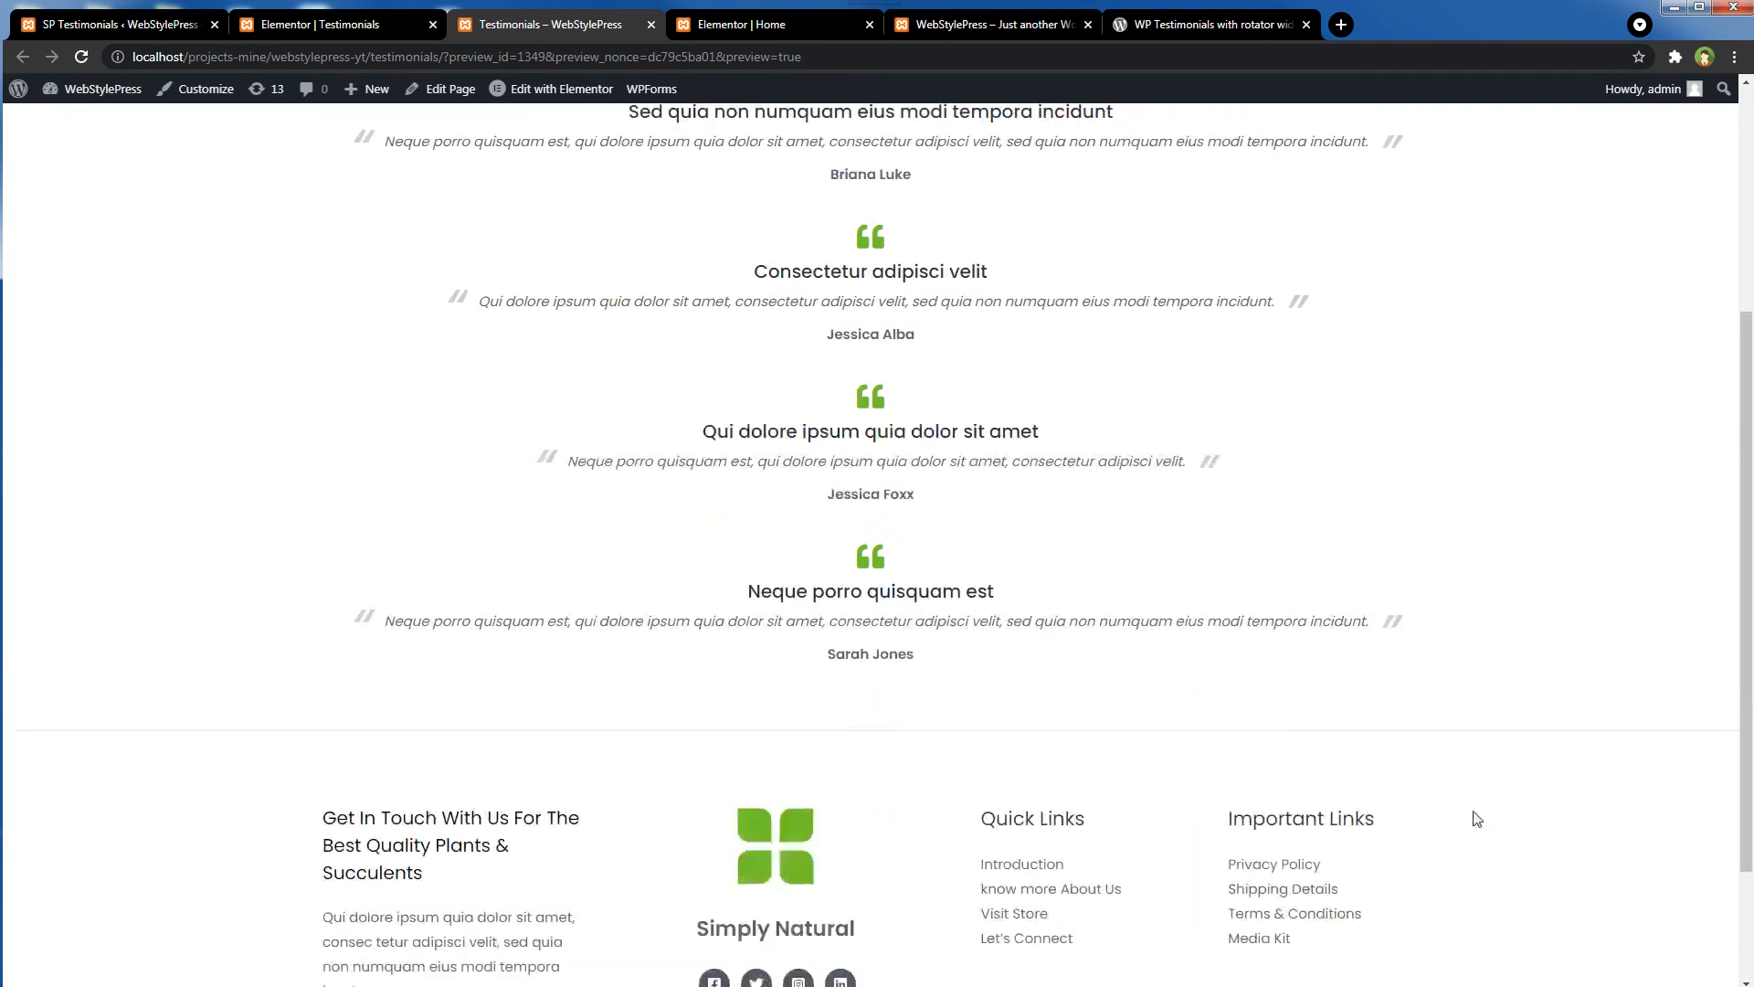
scroll(up, 3)
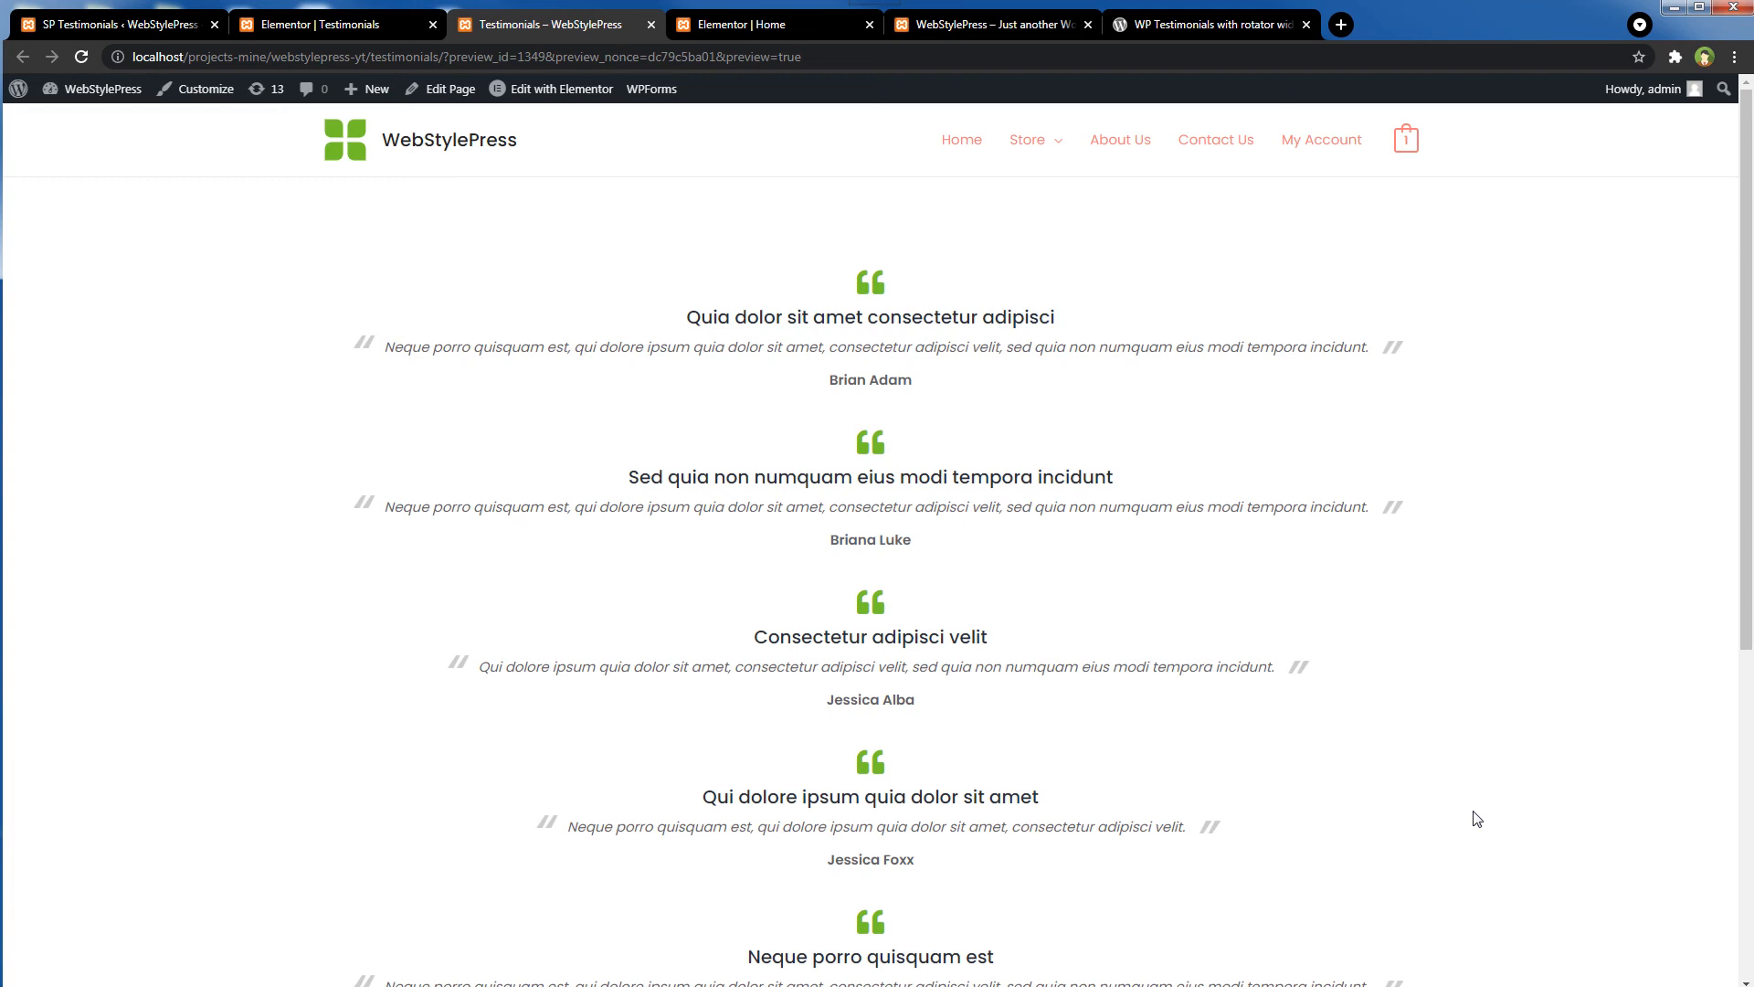
mouse_move(723, 197)
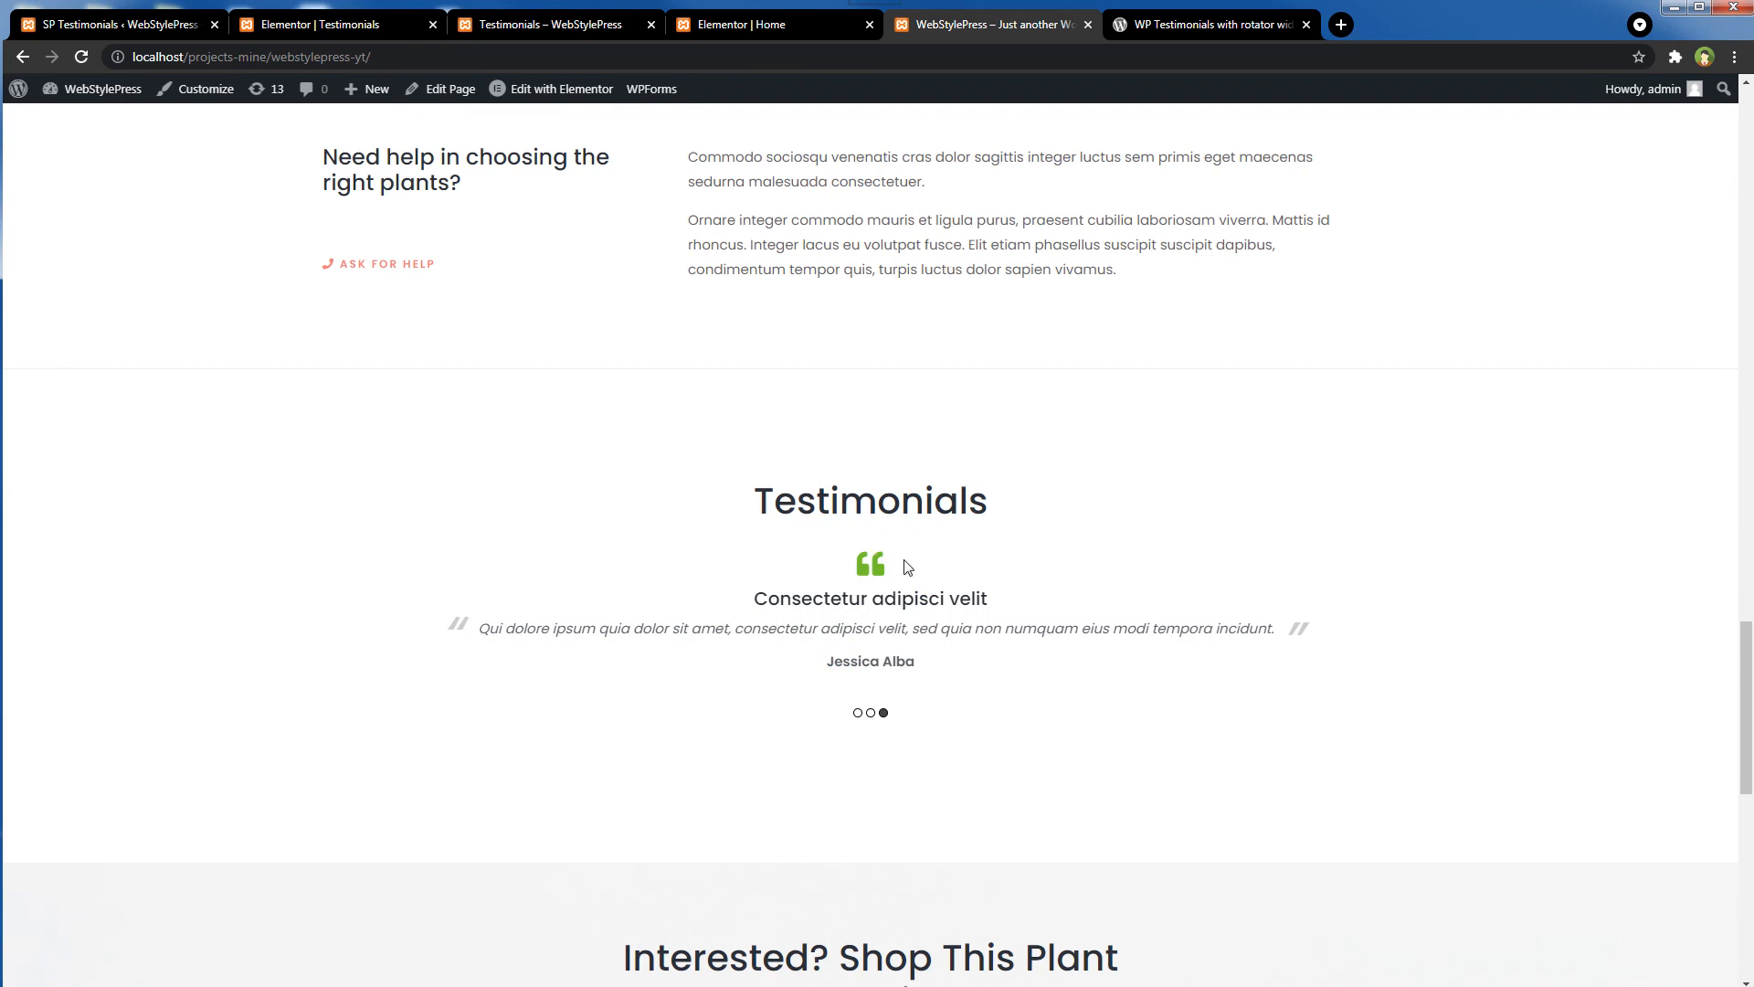
mouse_move(856, 718)
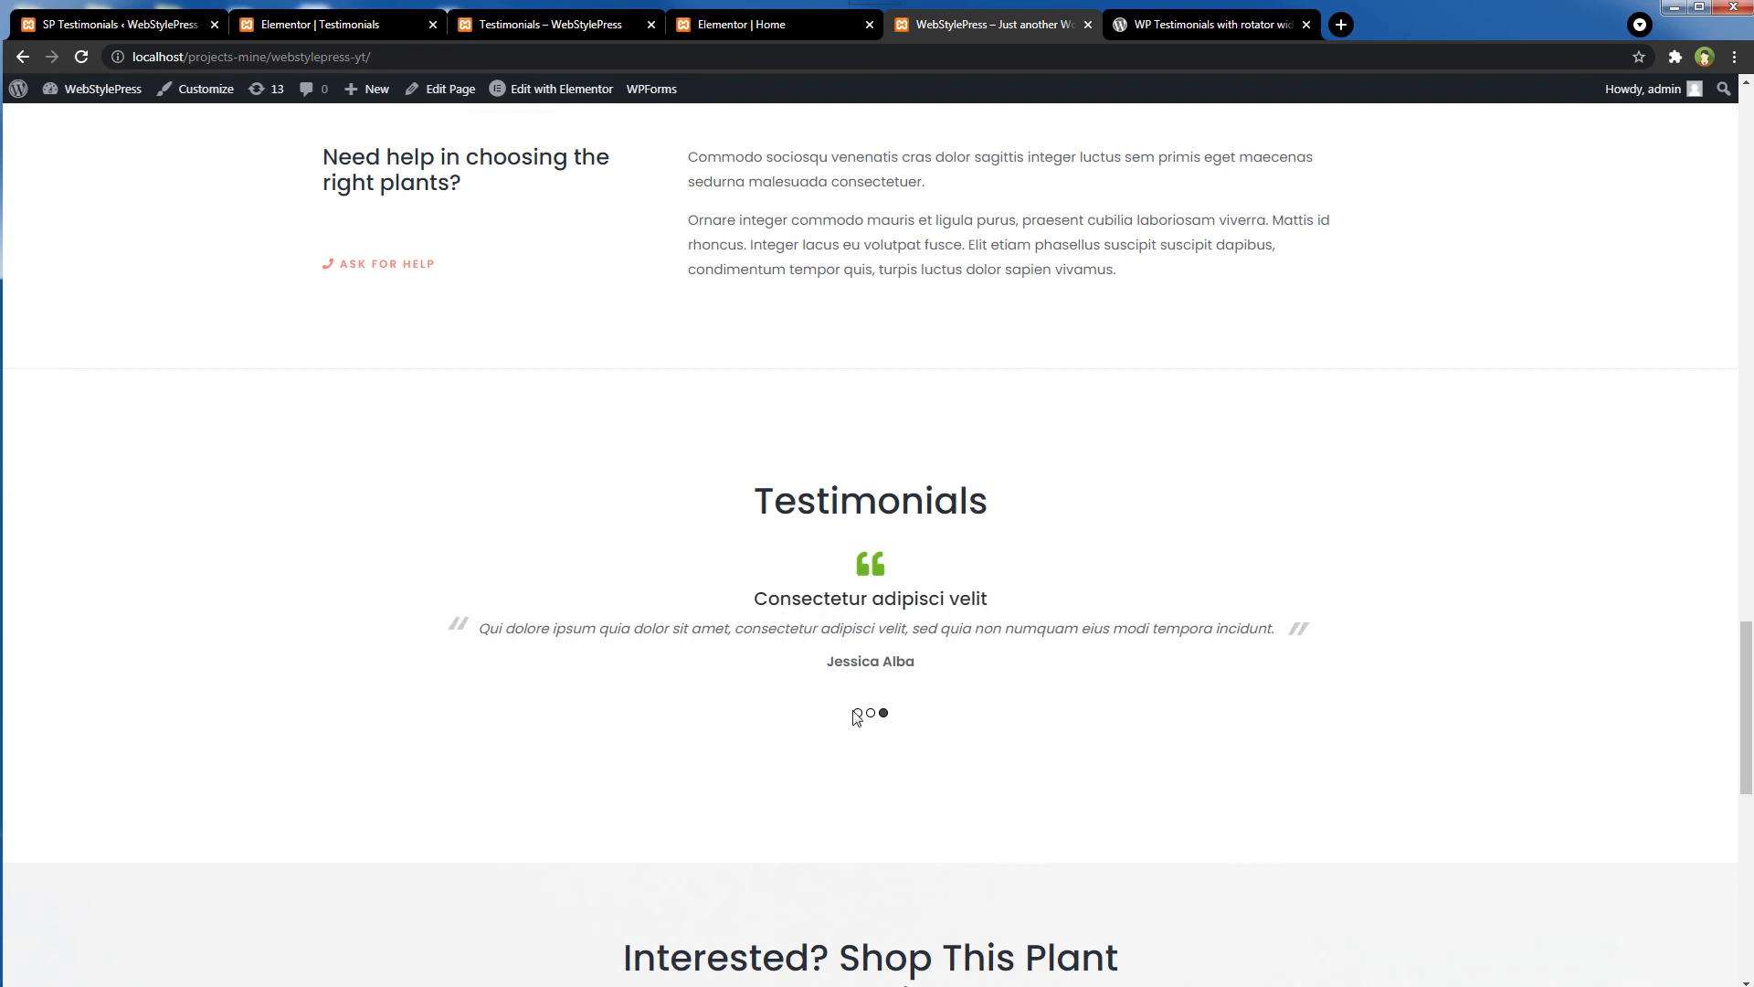
click(857, 714)
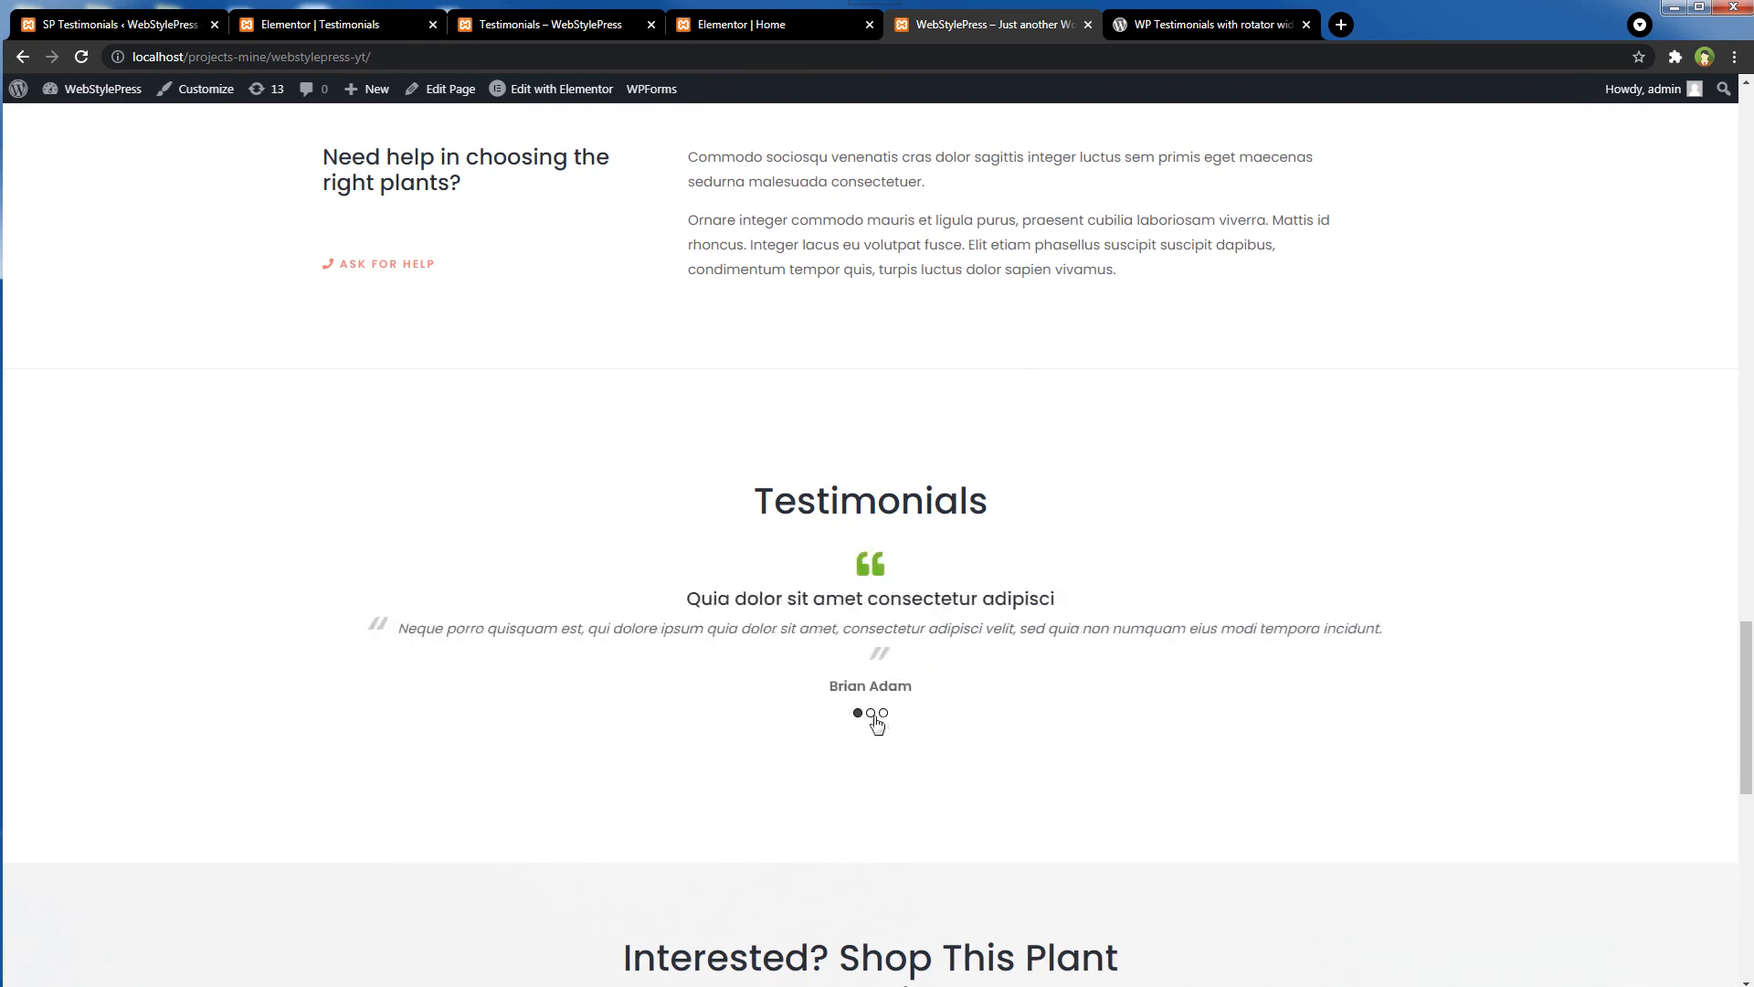
click(883, 713)
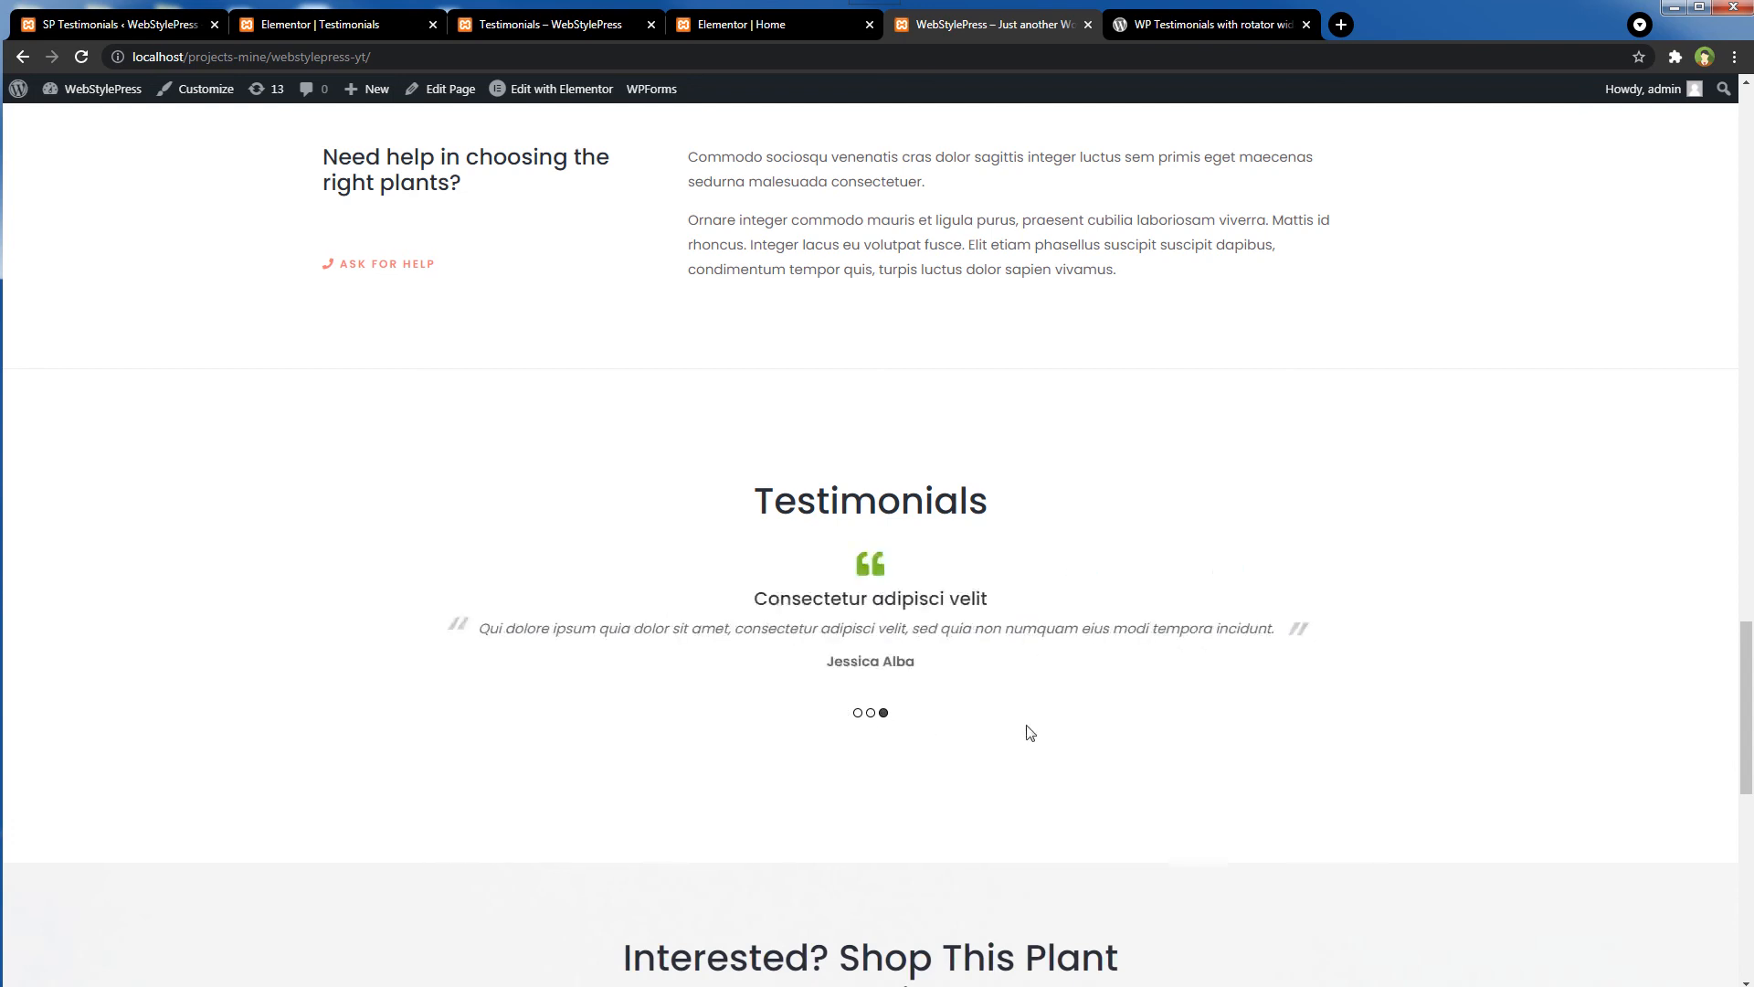
mouse_move(1056, 746)
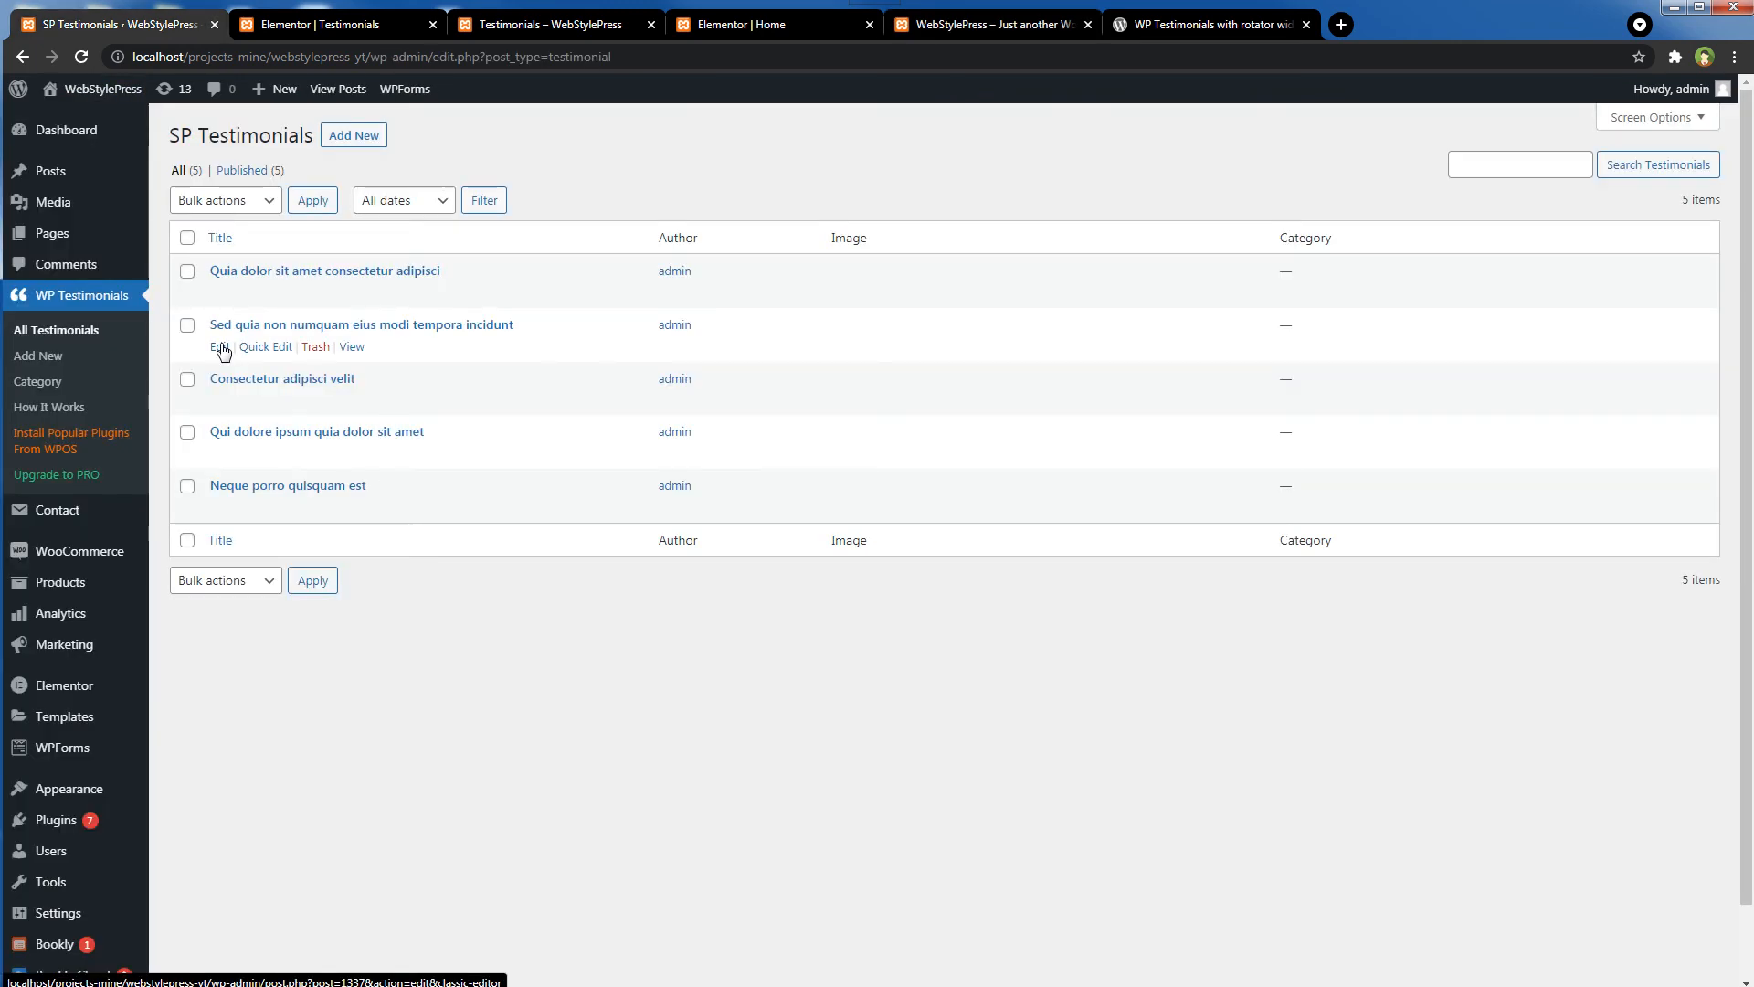
click(217, 347)
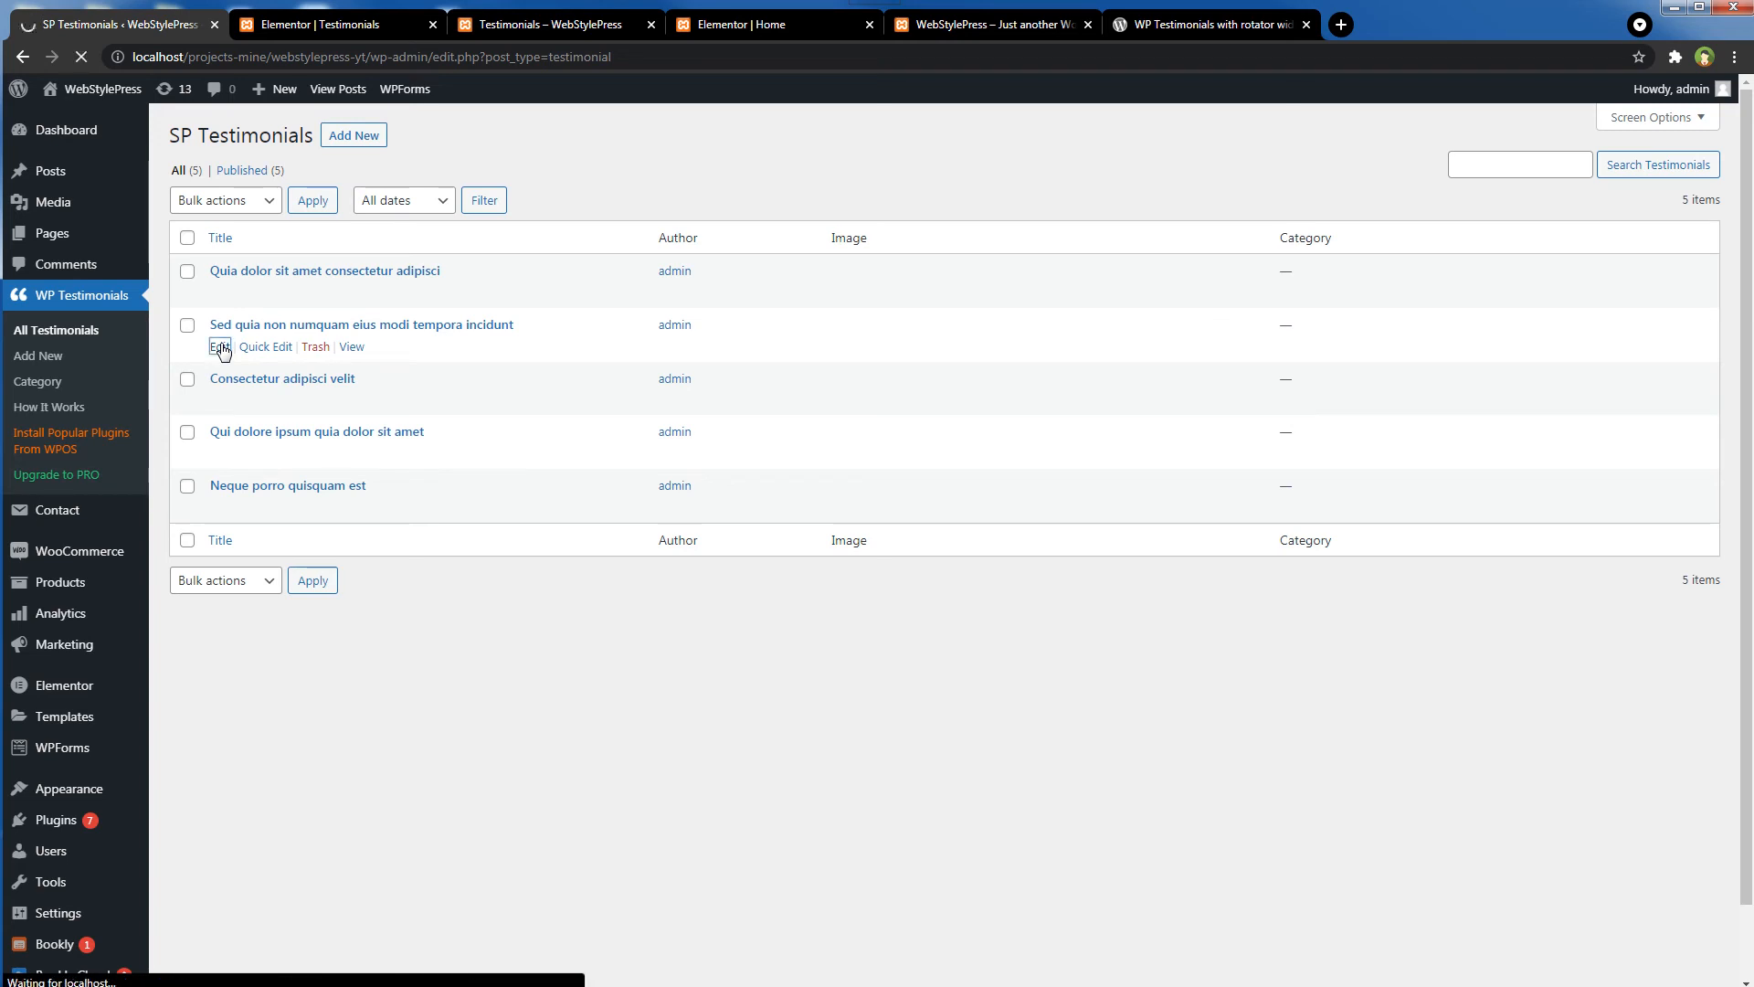
click(220, 348)
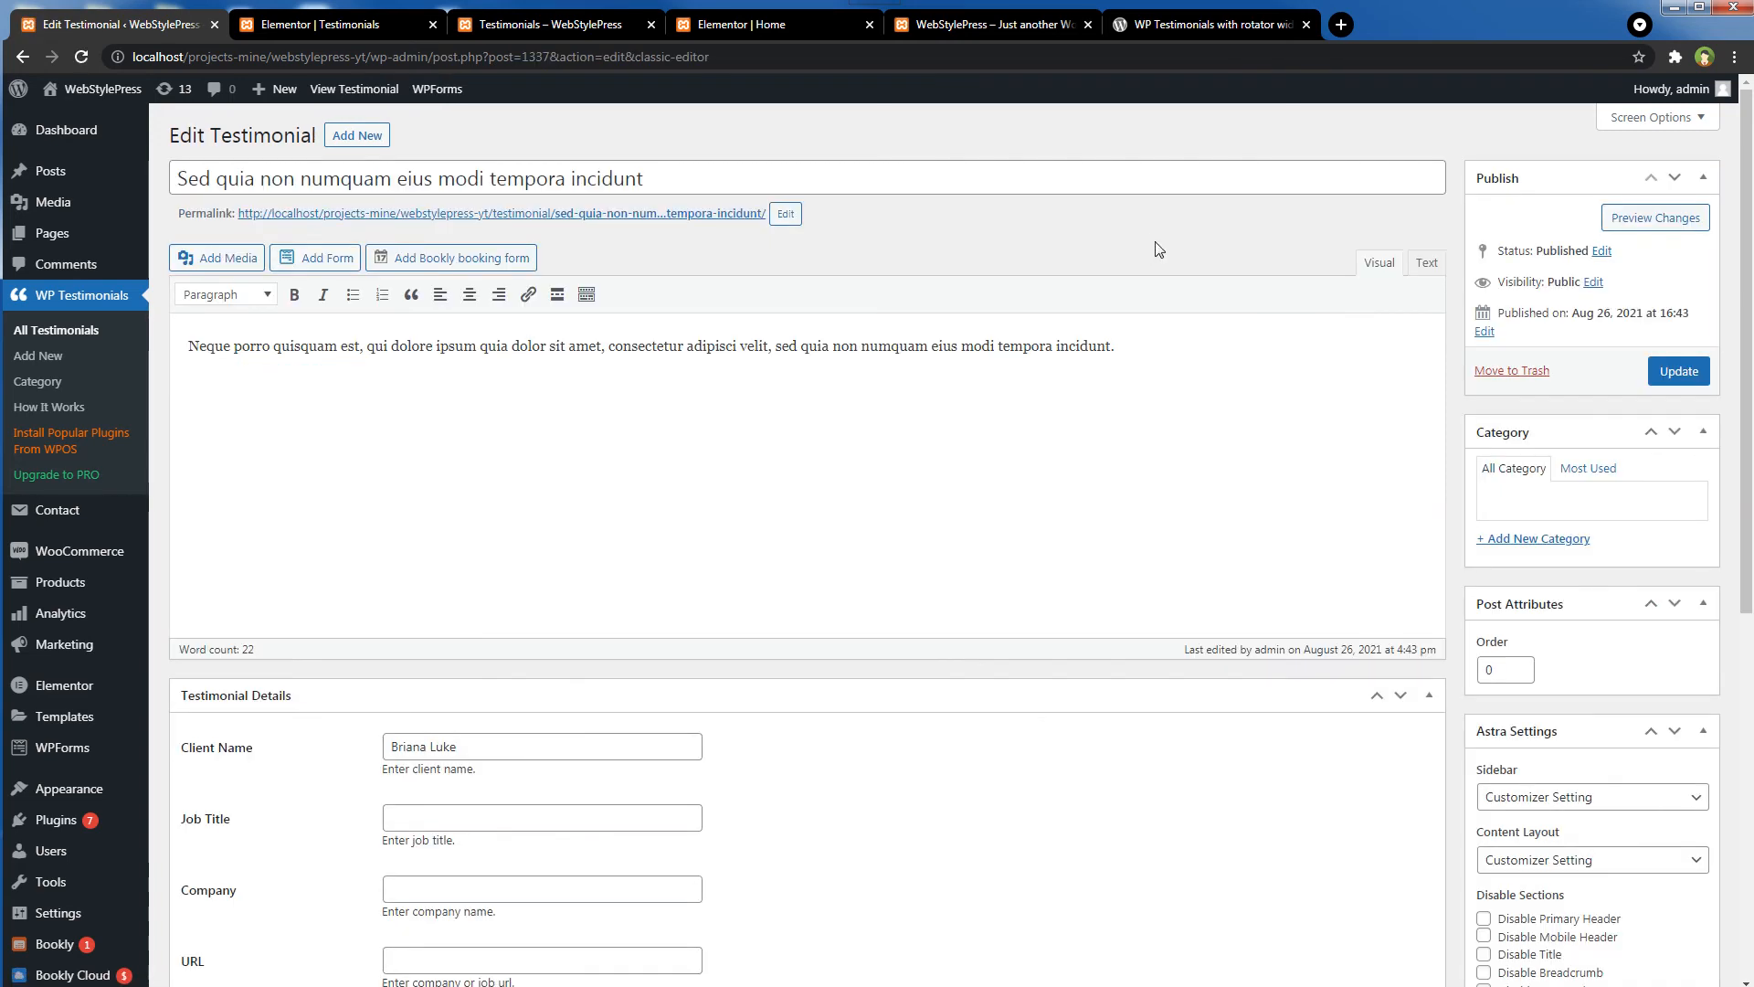
scroll(down, 3)
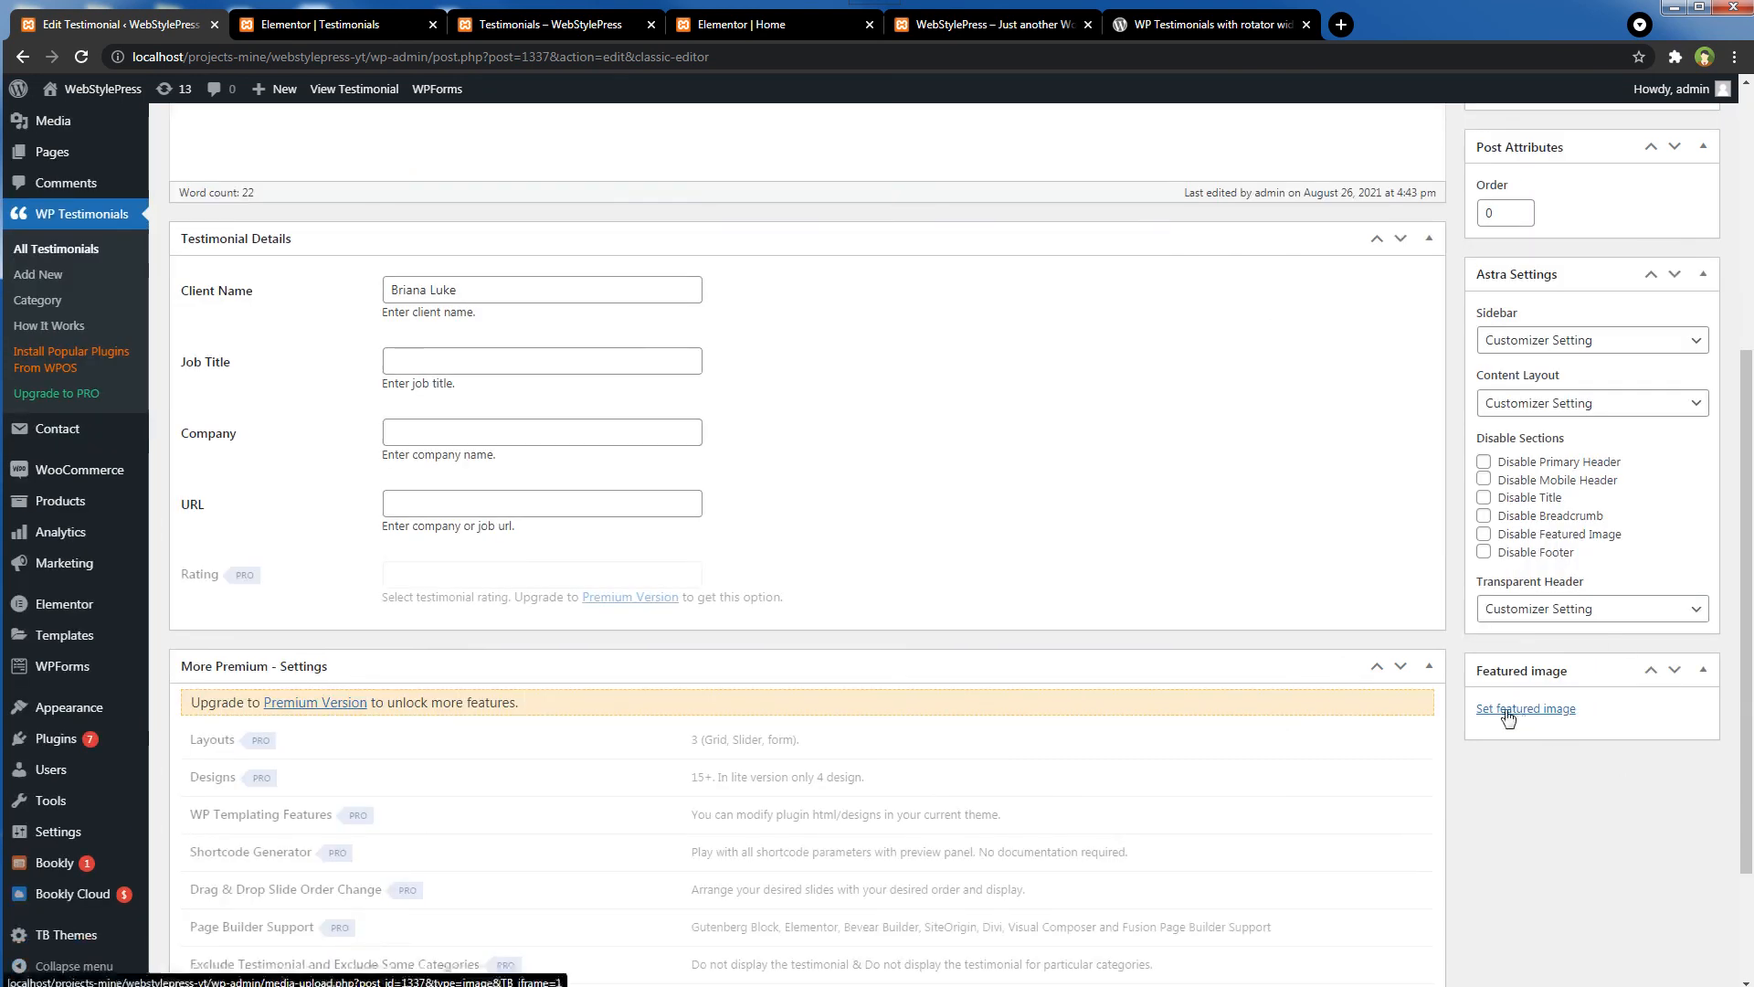
click(1526, 708)
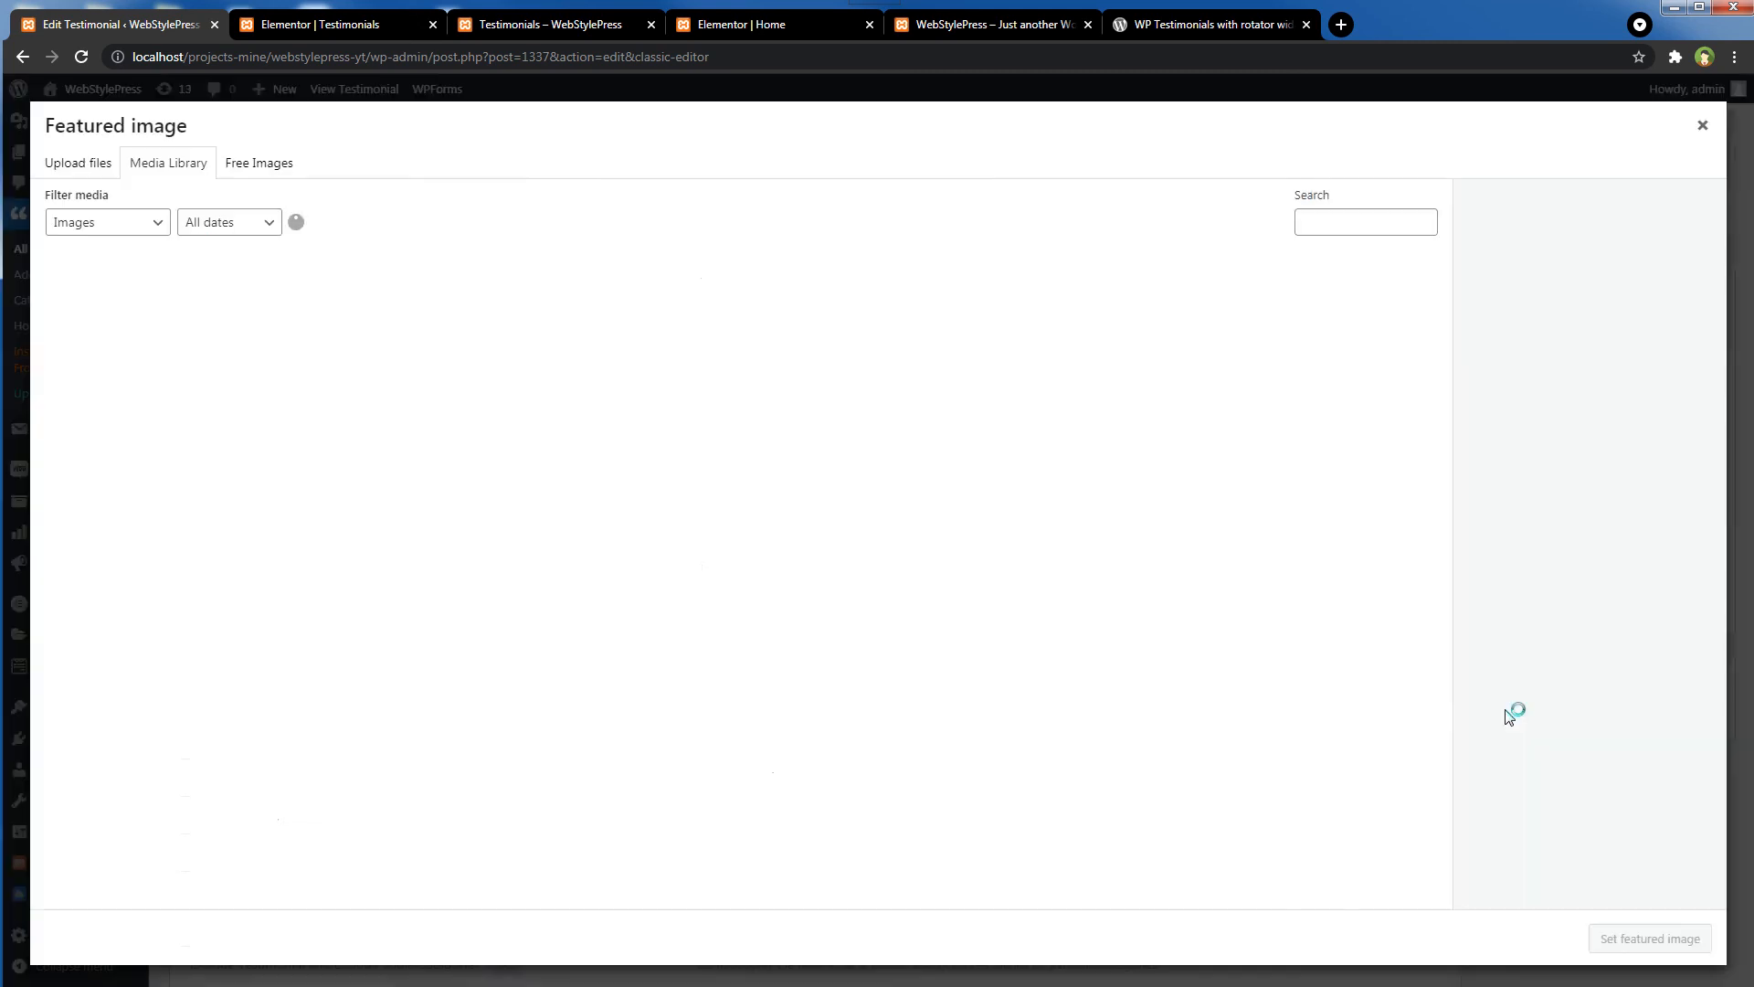
click(1232, 738)
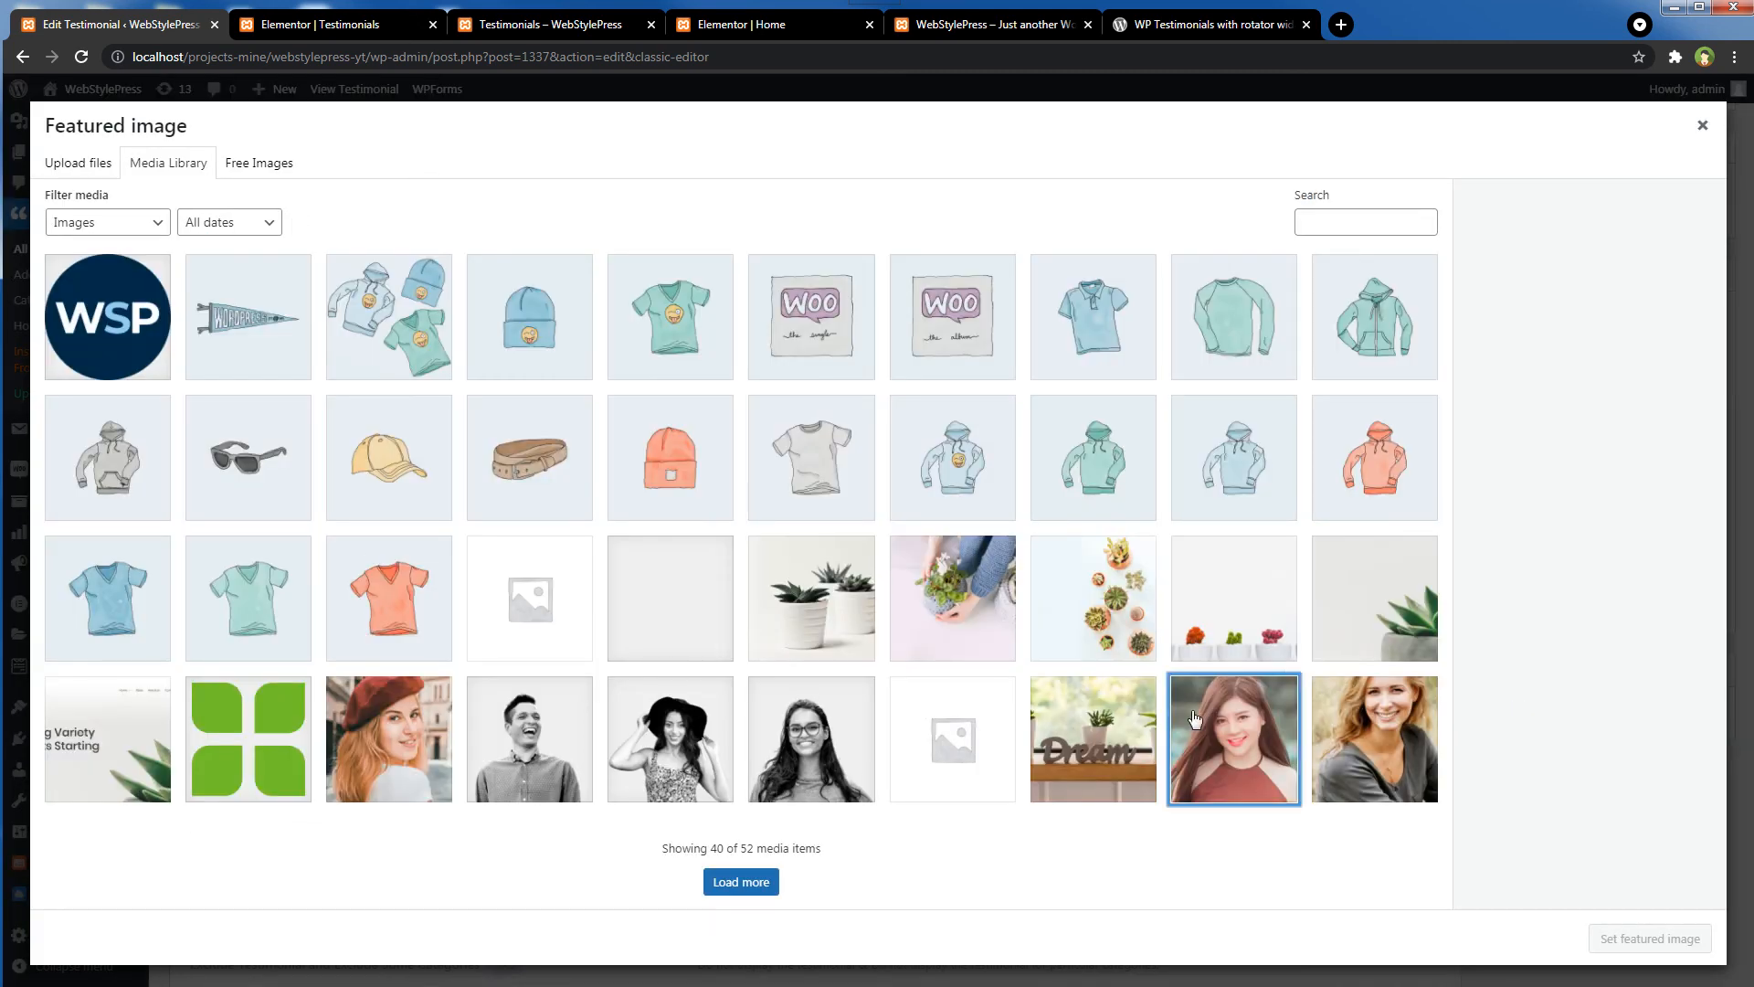
click(1231, 738)
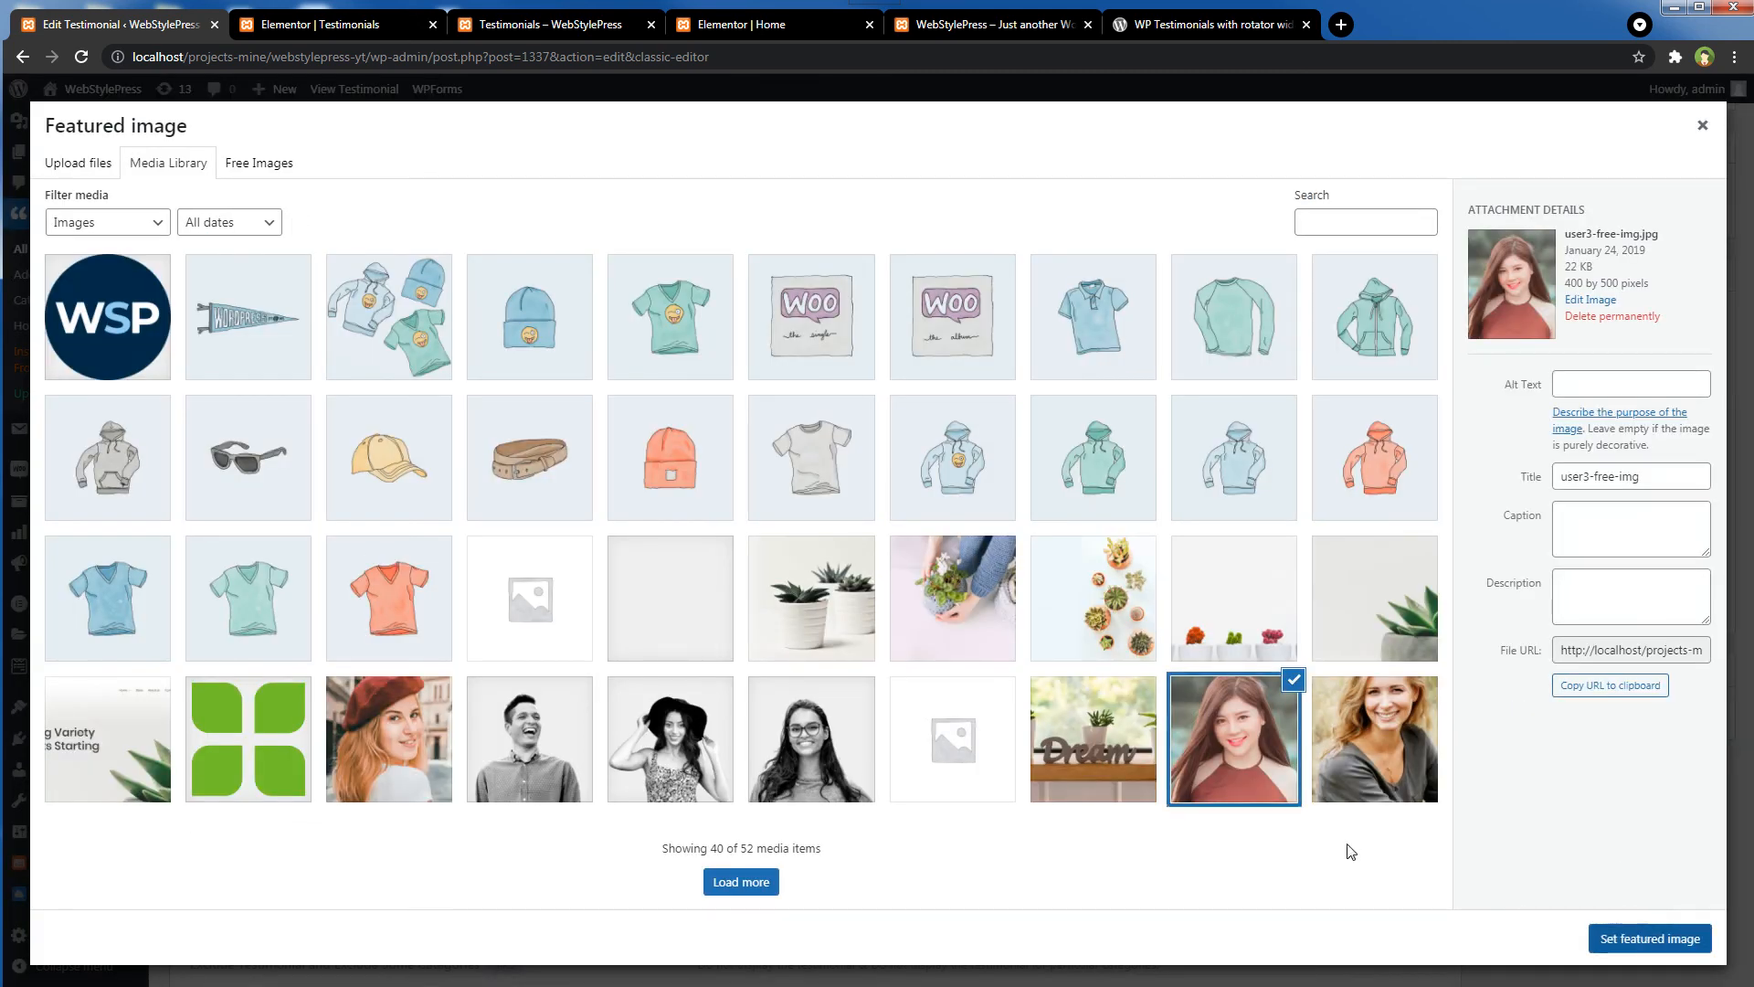
click(1649, 937)
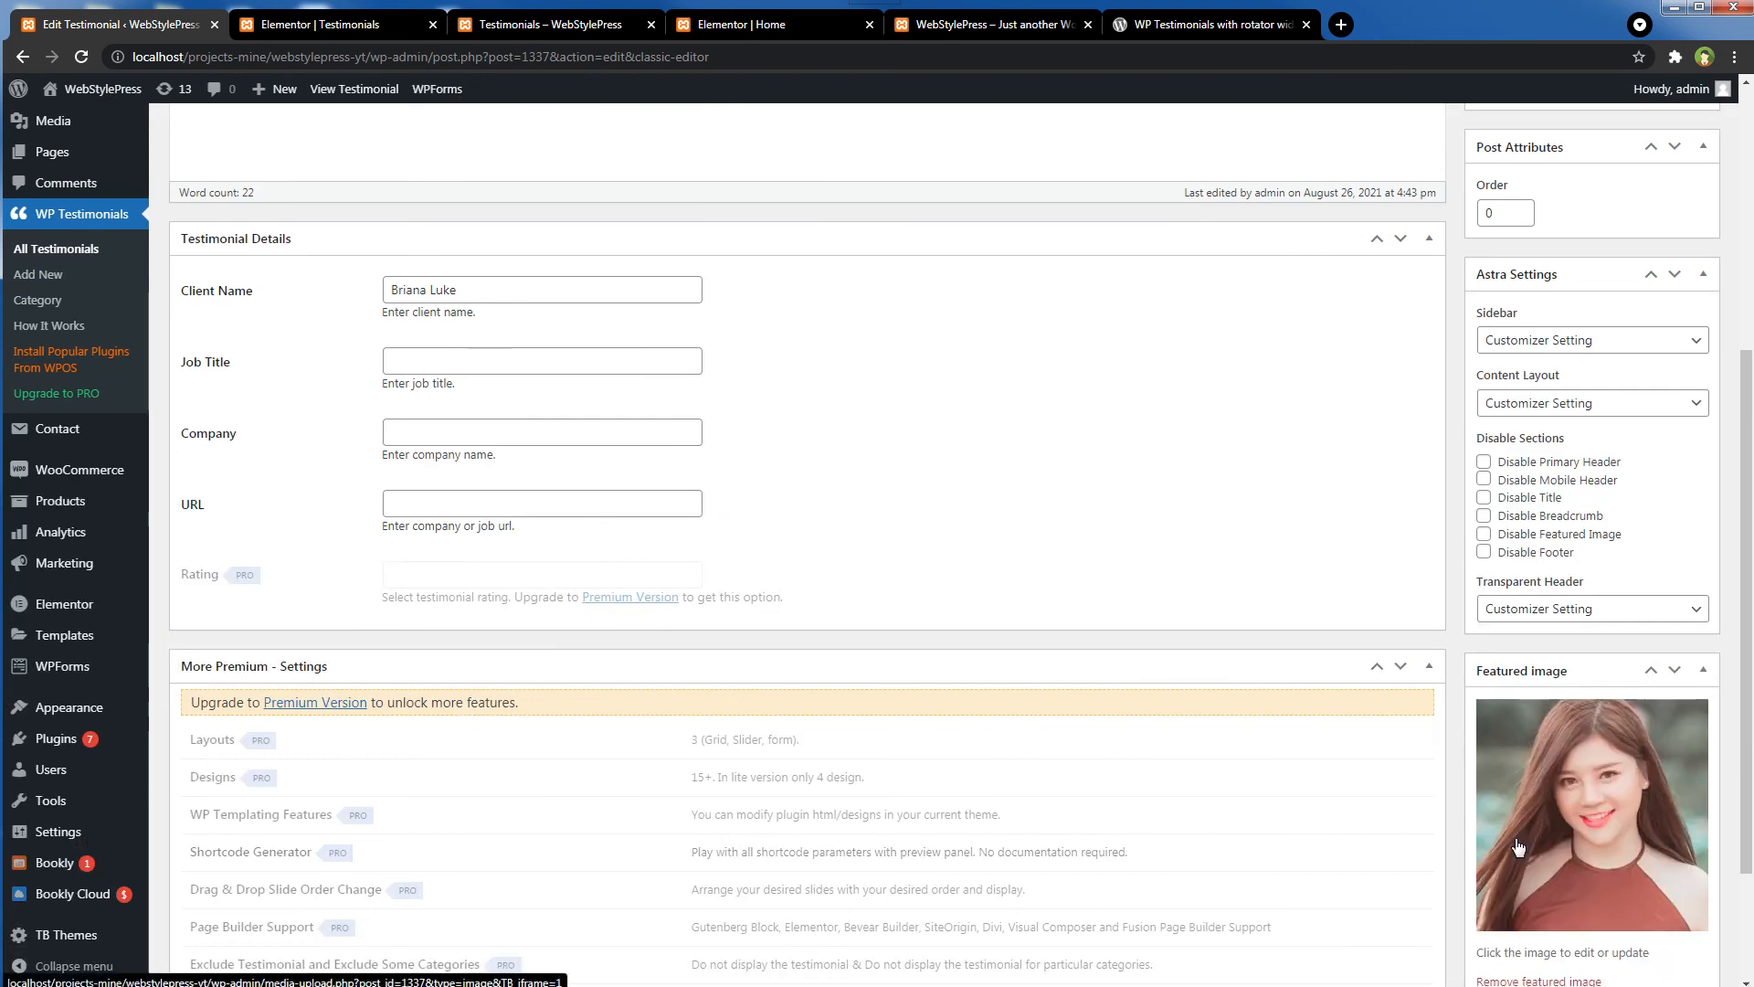
scroll(up, 3)
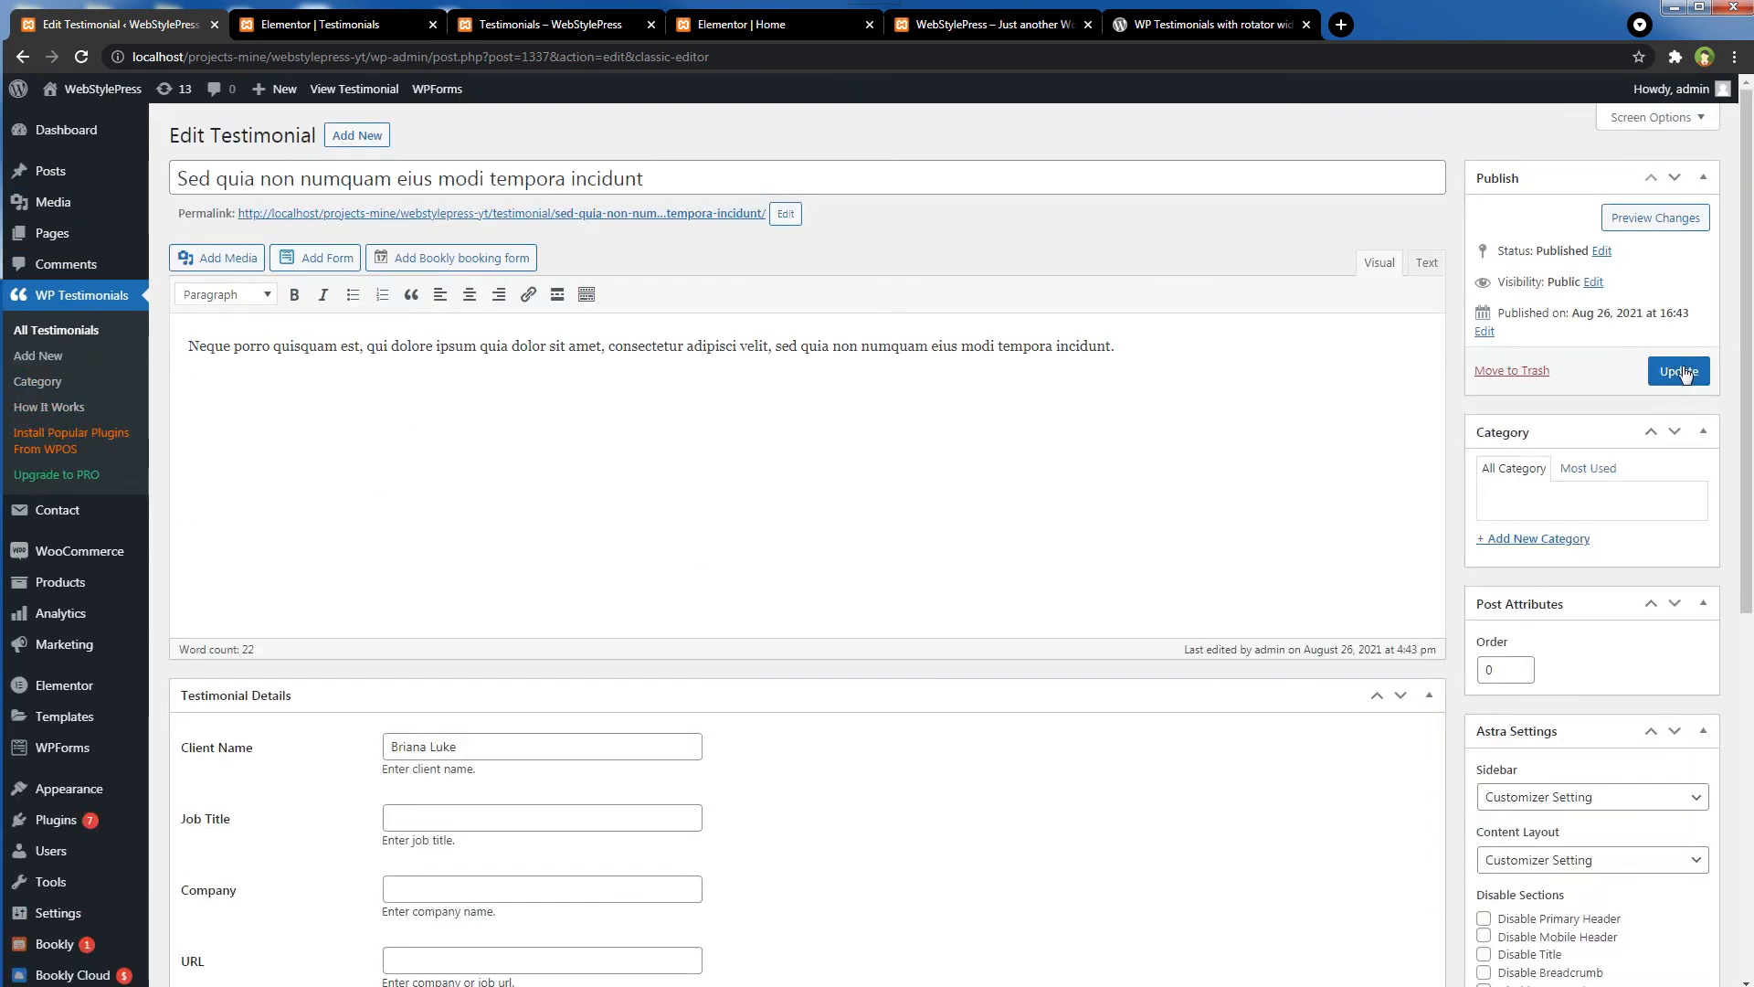
click(1678, 370)
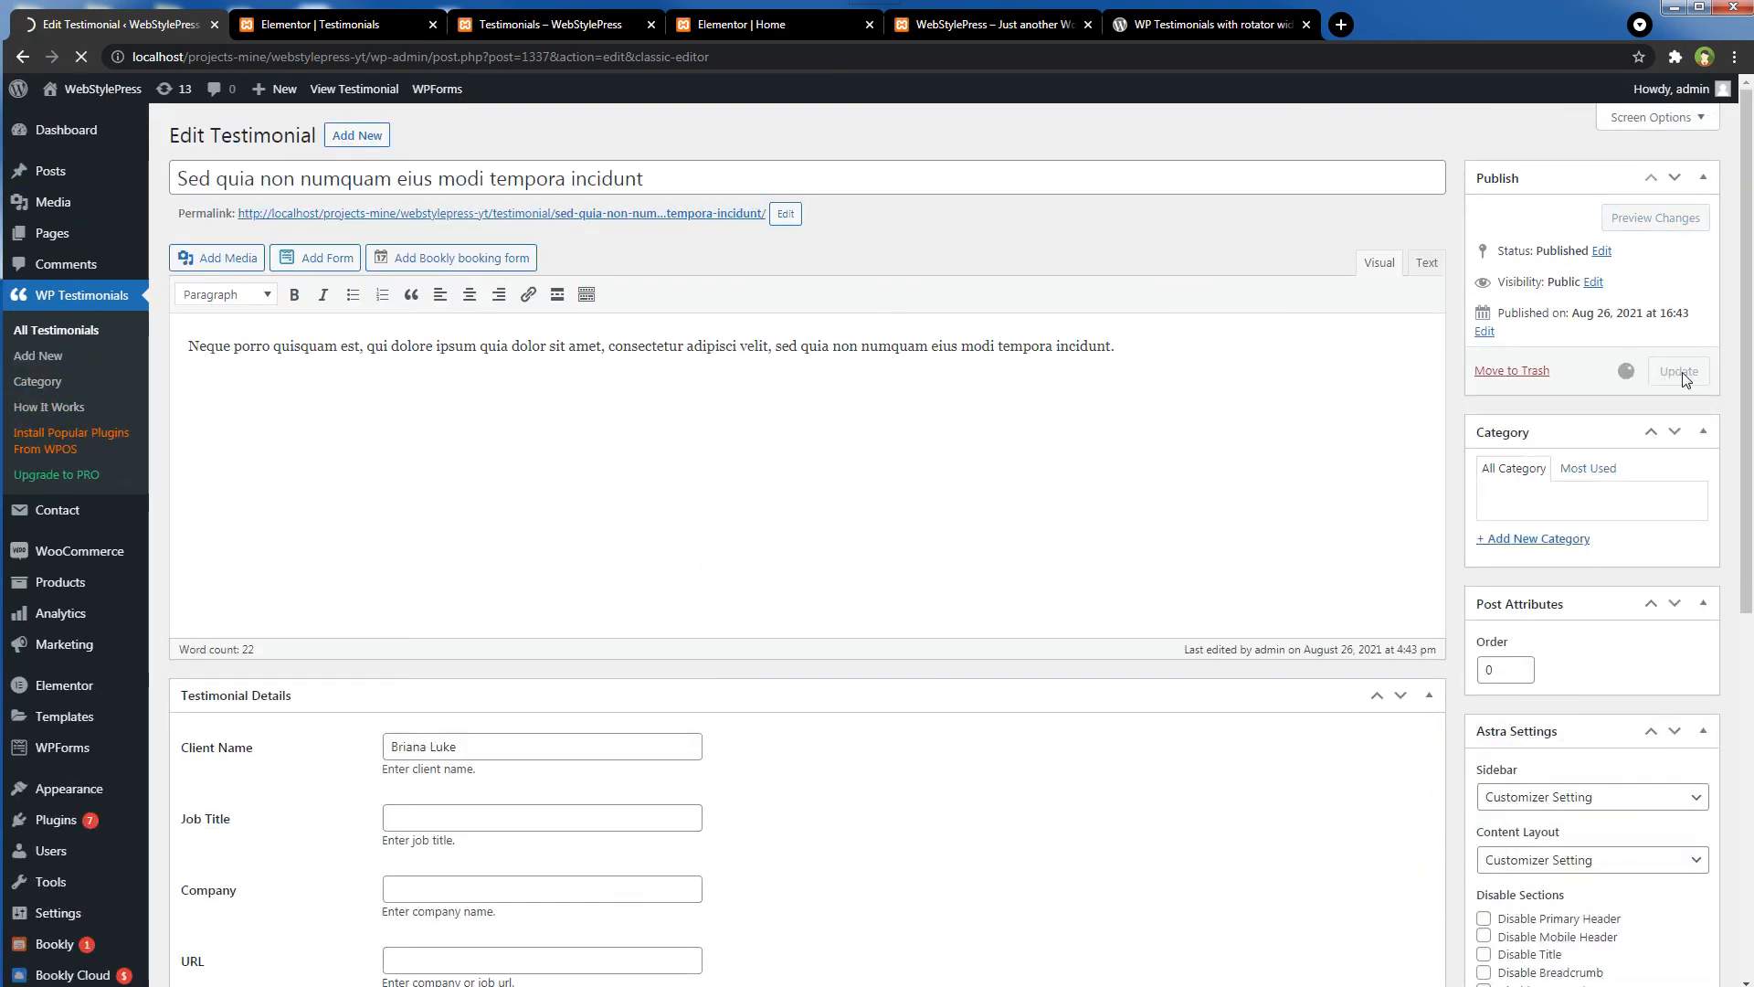
click(988, 24)
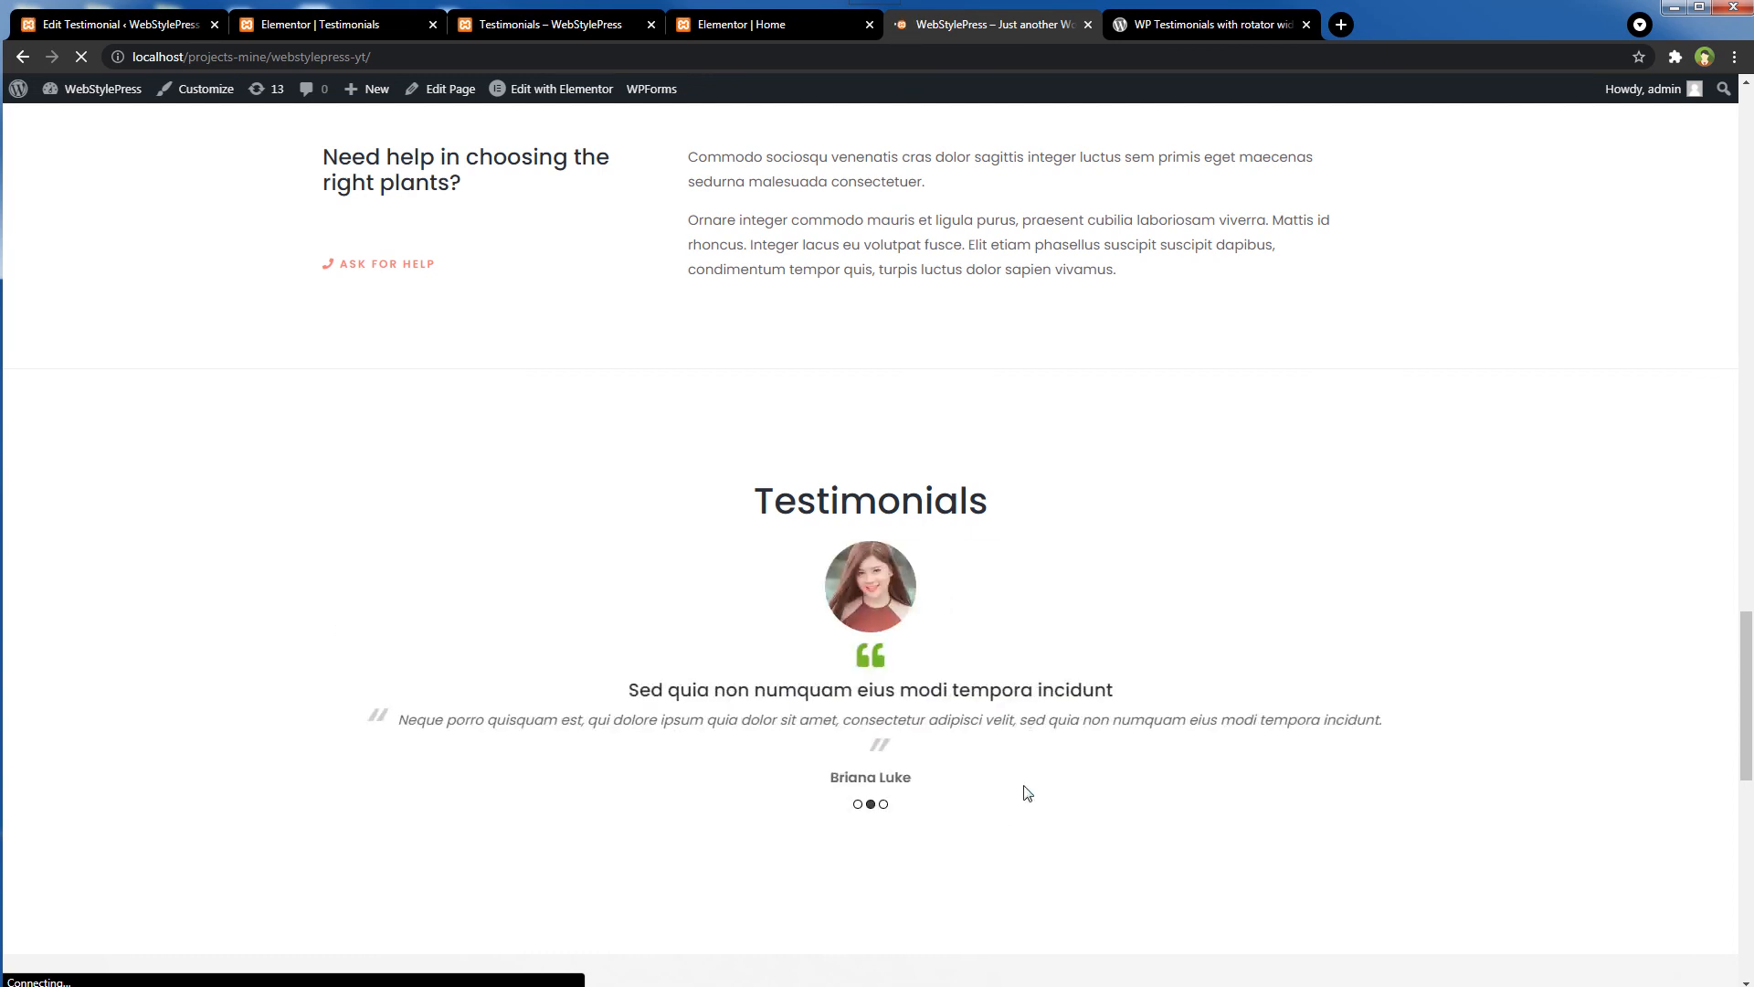
mouse_move(862, 601)
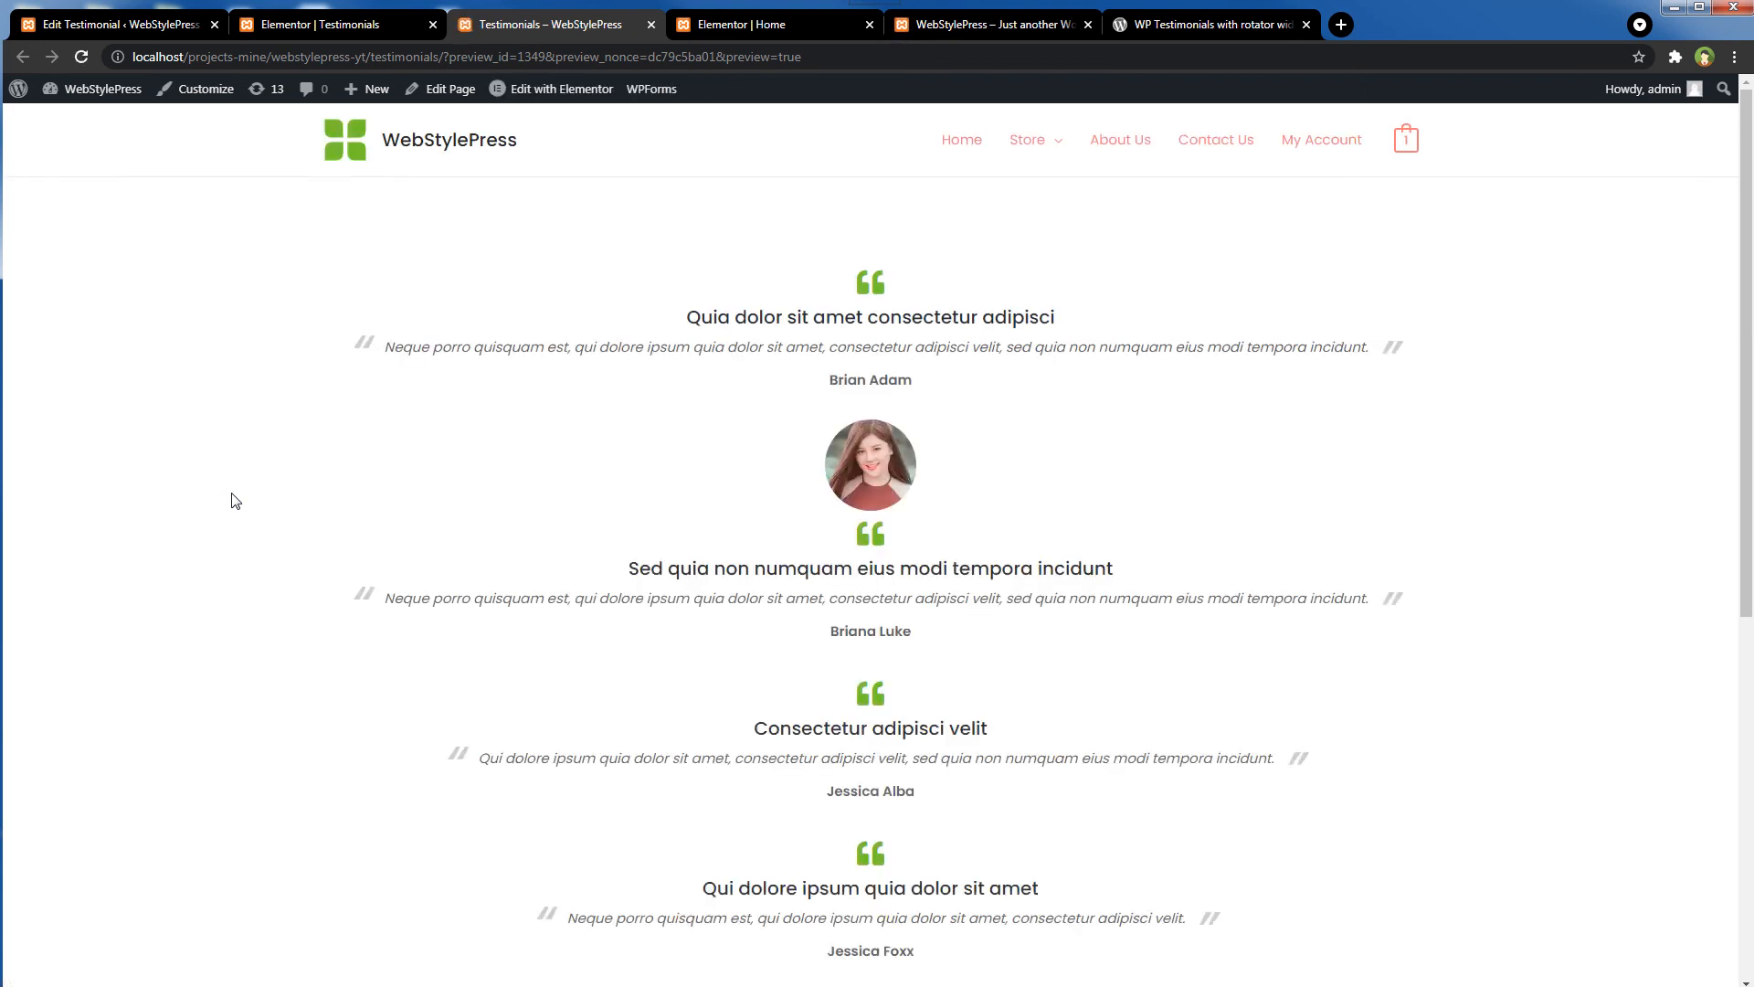
mouse_move(1024, 495)
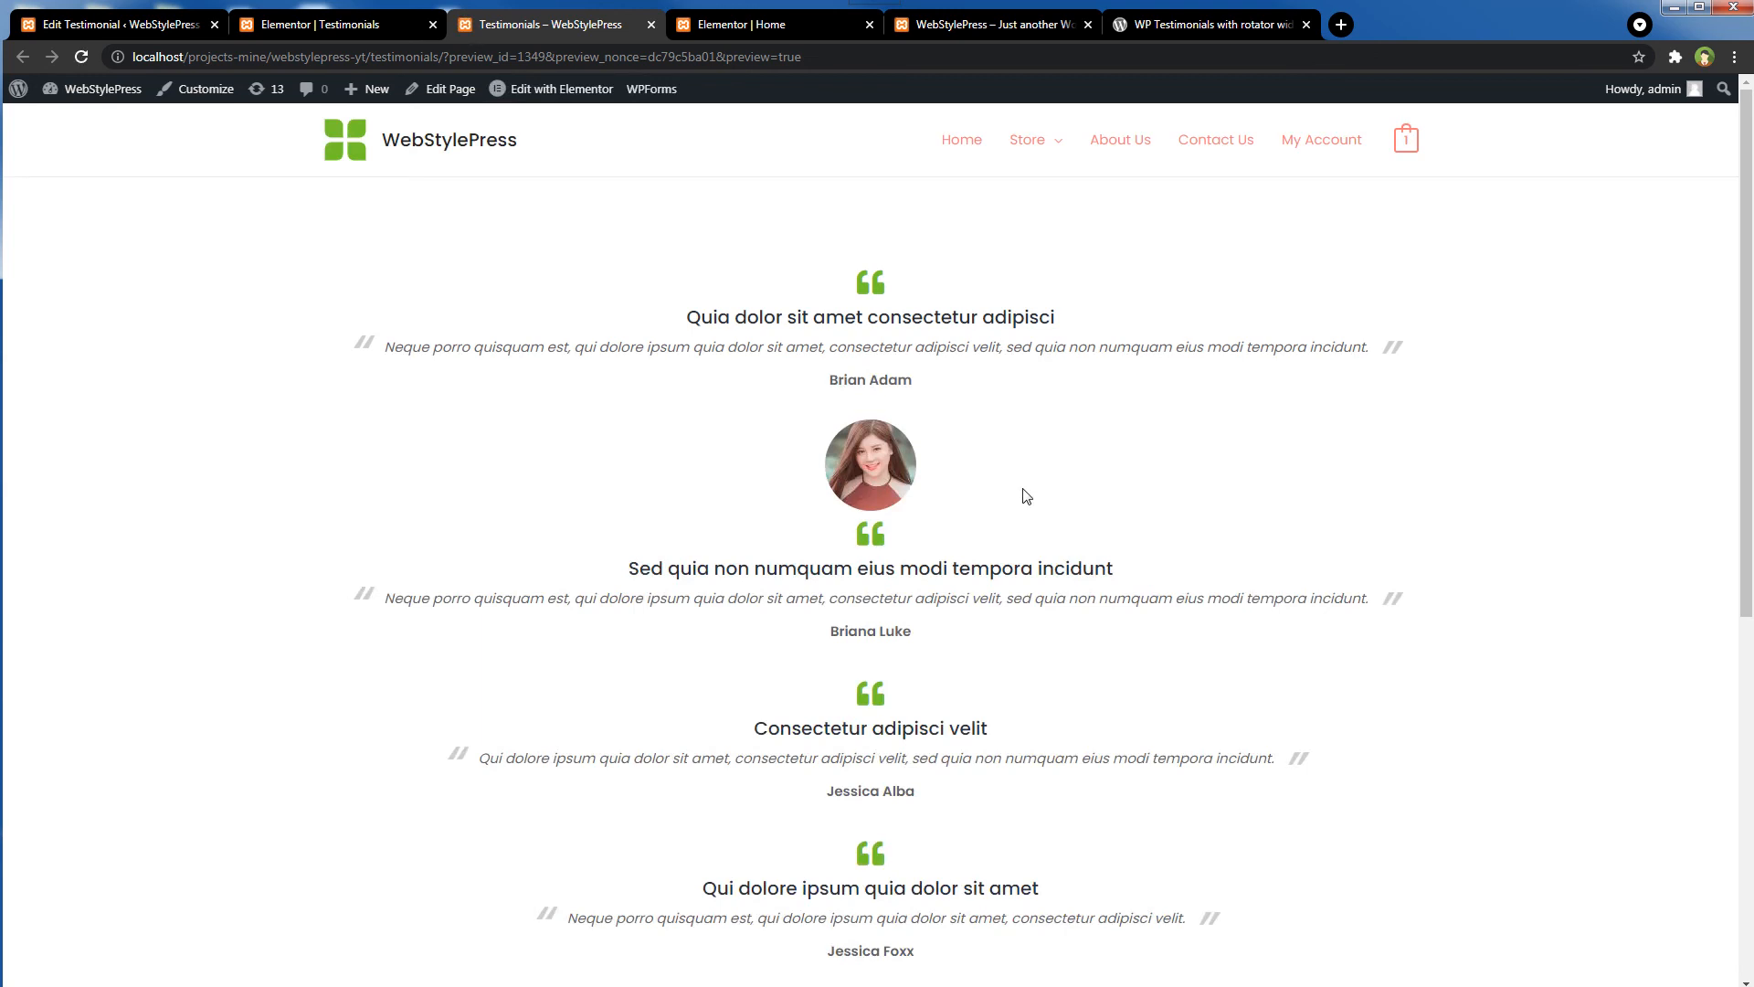